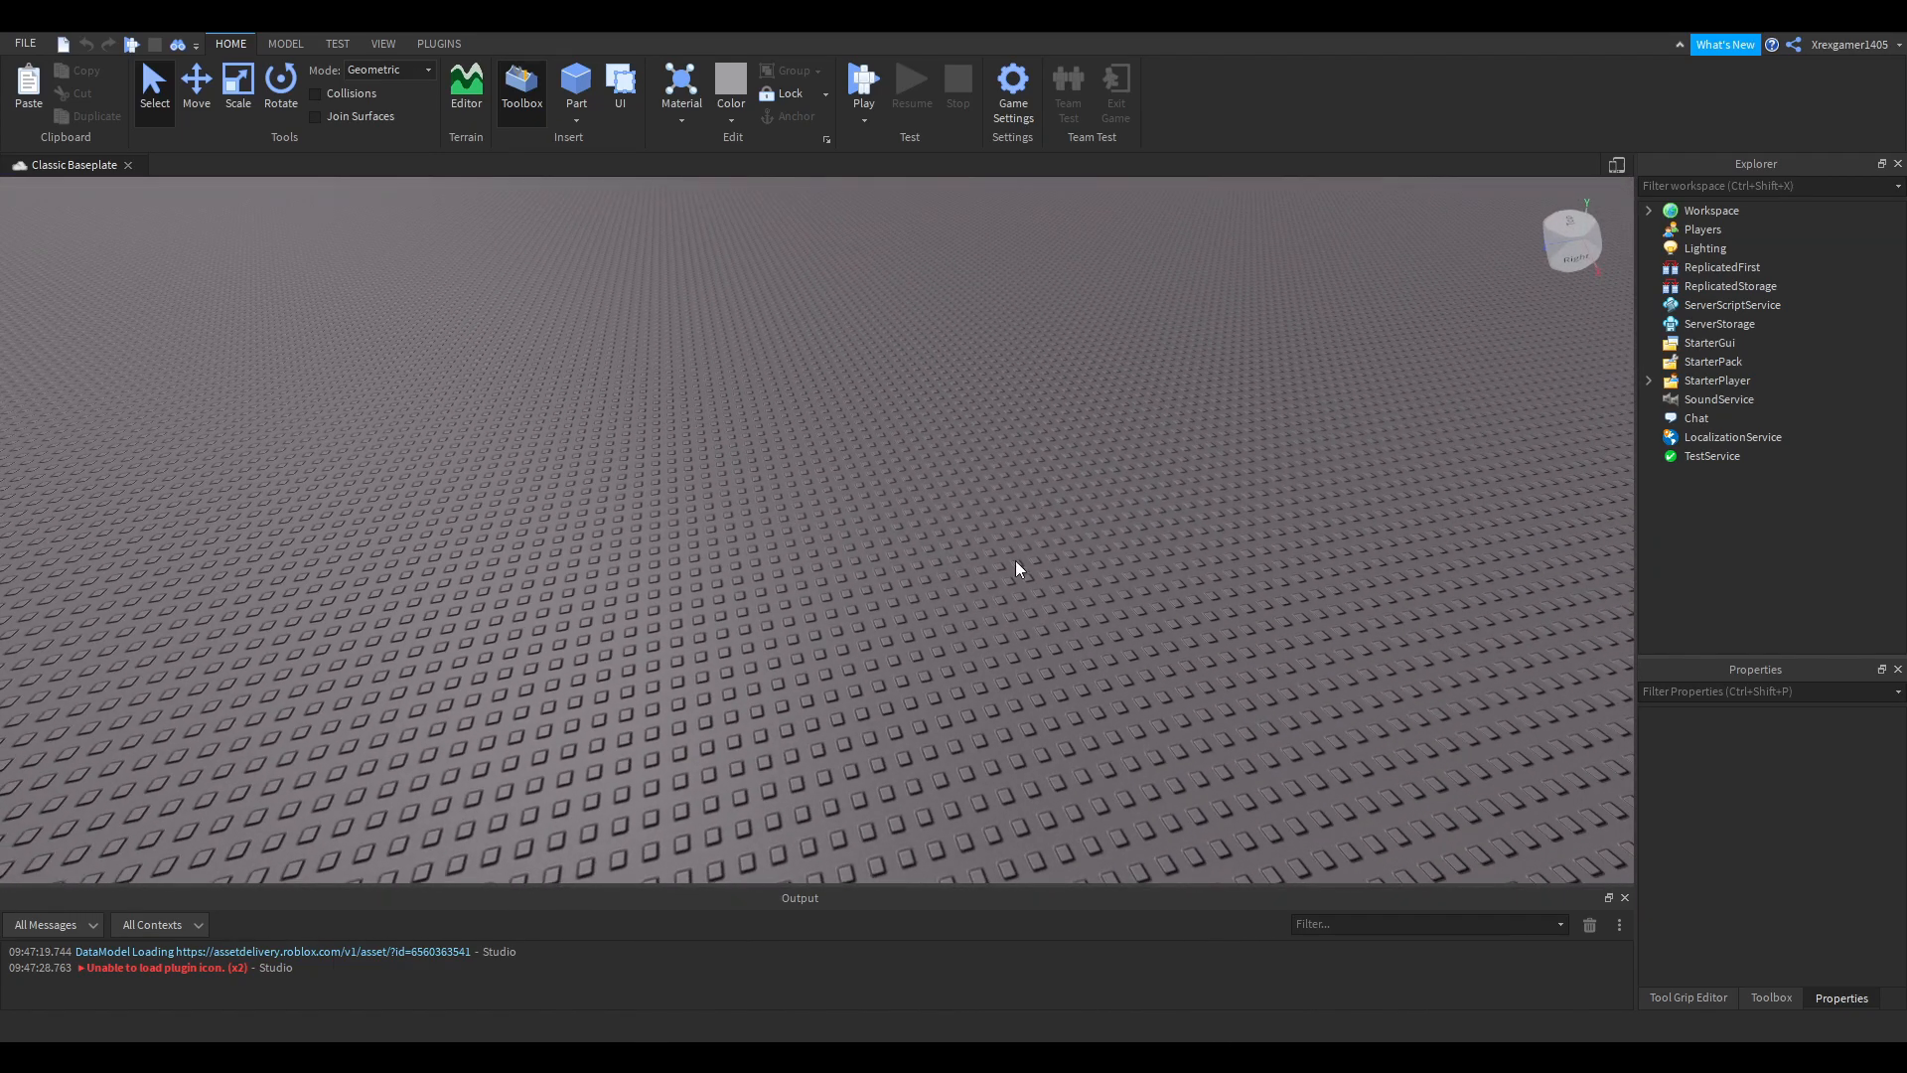
mouse_move(865, 566)
type("gun kit view")
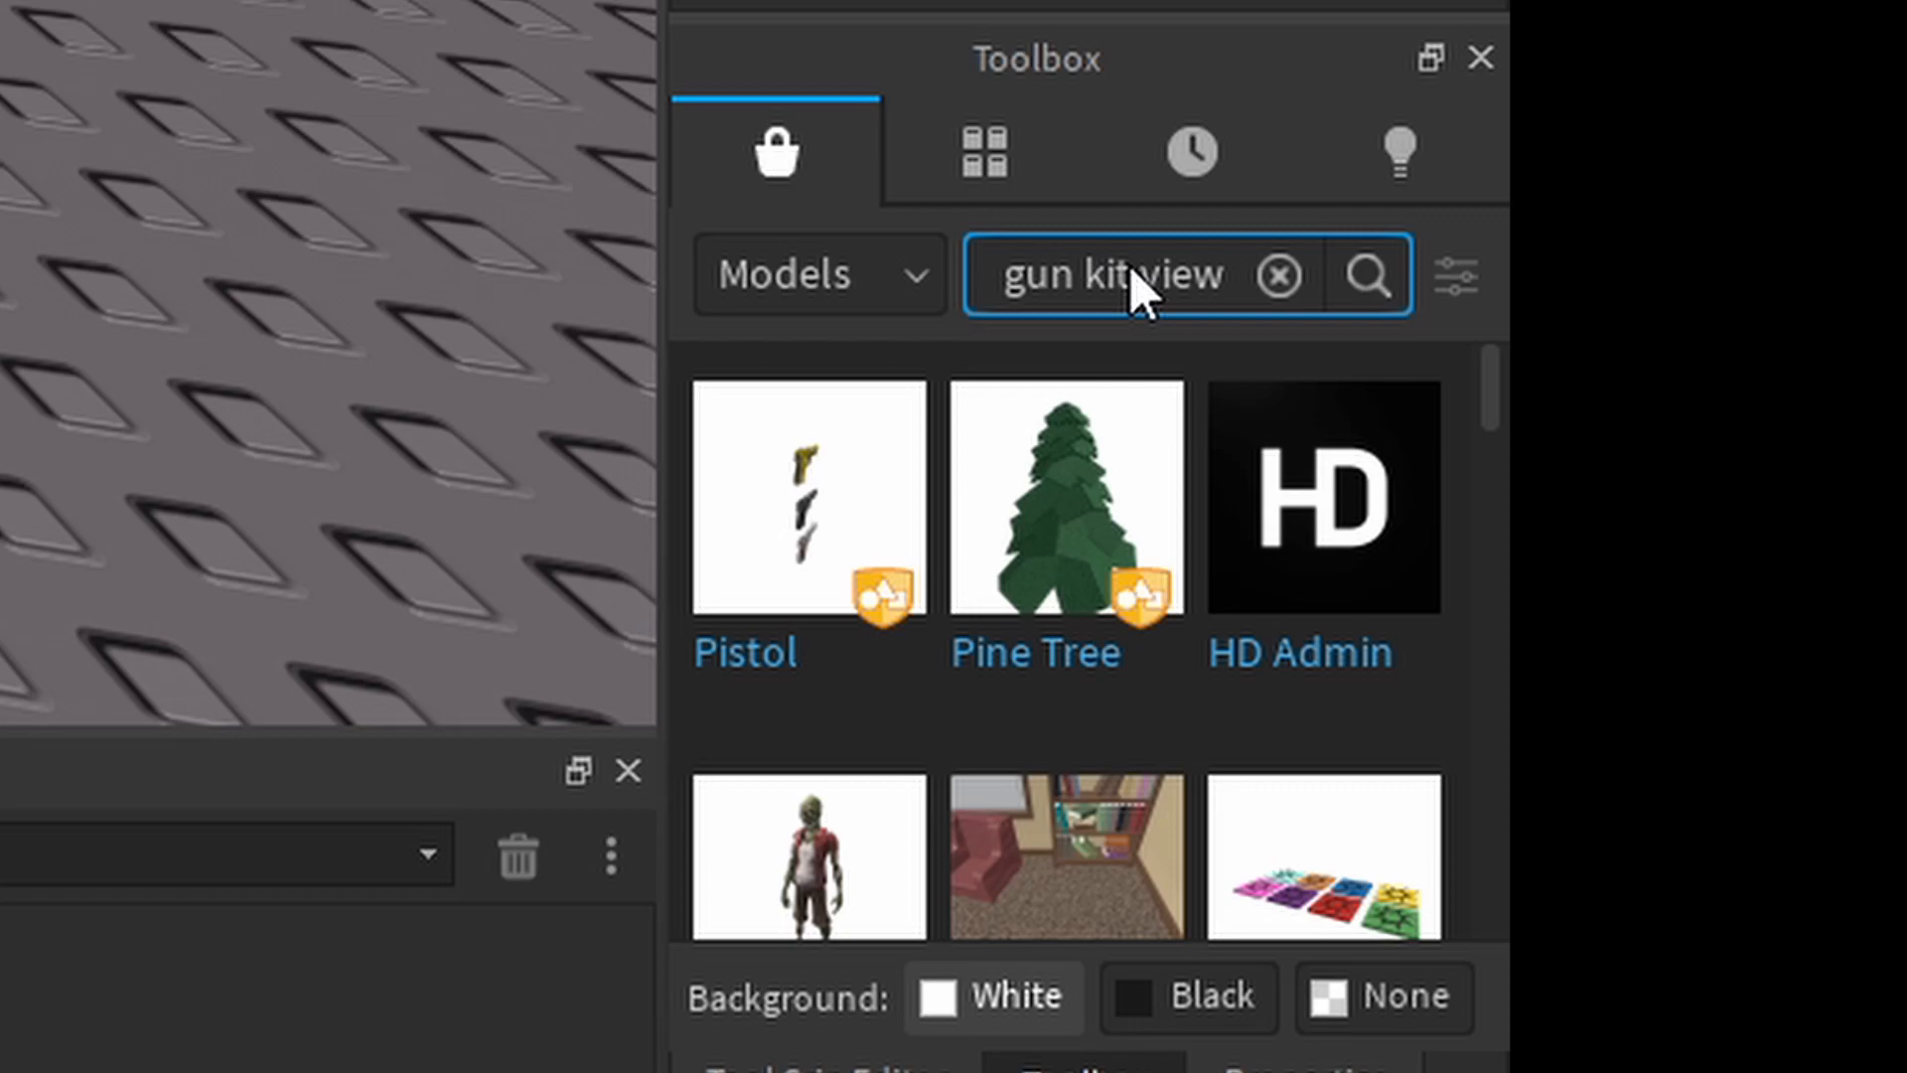
- Insert the FE Gun kit Viewmodel and move its folders and scripts into ReplicatedStorage, ServerScriptService and StarterGui
left_click(1369, 274)
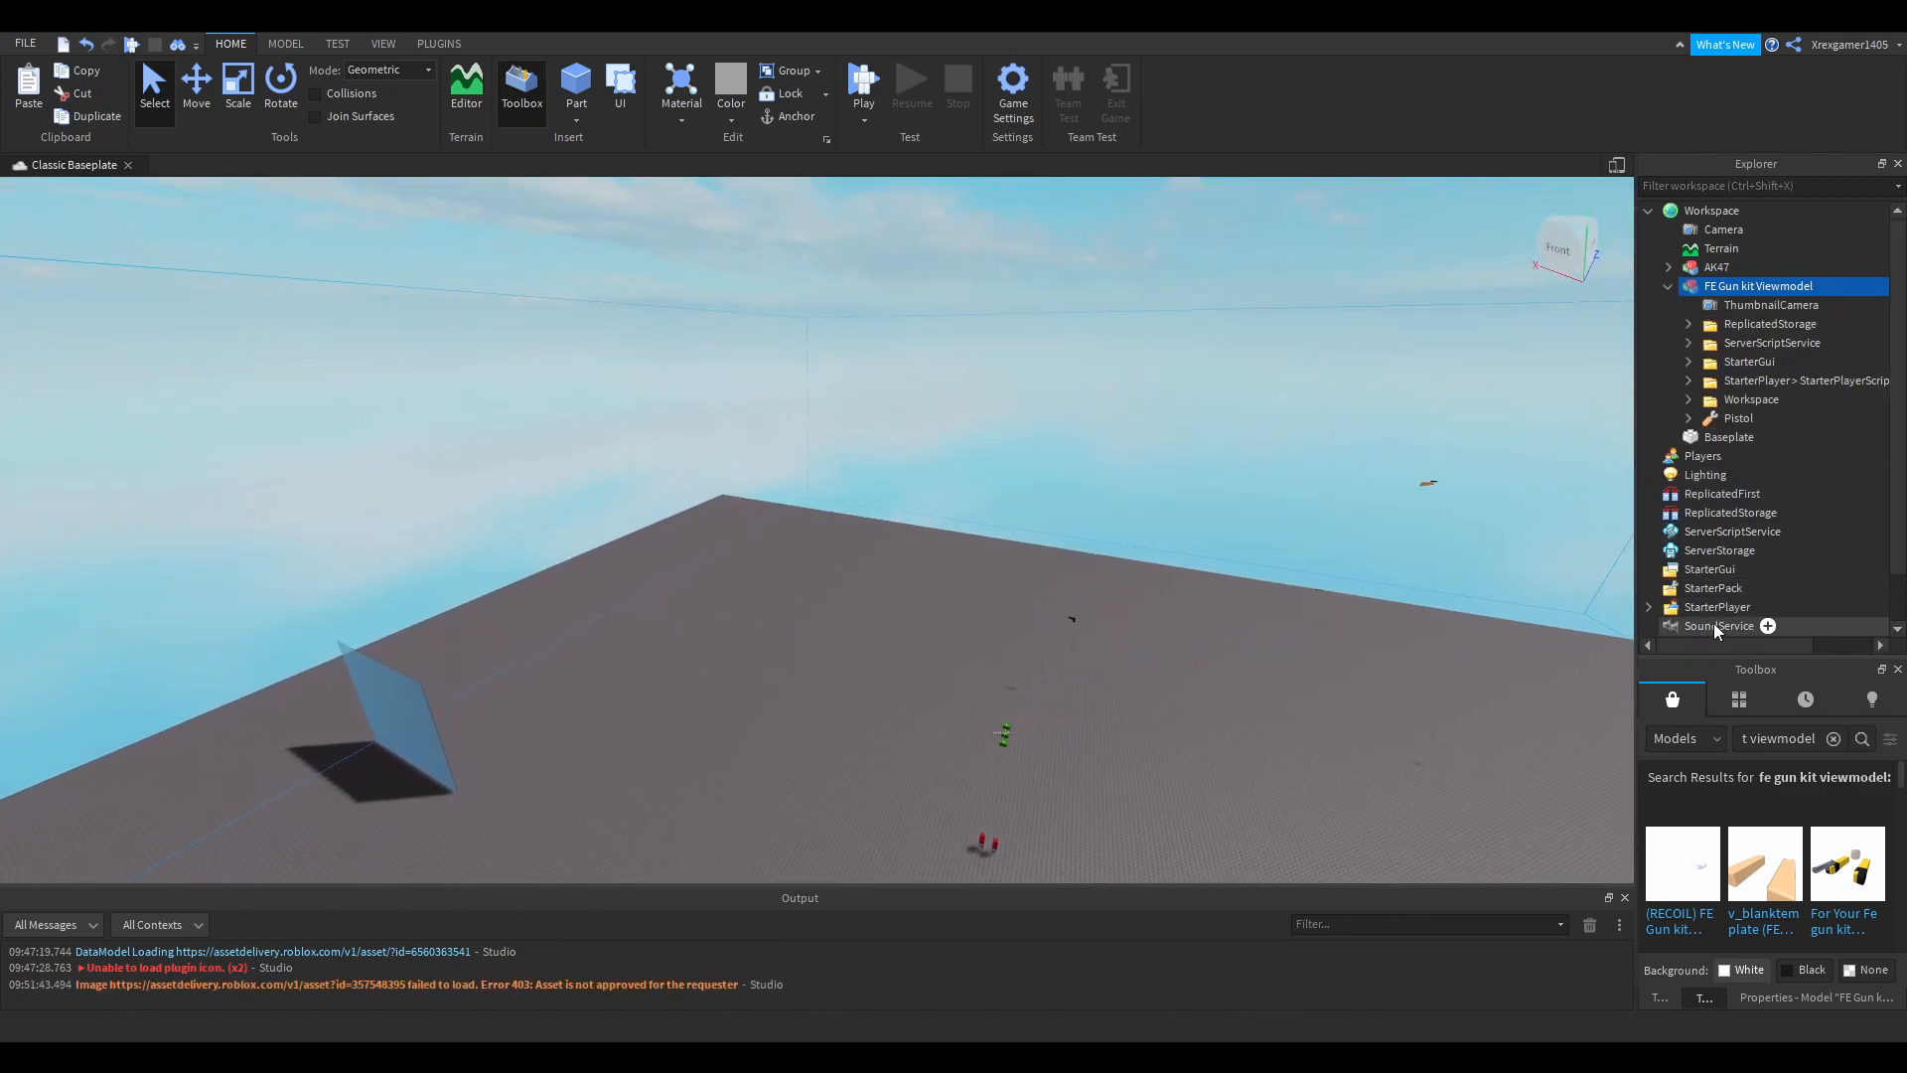
left_click(1689, 324)
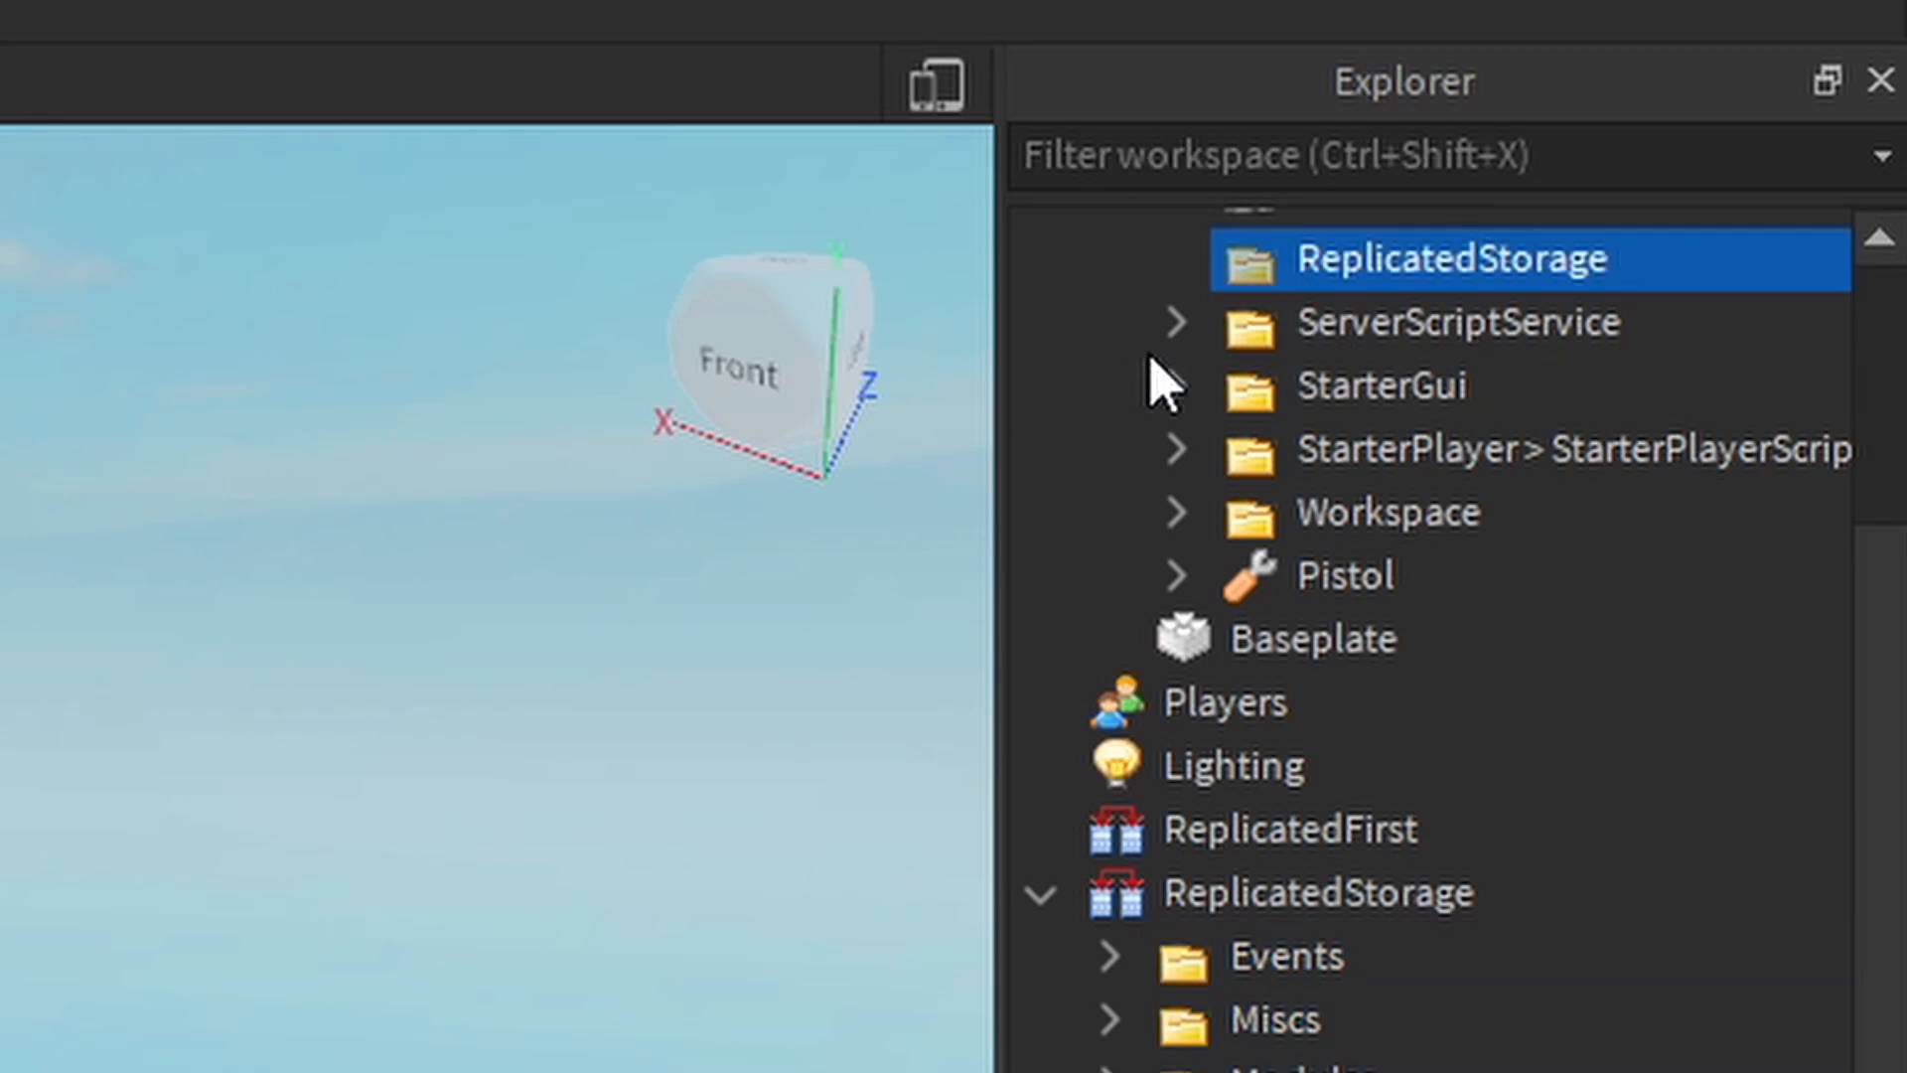
left_click(1174, 322)
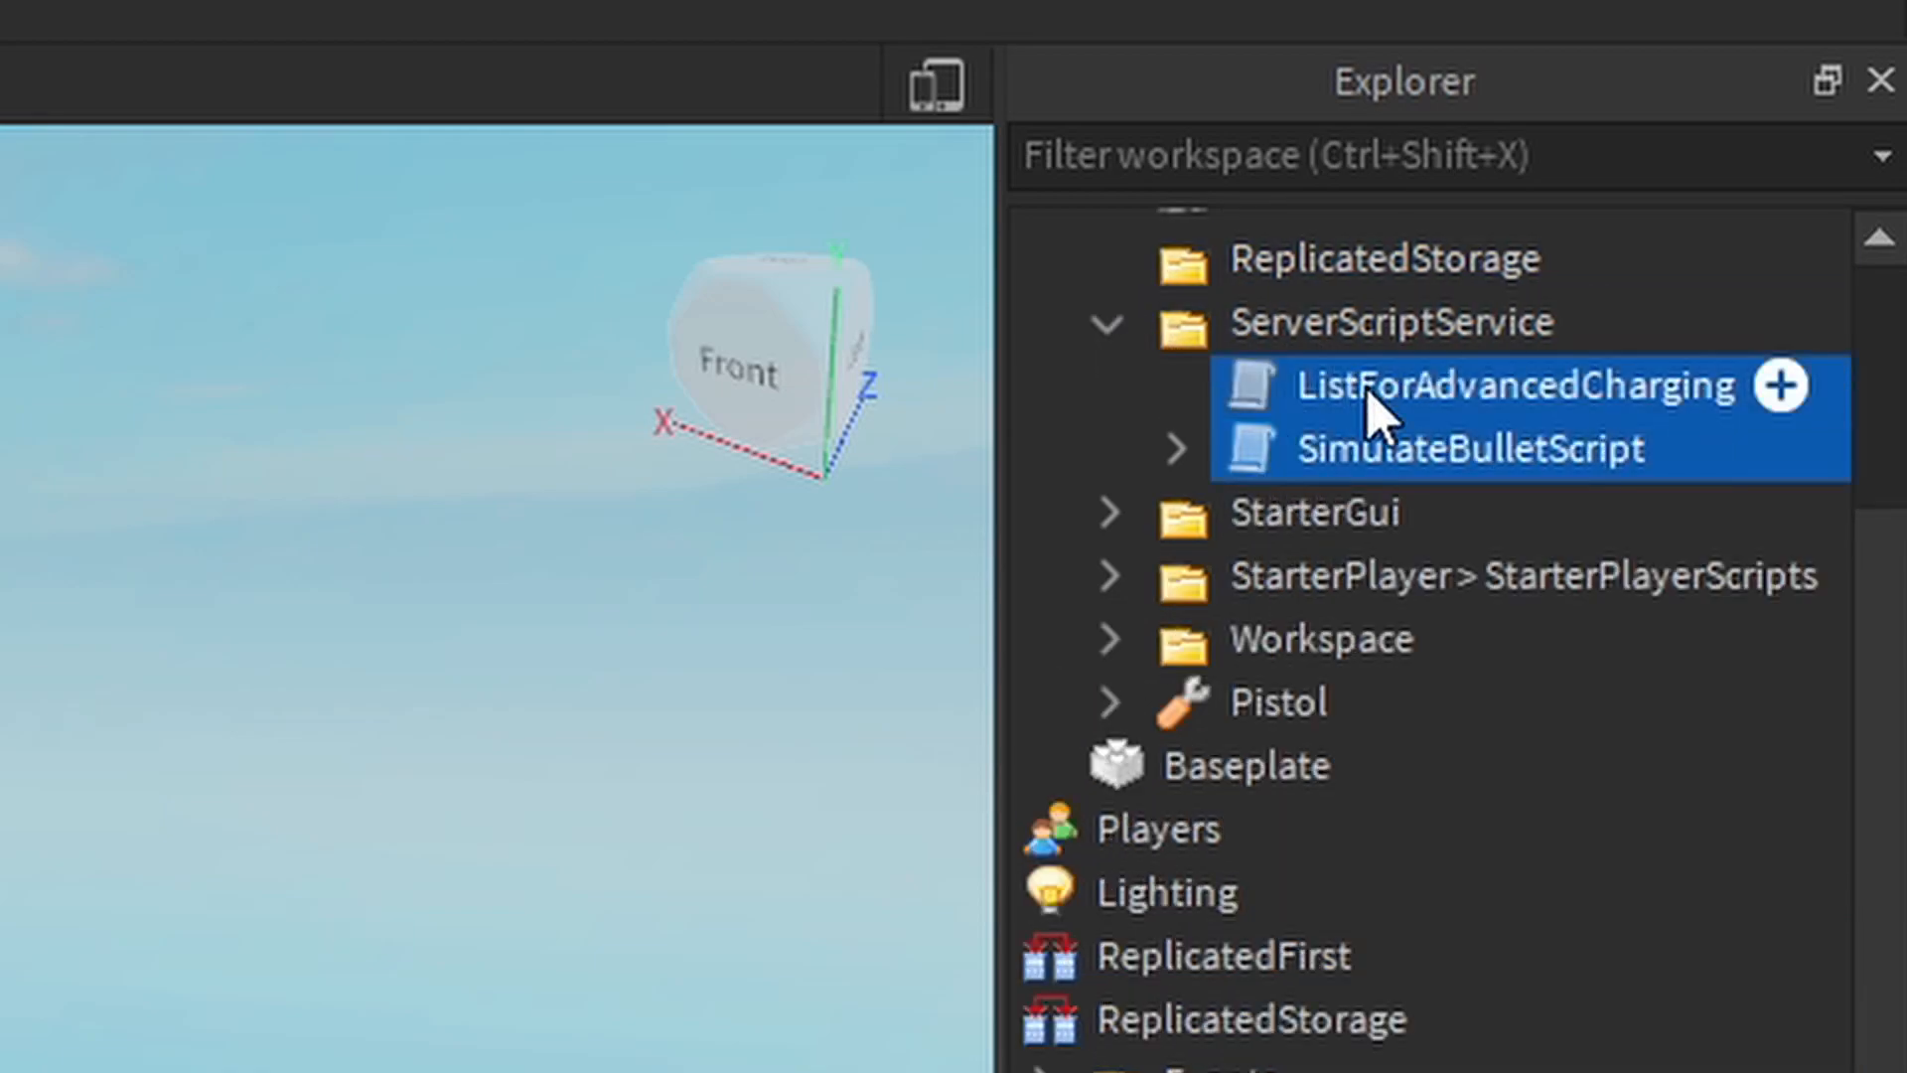
scroll("down", 3)
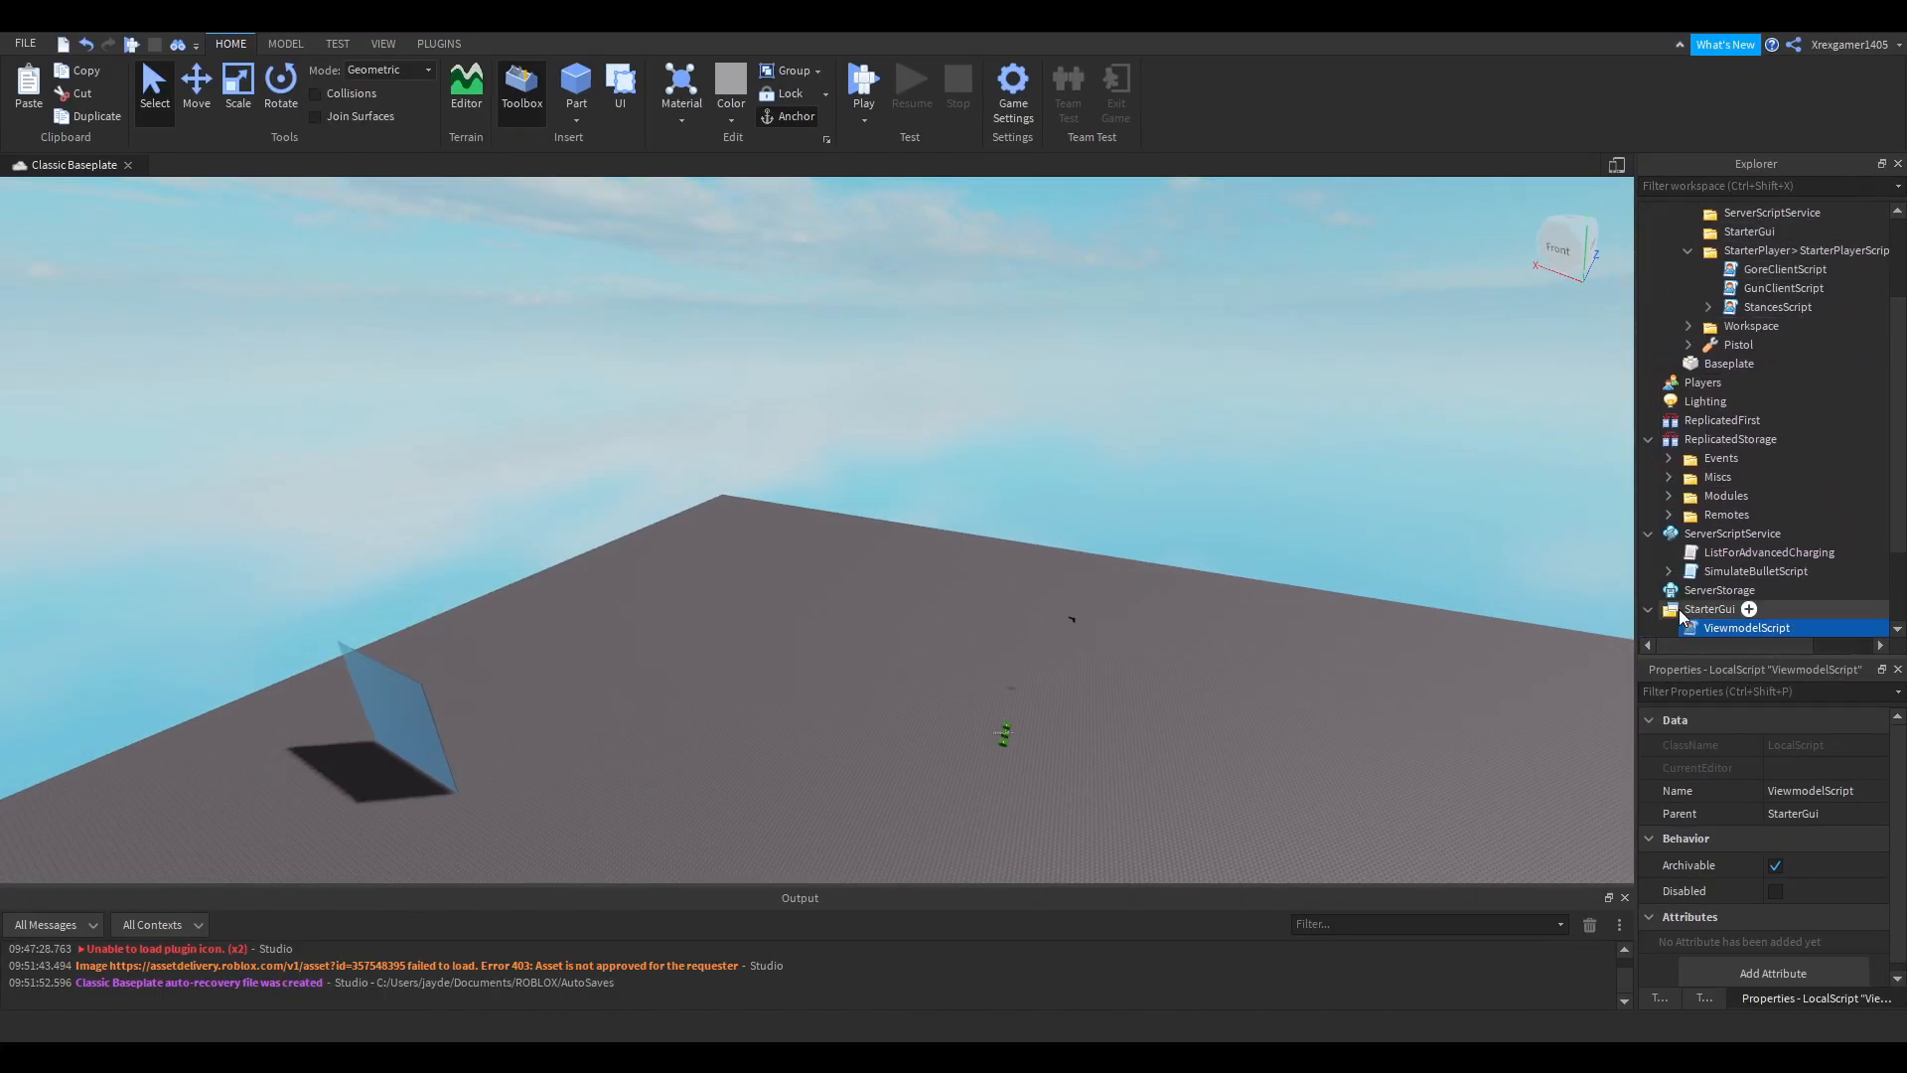
scroll("down", 3)
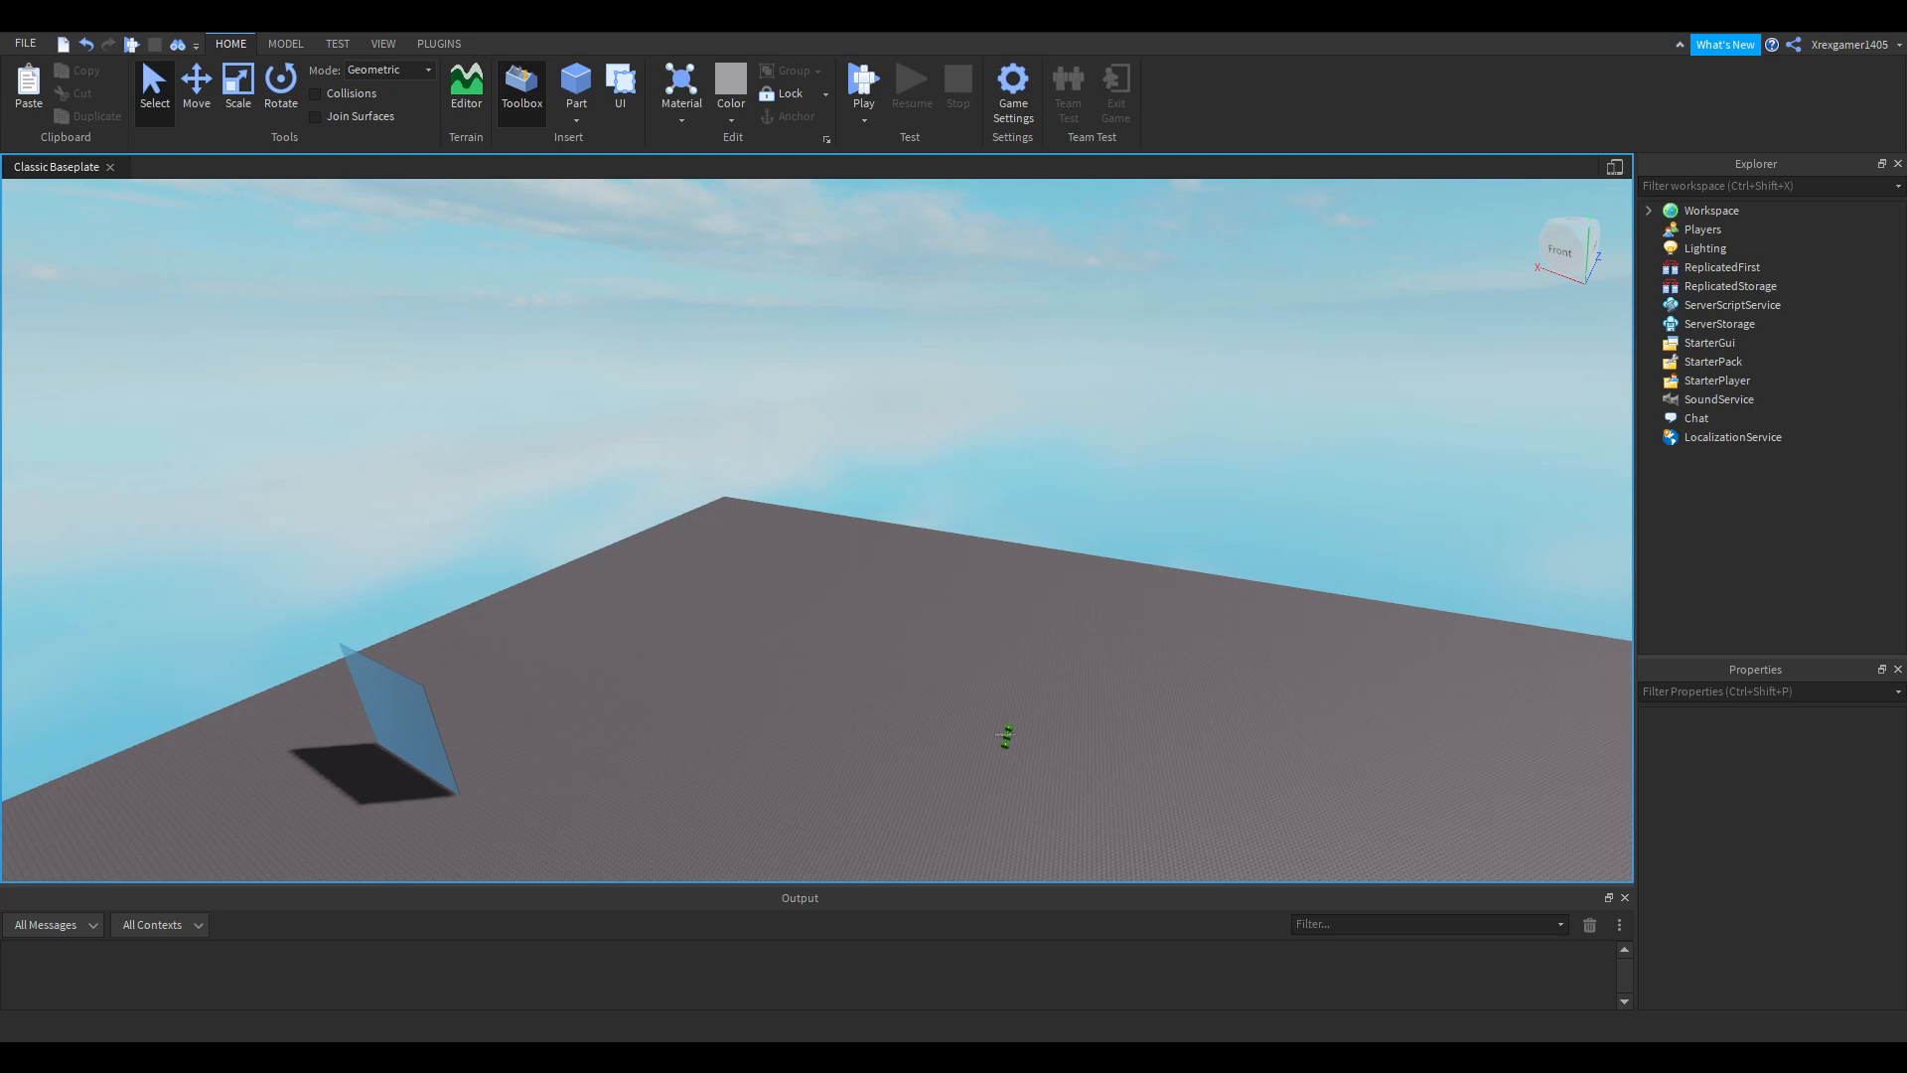
- Run a play test, fire the pistol so the magazine drops from 11 to 10, then stop
left_click(862, 86)
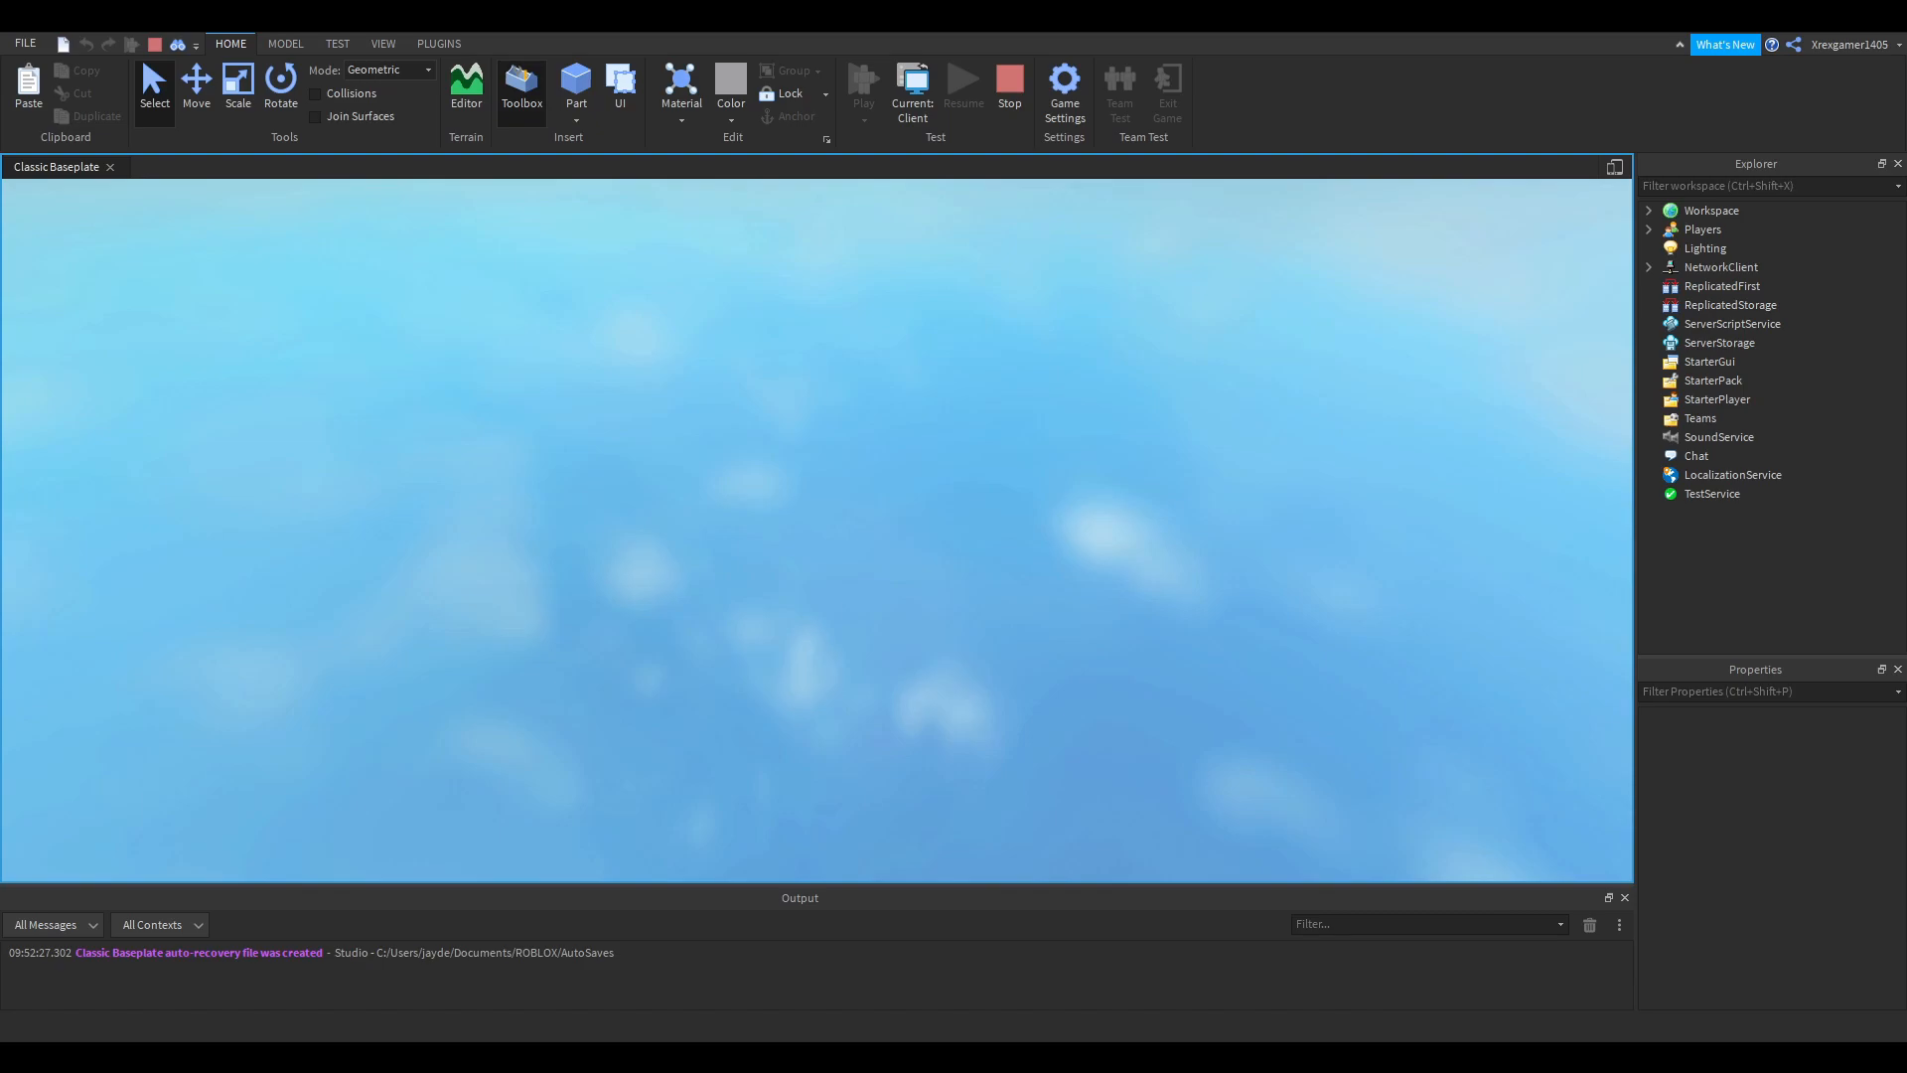
left_click(864, 81)
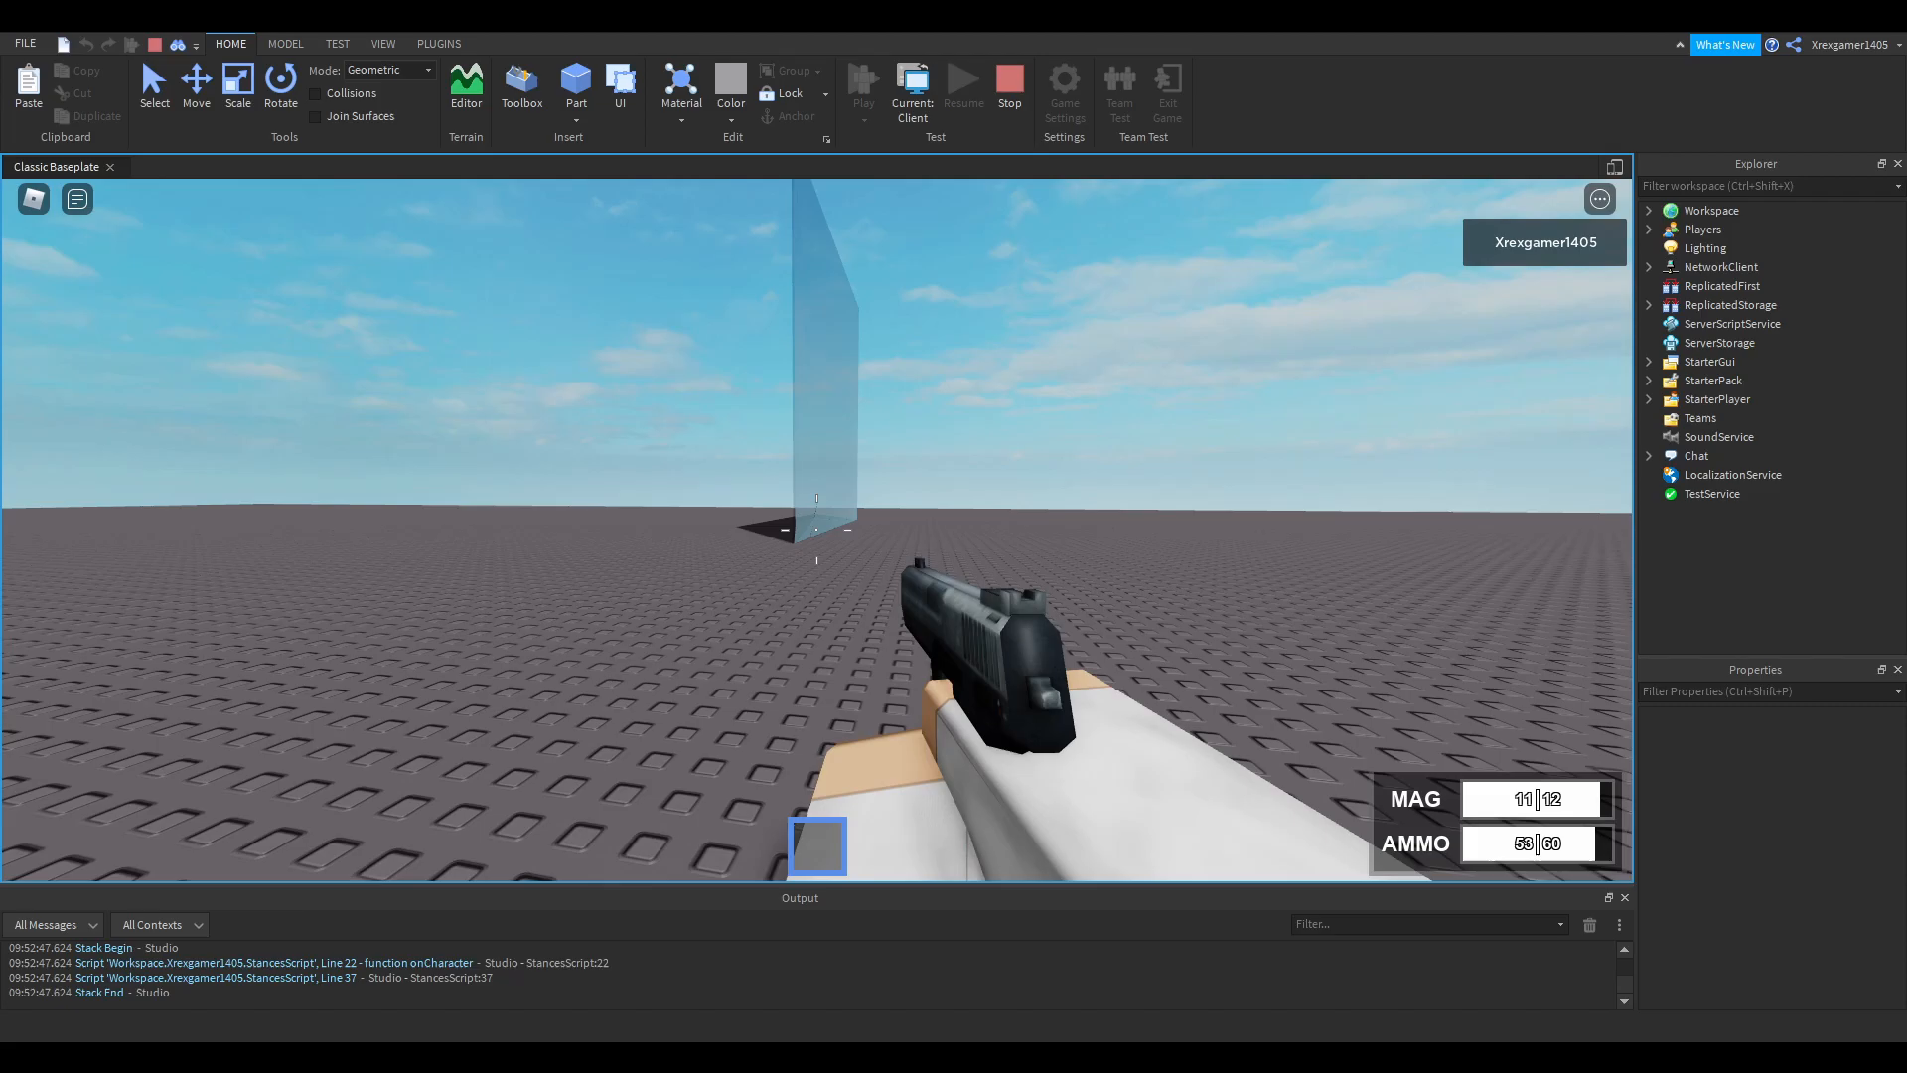
left_click(817, 529)
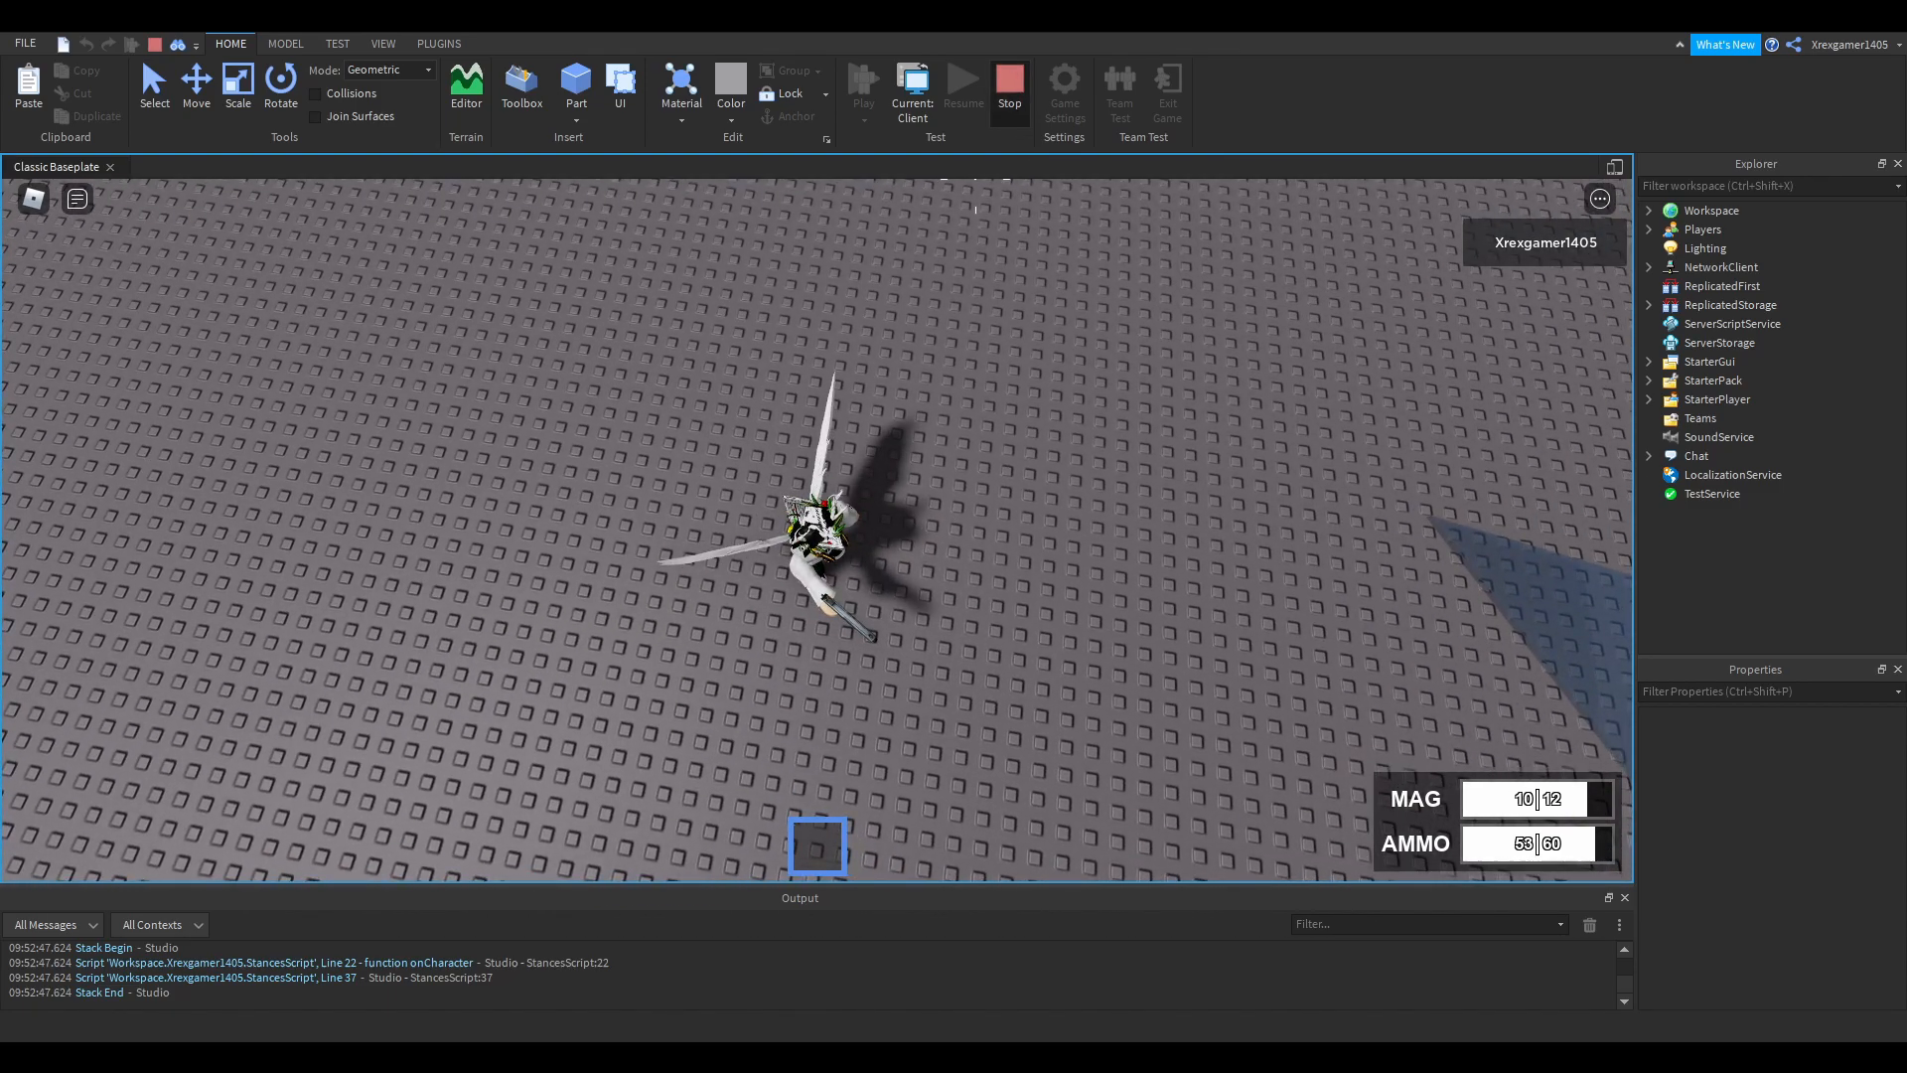
left_click(1009, 87)
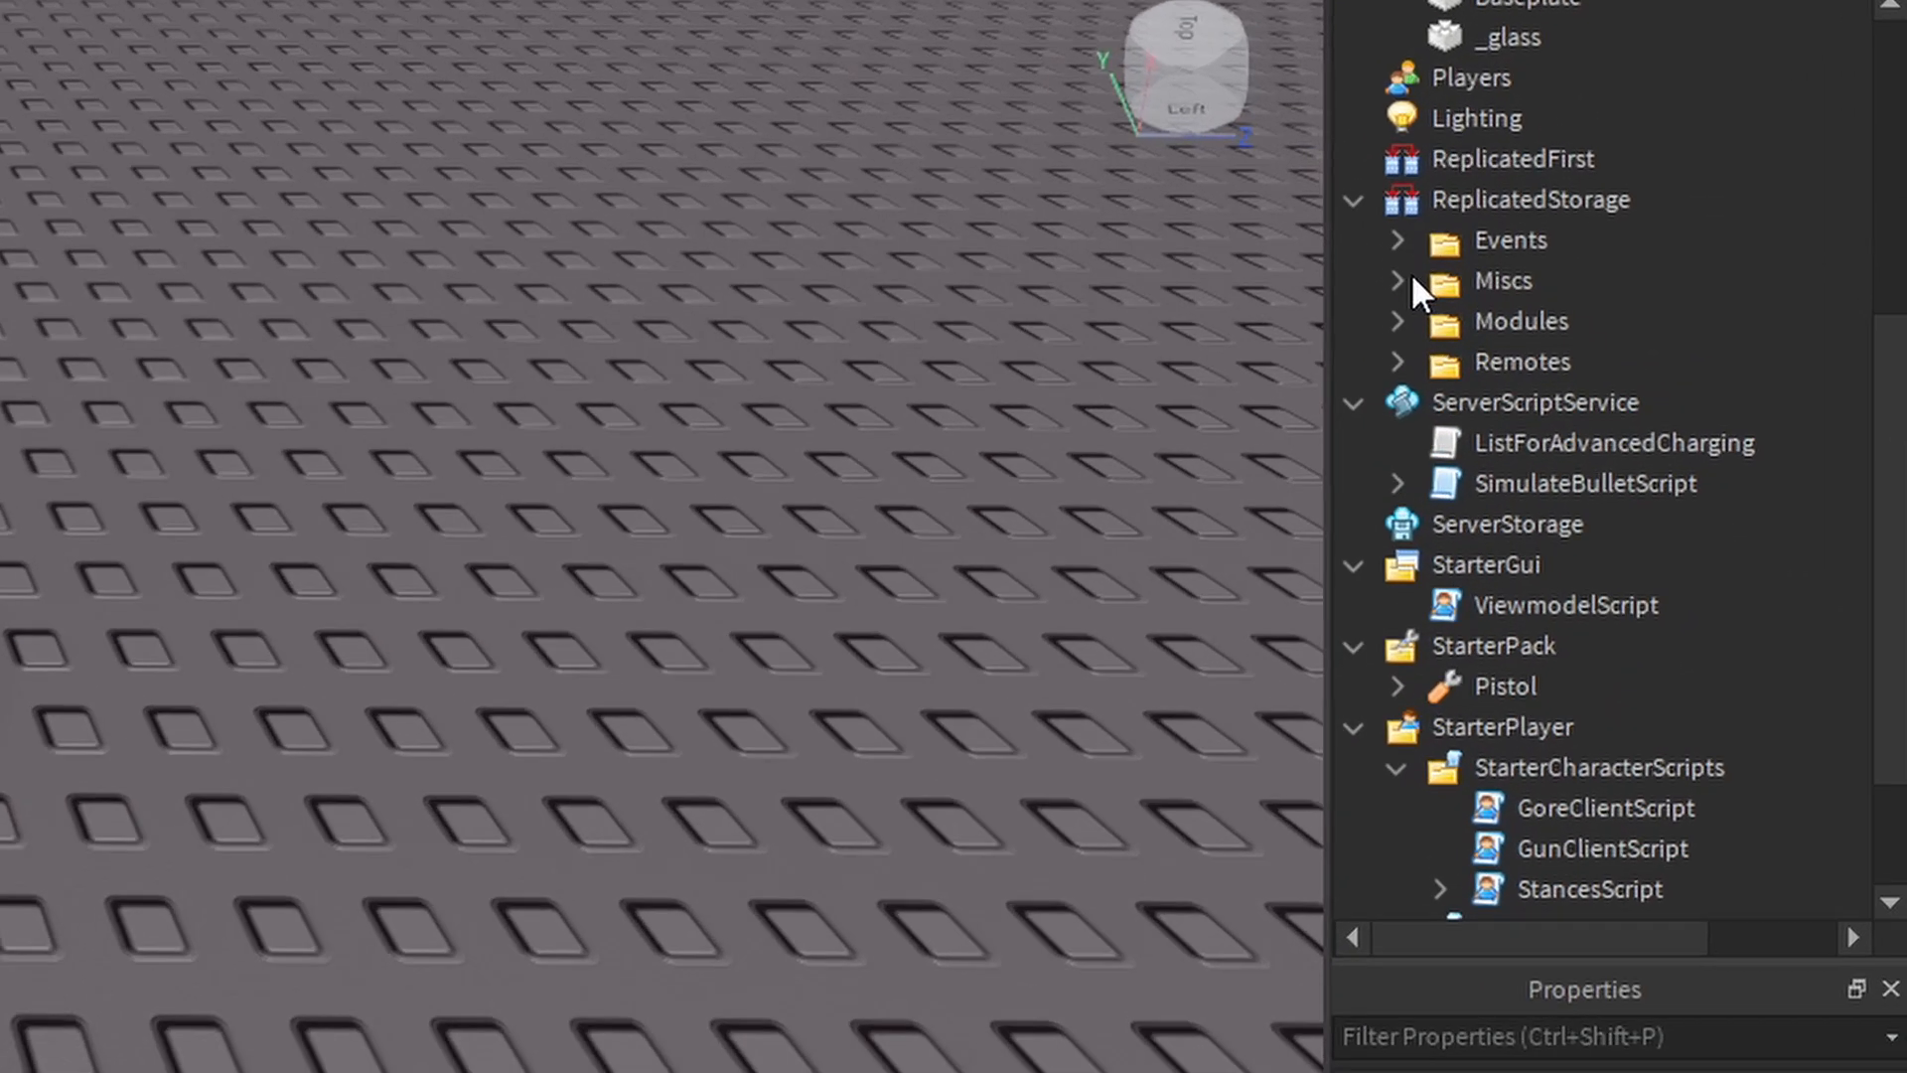
- Duplicate v_Pistol in Miscs > Viewmodels, rename the copy v_ak47 and move it to Workspace
left_click(1396, 280)
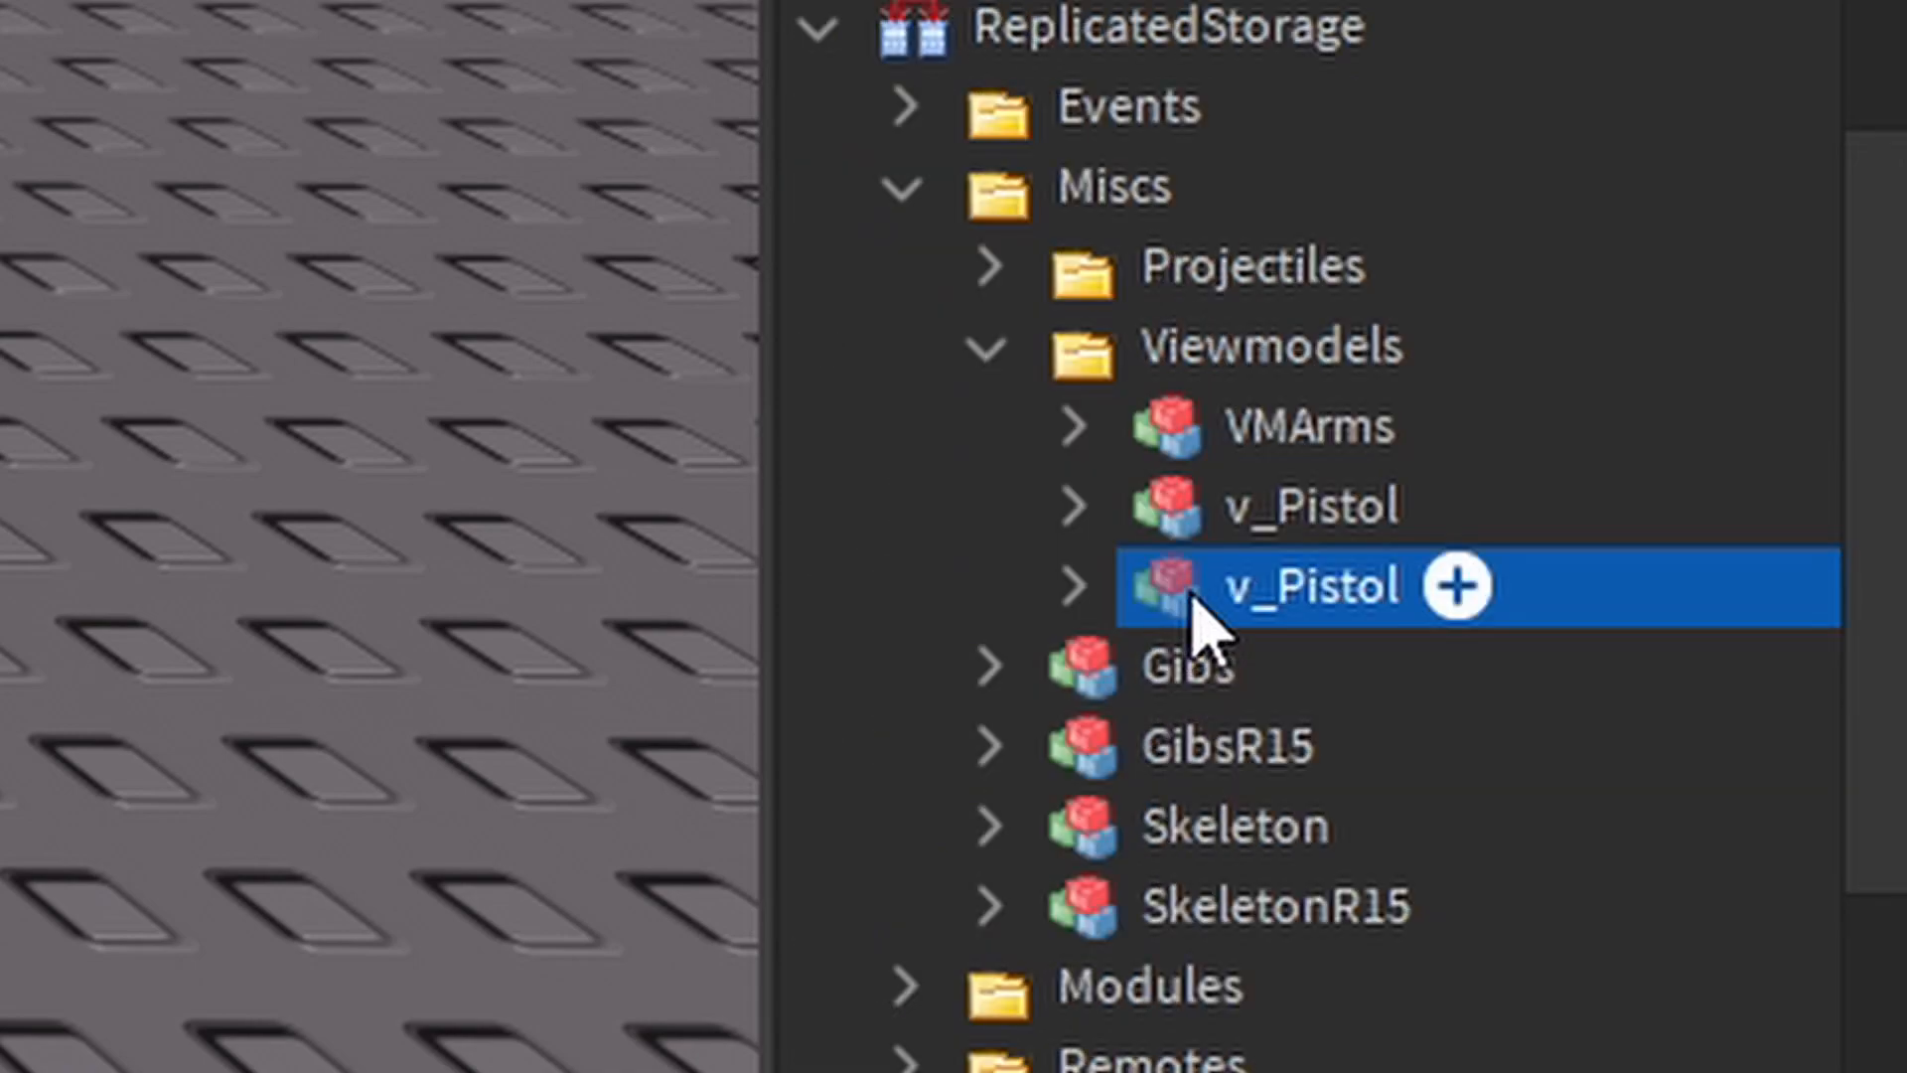
double_click(1313, 586)
type("v_ak47")
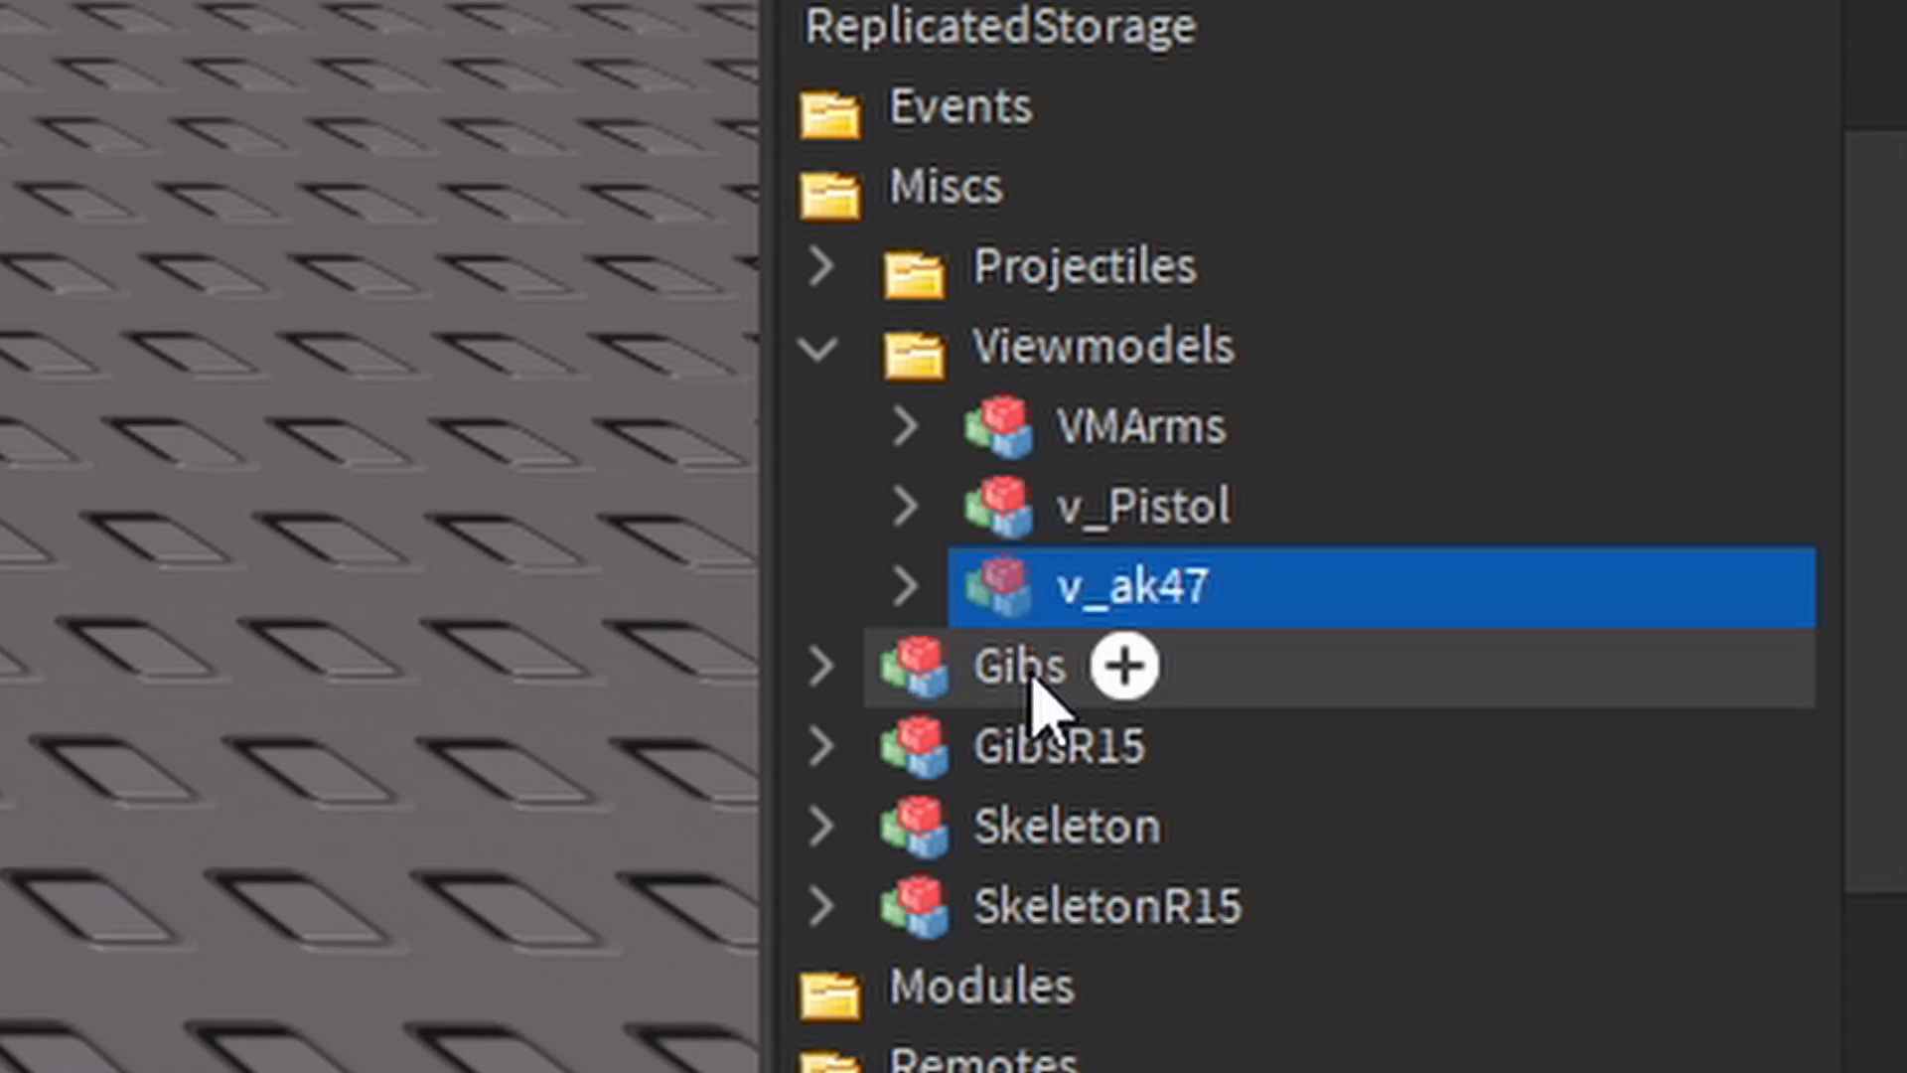
scroll("up", 3)
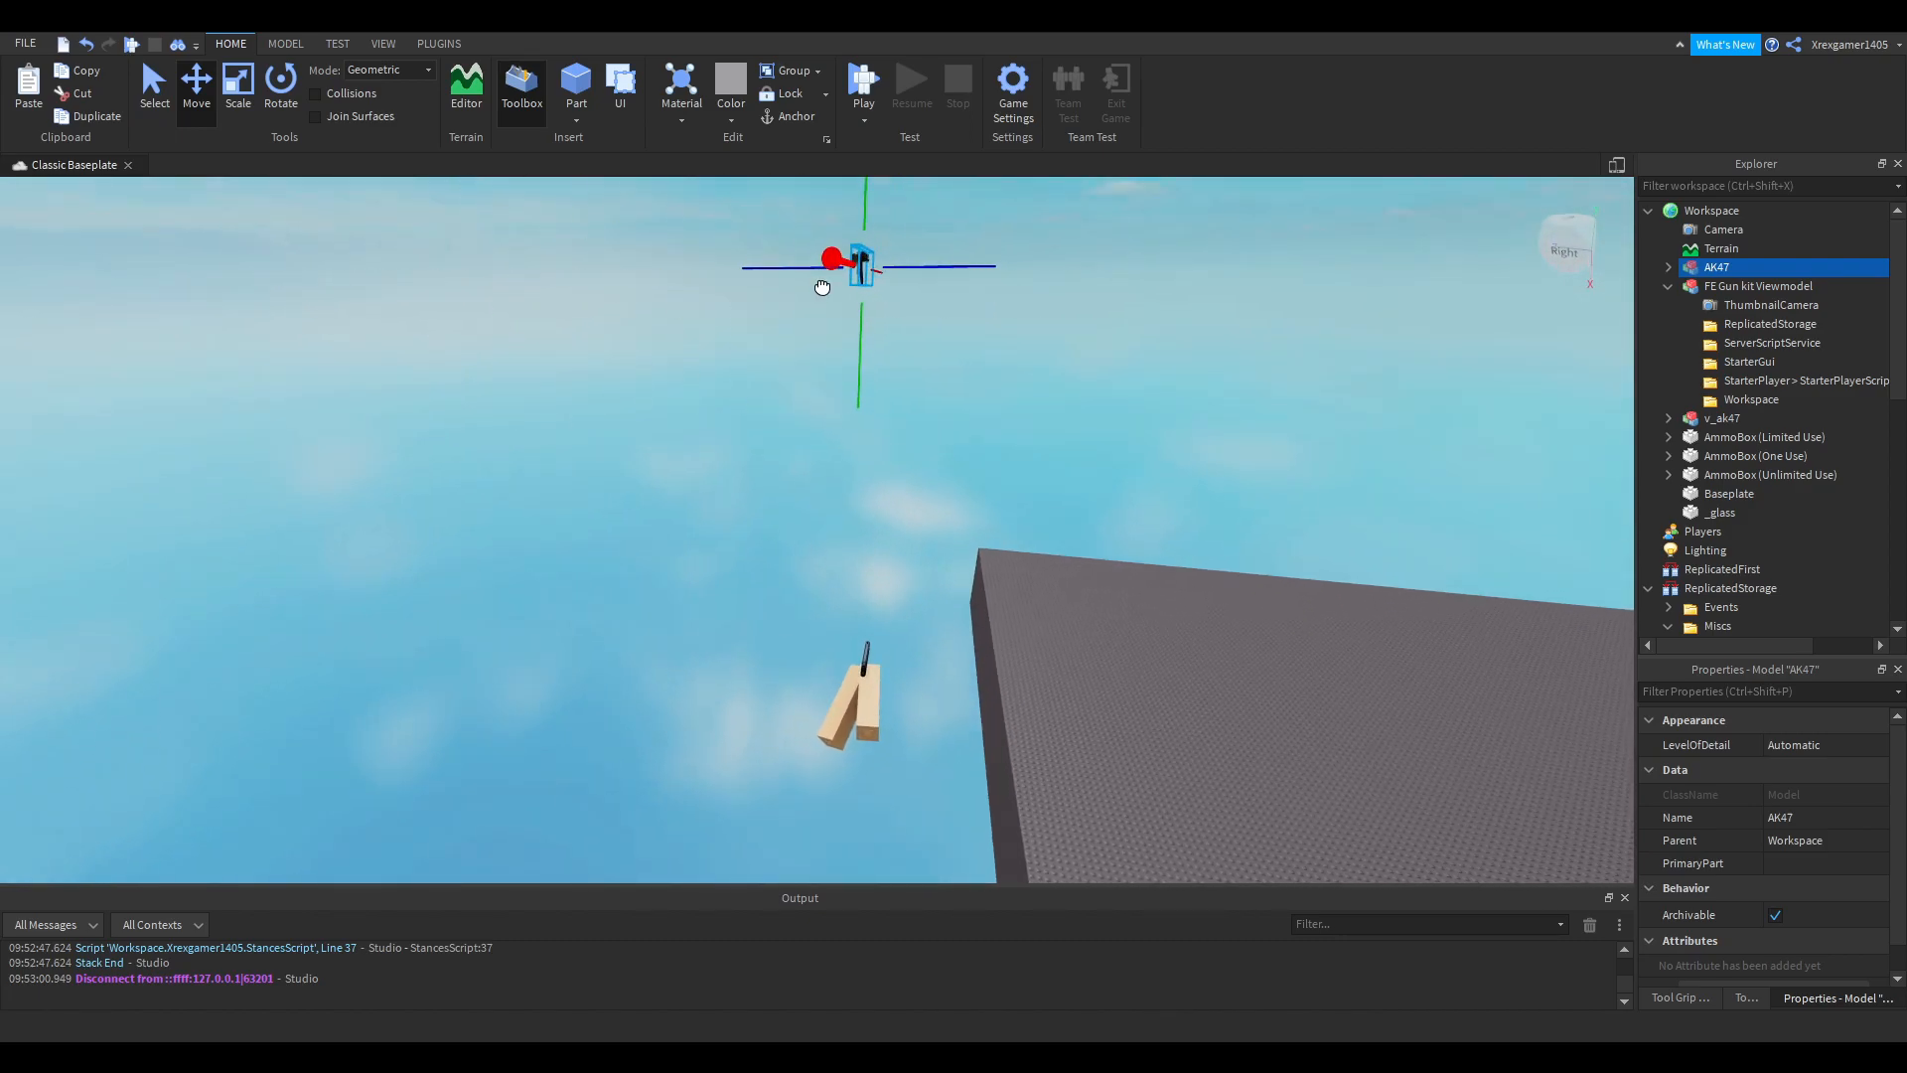
- Move the AK47 model down beside the v_ak47 arms and inspect the Handle's children
left_click_drag(830, 258, 864, 706)
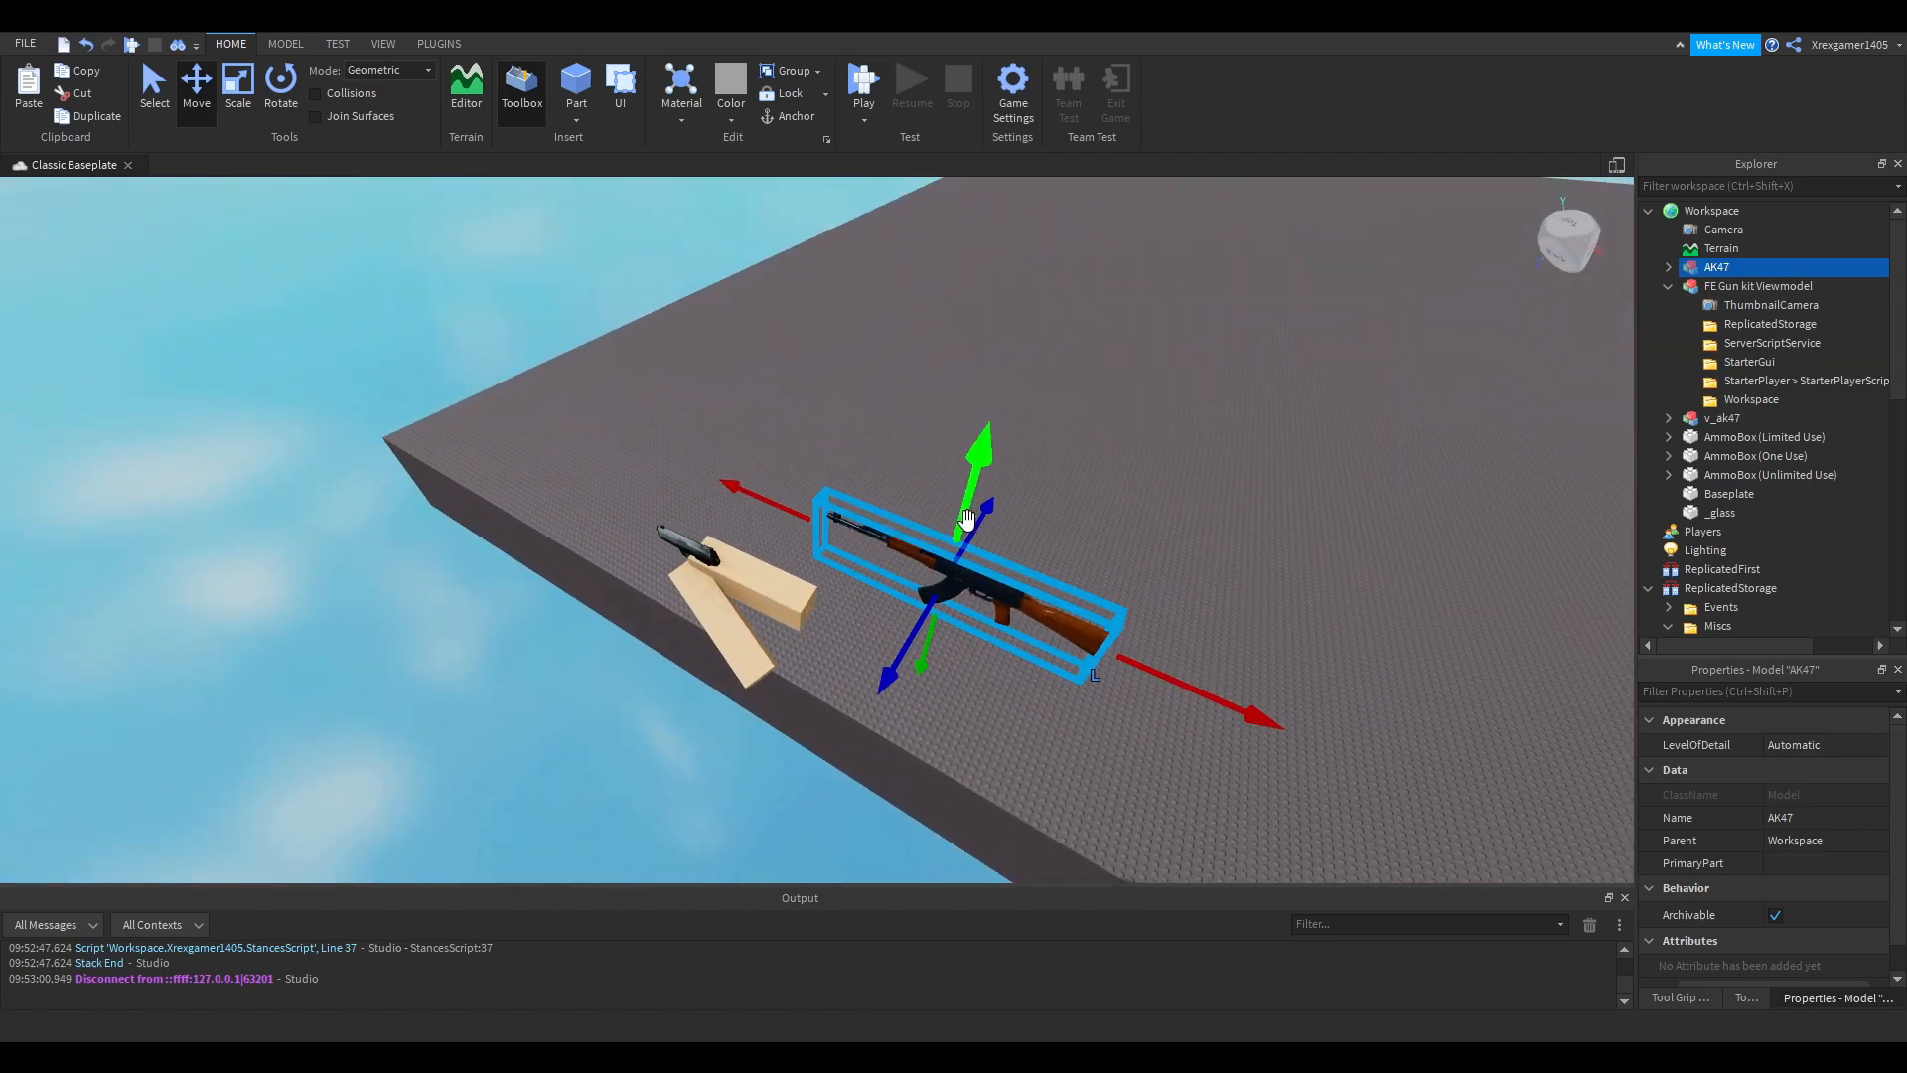
left_click(1724, 417)
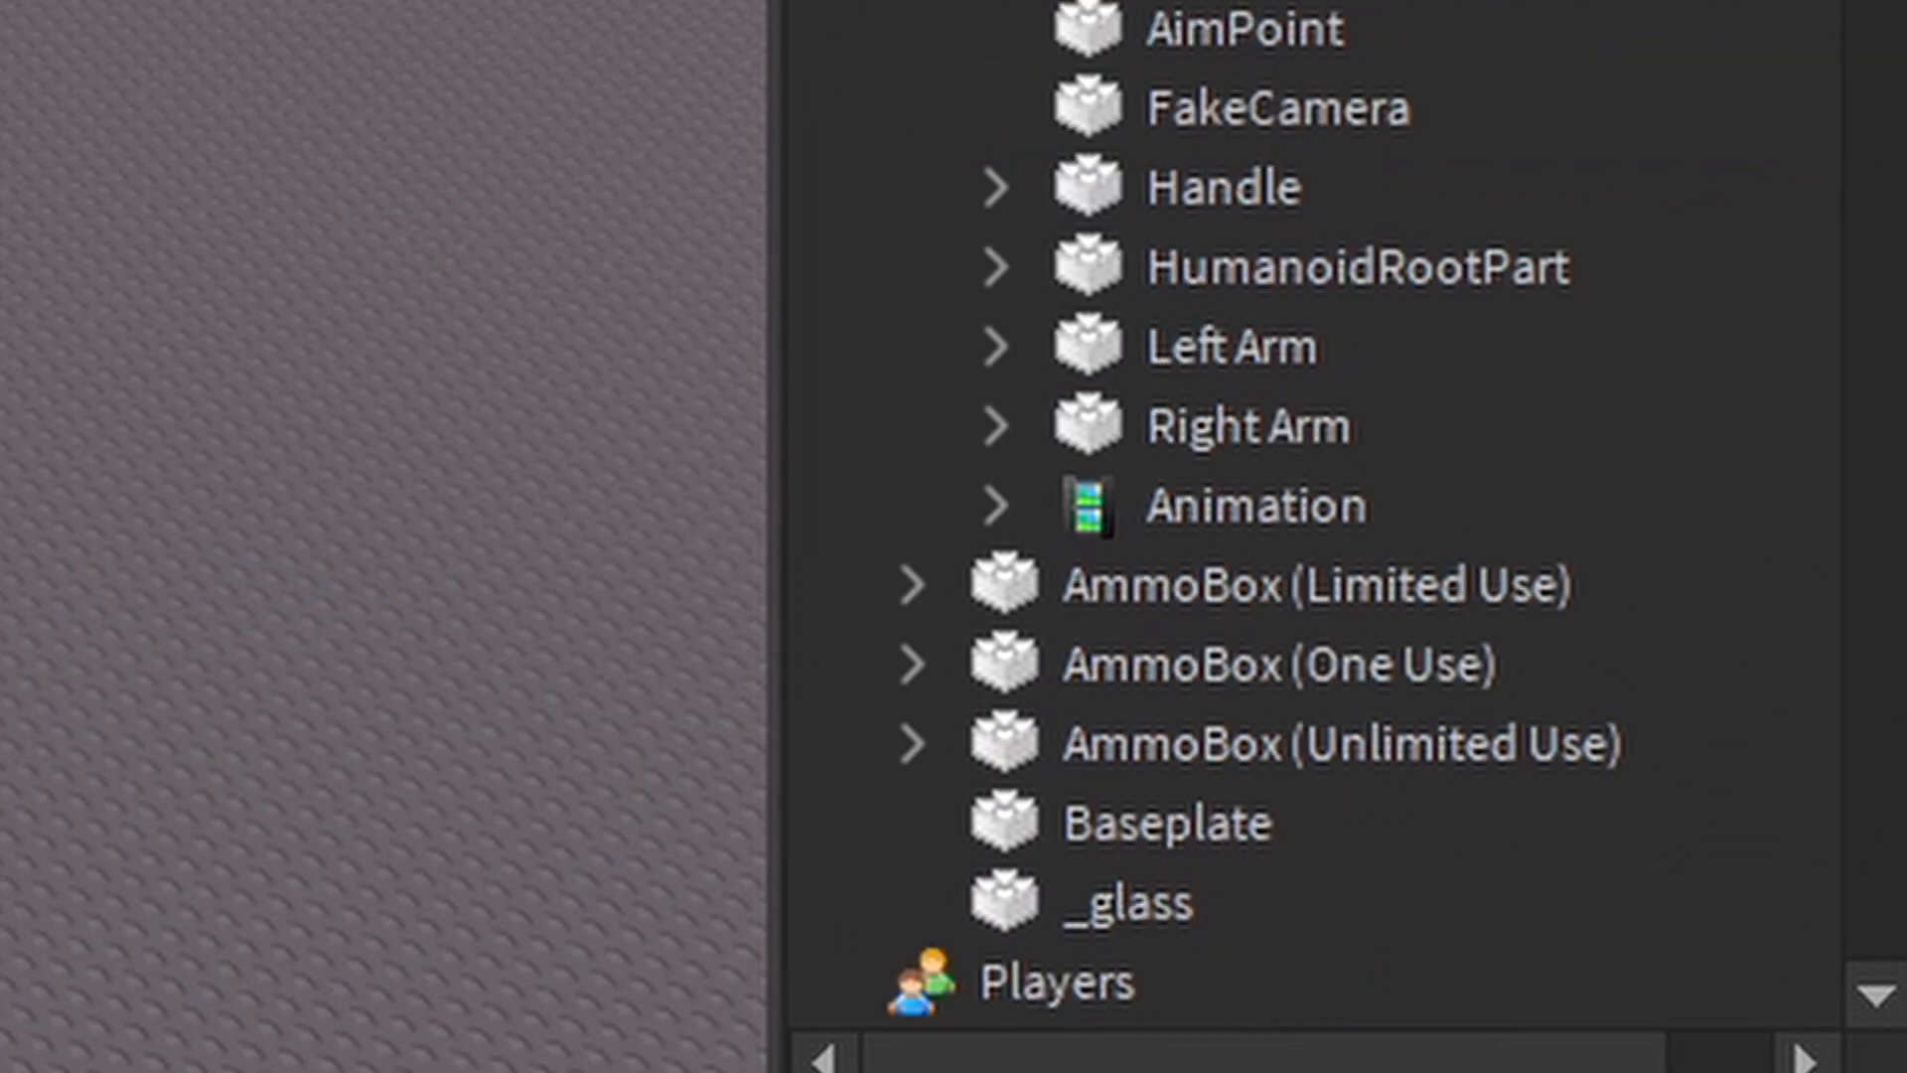
scroll("up", 3)
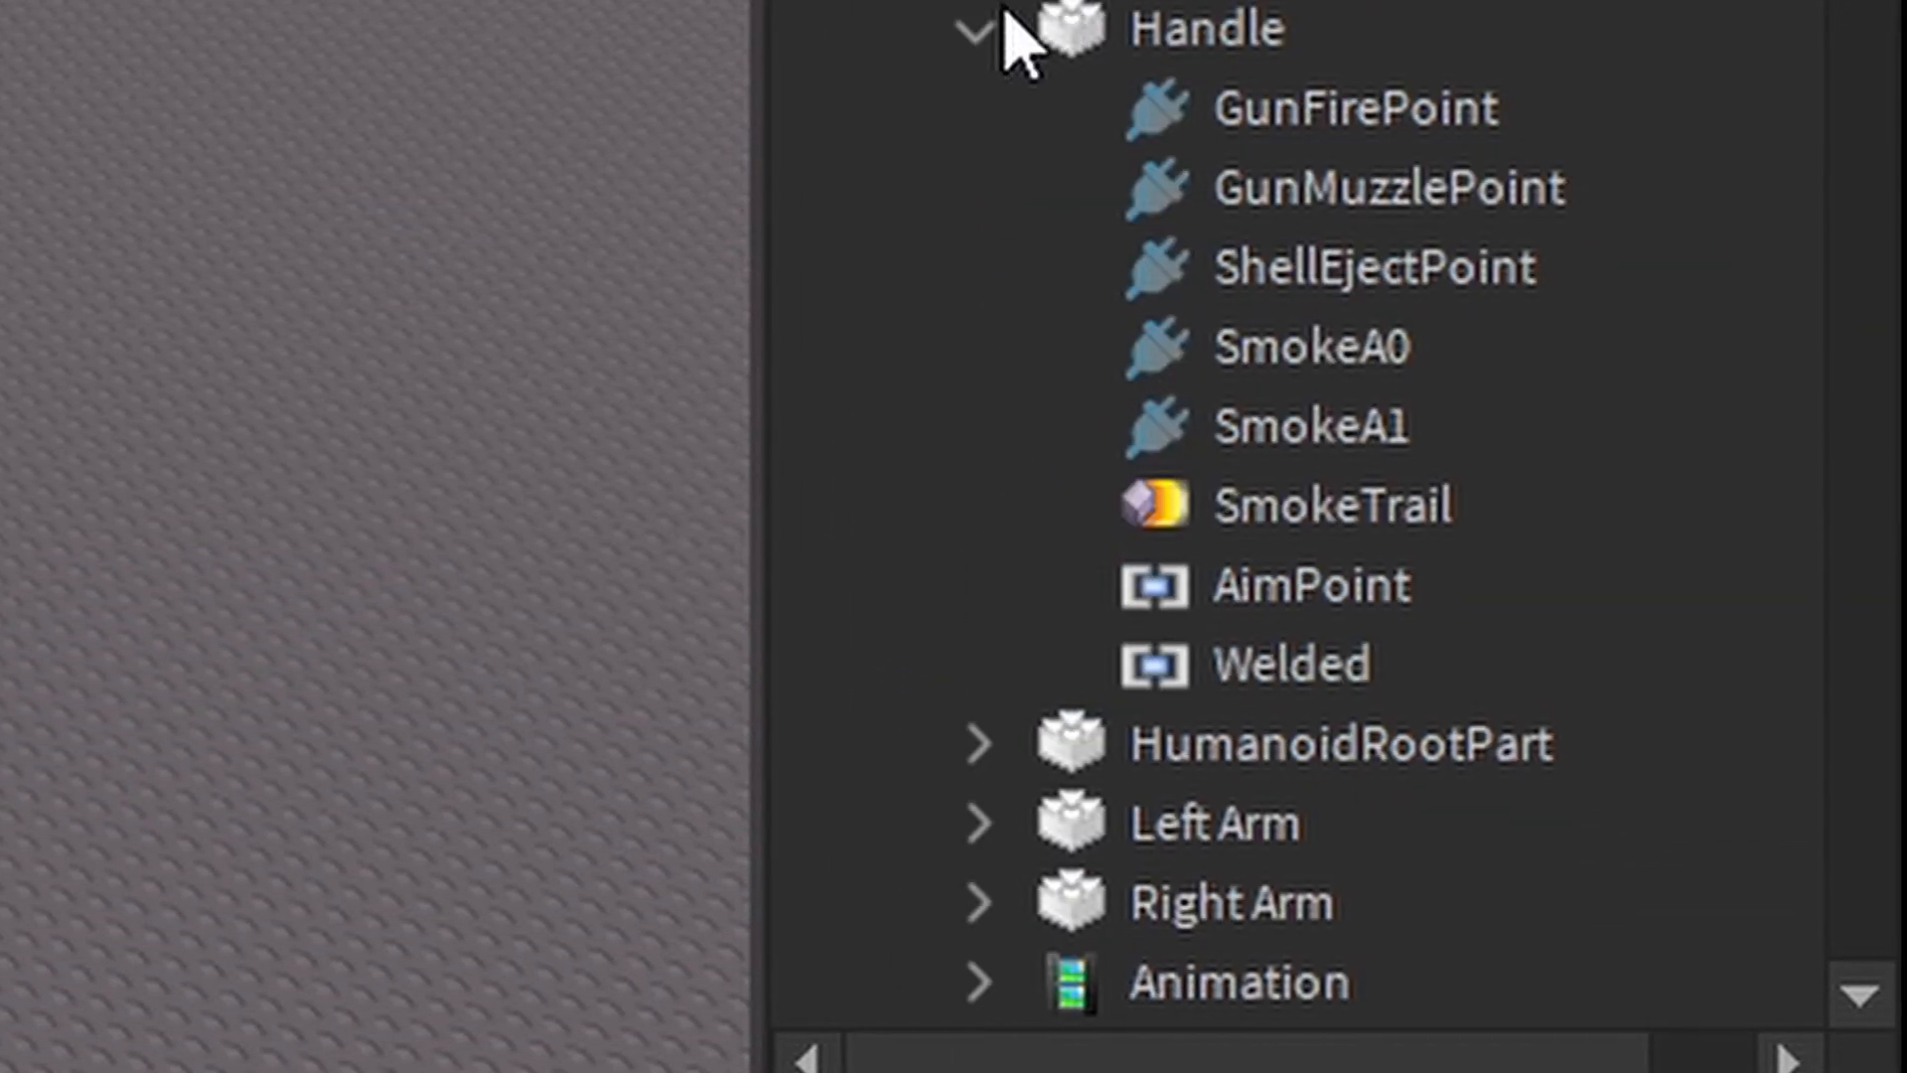
left_click(974, 26)
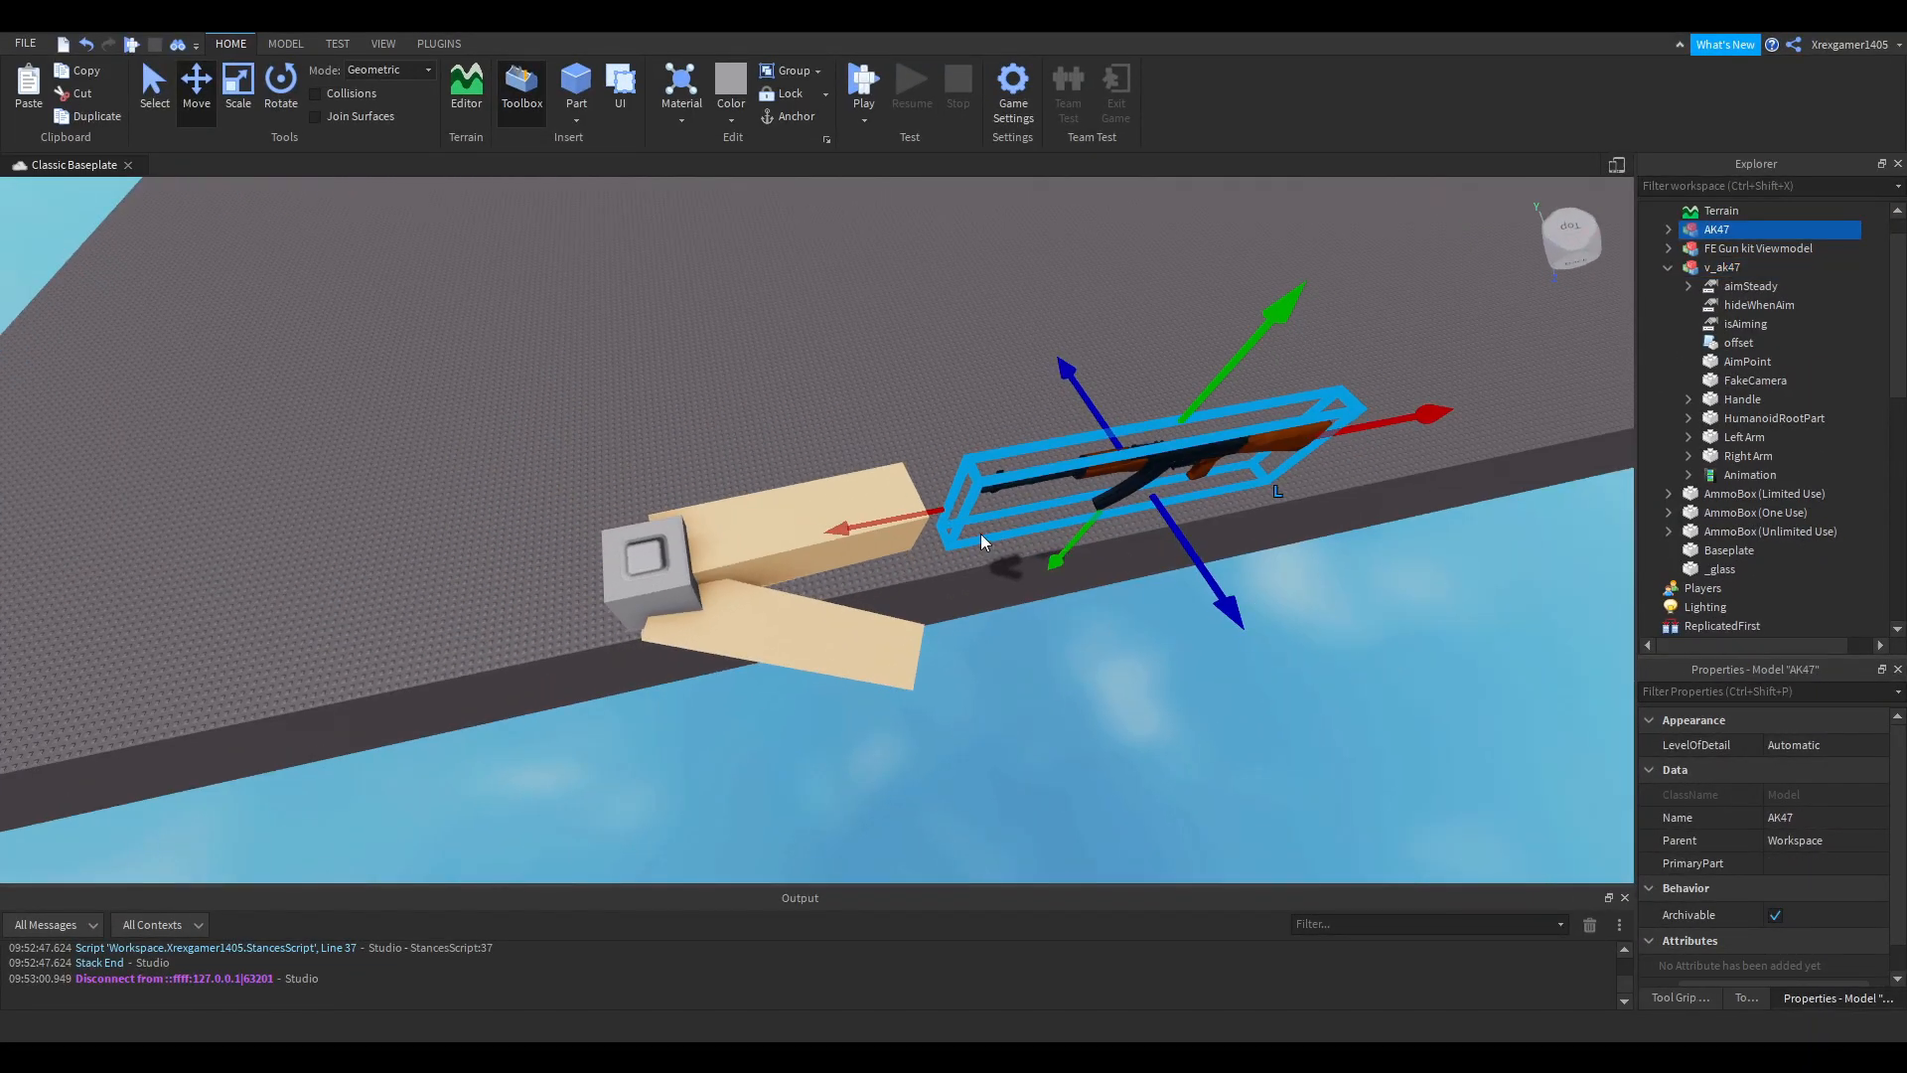
mouse_move(1776, 417)
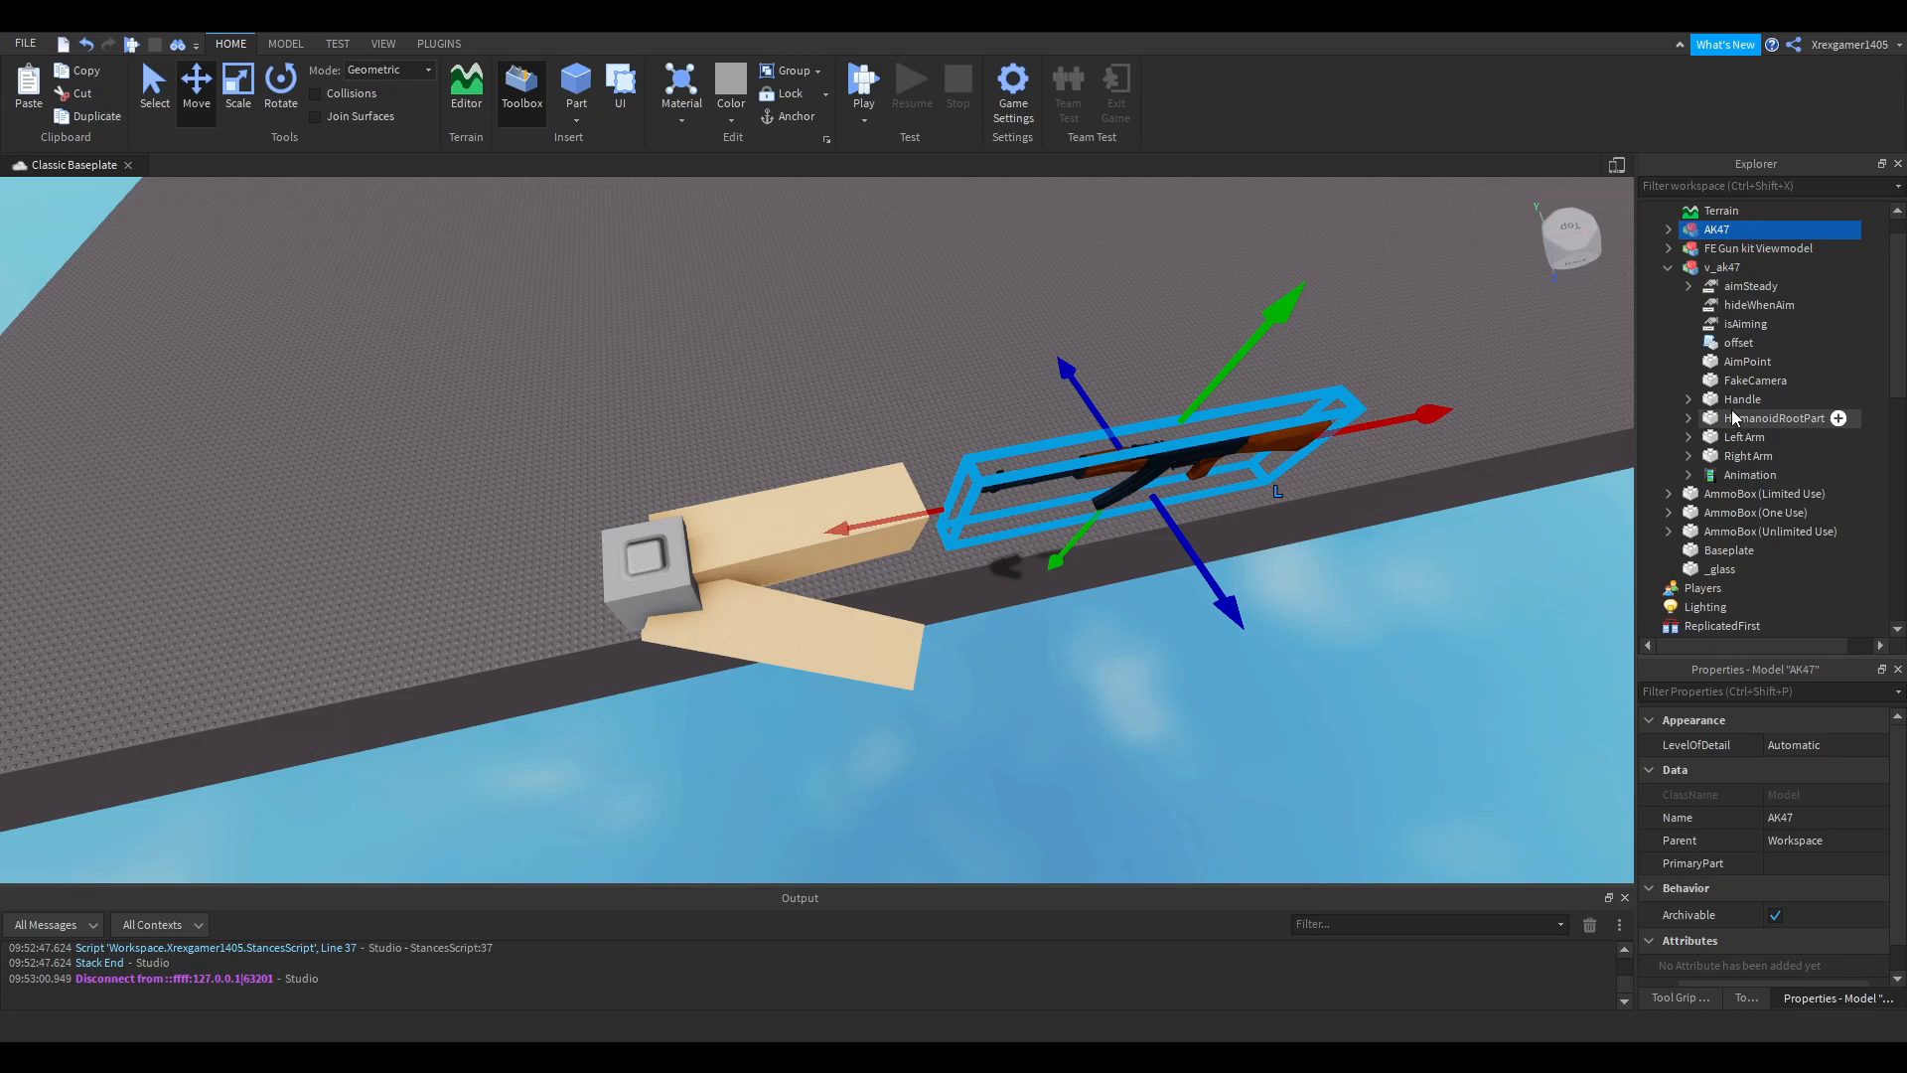
- Select the viewmodel's Handle, then pick up the AK47 model to re-parent it onto Handle
double_click(1716, 231)
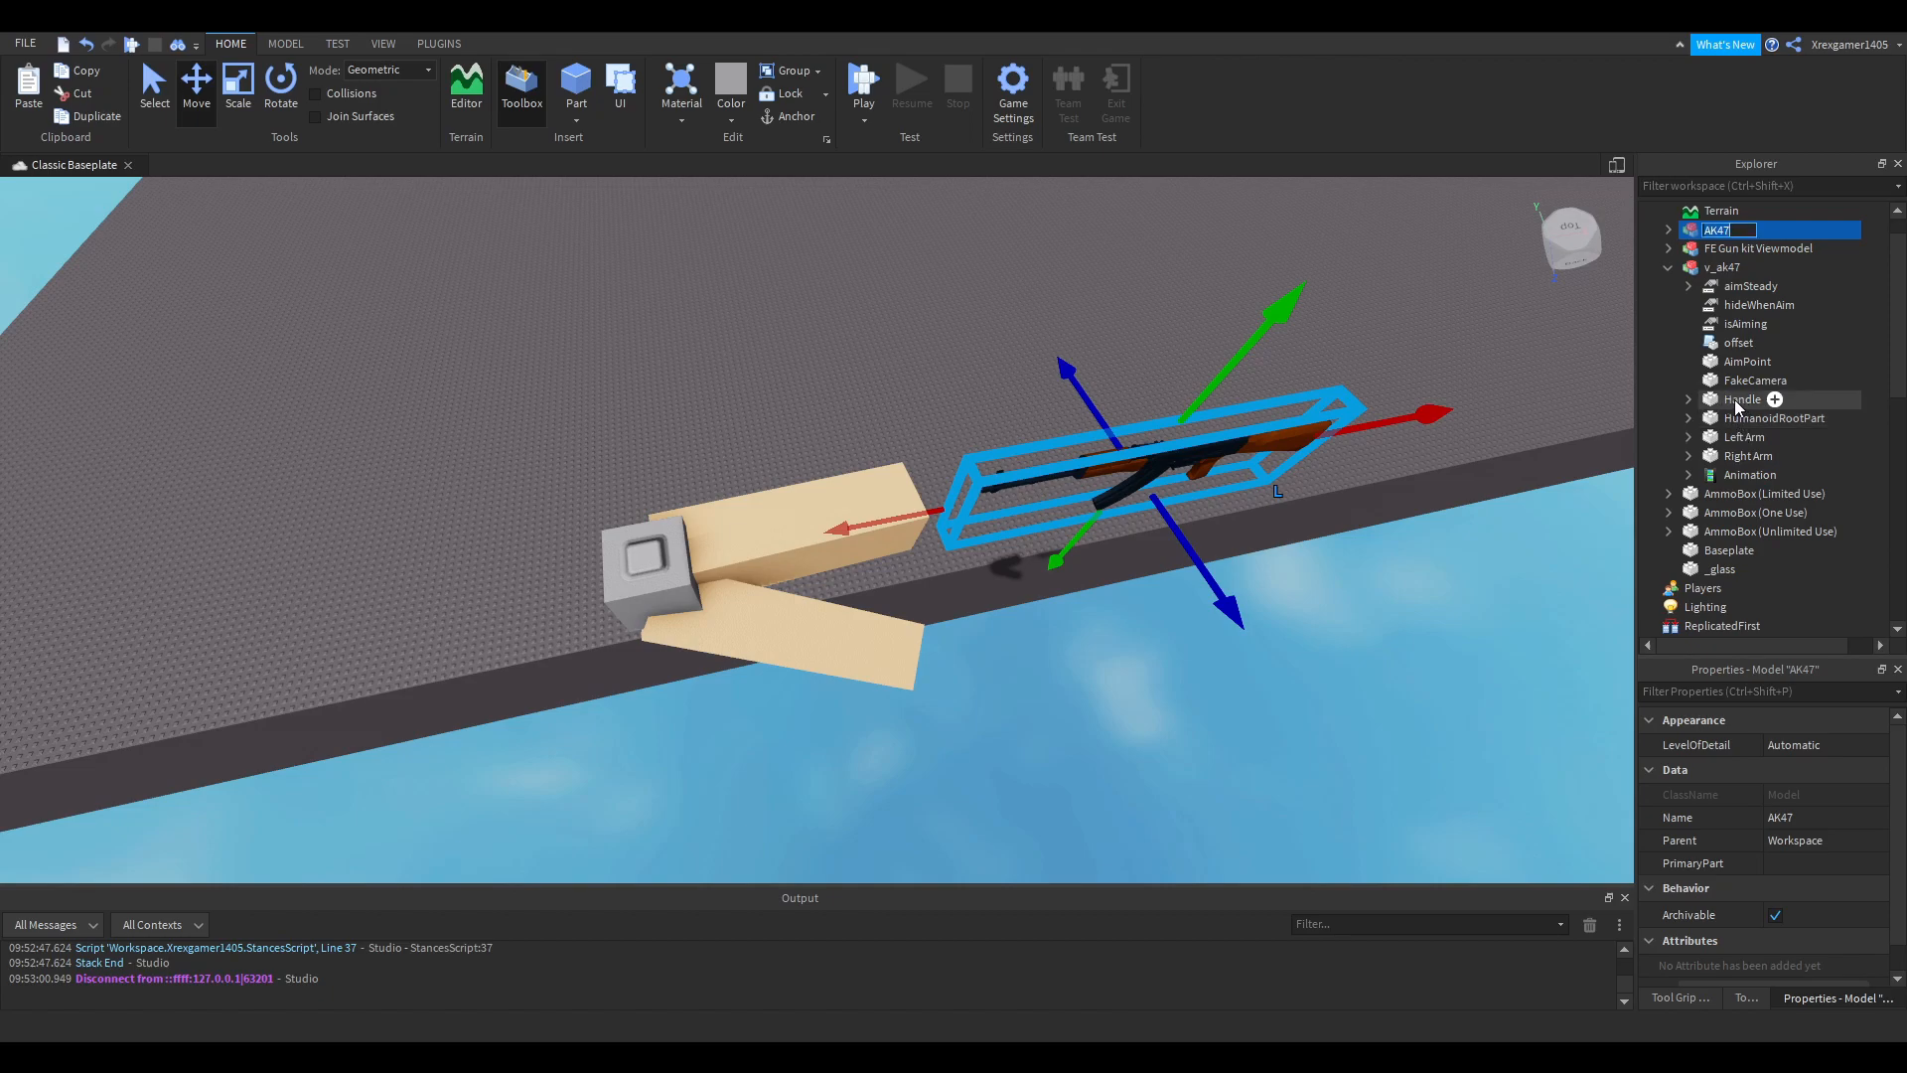
left_click(1723, 399)
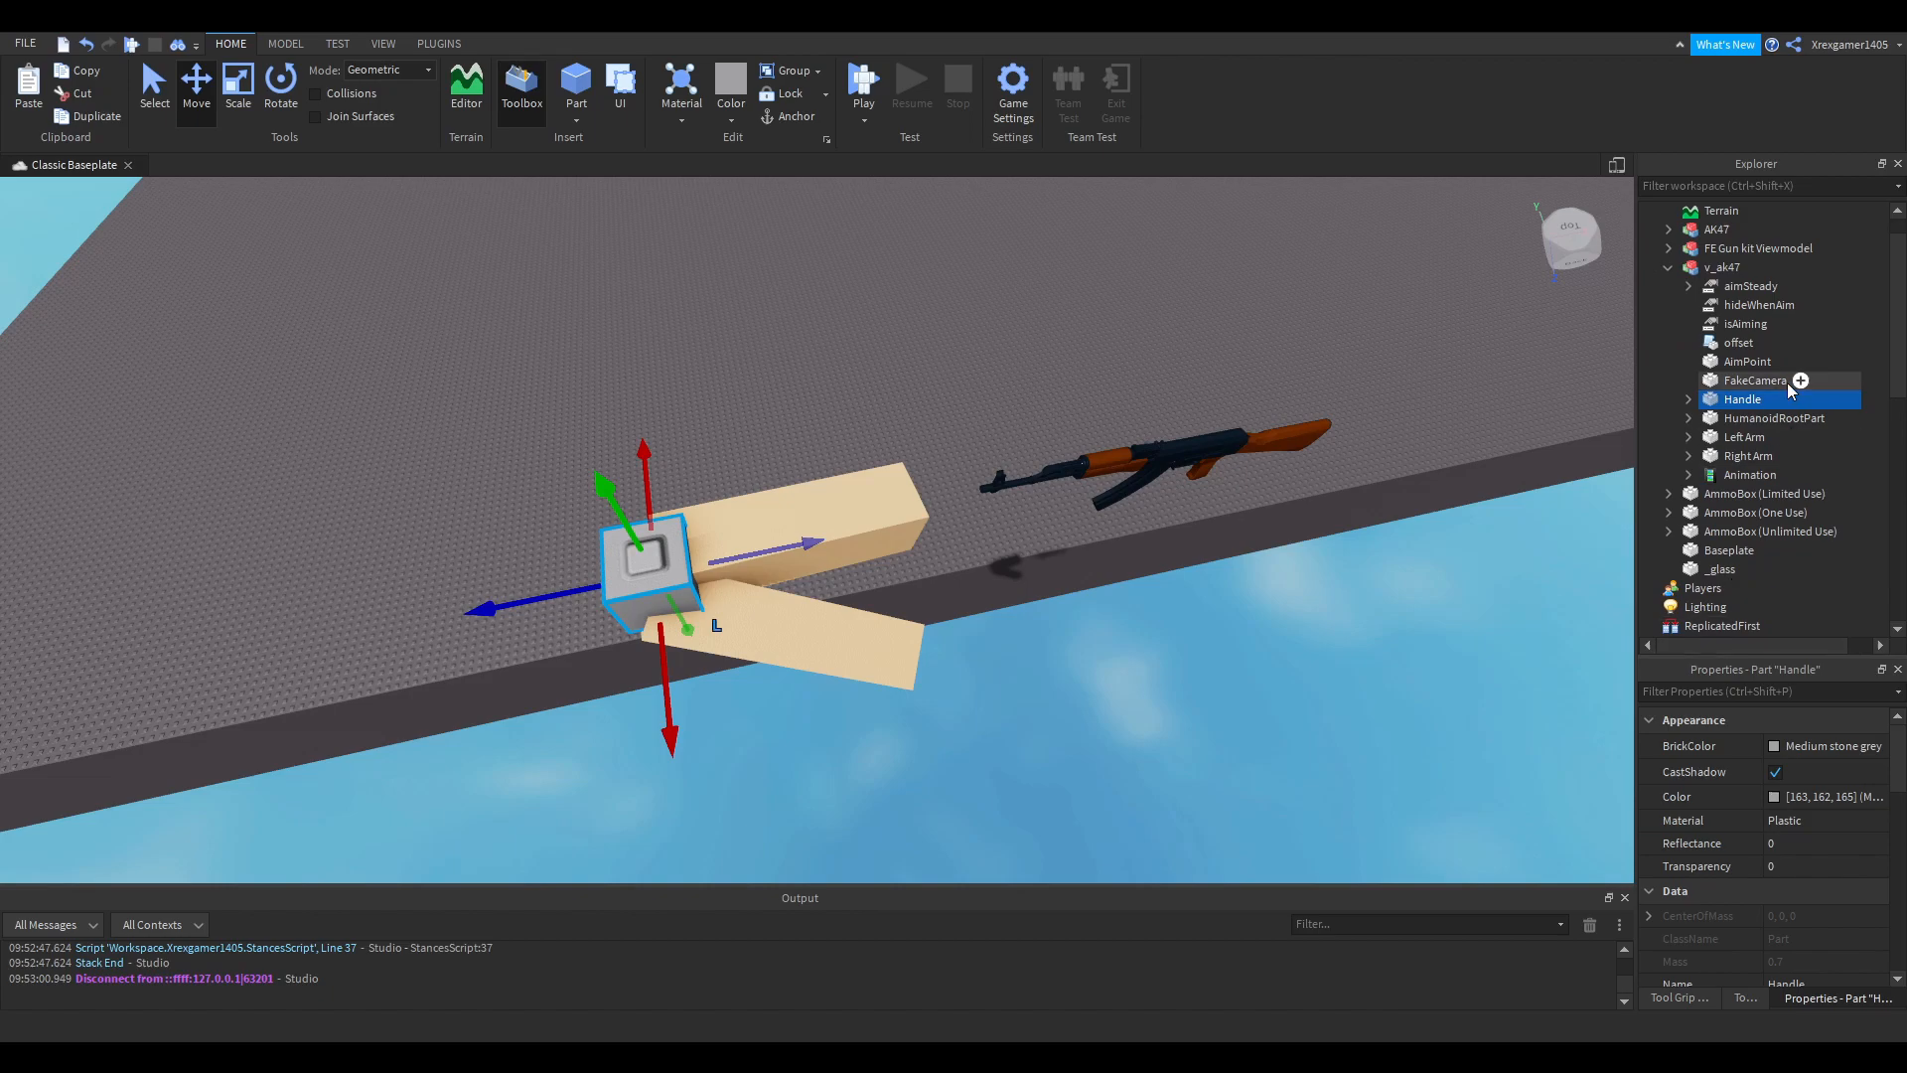
mouse_move(1715, 228)
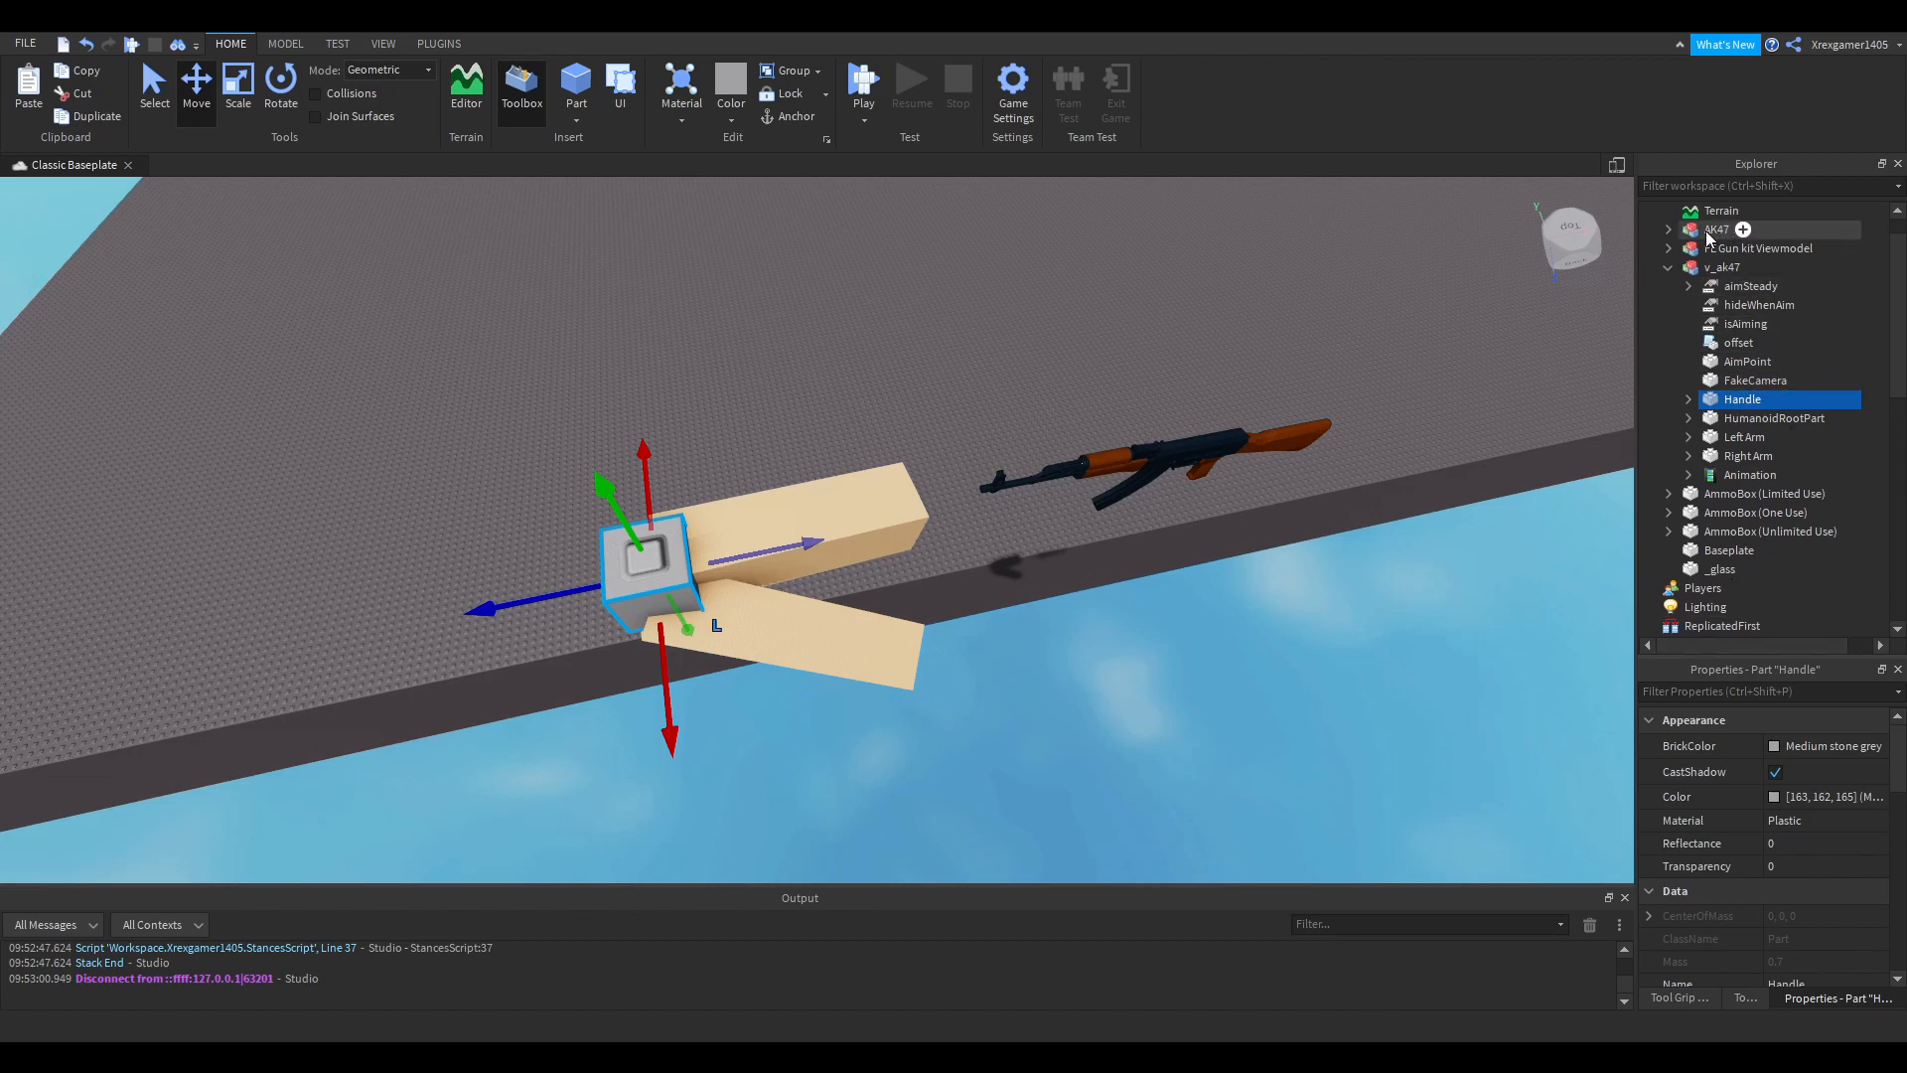
left_click(1716, 229)
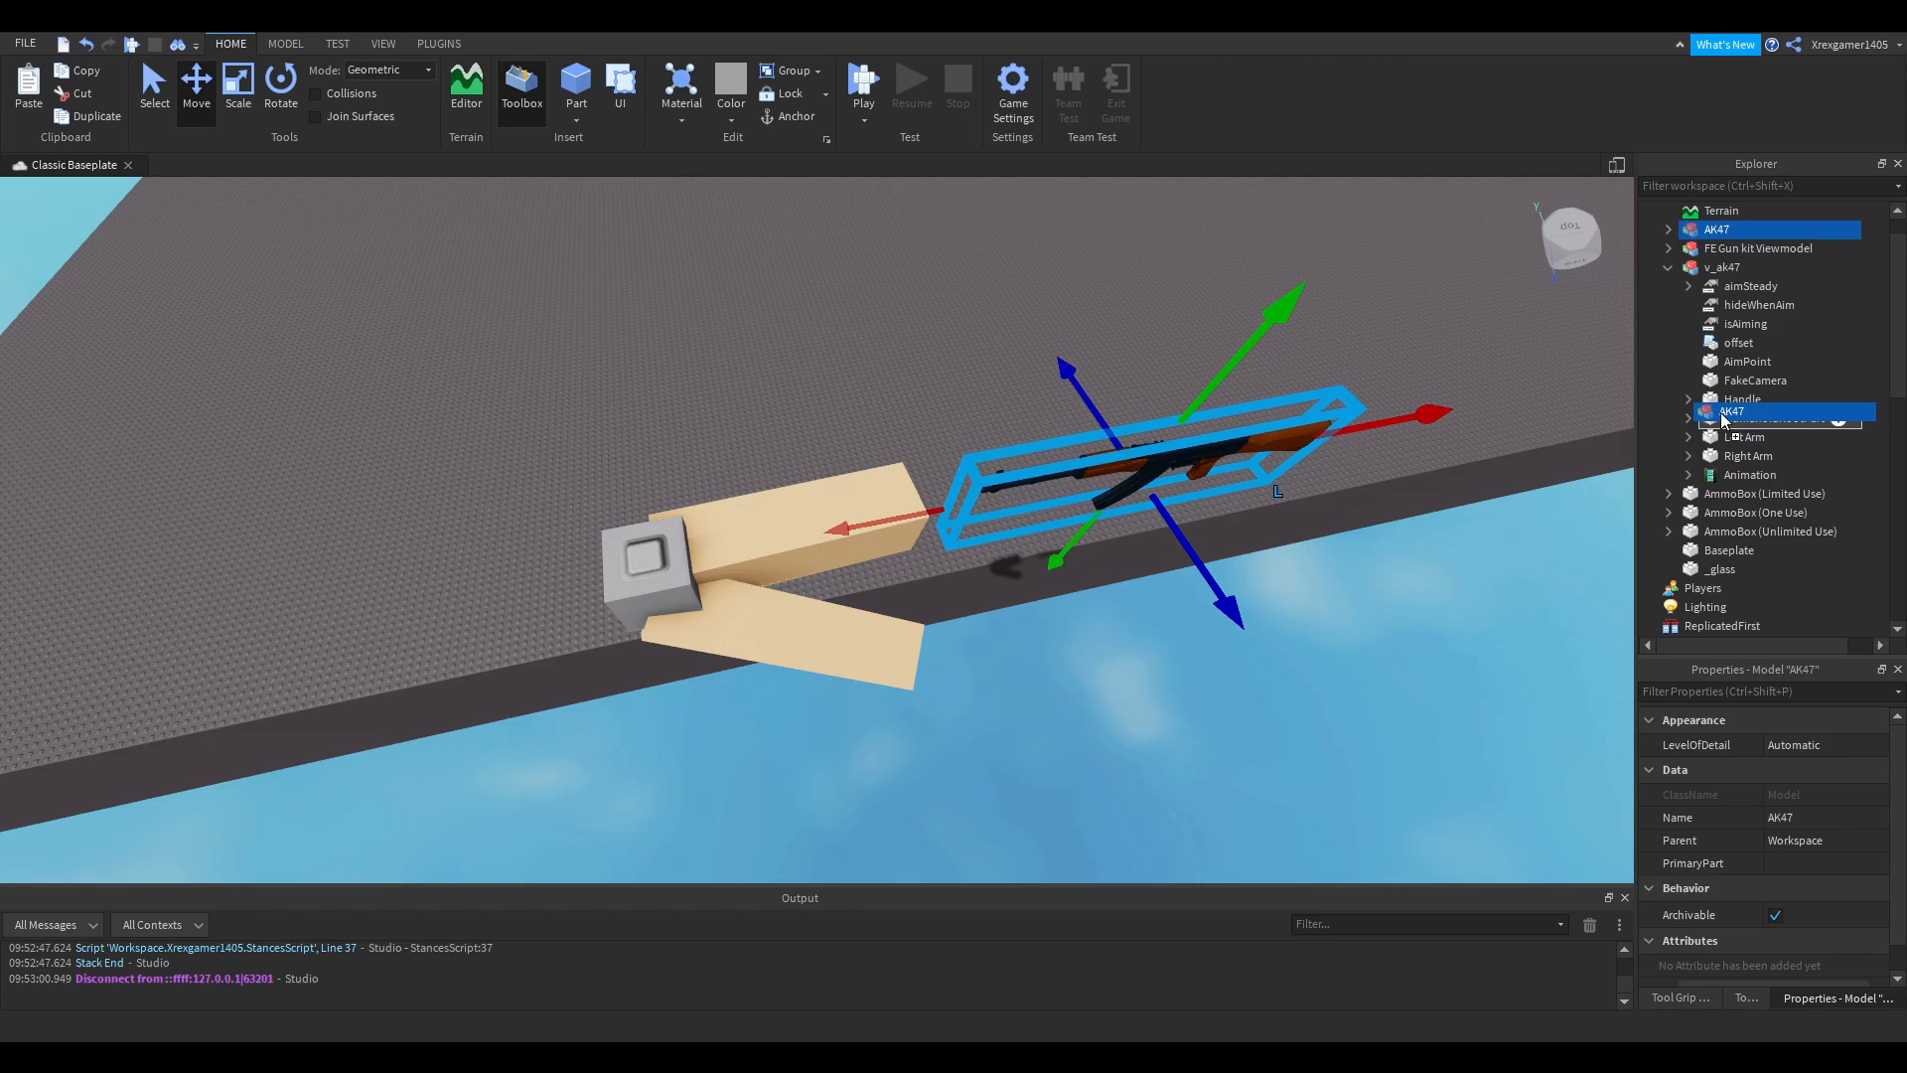
left_click(1740, 382)
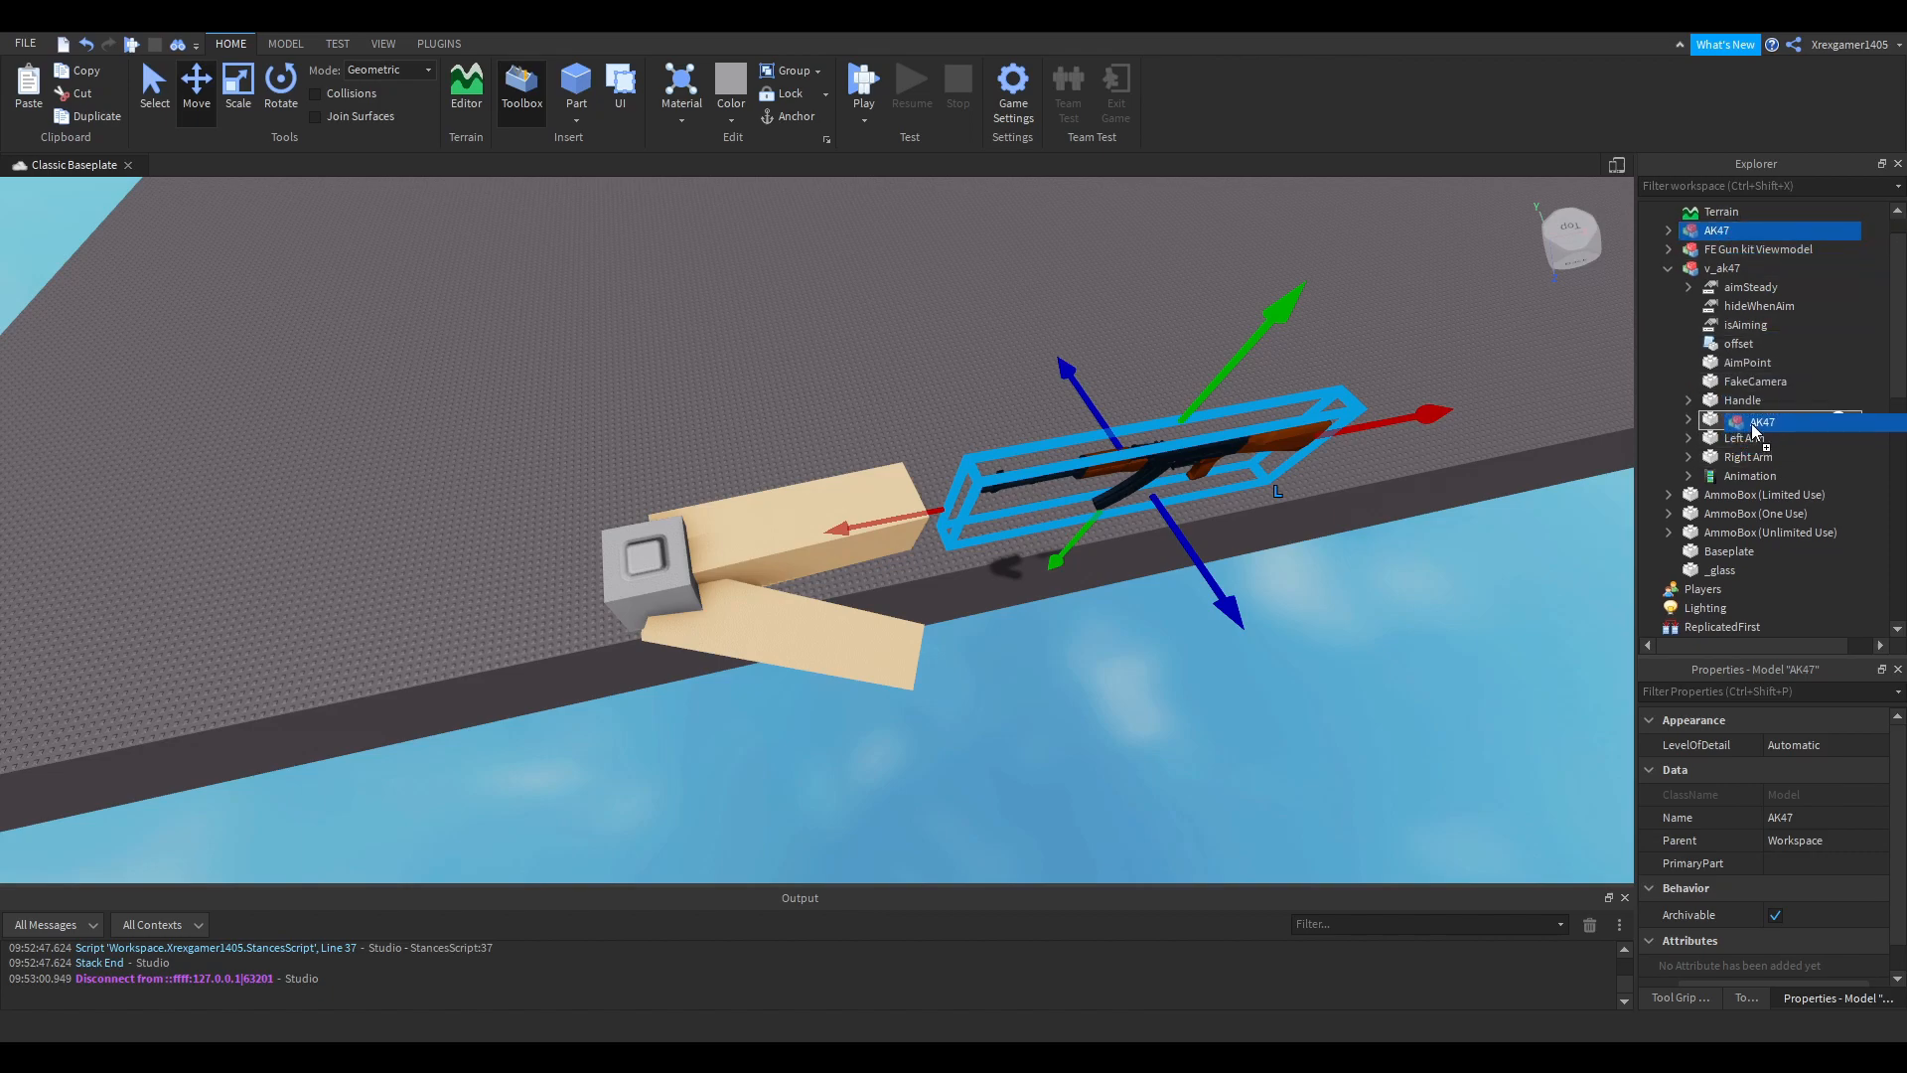
- Make the AK47 model a child of Handle and set the Handle's Transparency to 1
left_click(1689, 399)
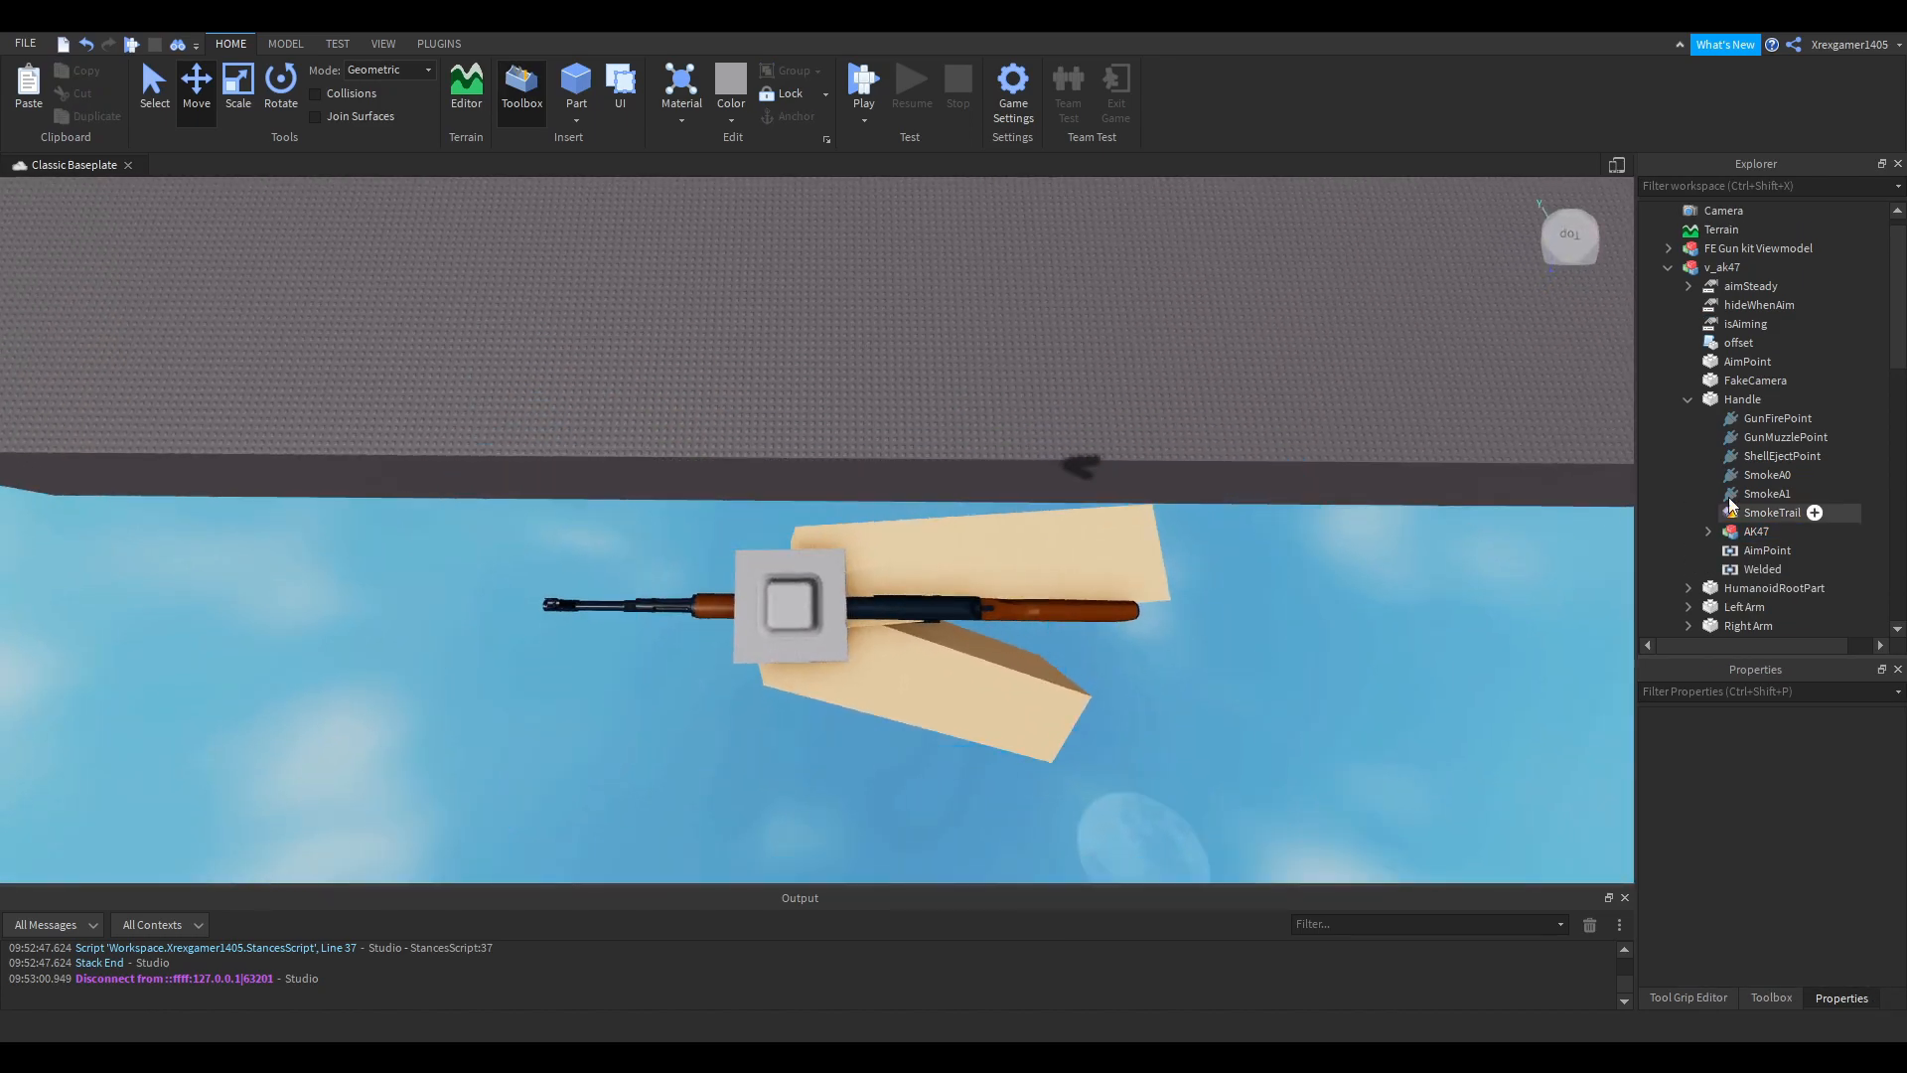
left_click(1724, 532)
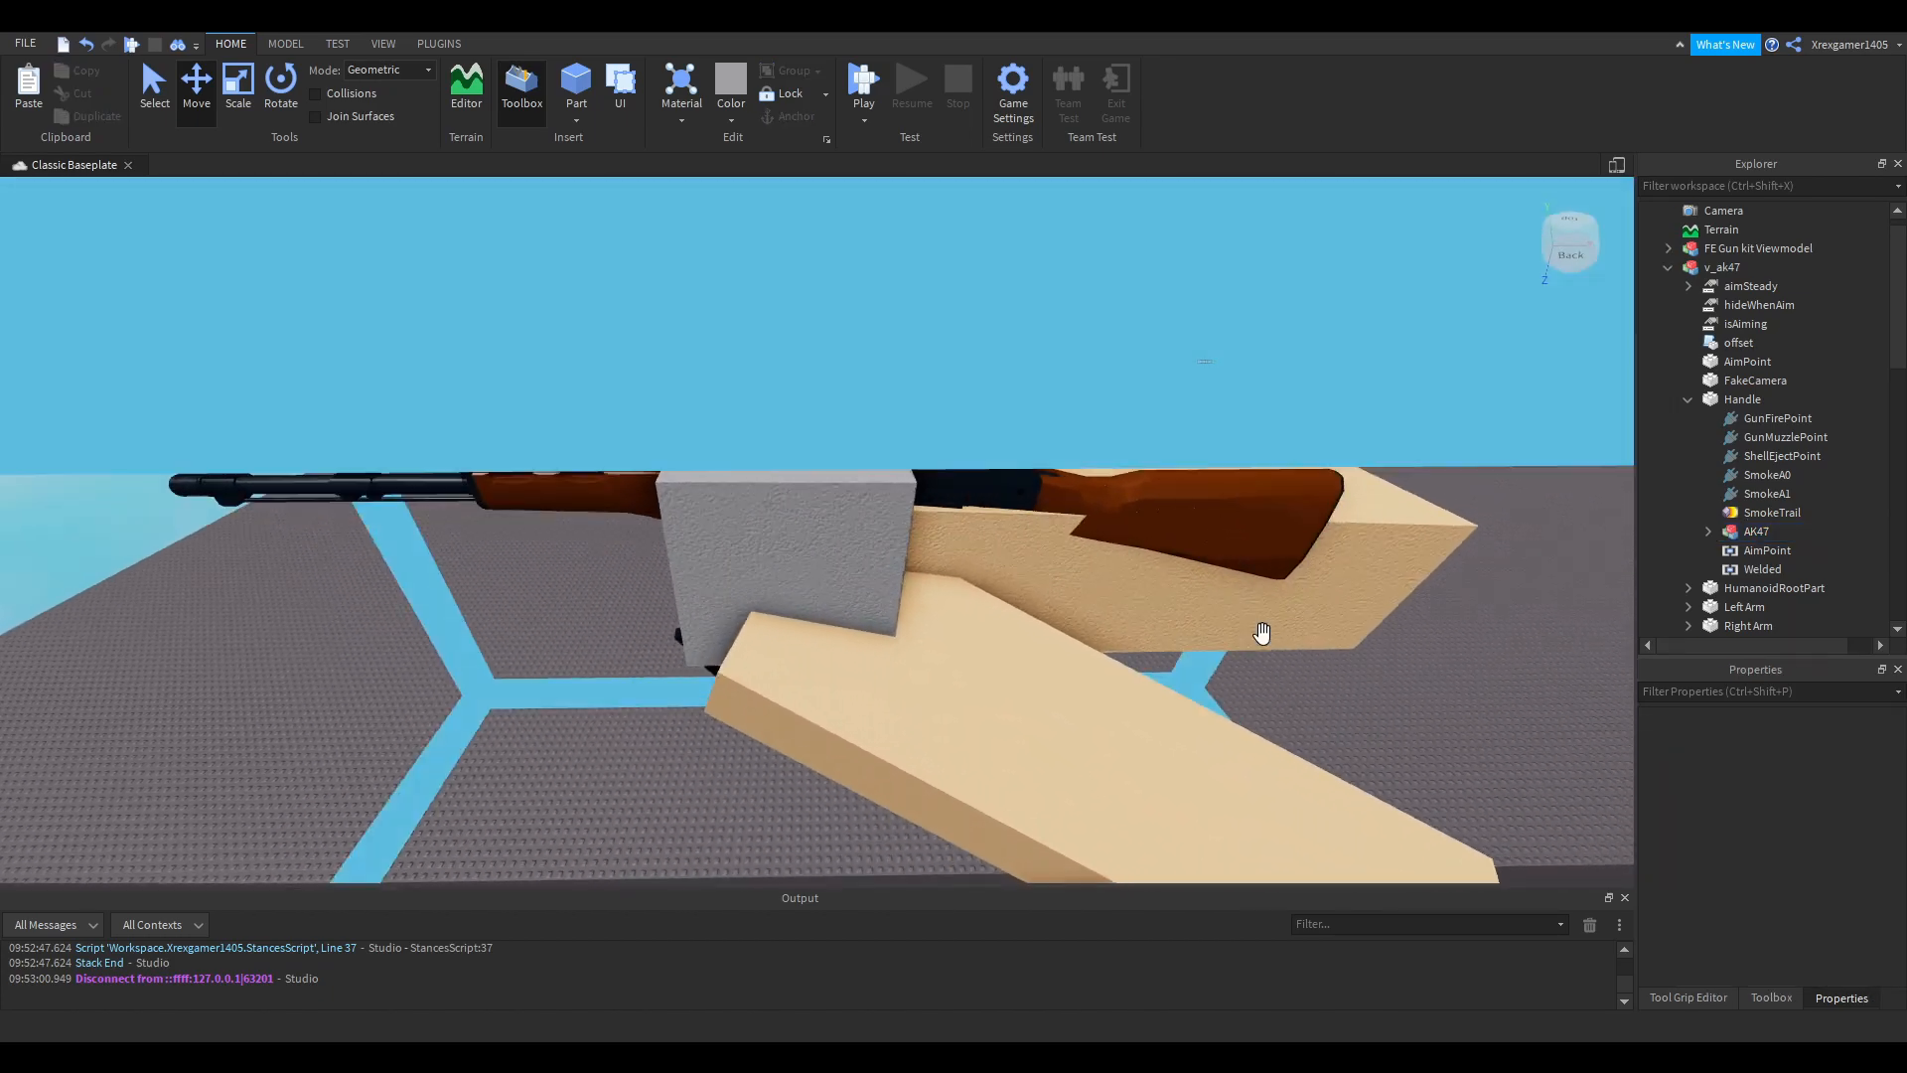
left_click(1756, 532)
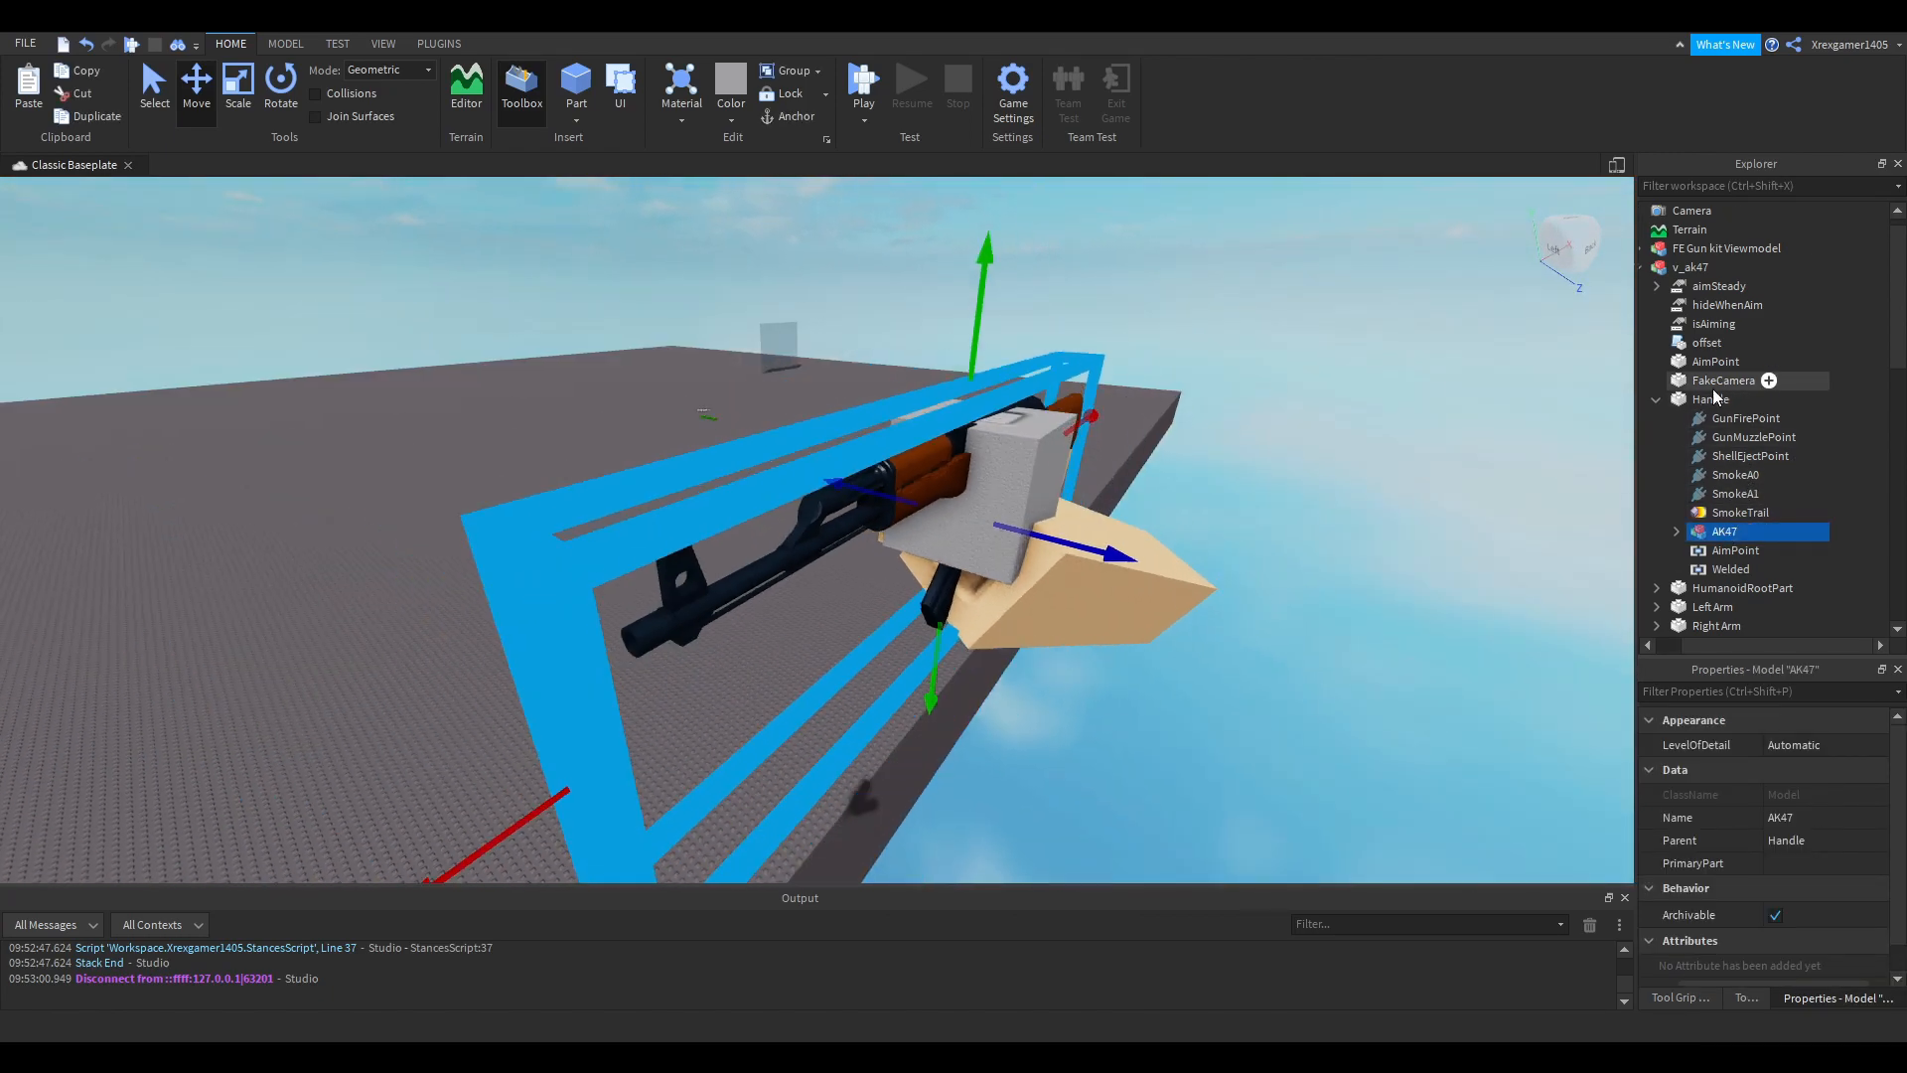
left_click(1711, 400)
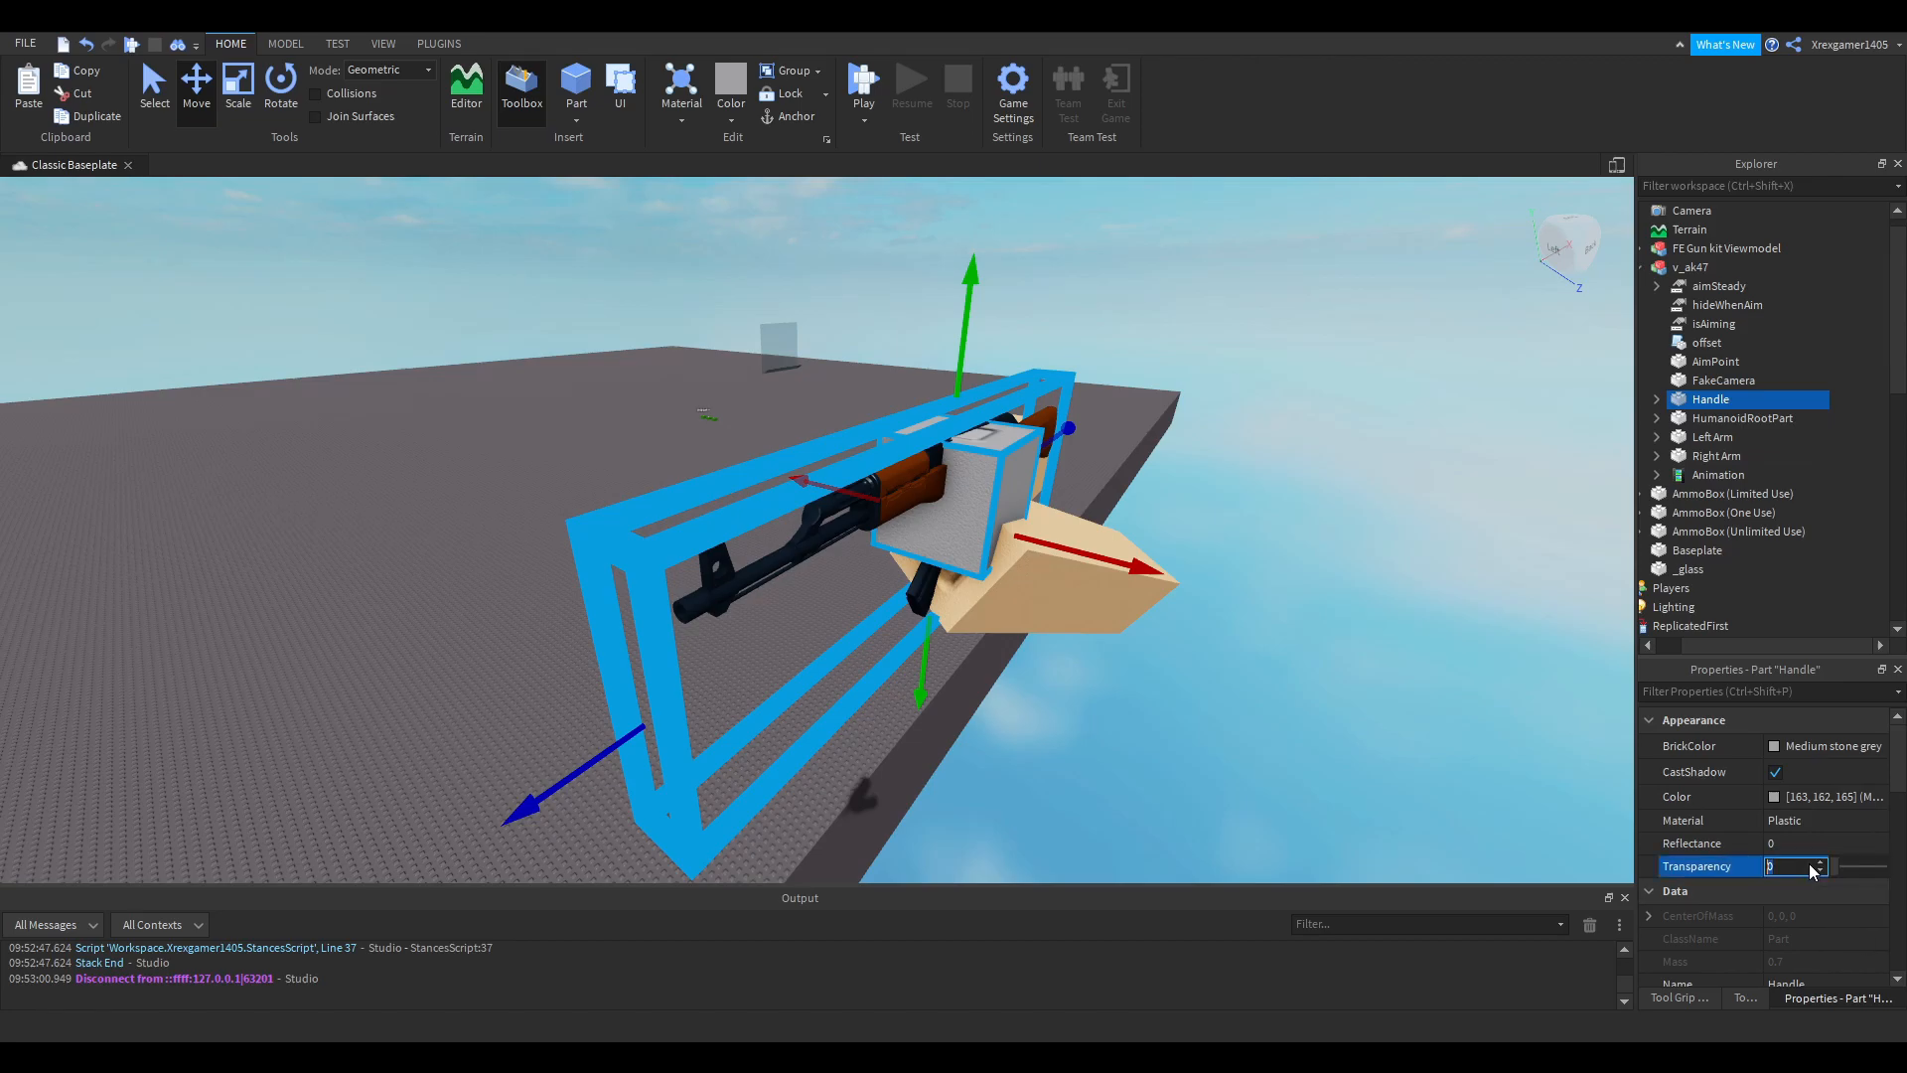
type("1")
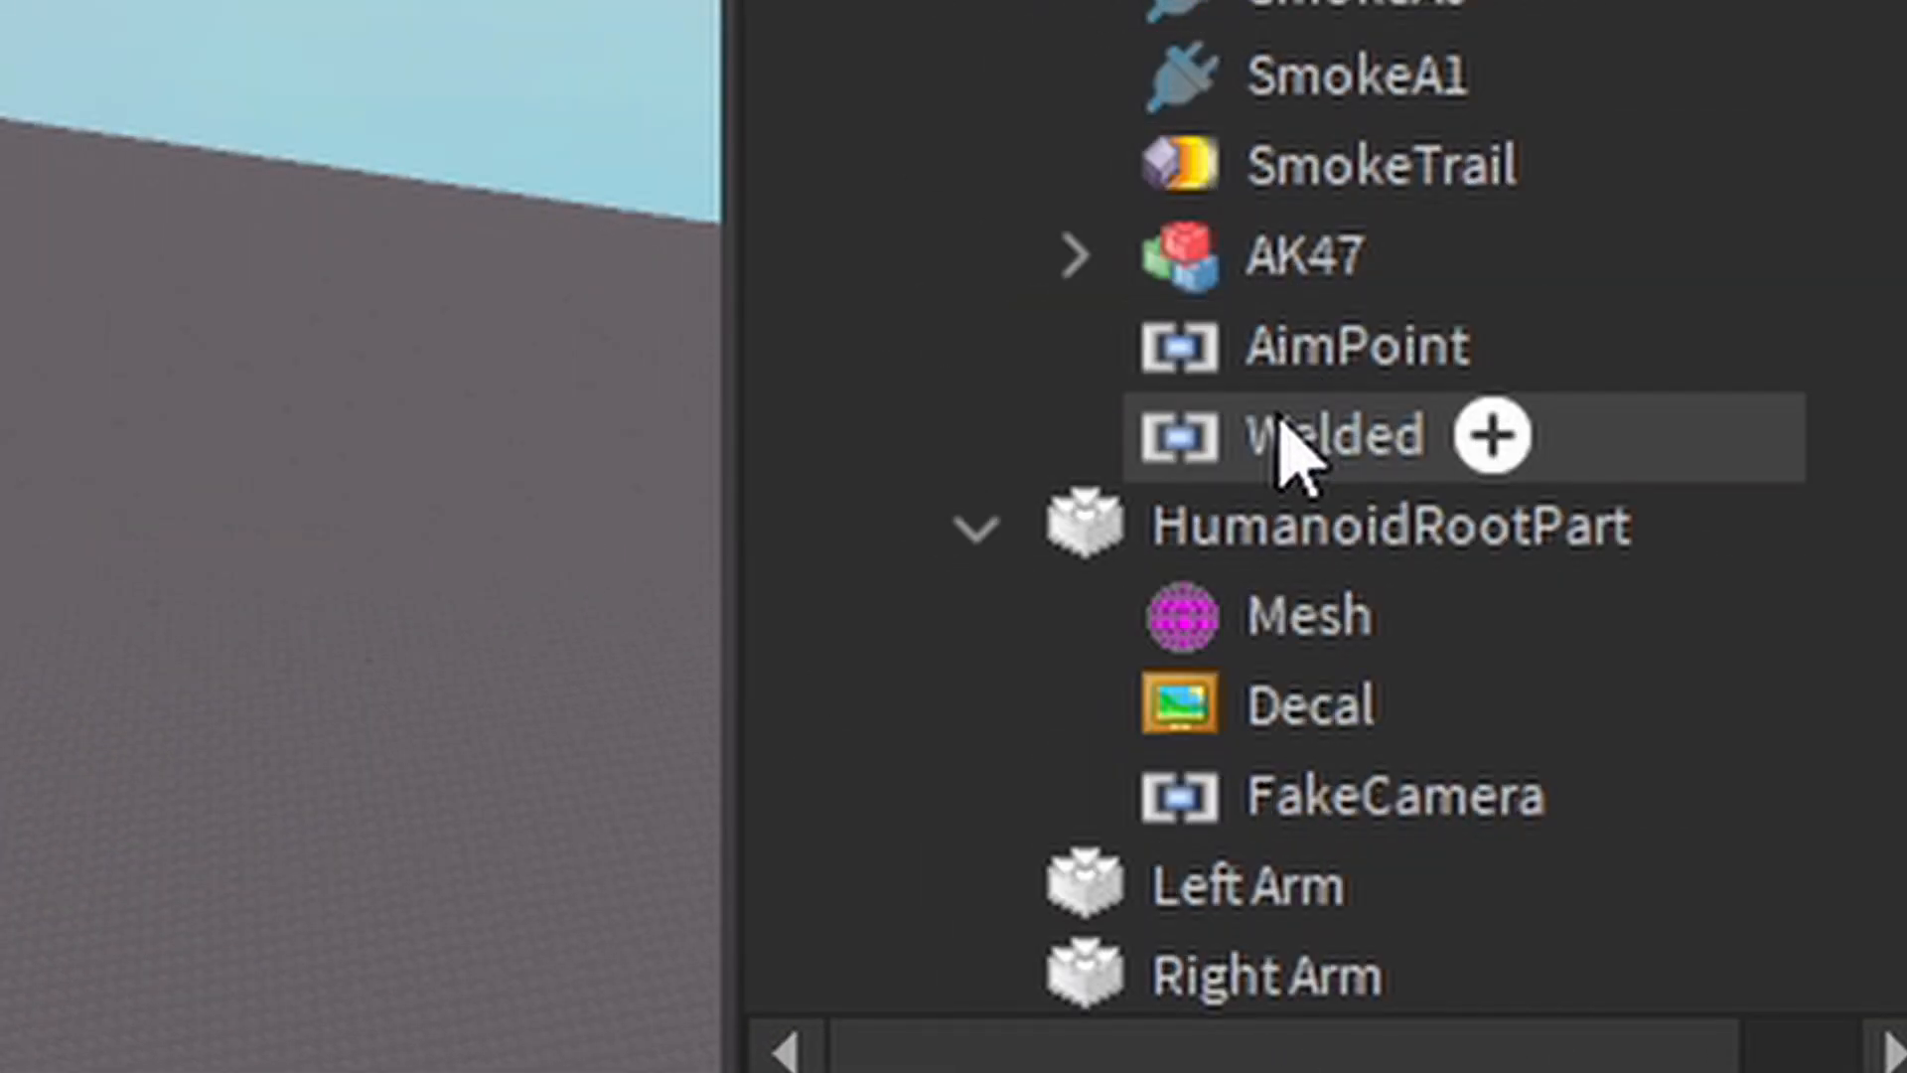
- Collapse the Handle, select and rename the v_ak47 model, then select its Handle part
left_click(1337, 435)
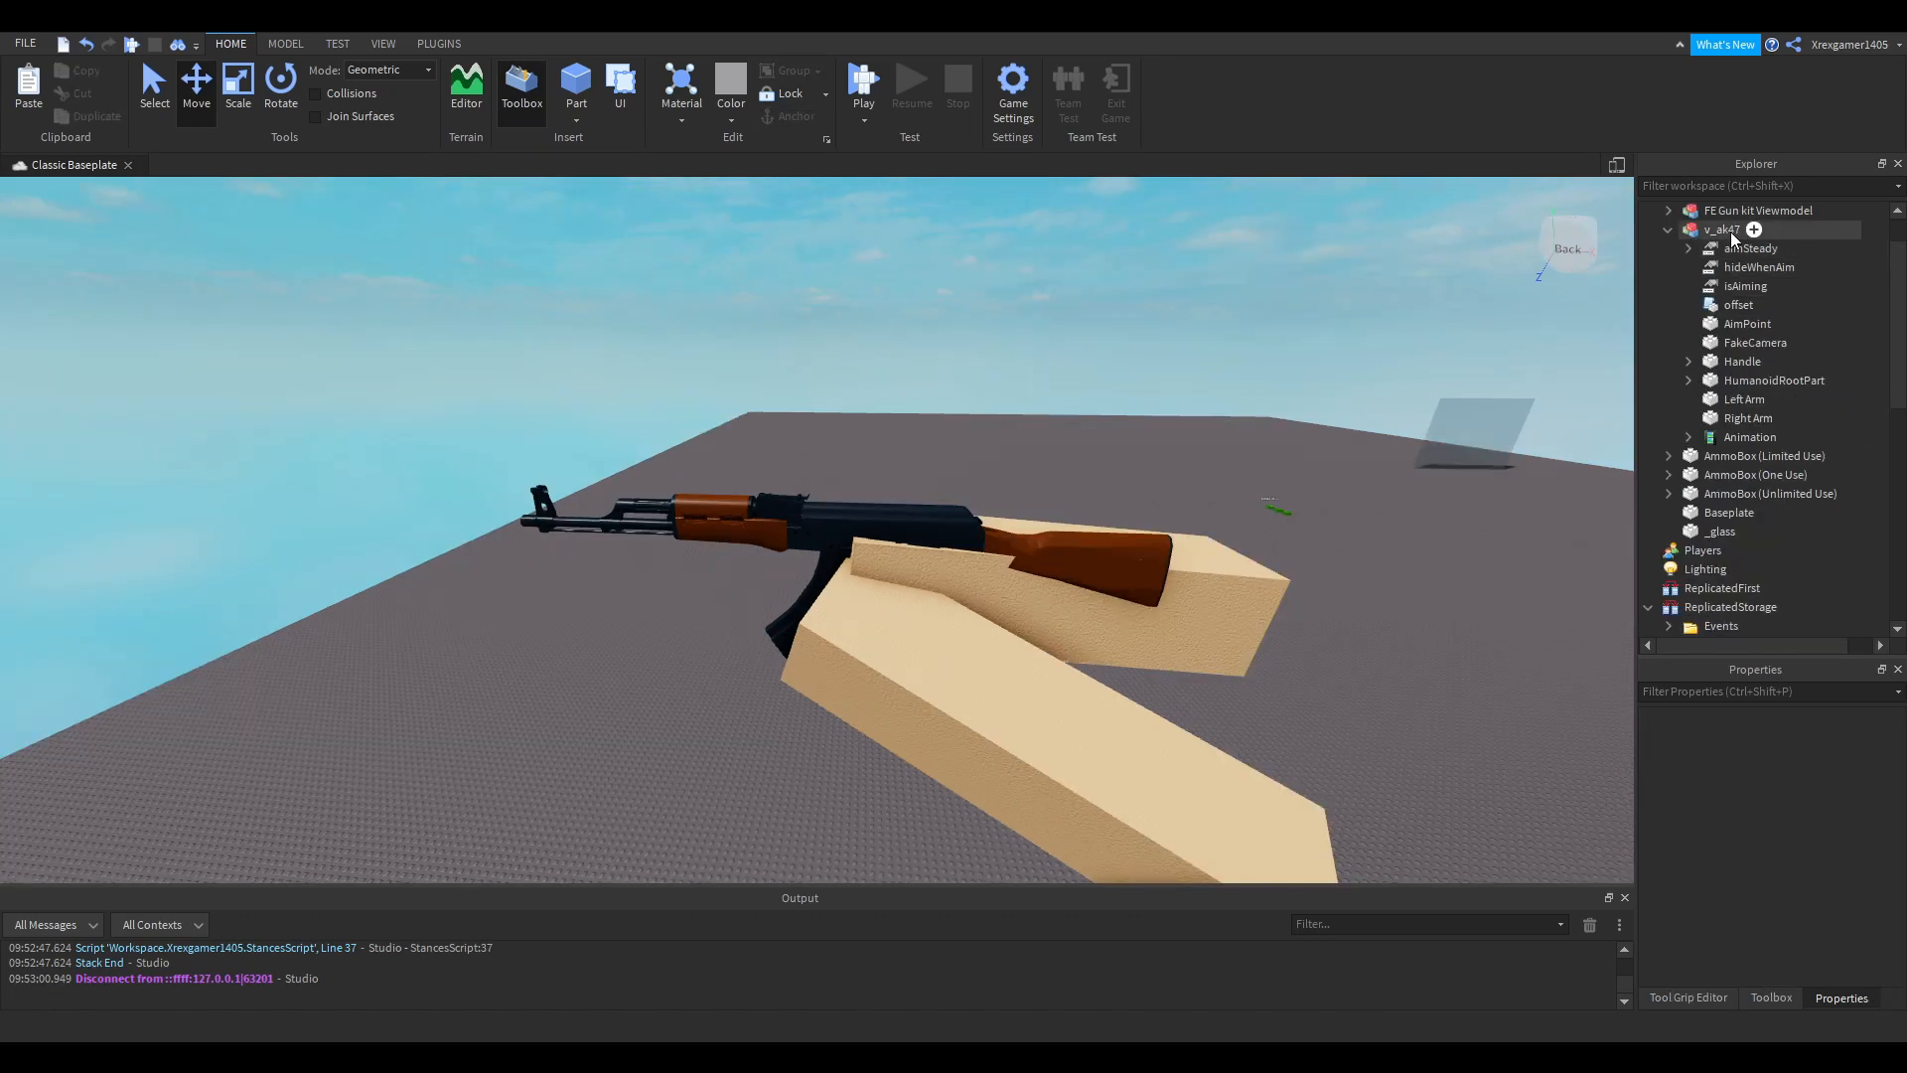
left_click(1723, 231)
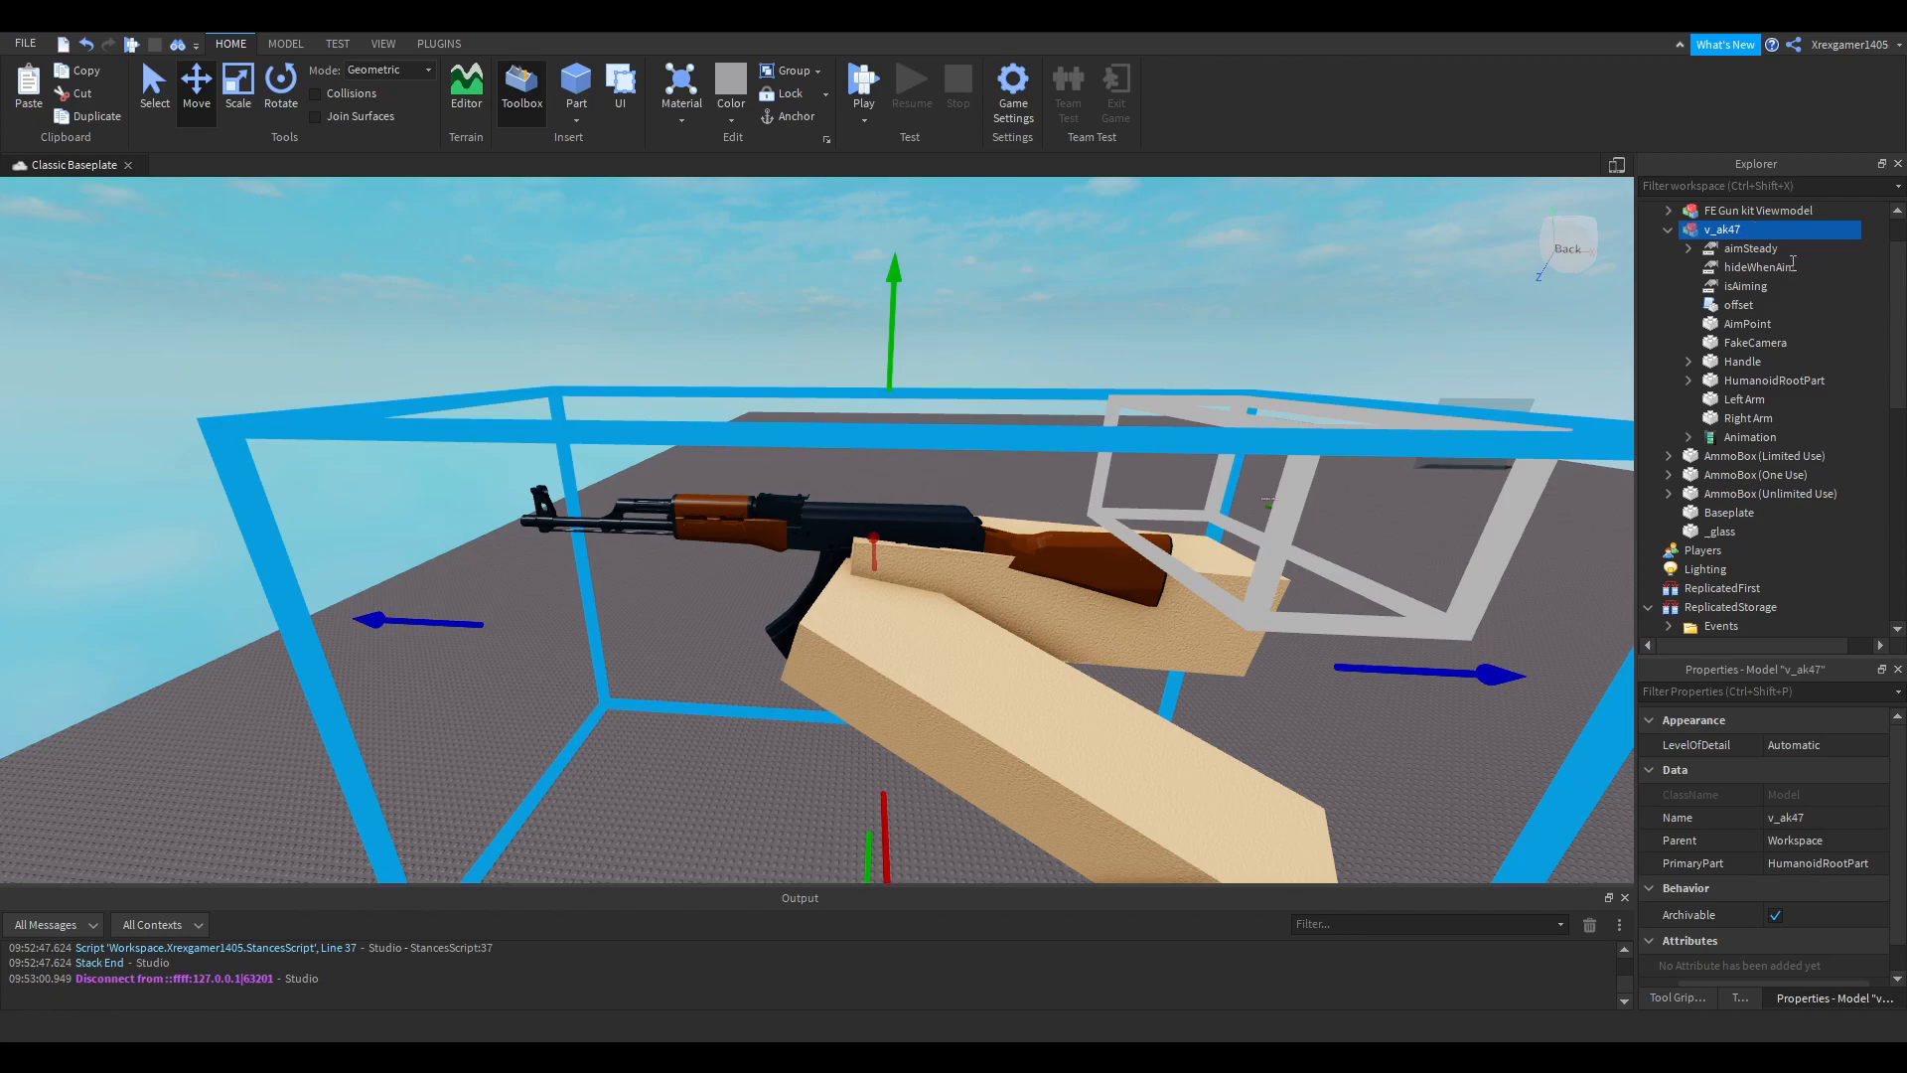
double_click(1723, 231)
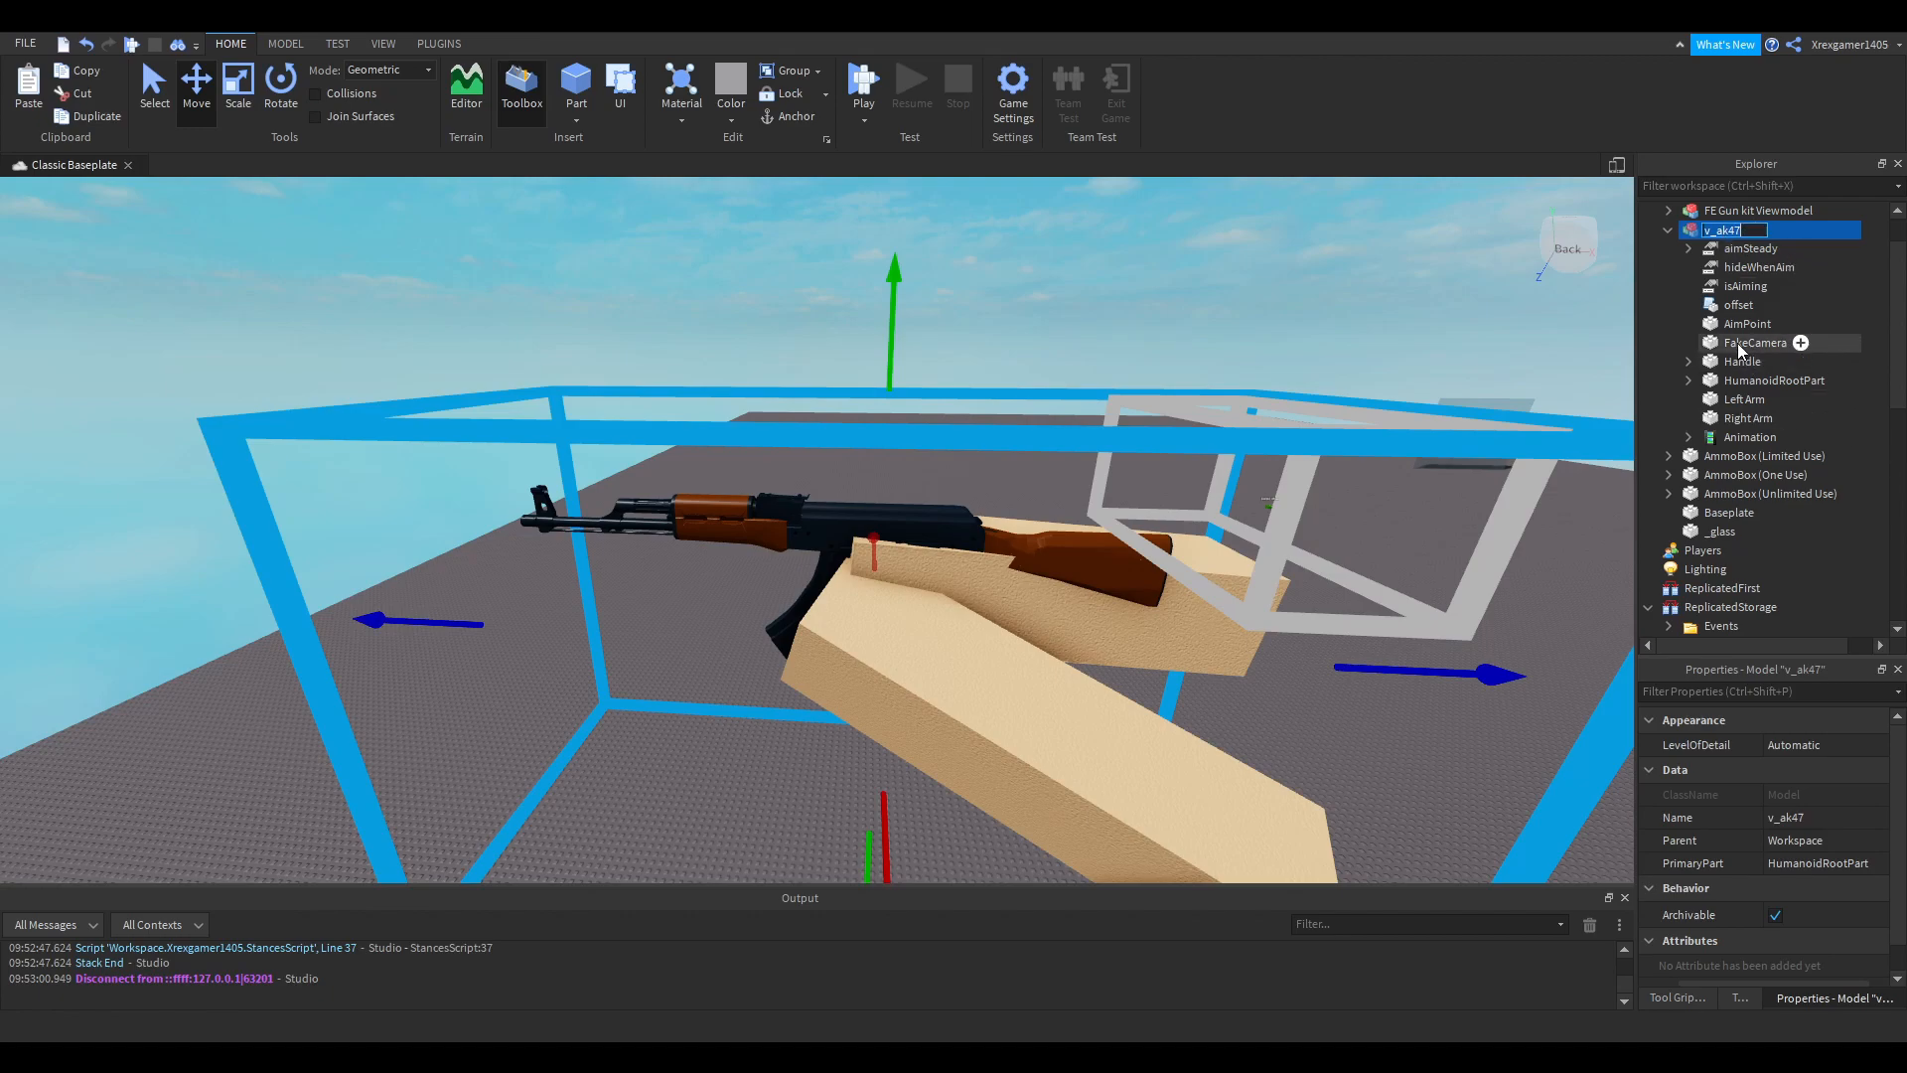
left_click(1724, 362)
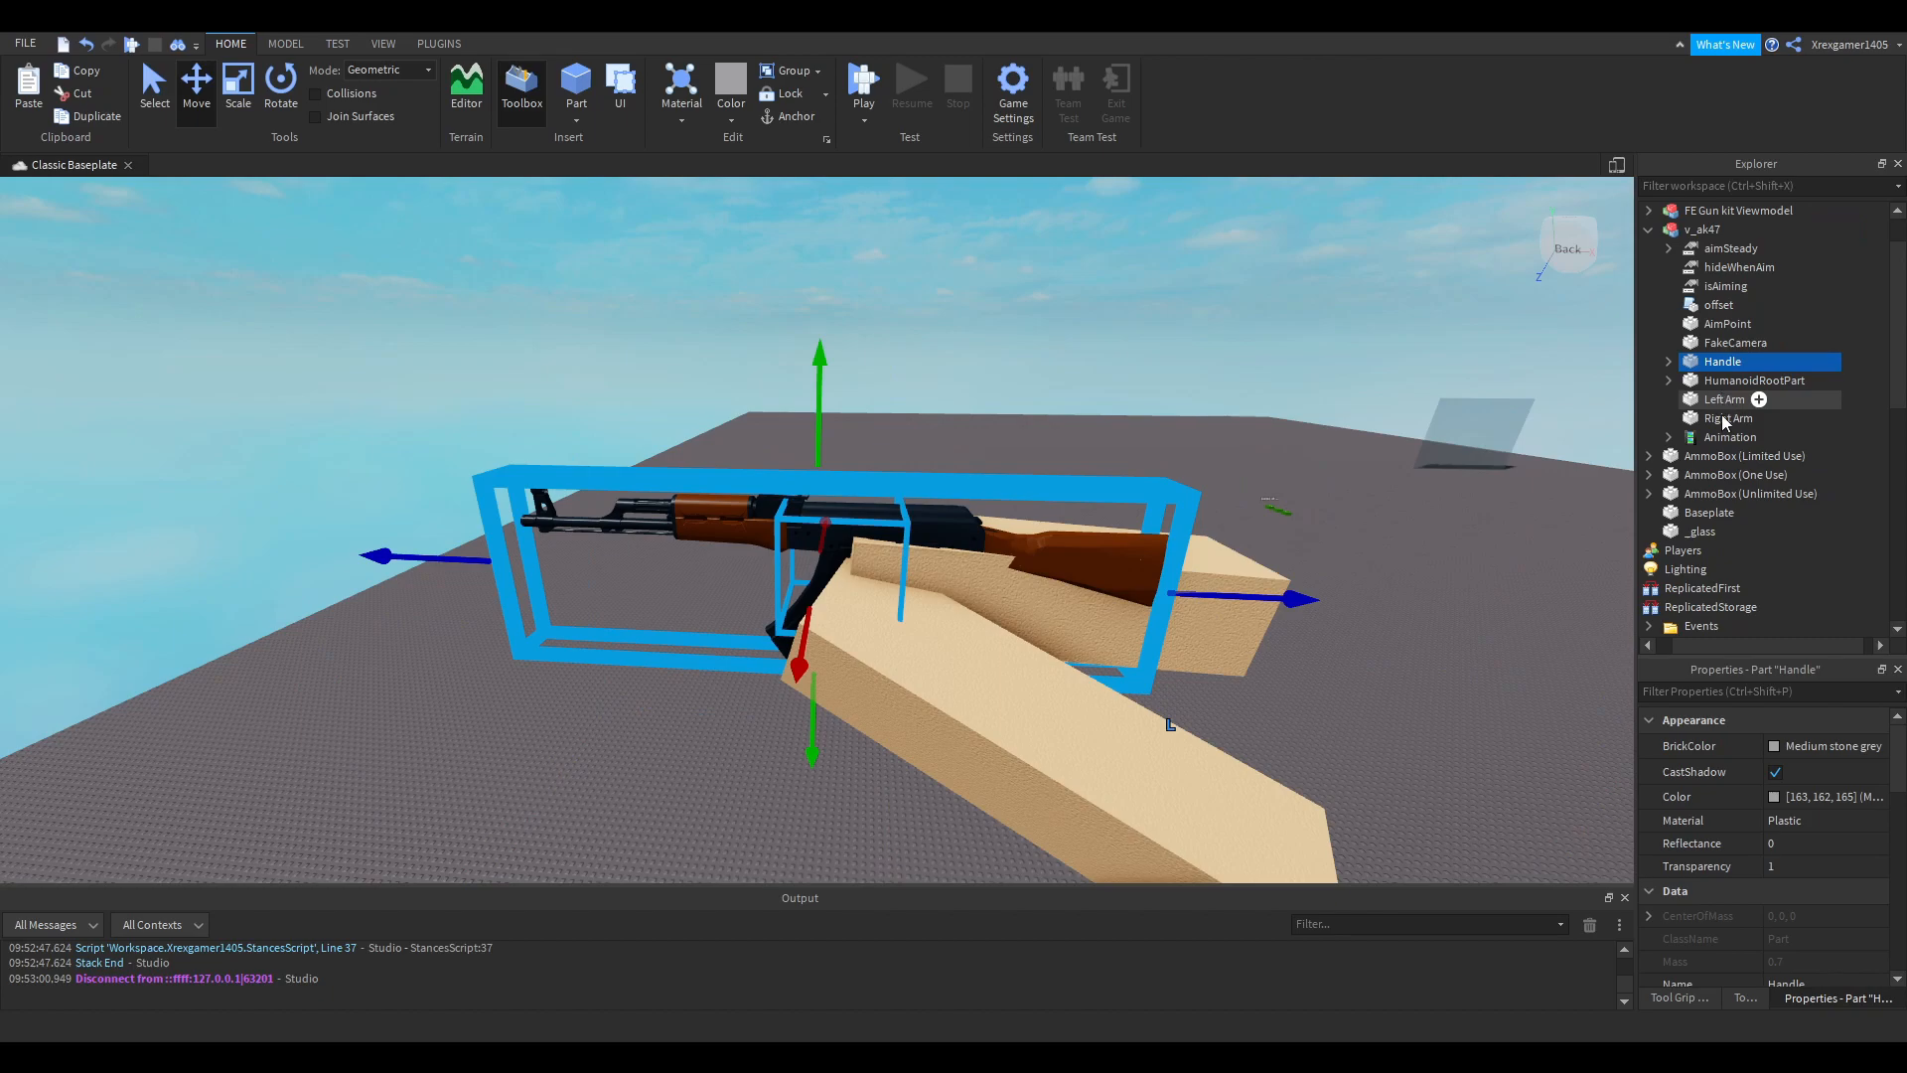
- Duplicate the Handle part into a new part named Joint and expand Handle's contents
left_click(1667, 361)
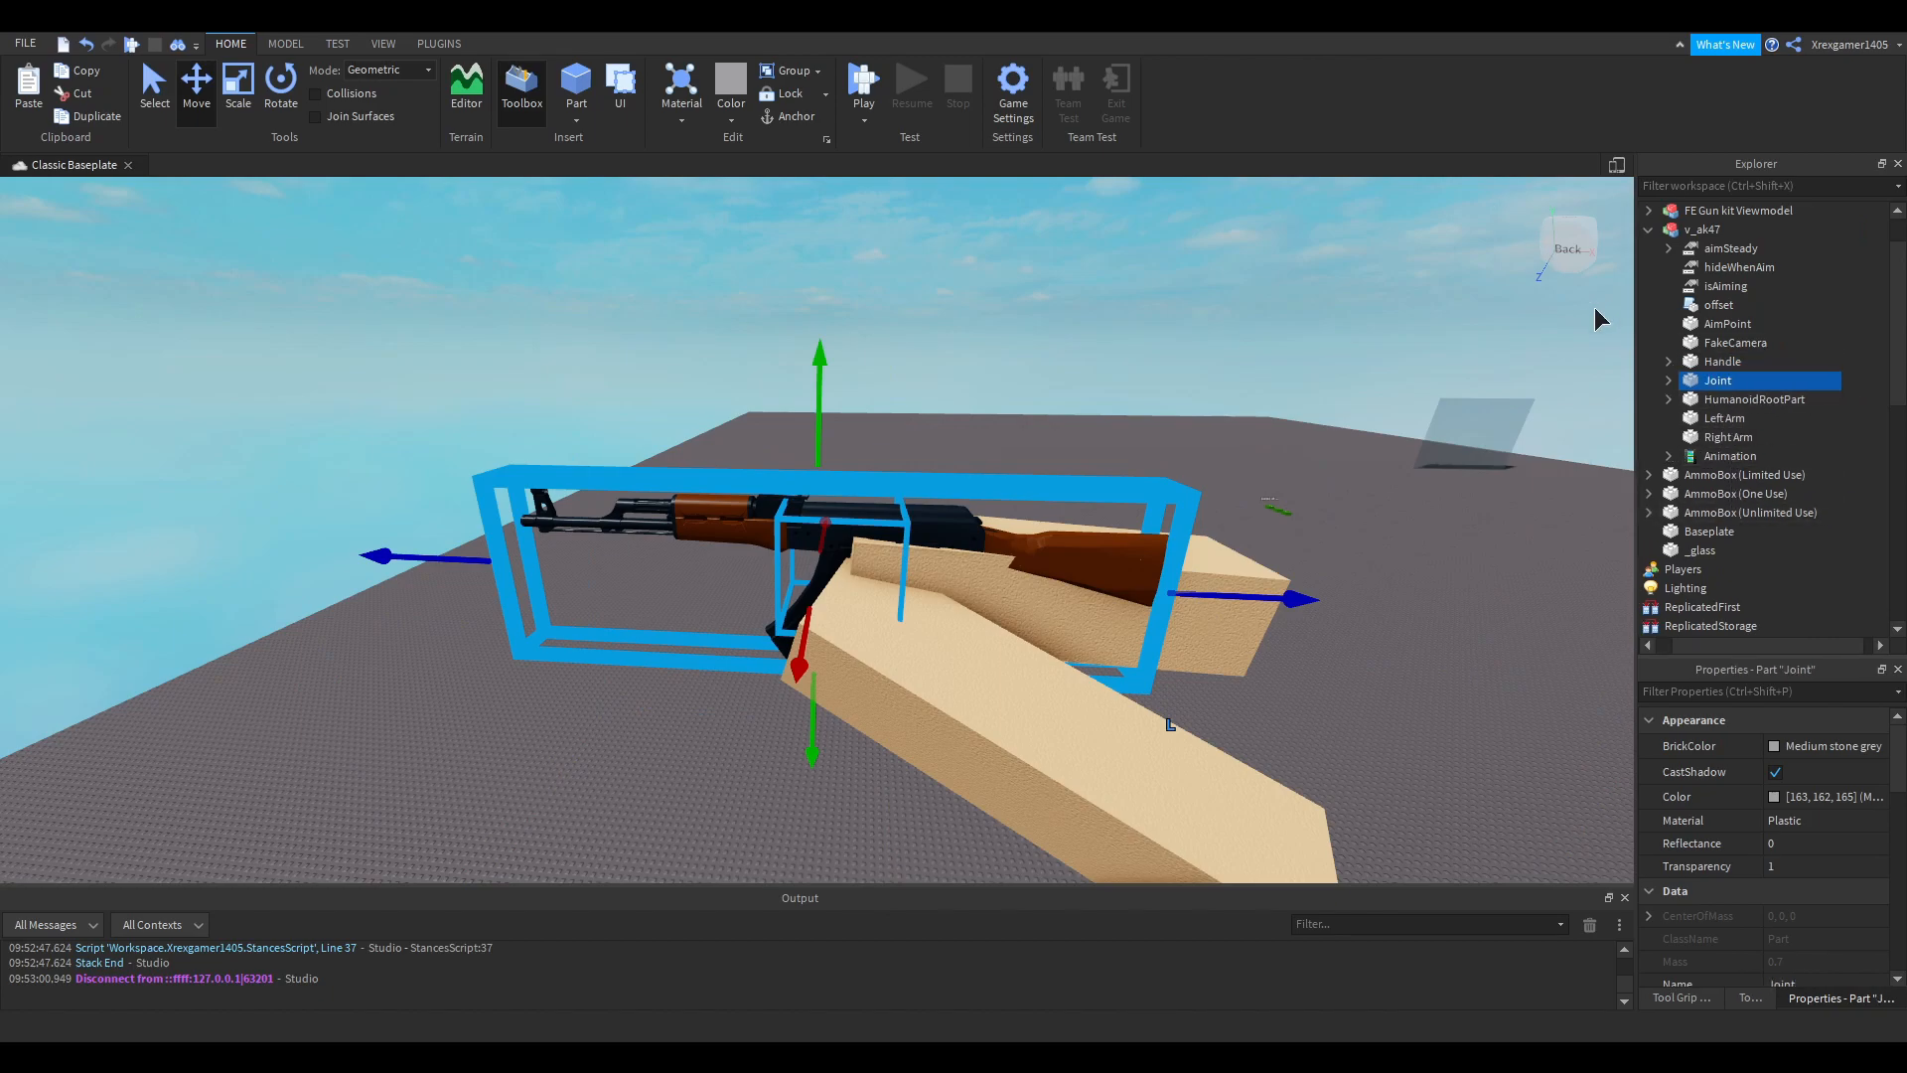
left_click(1666, 361)
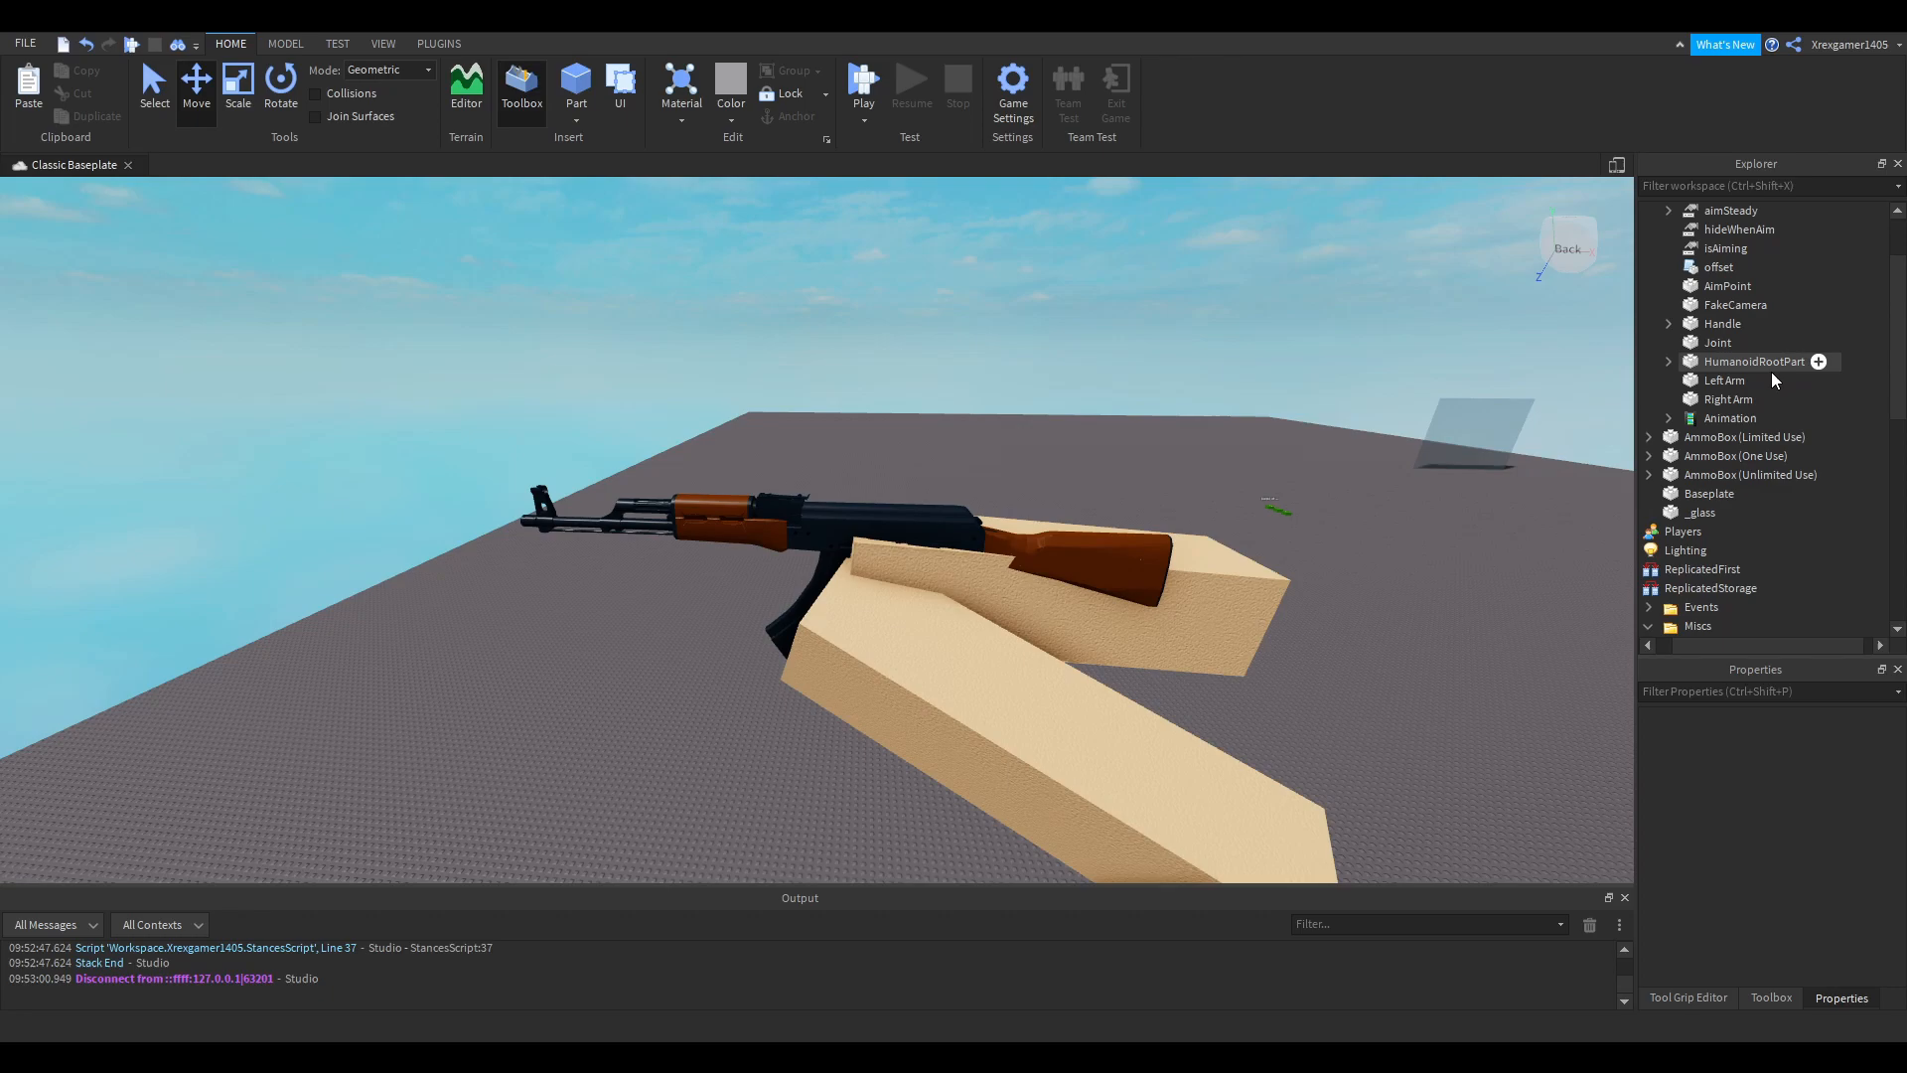
left_click(1716, 342)
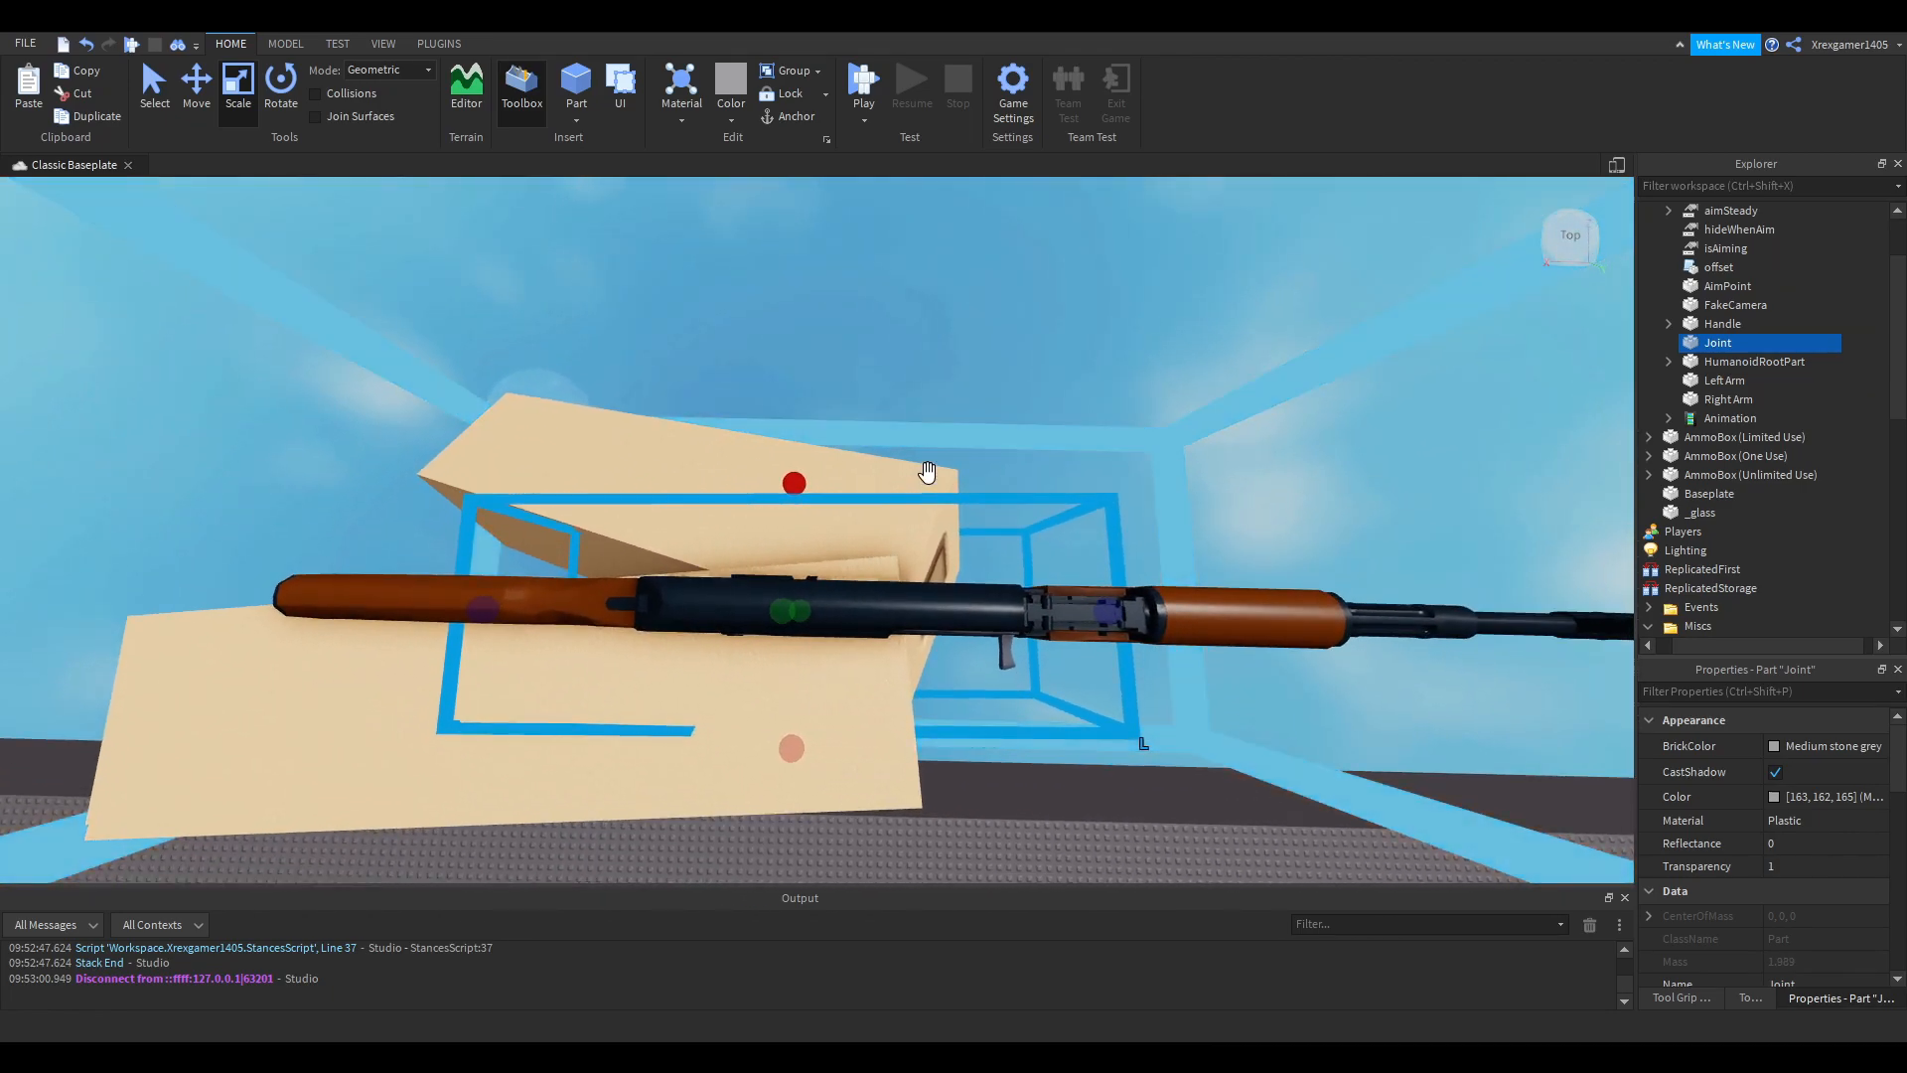
left_click(1667, 324)
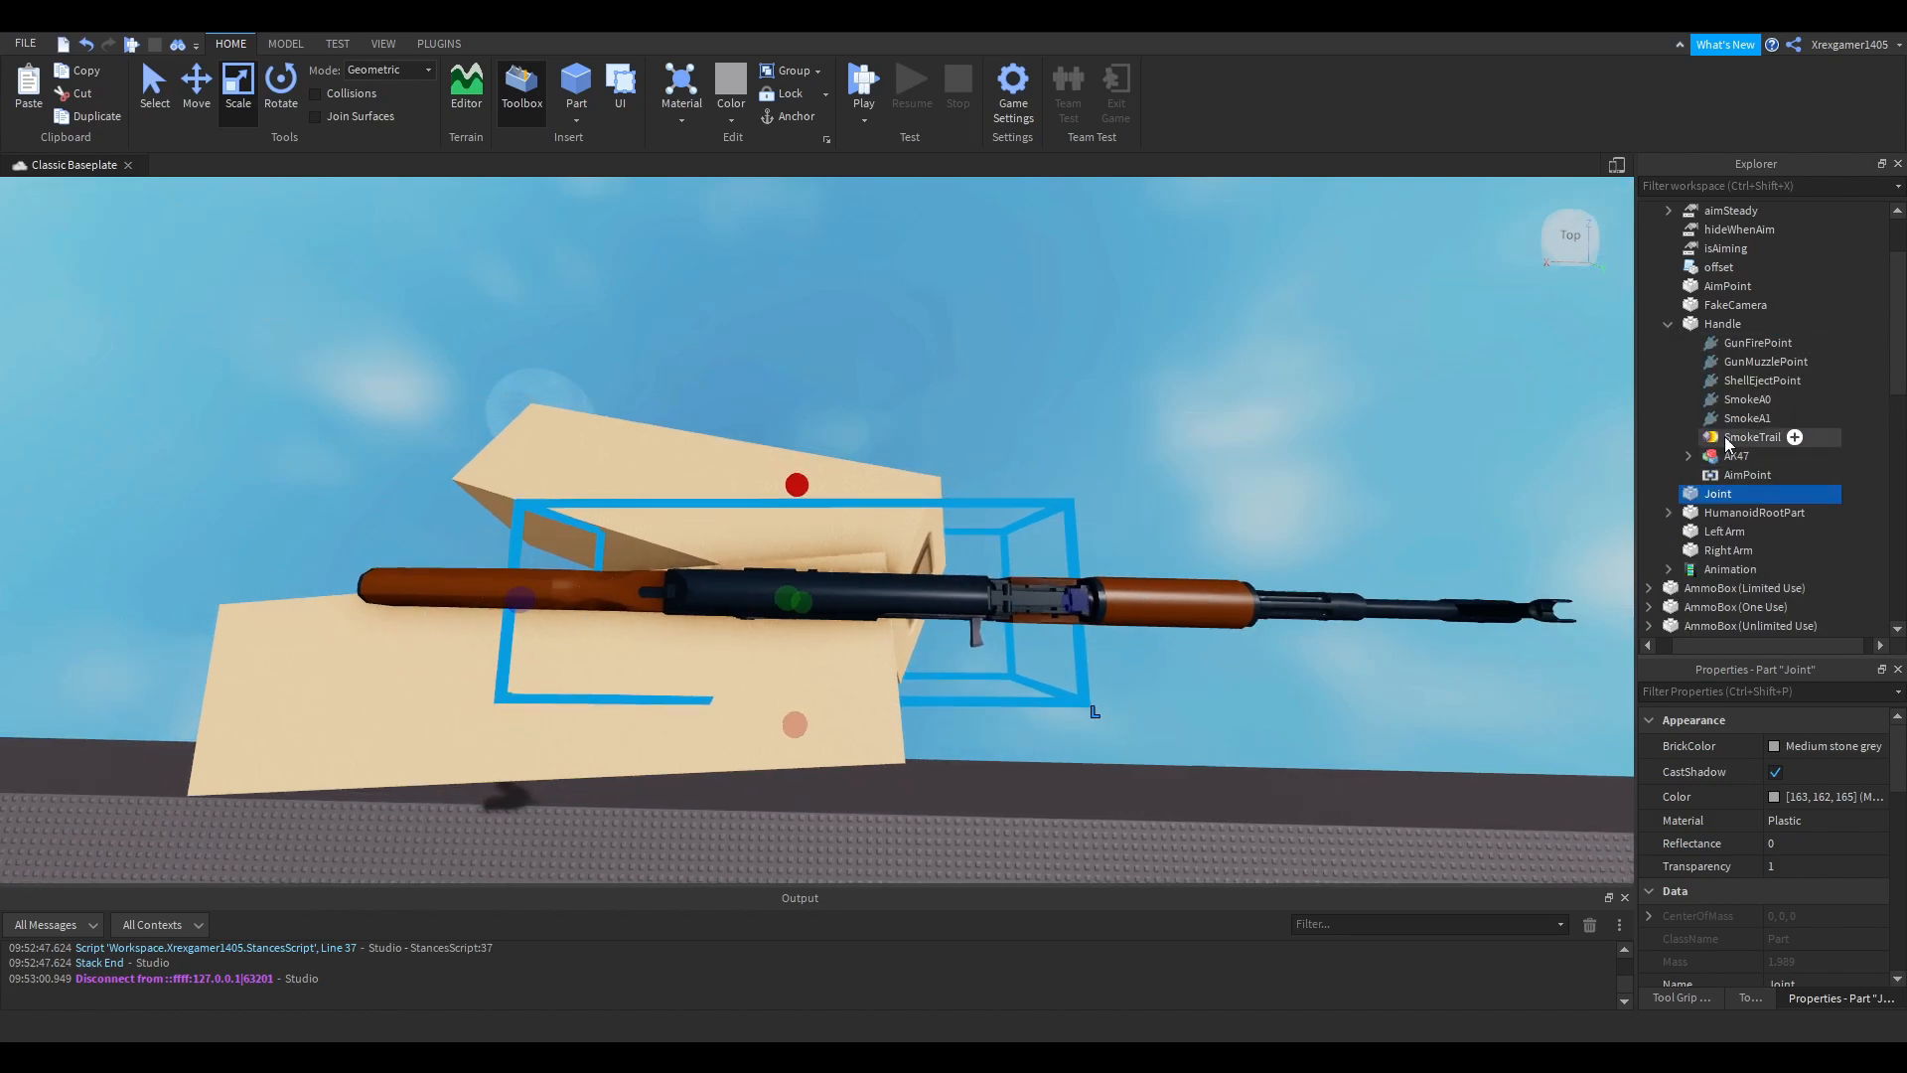
left_click(1725, 455)
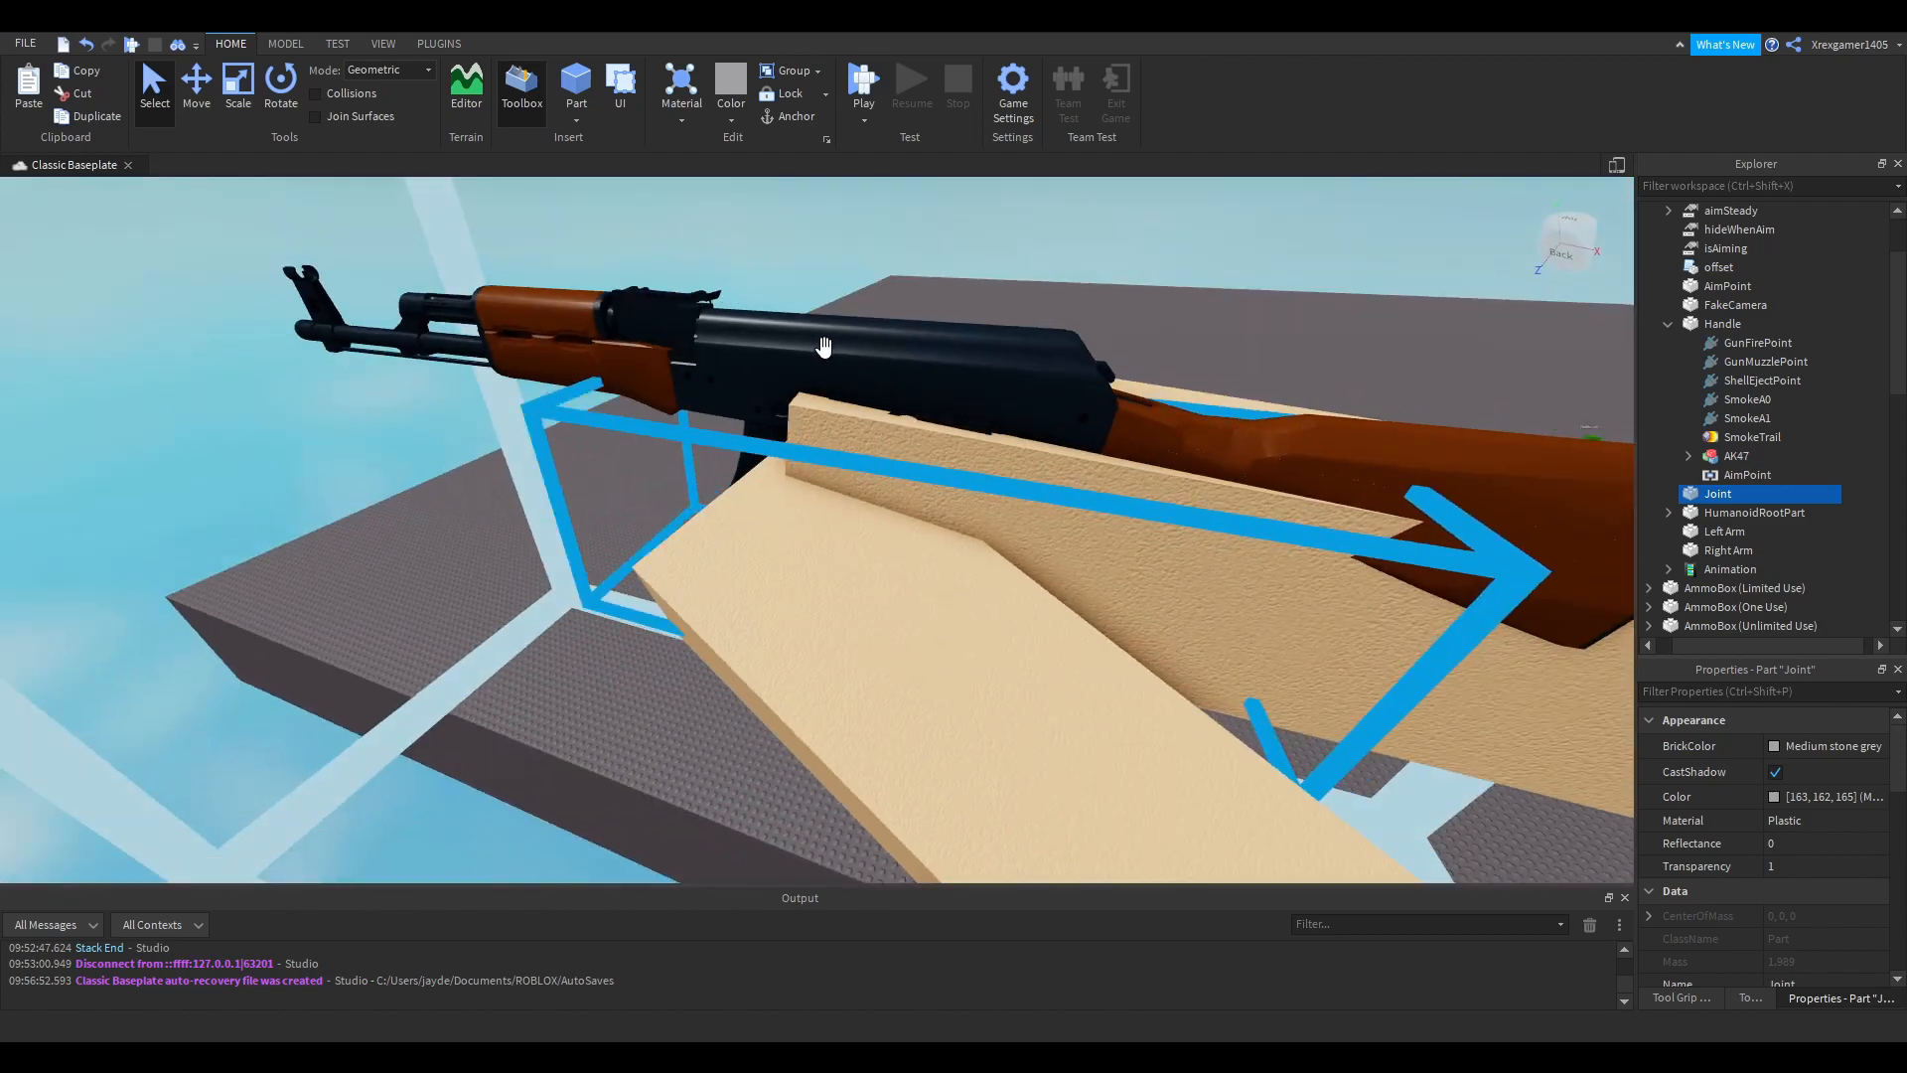
- Collapse Handle, launch the RigEdit Lite plugin and choose the v_ak47 model to rig
left_click(1722, 324)
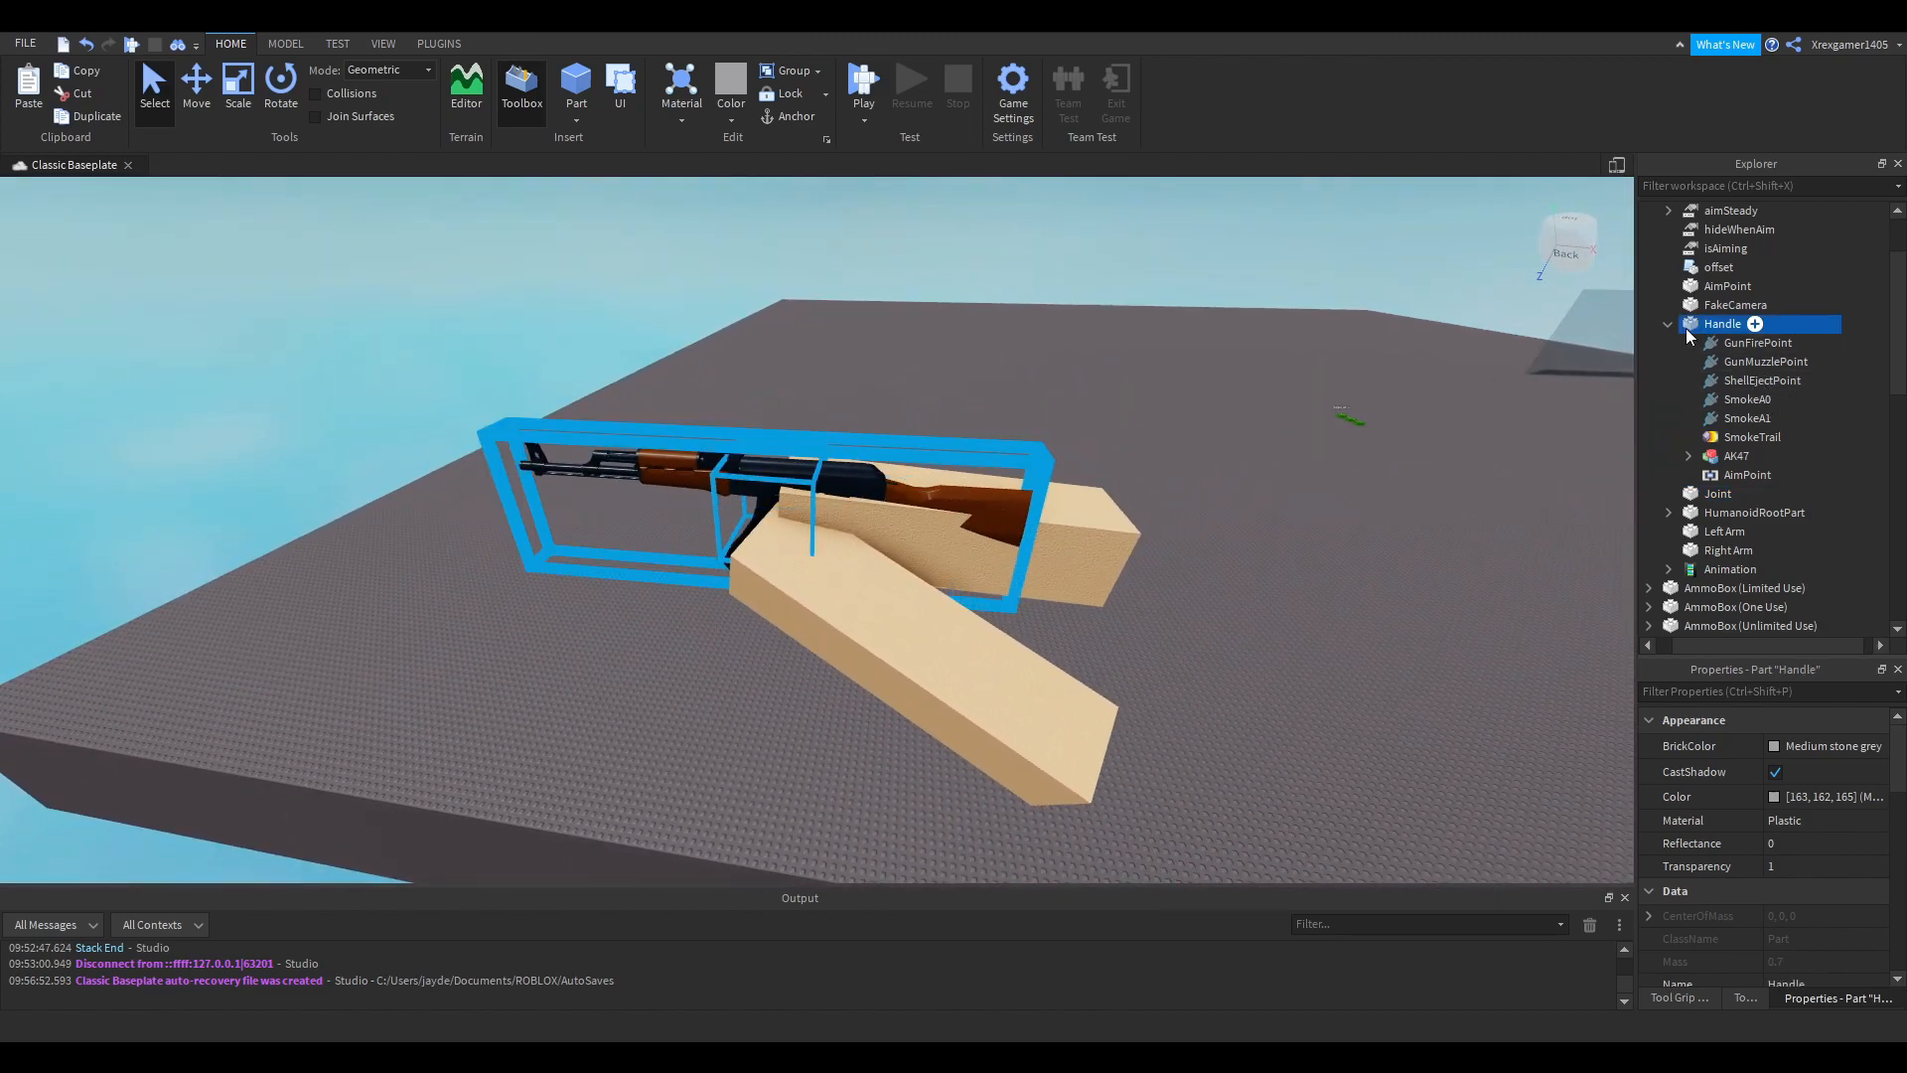
left_click(437, 44)
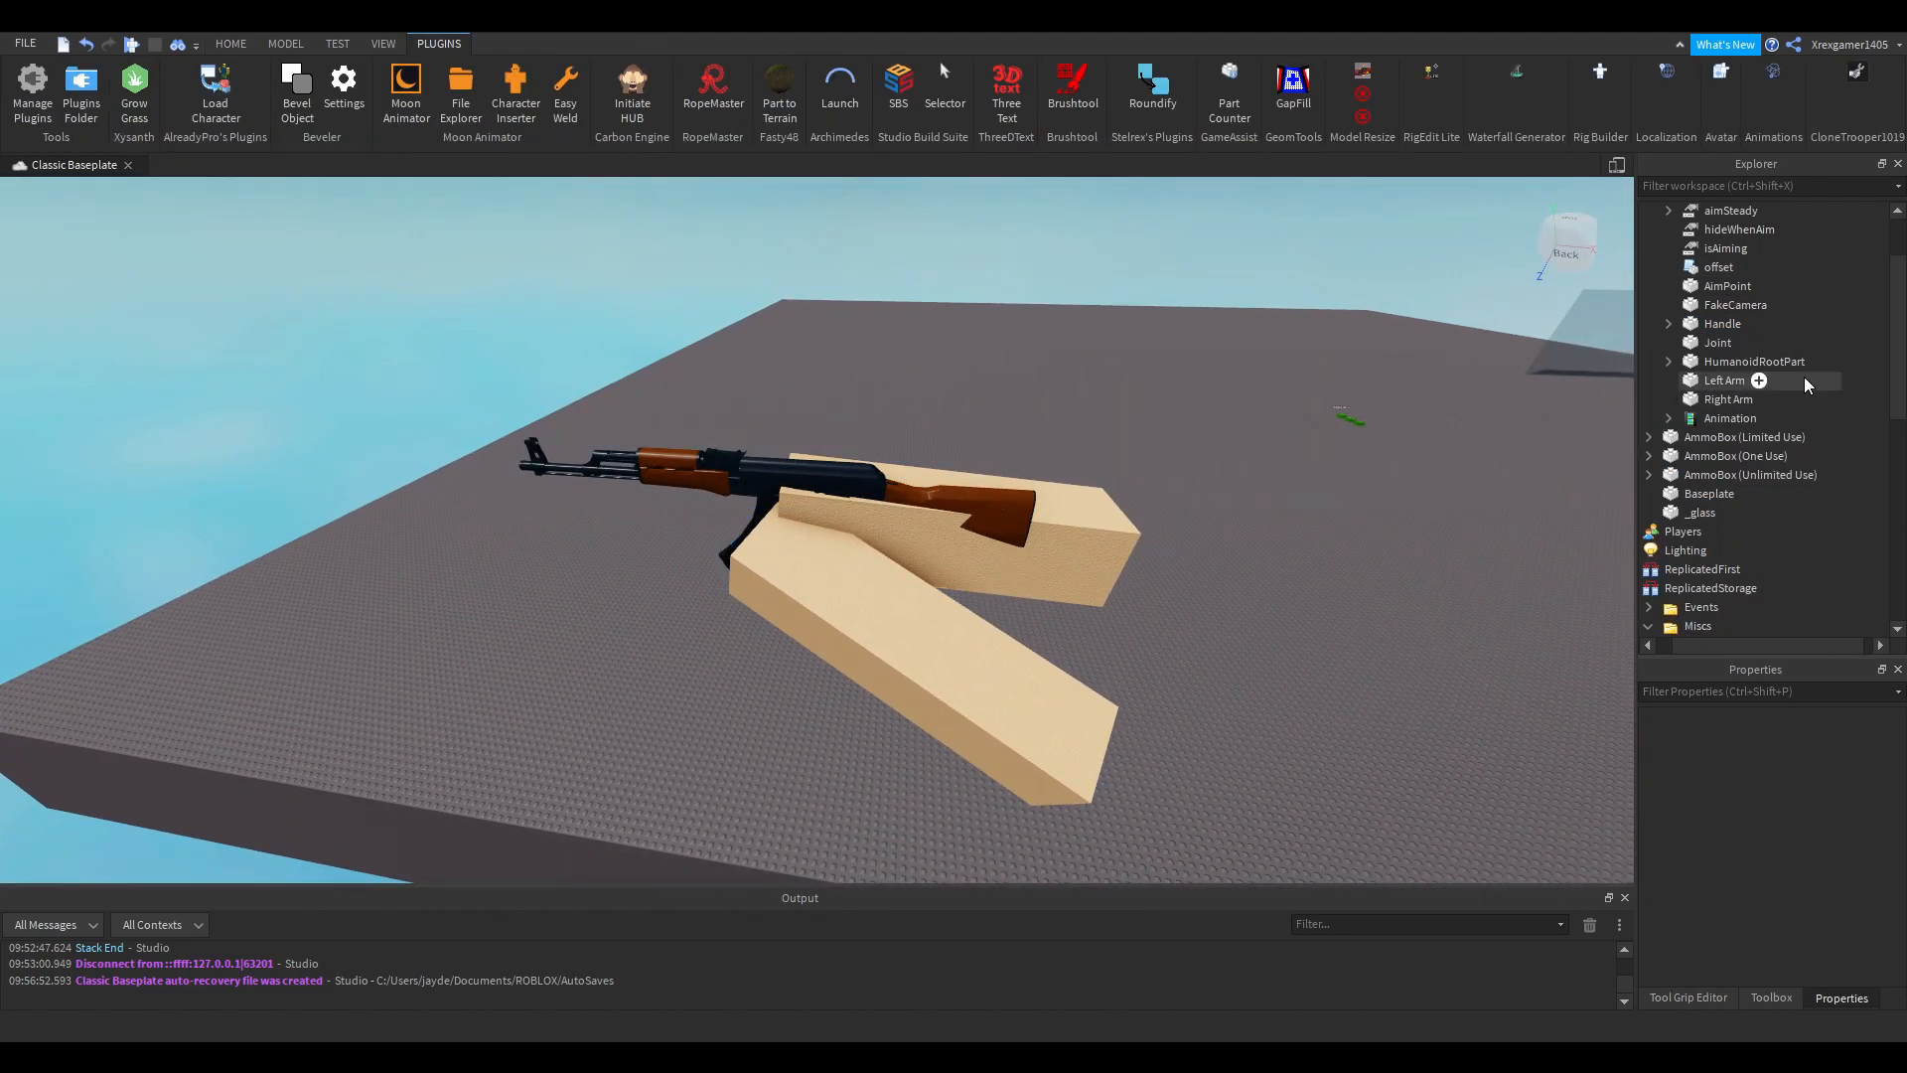
left_click(1728, 286)
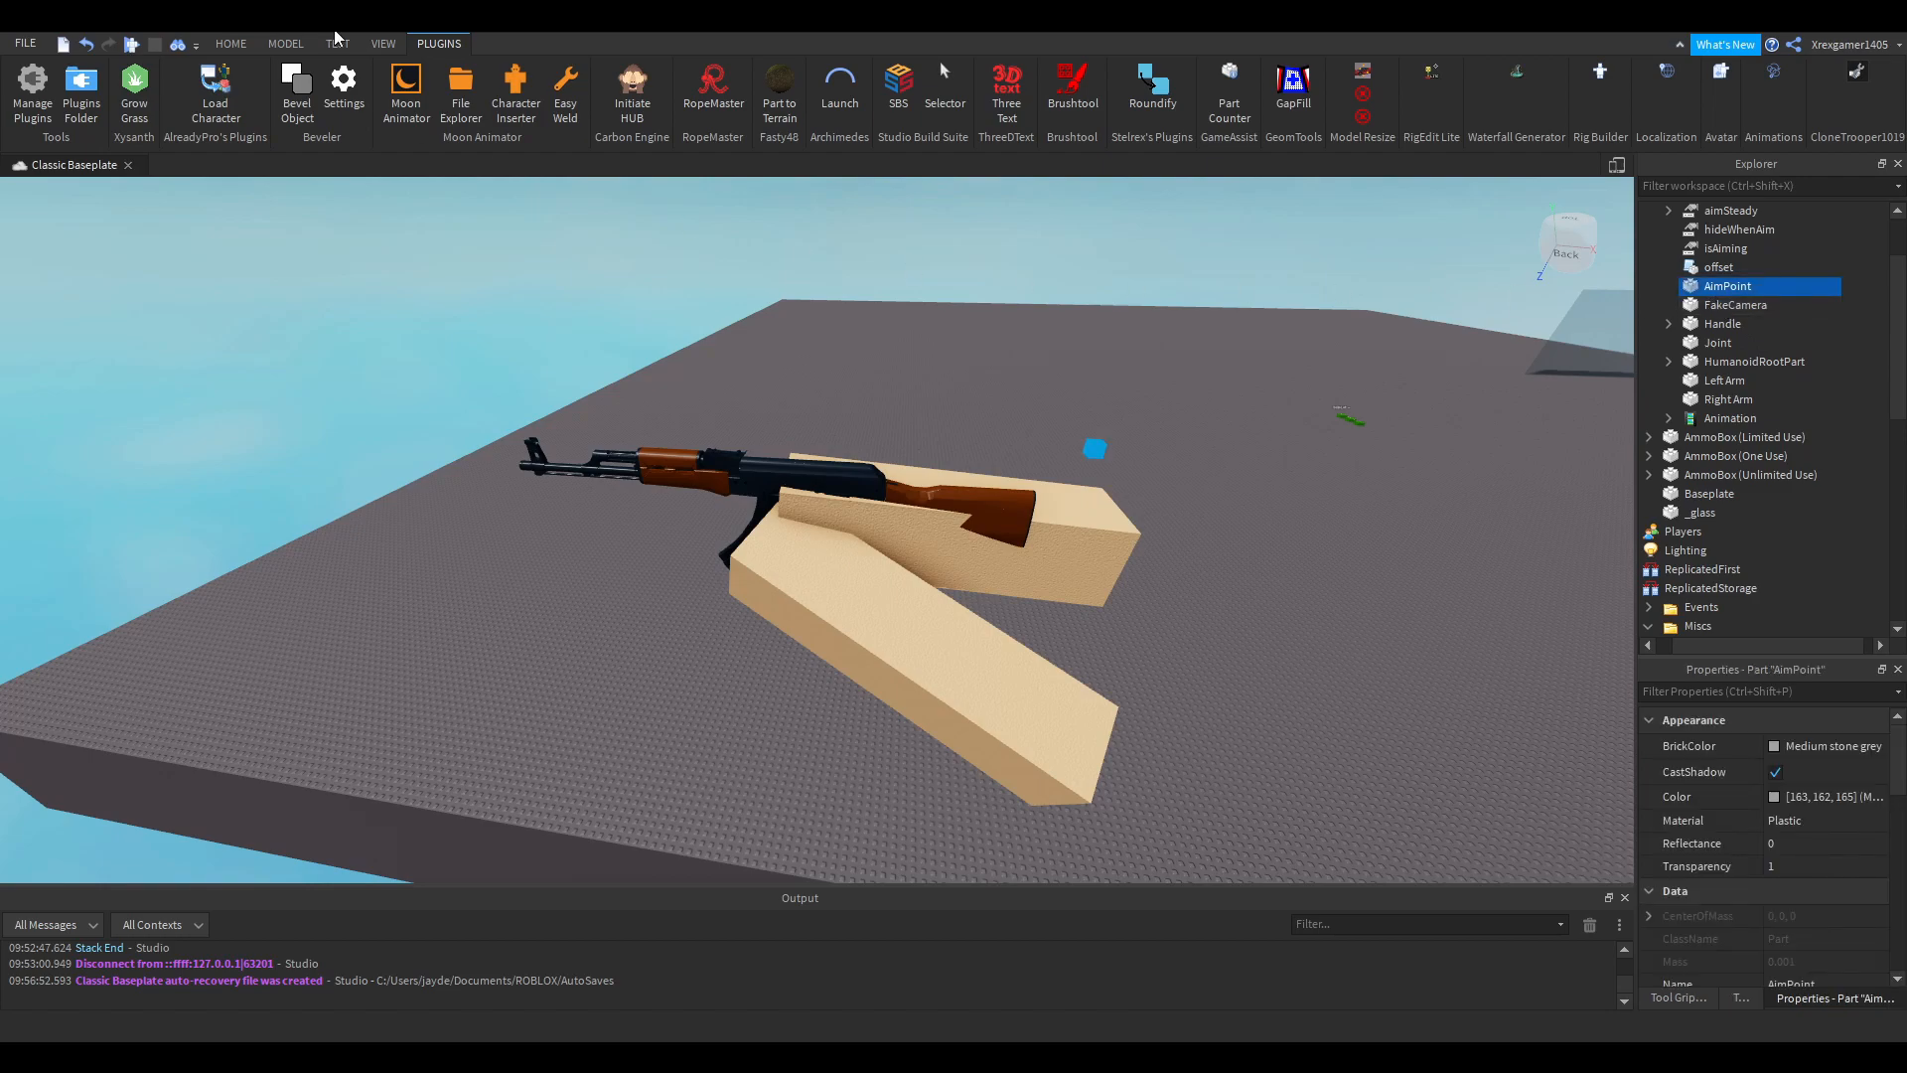
left_click(1433, 97)
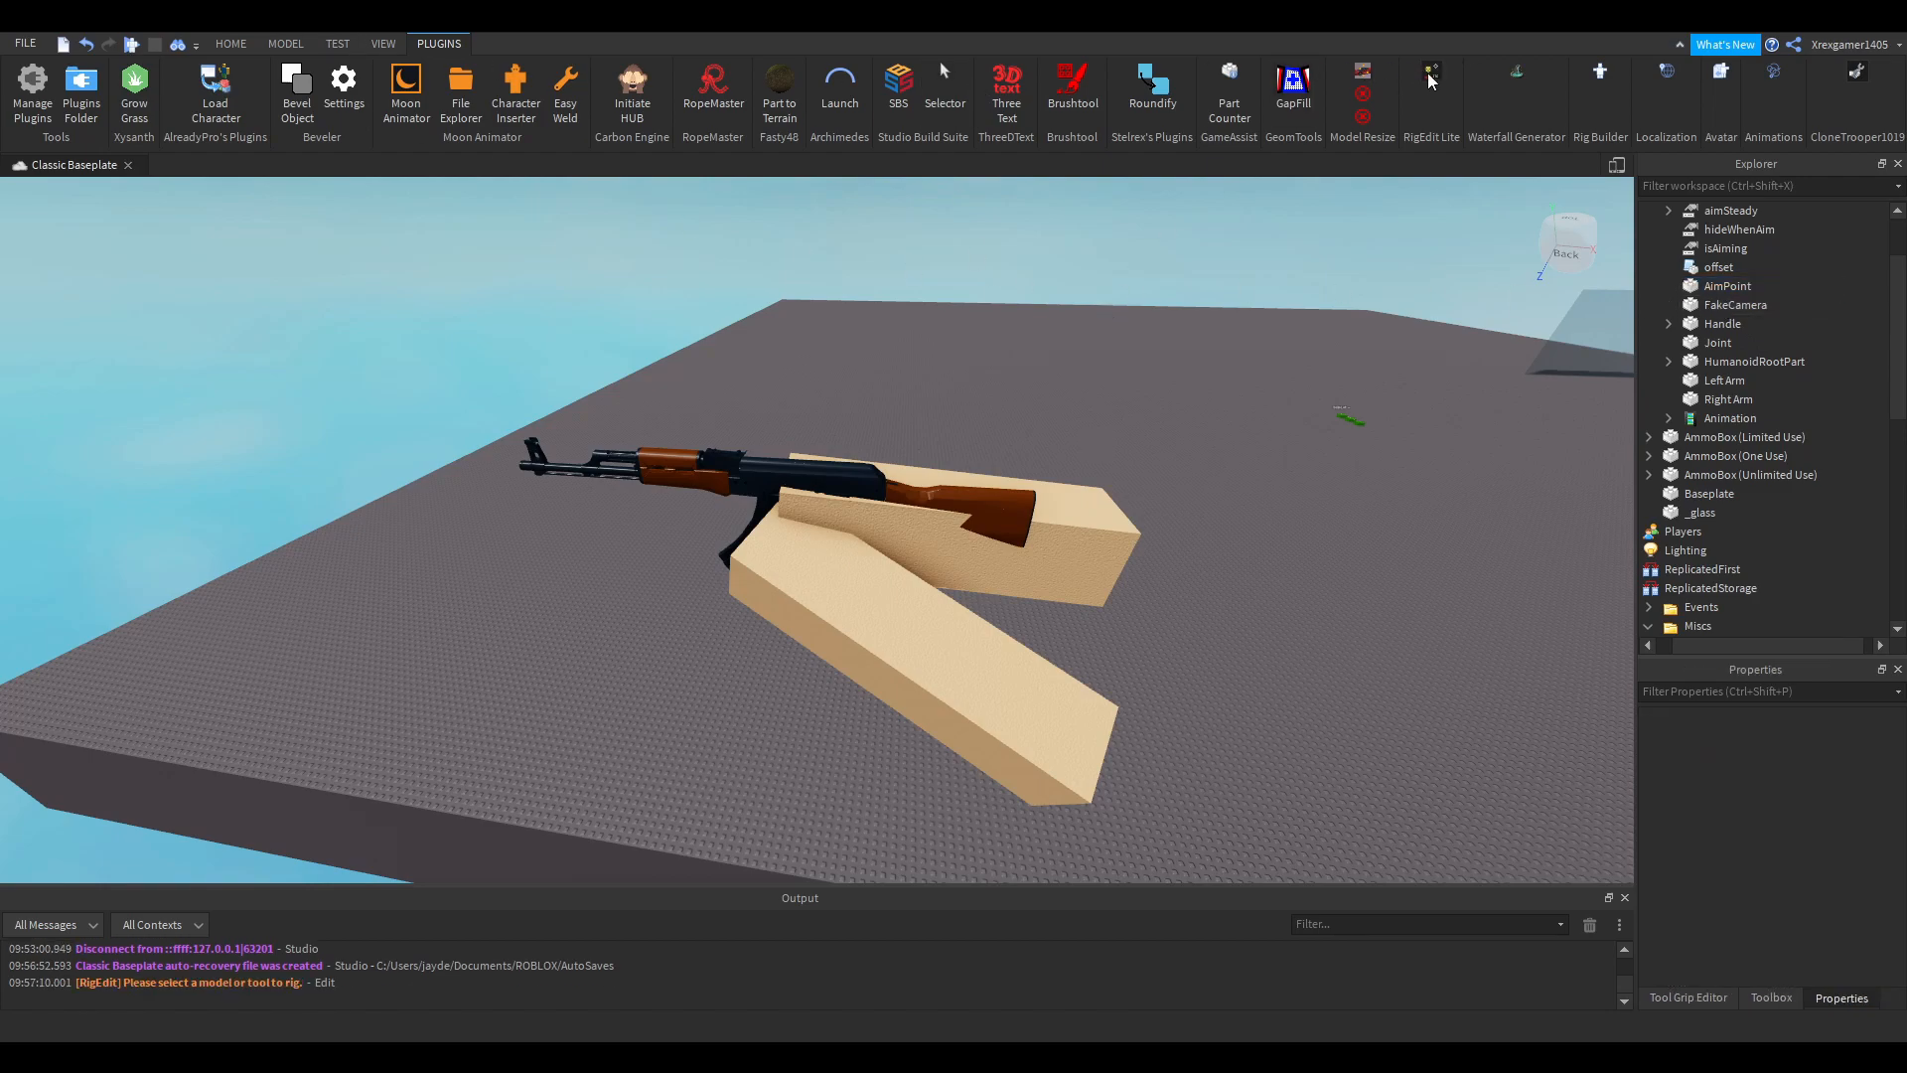
left_click(1430, 97)
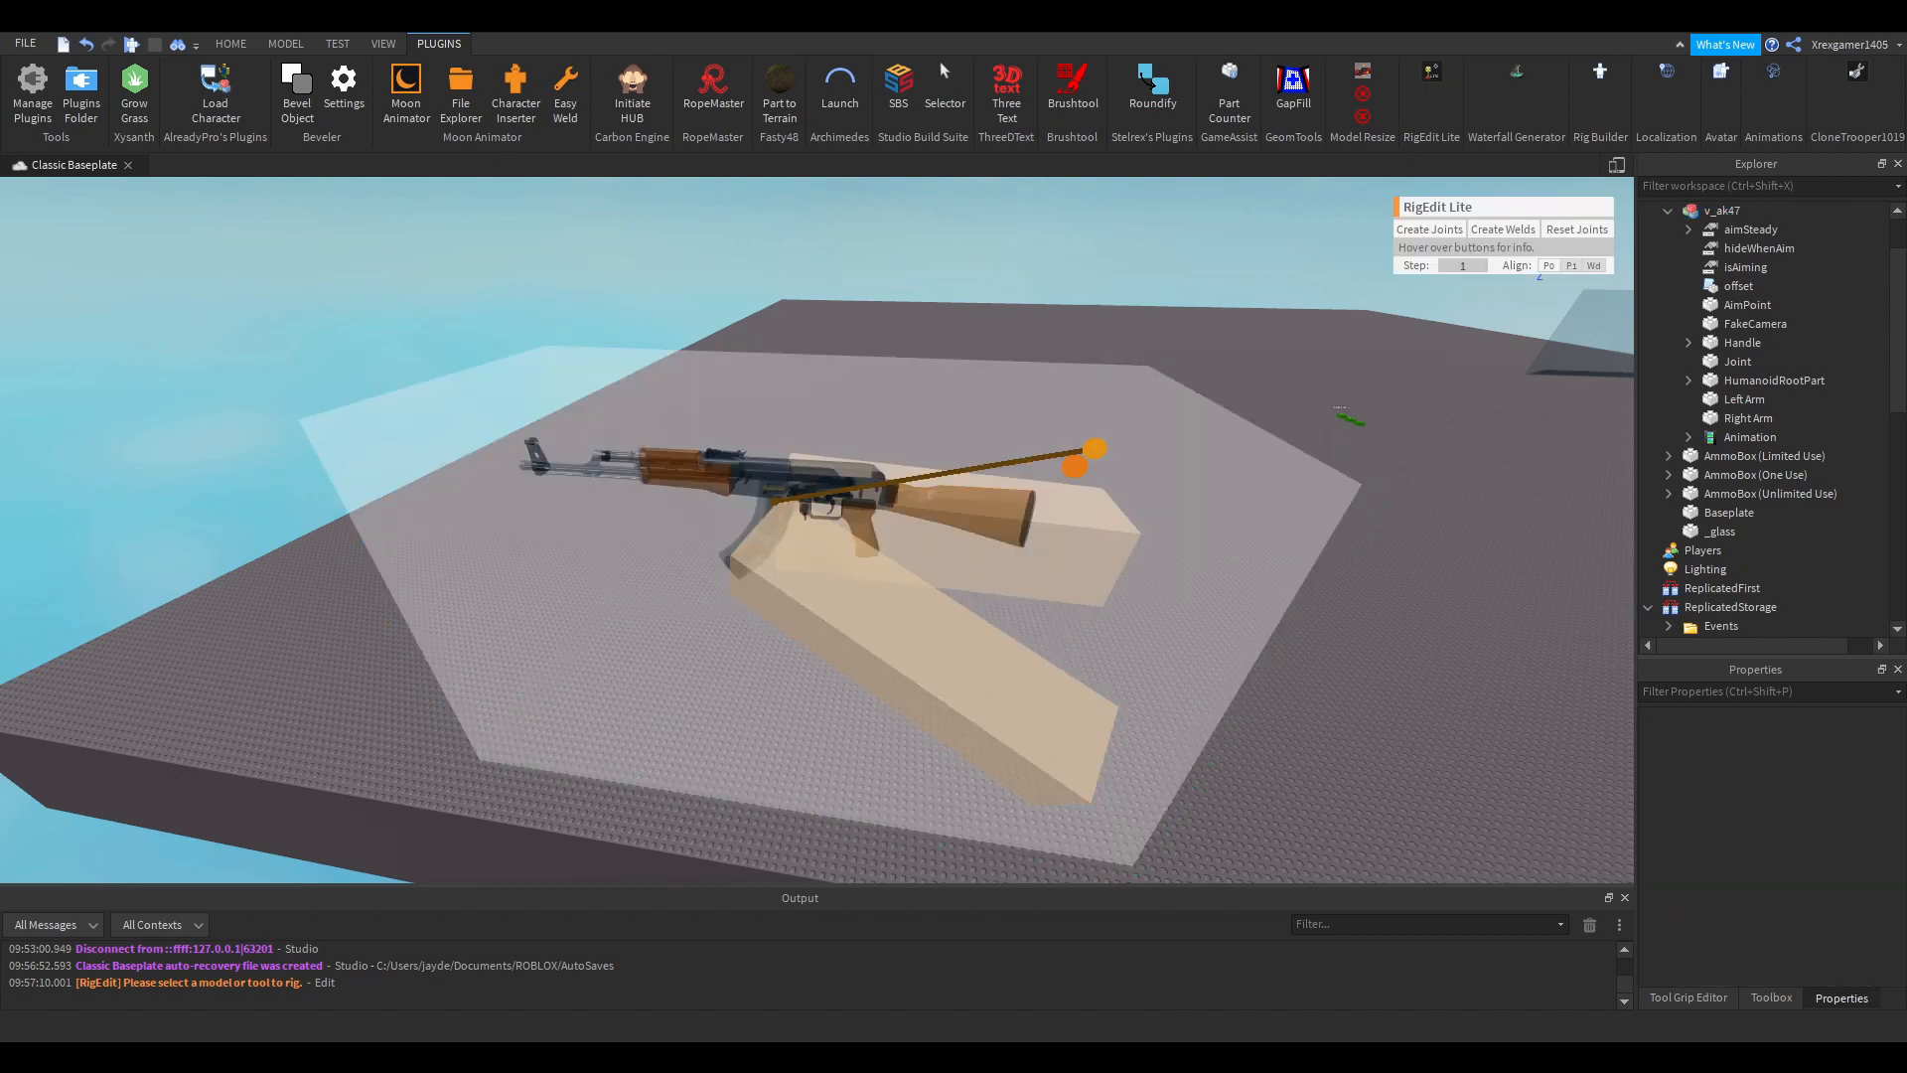
- Return to the Home tools, expand Handle > AK47 and remove MenuNodes and the aim/fire helper parts
left_click(231, 42)
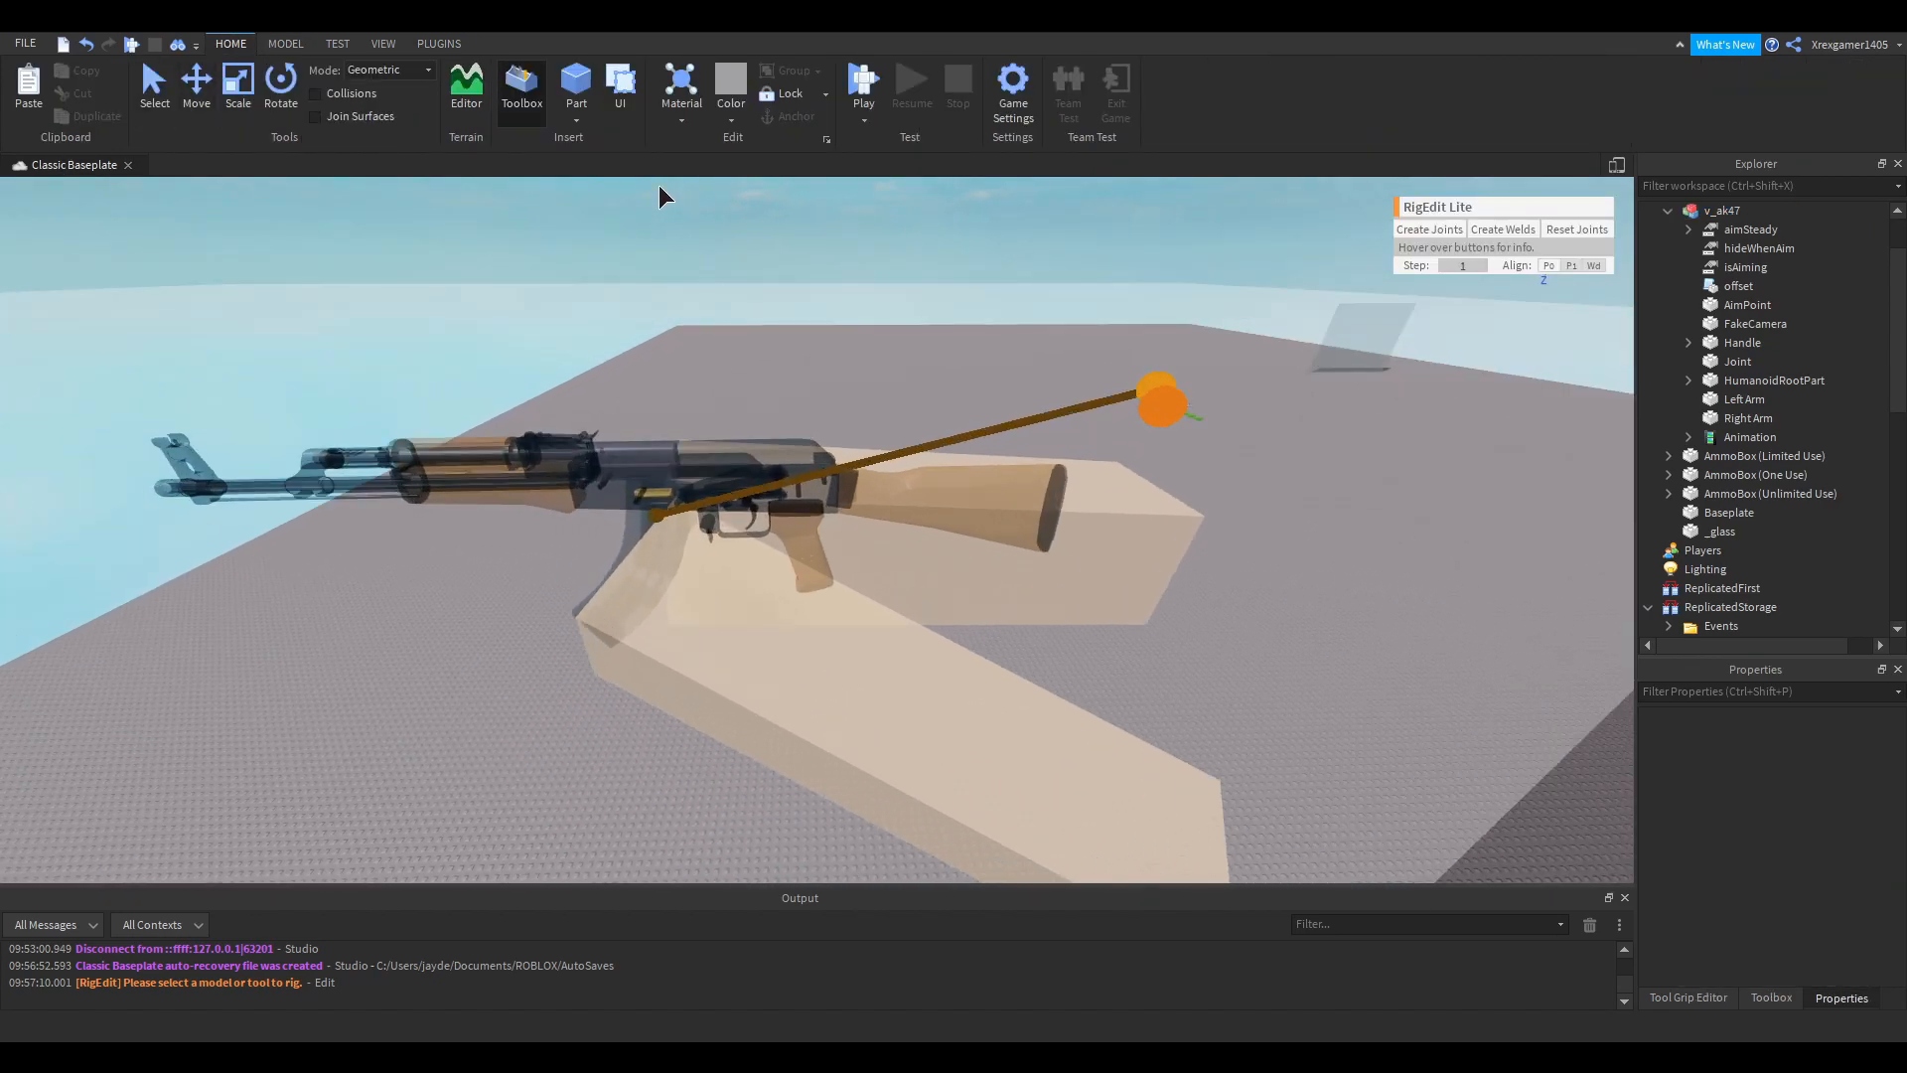
left_click(1736, 359)
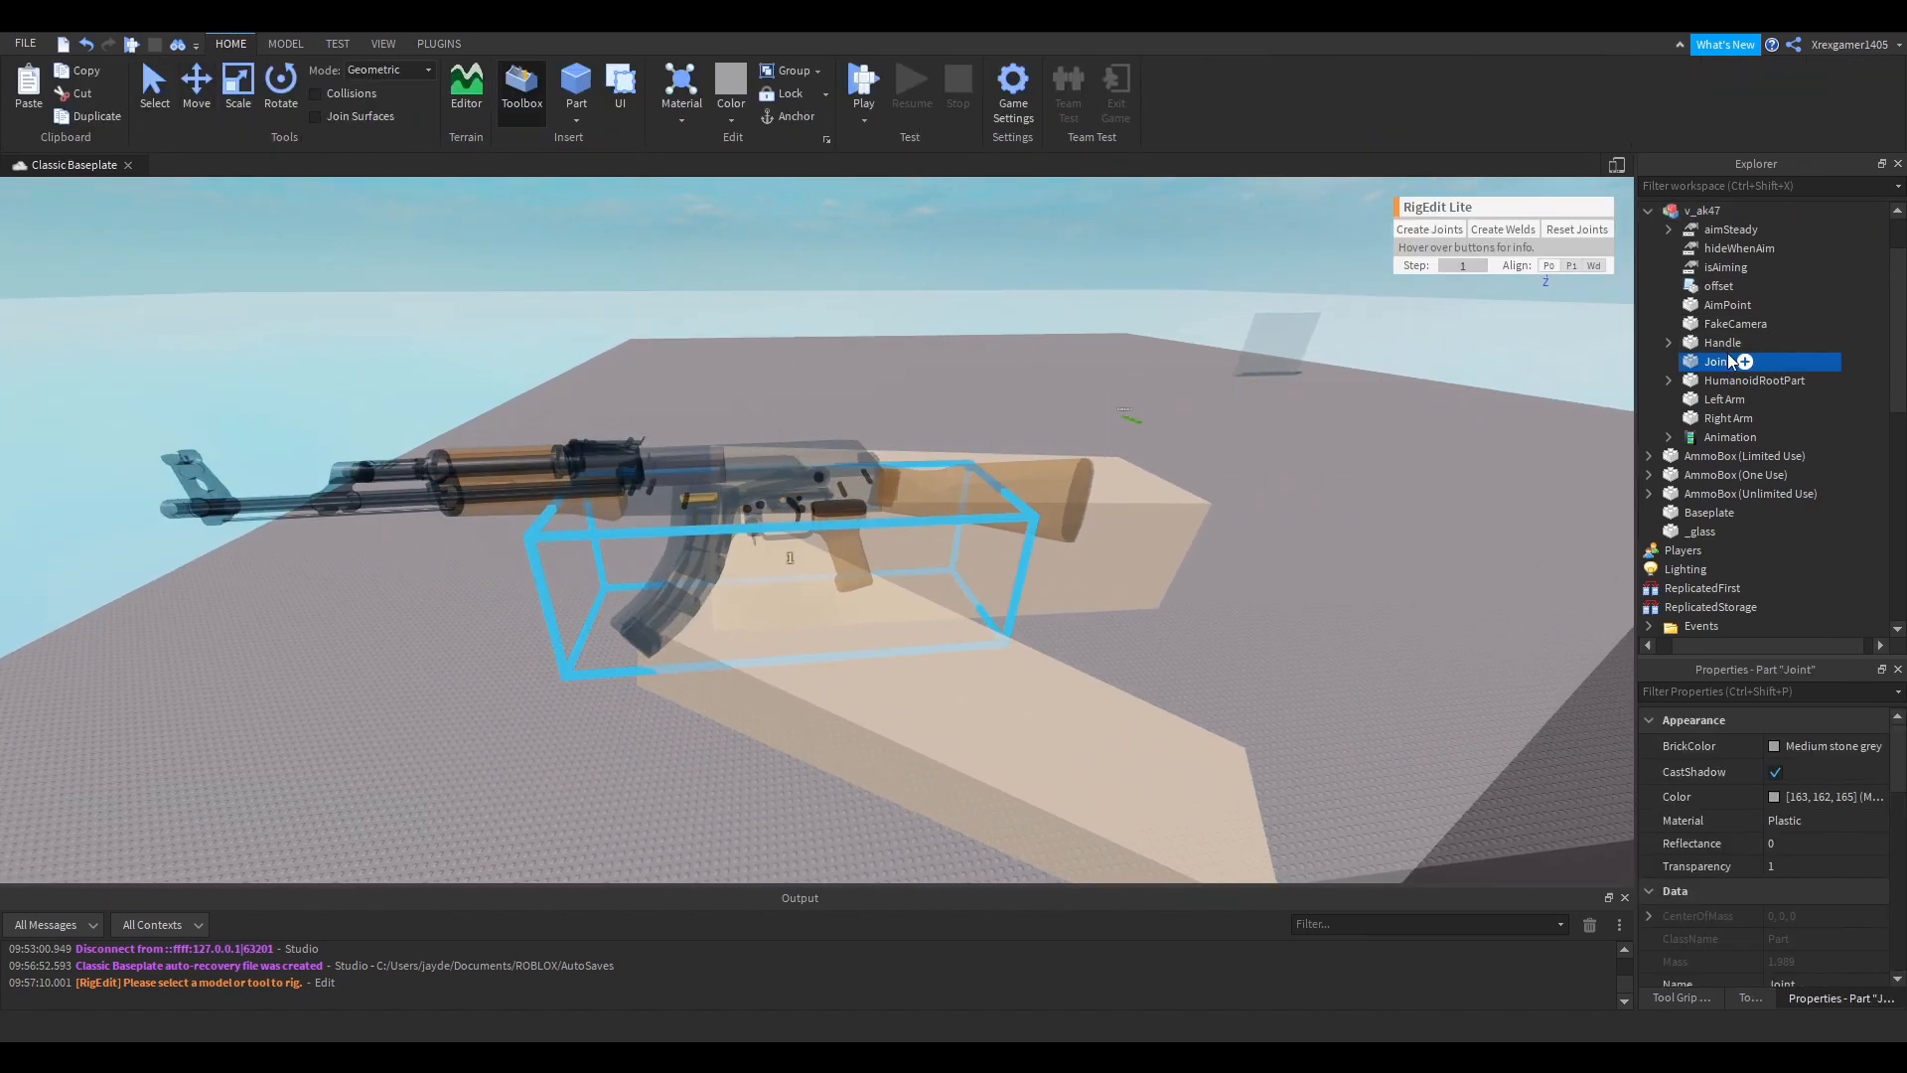
left_click(1669, 342)
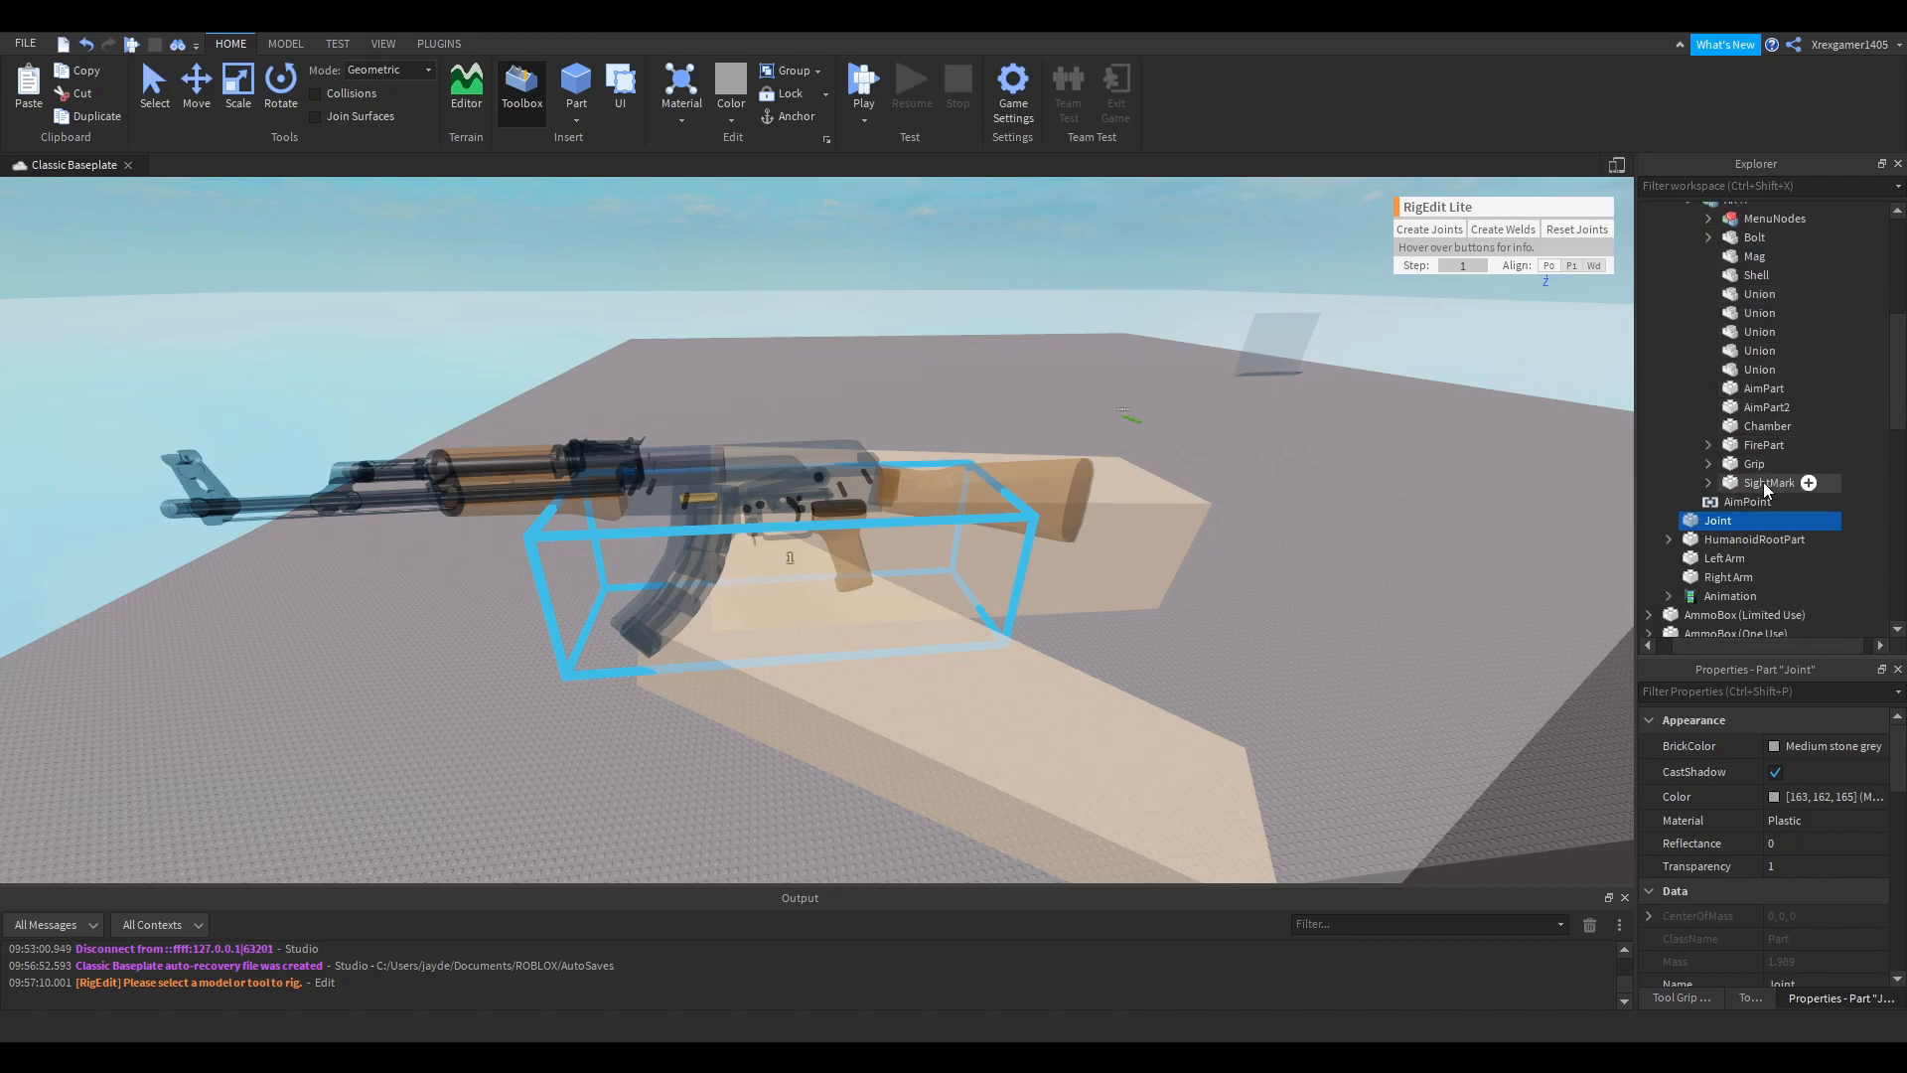
scroll("up", 3)
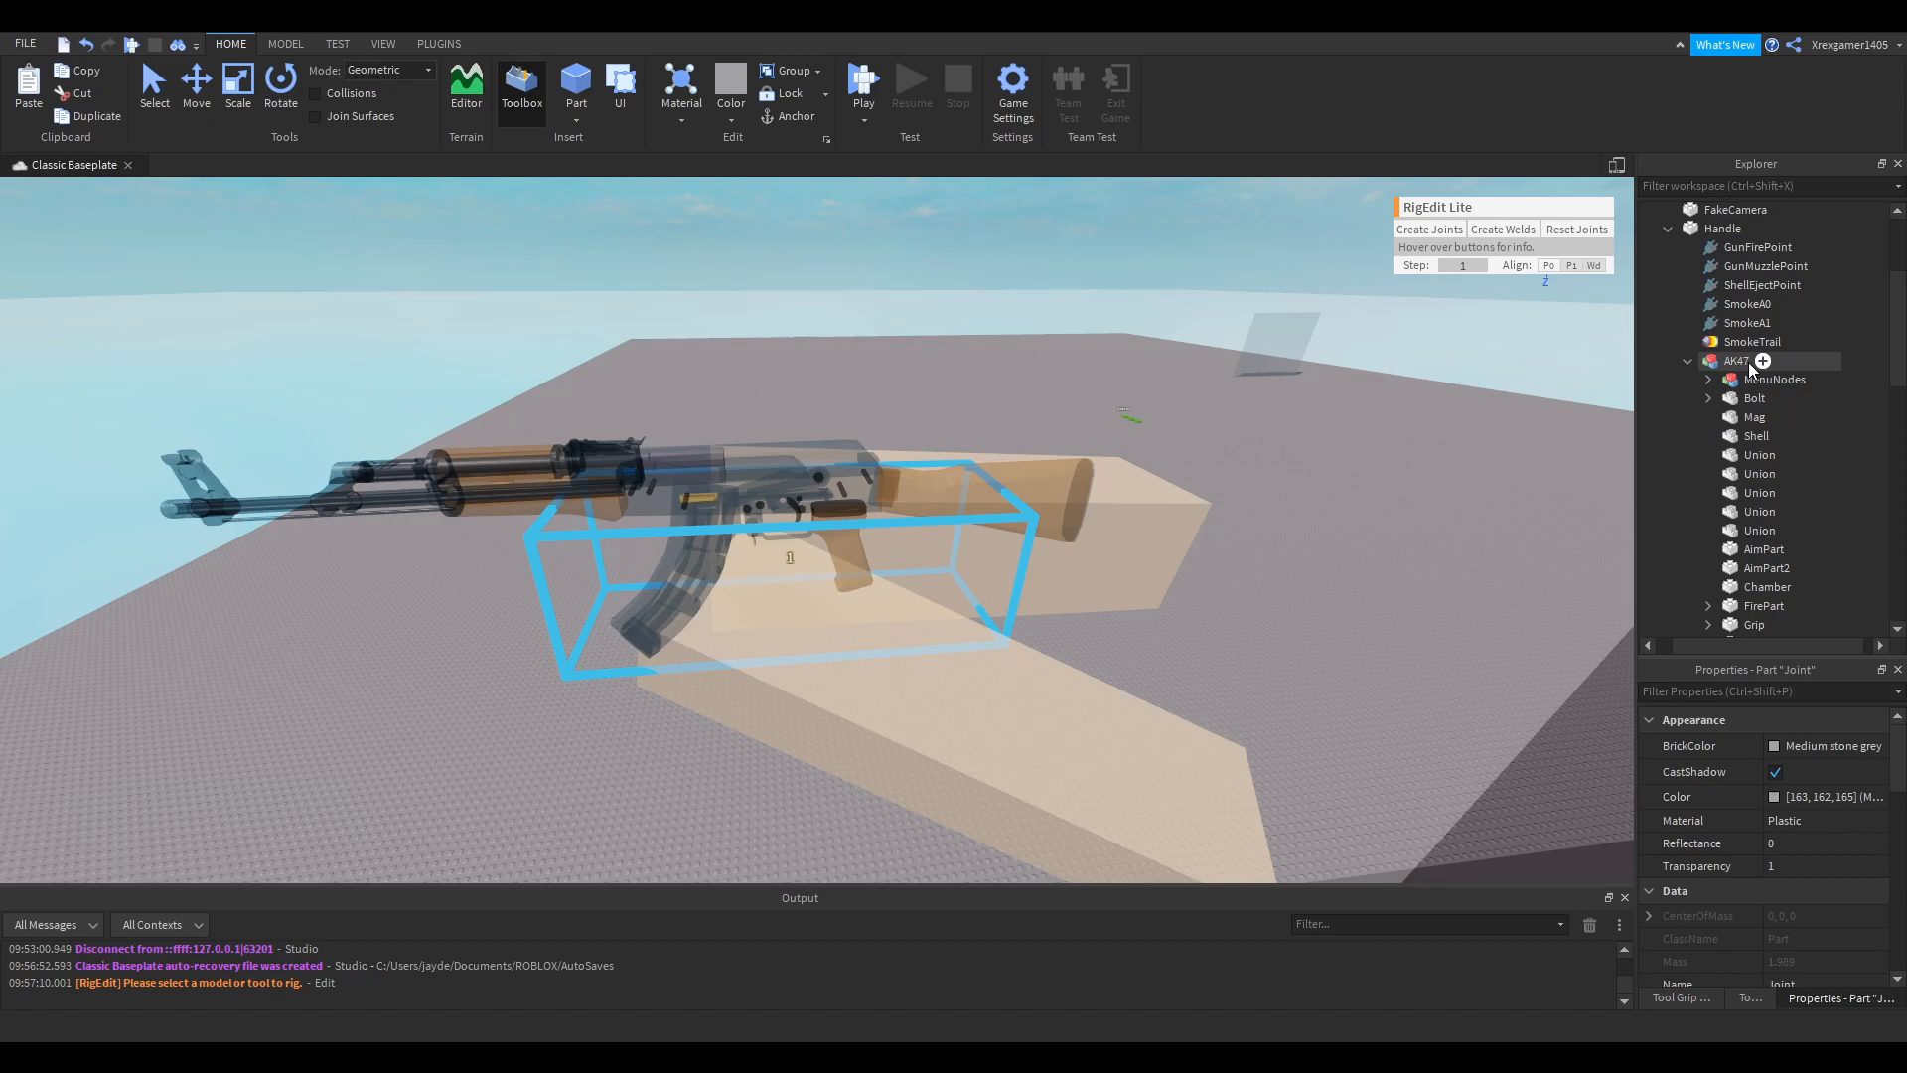
left_click(1771, 534)
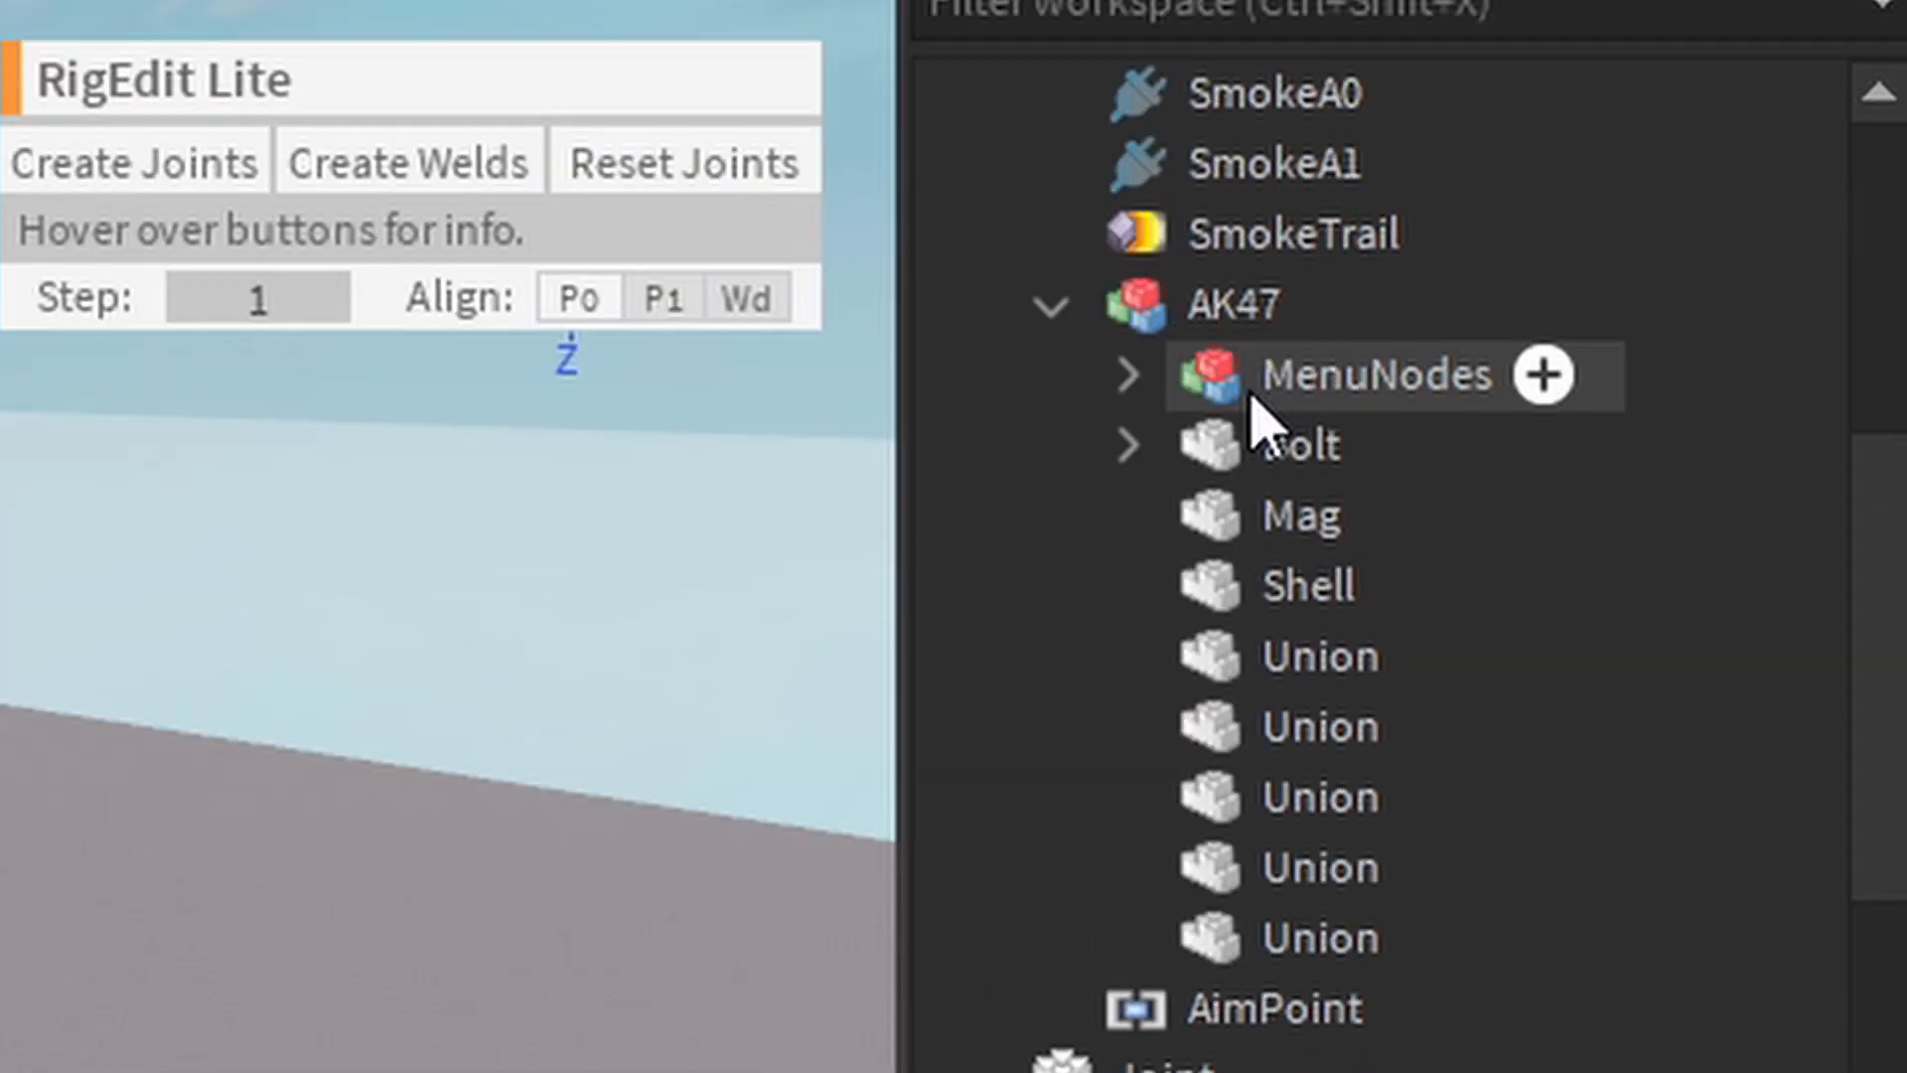
- Check the sounds inside Bolt, then select the Joint part for rigging
left_click(1125, 443)
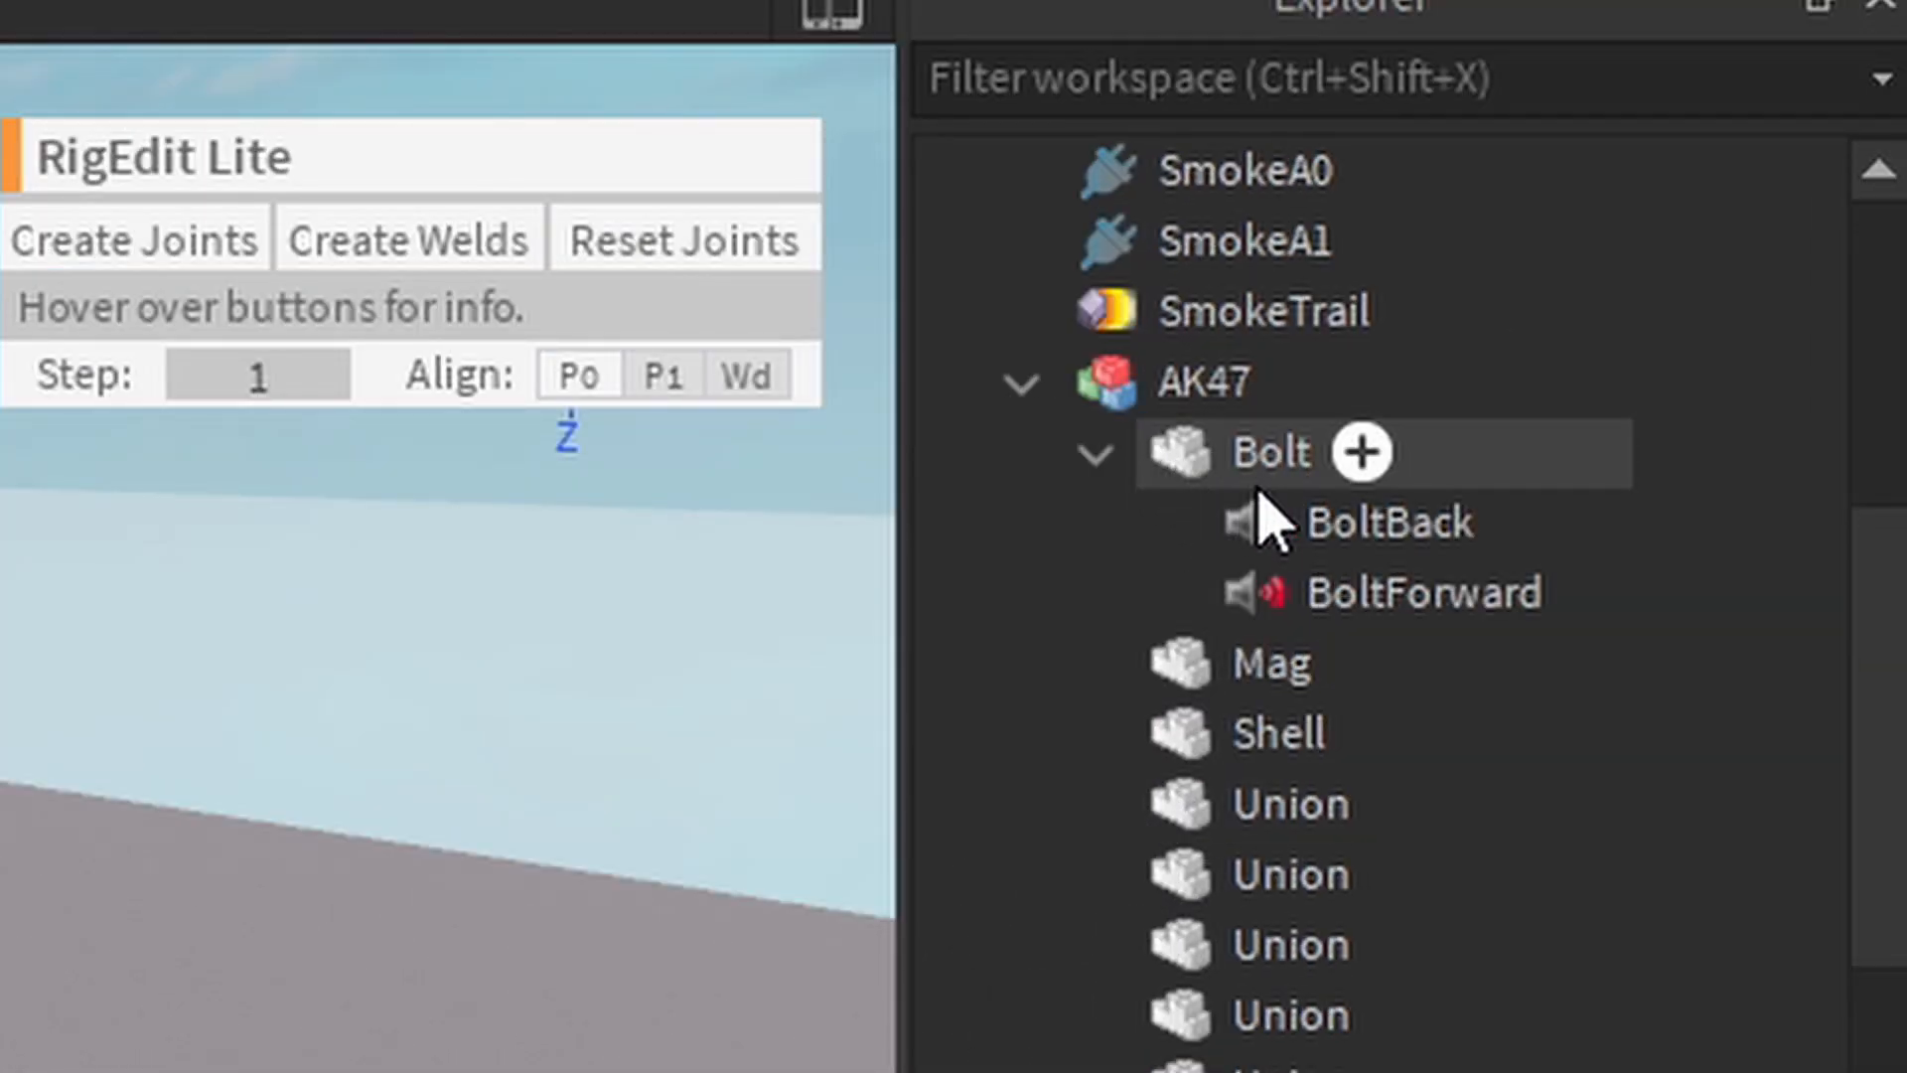
left_click(1094, 453)
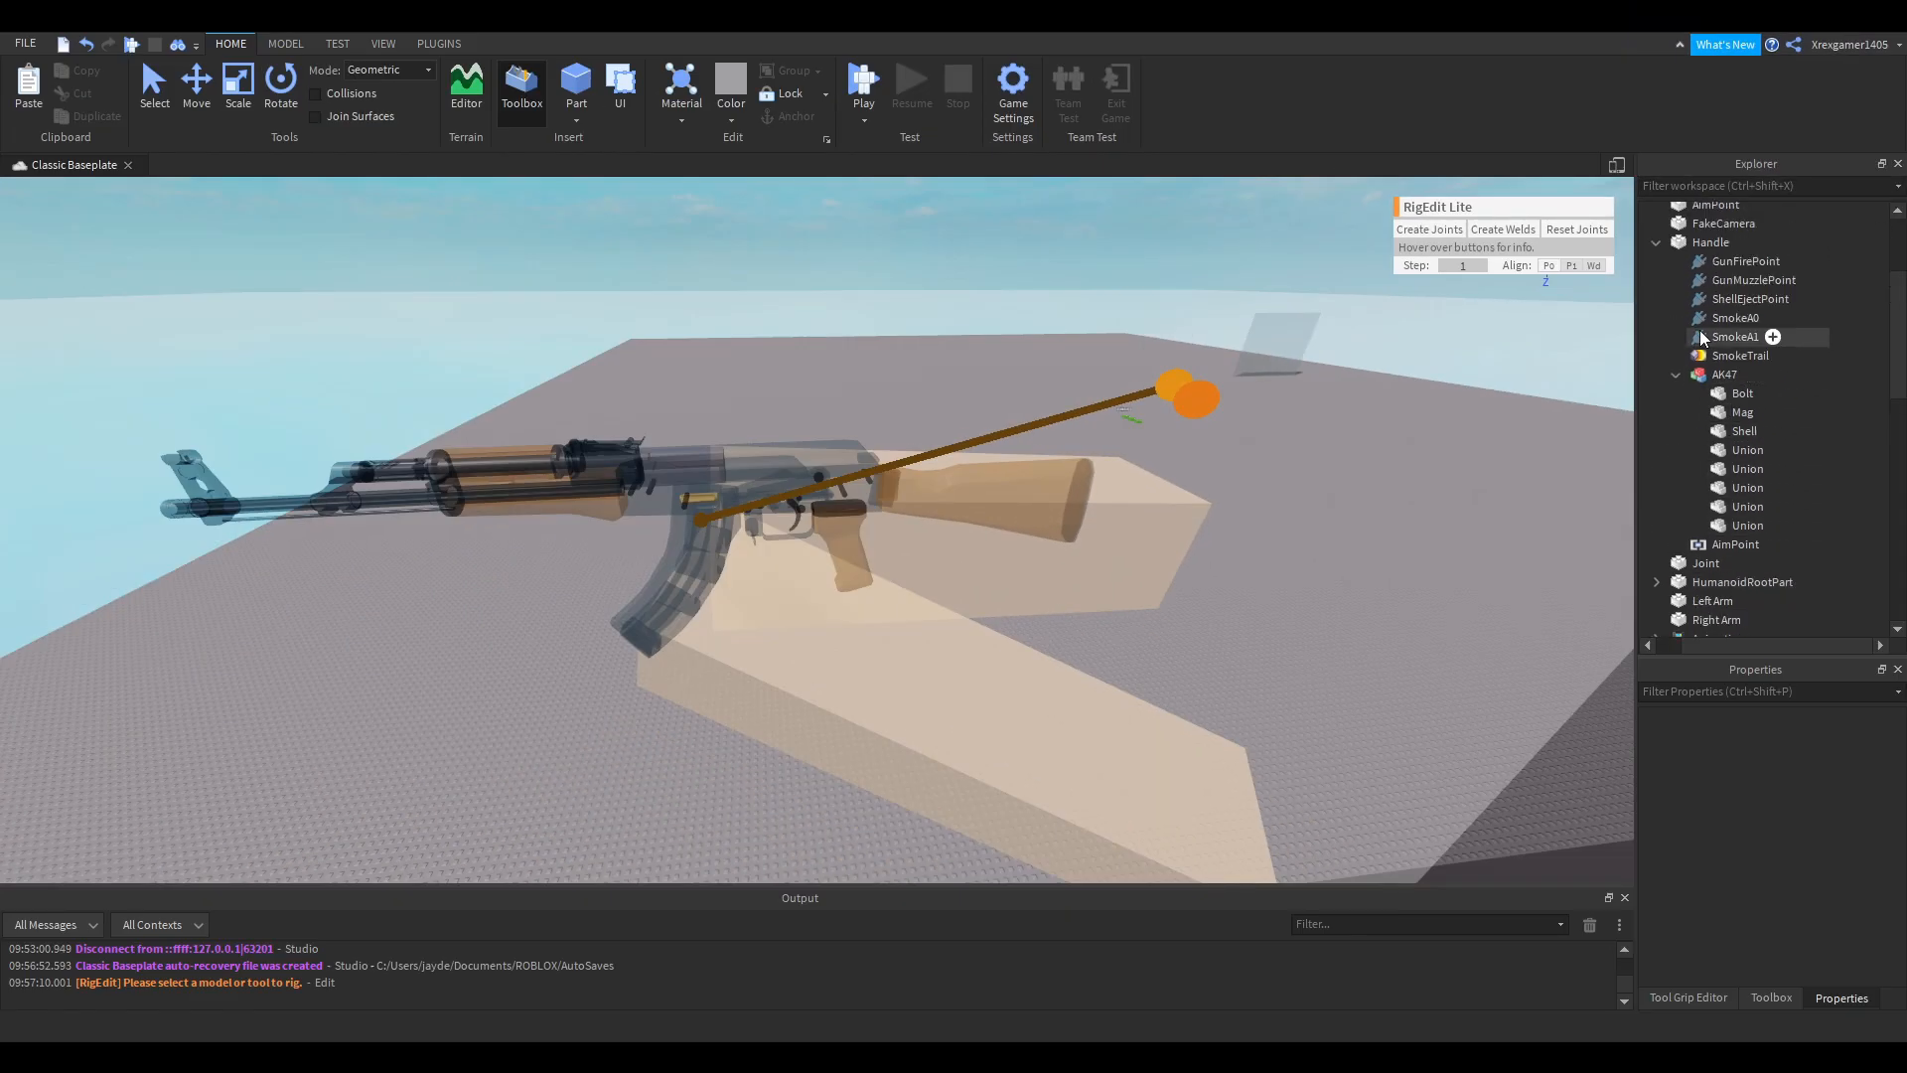
left_click(1705, 563)
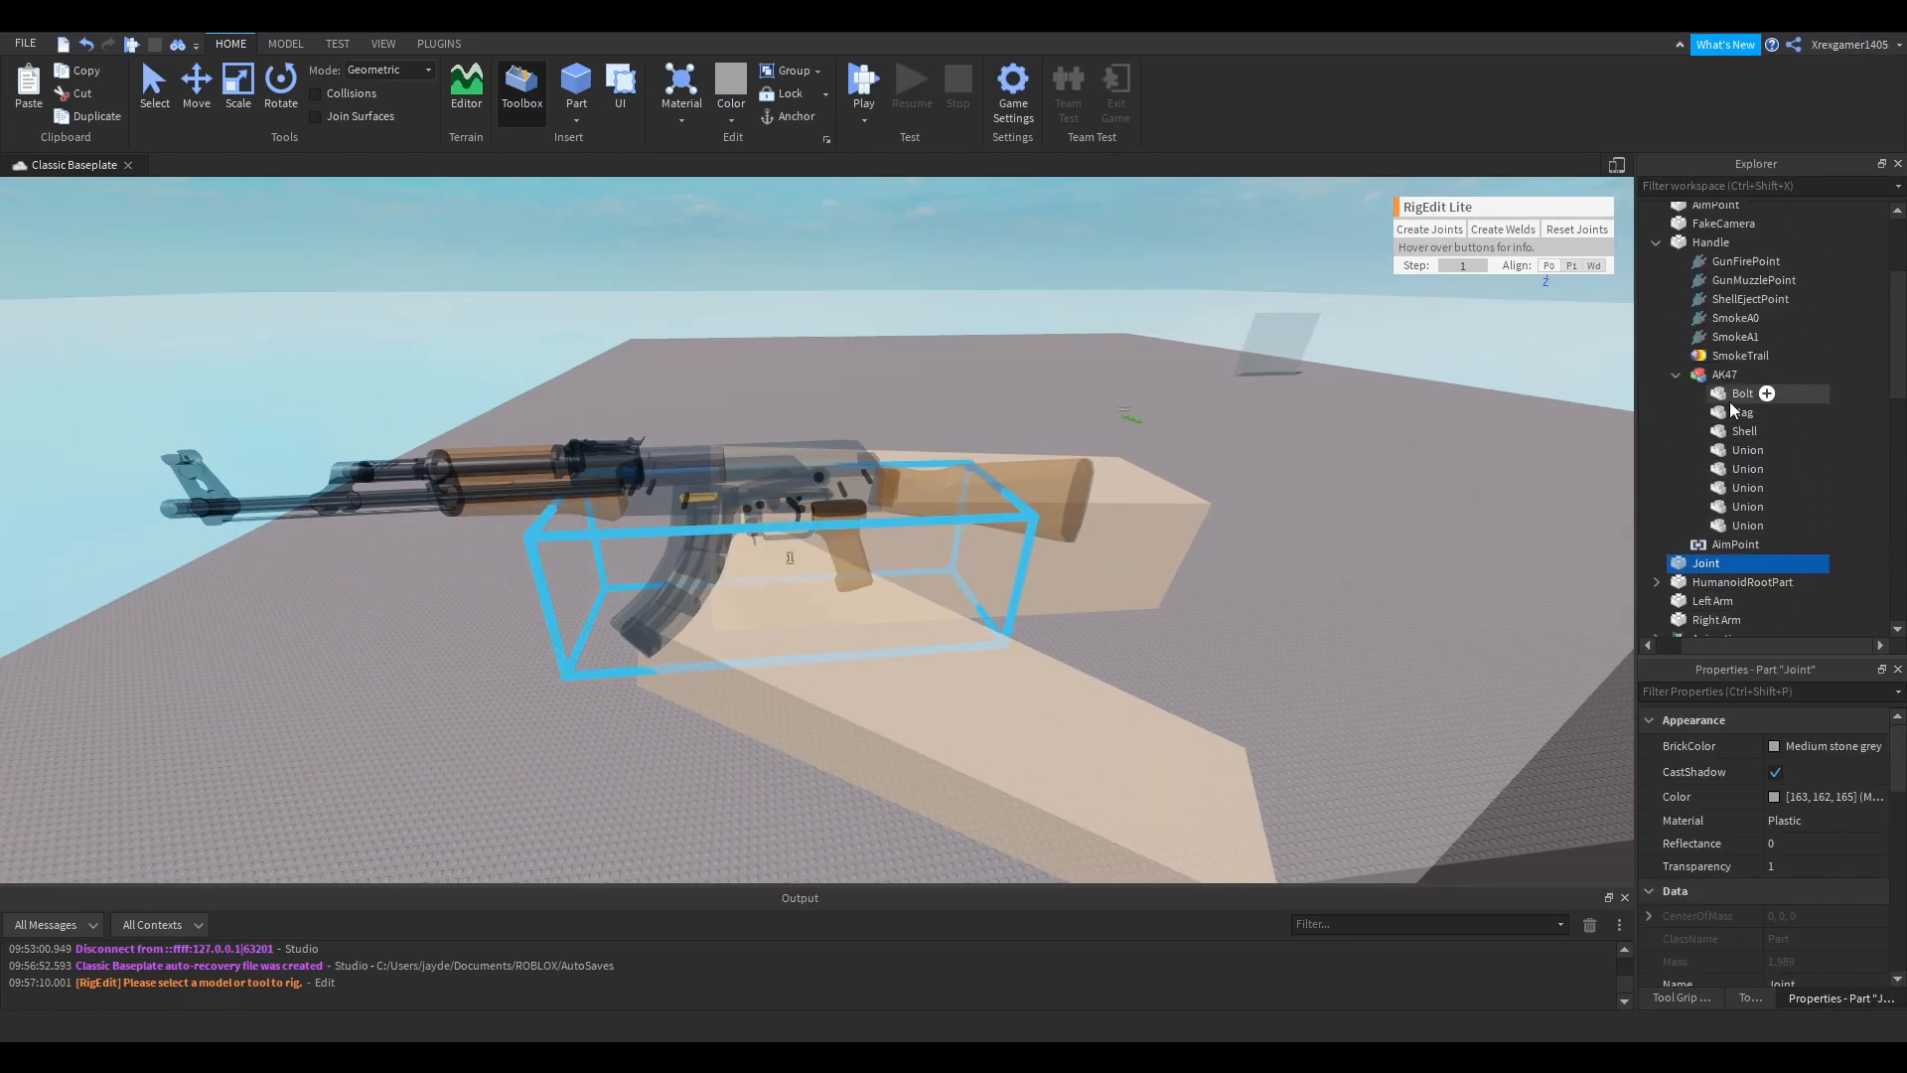
- Create motor joints from Joint to Bolt, Mag and Shell, and welds from Joint to the five Union parts
left_click(1743, 431)
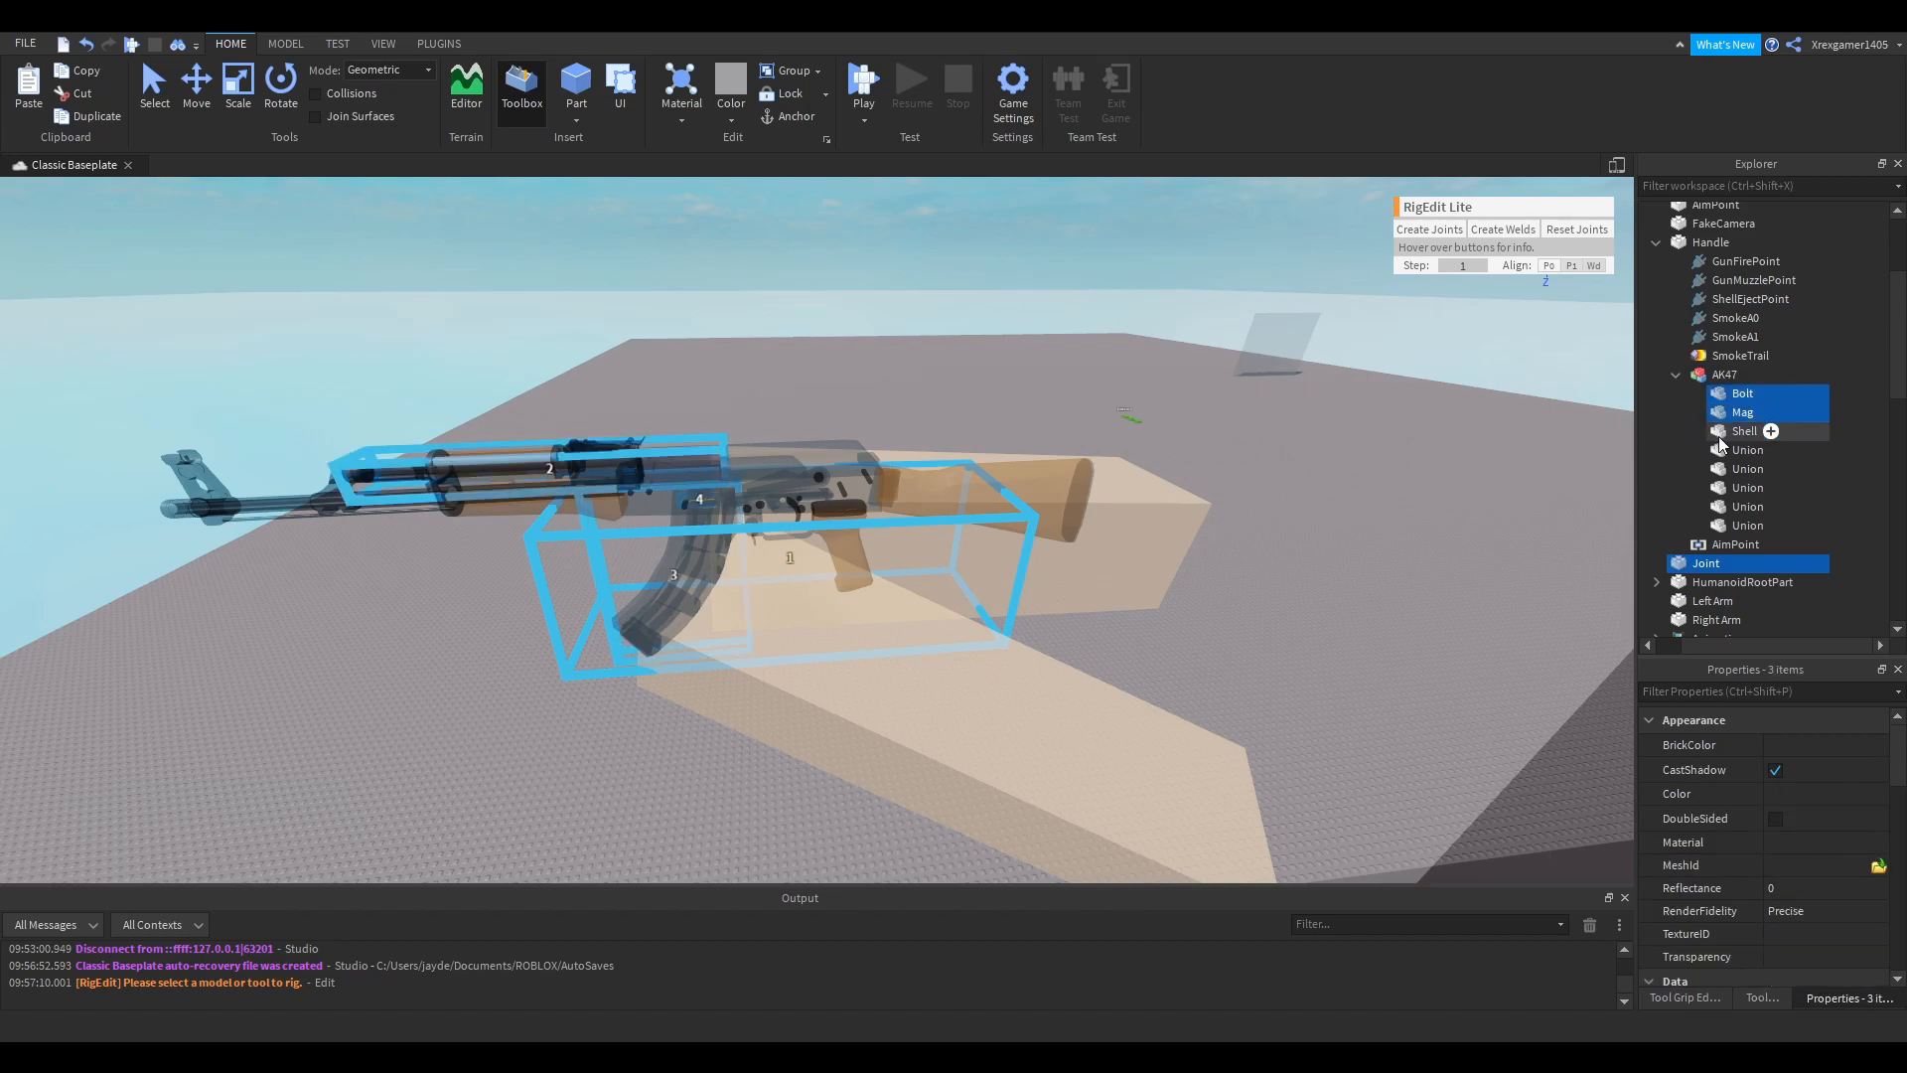
left_click(1744, 431)
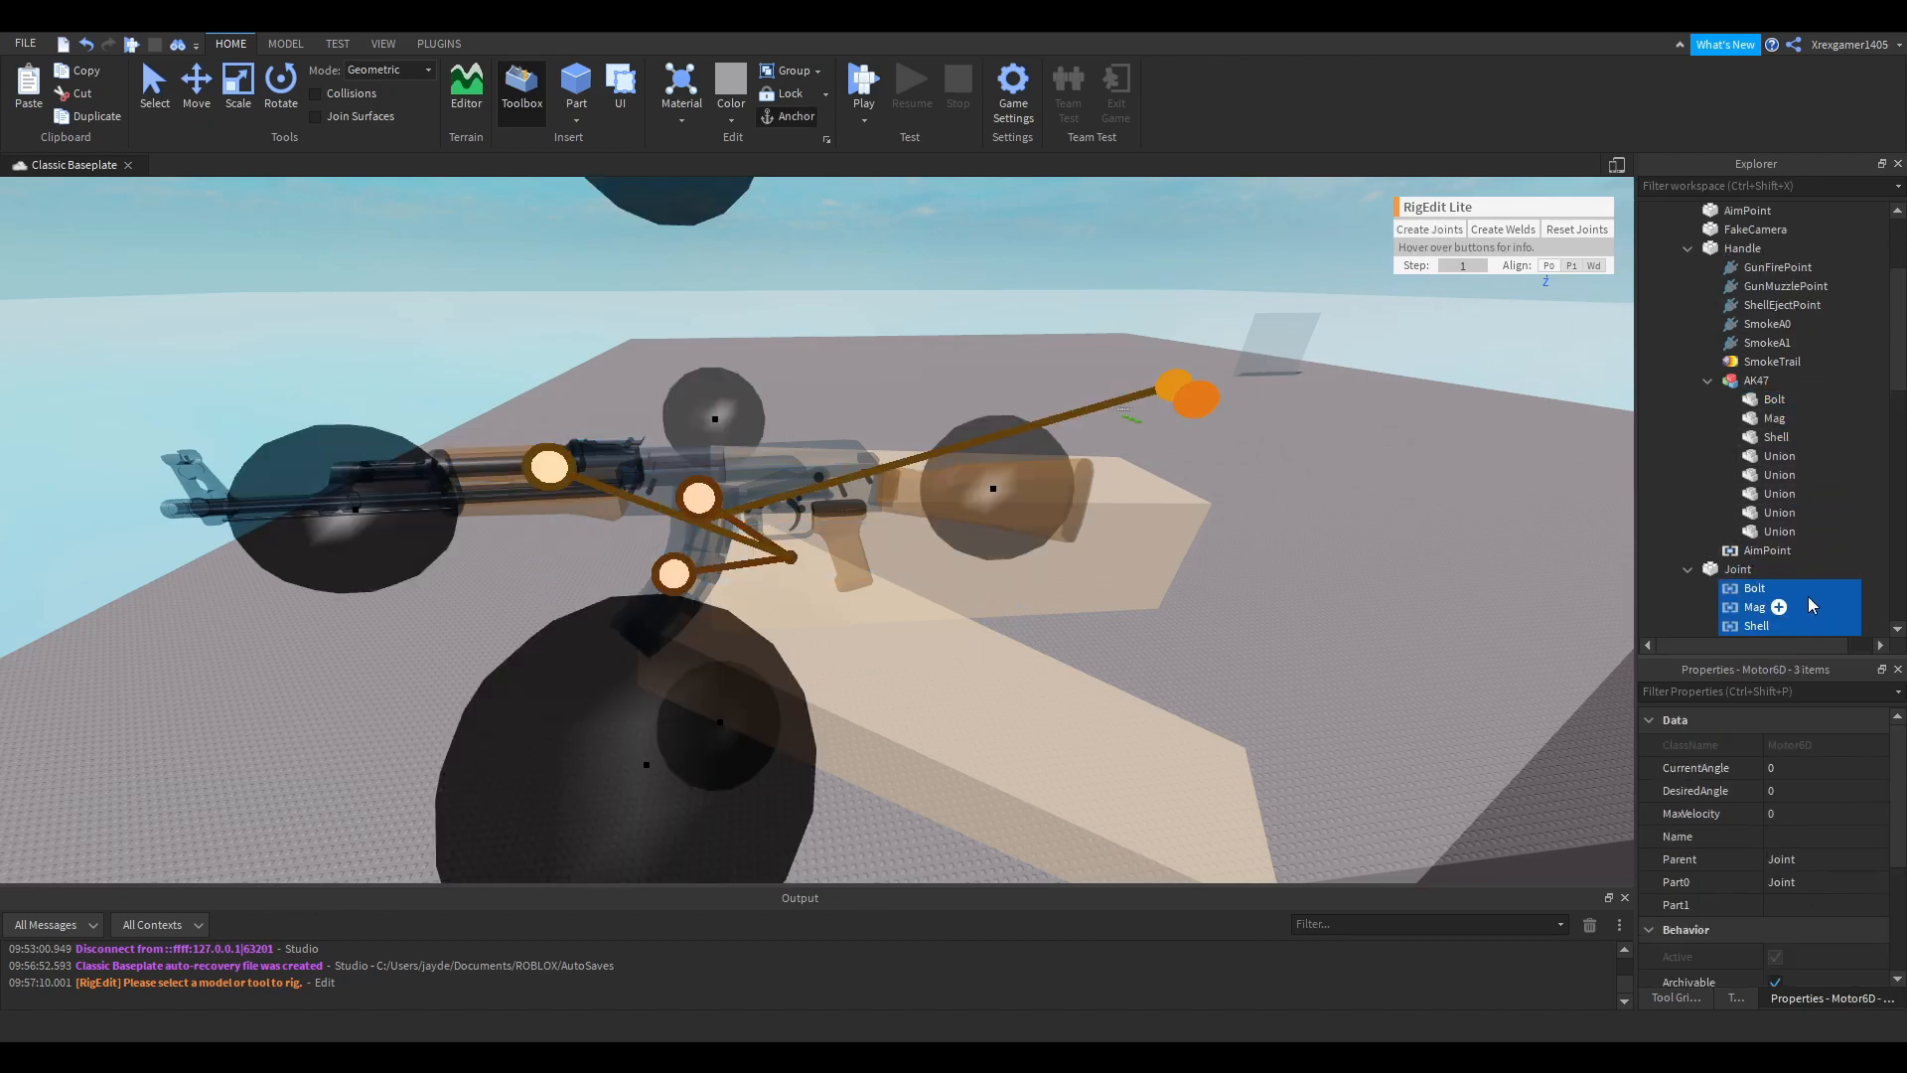
left_click(1758, 530)
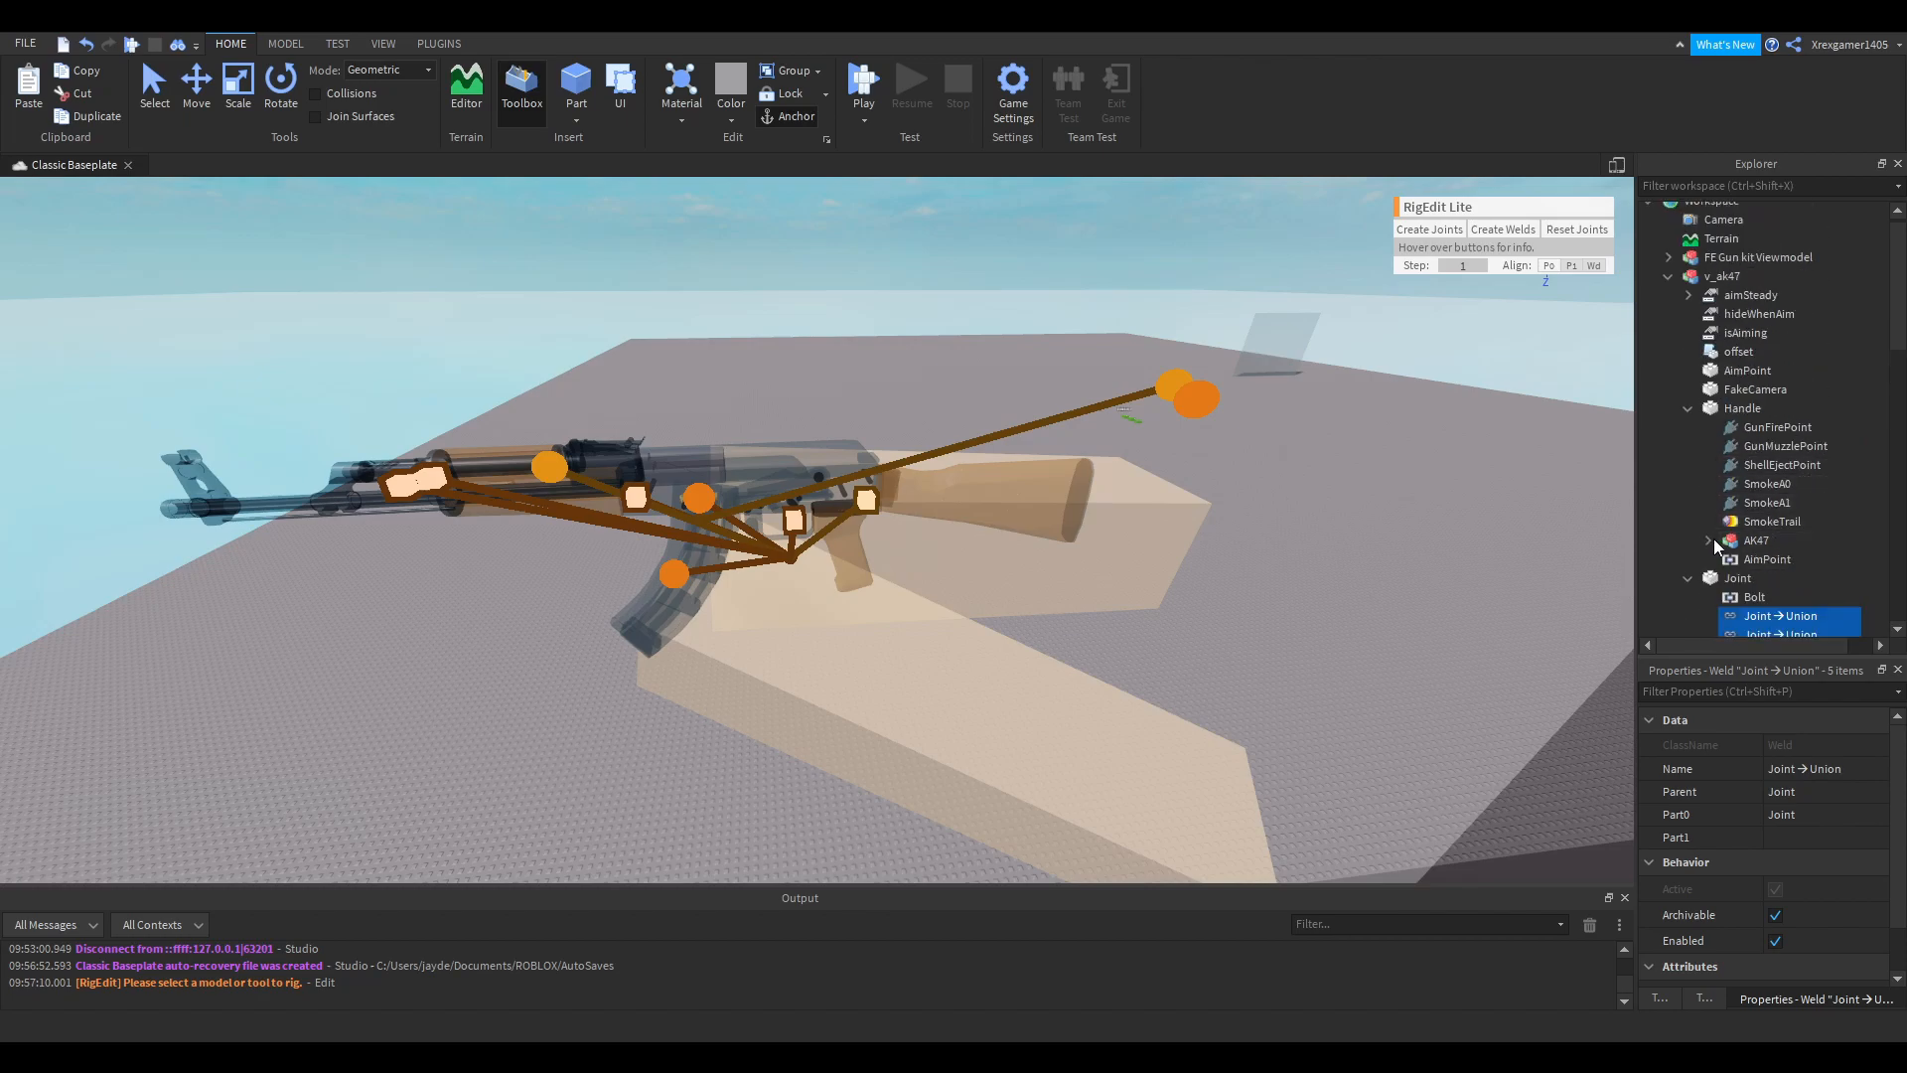
left_click(1689, 410)
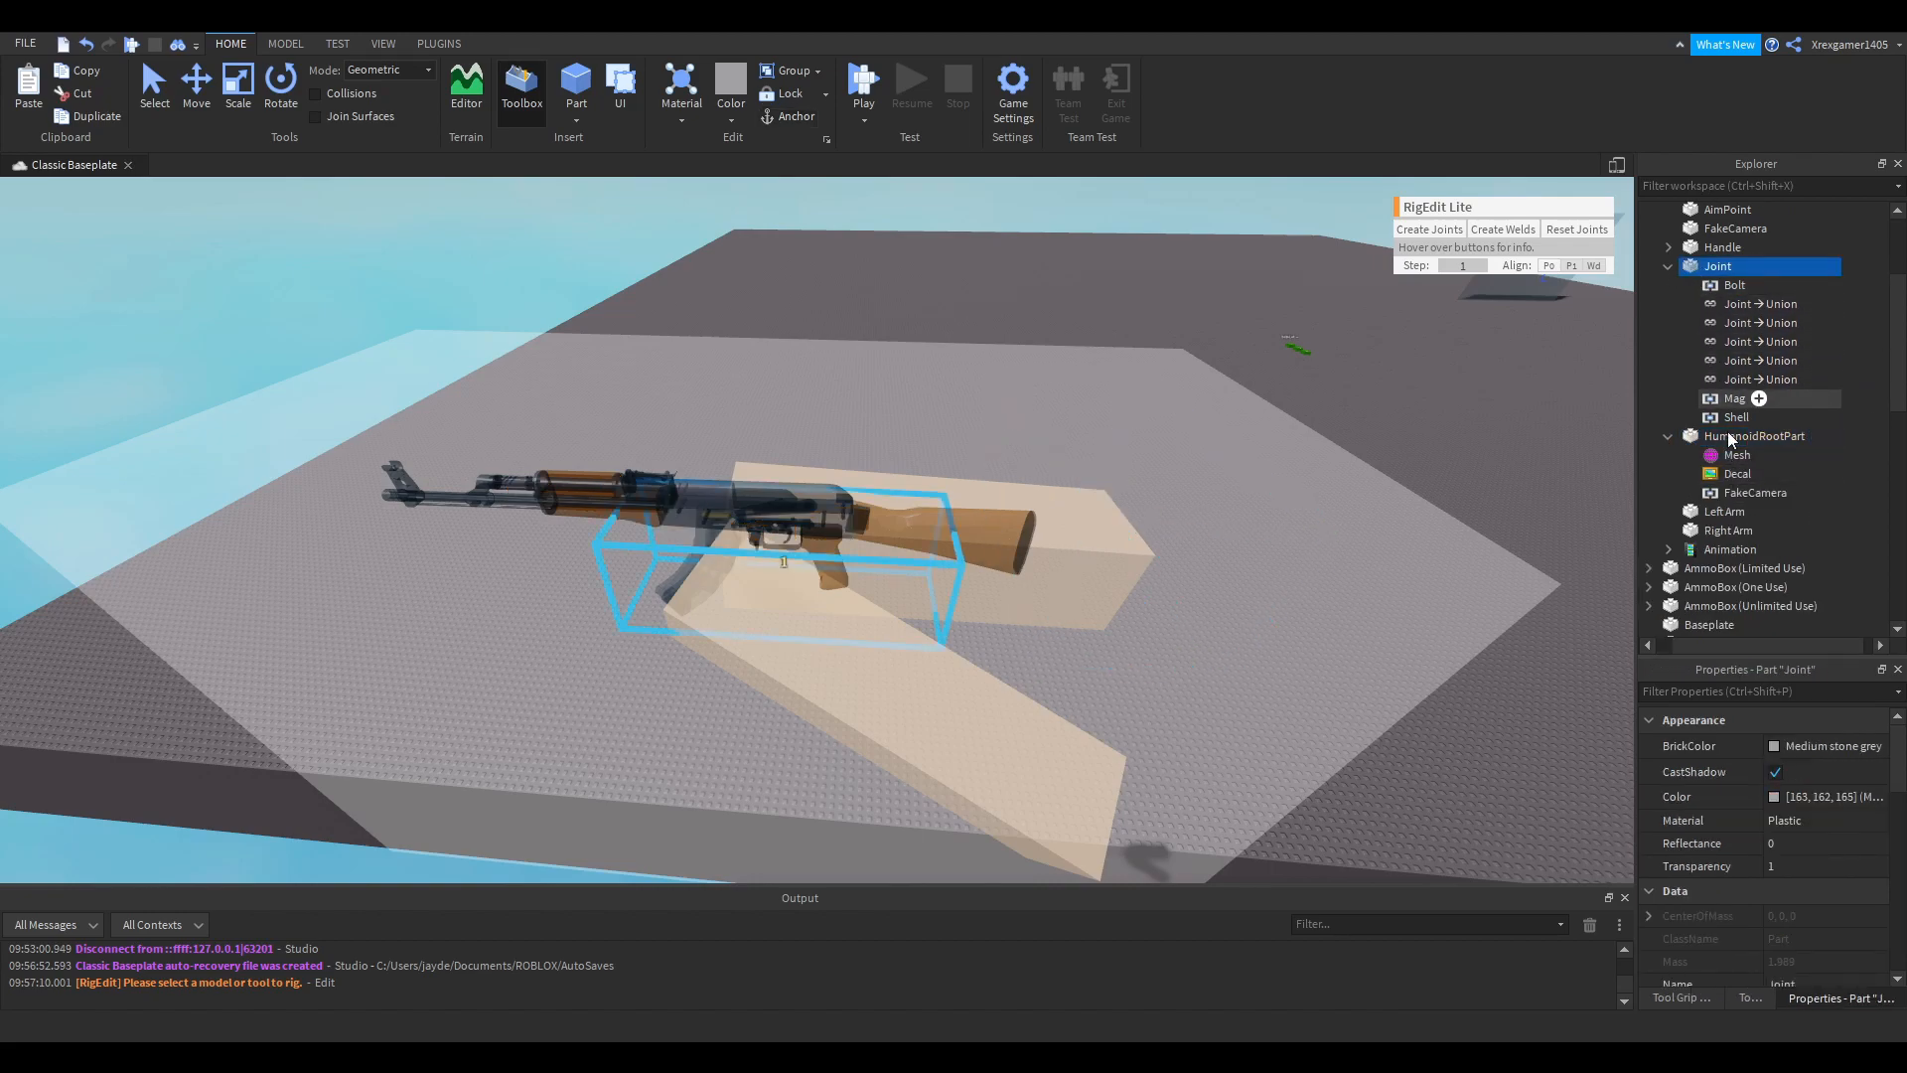
- Inspect the HumanoidRootPart joints to Handle, Left Arm and Right Arm in the viewmodel
left_click(1755, 435)
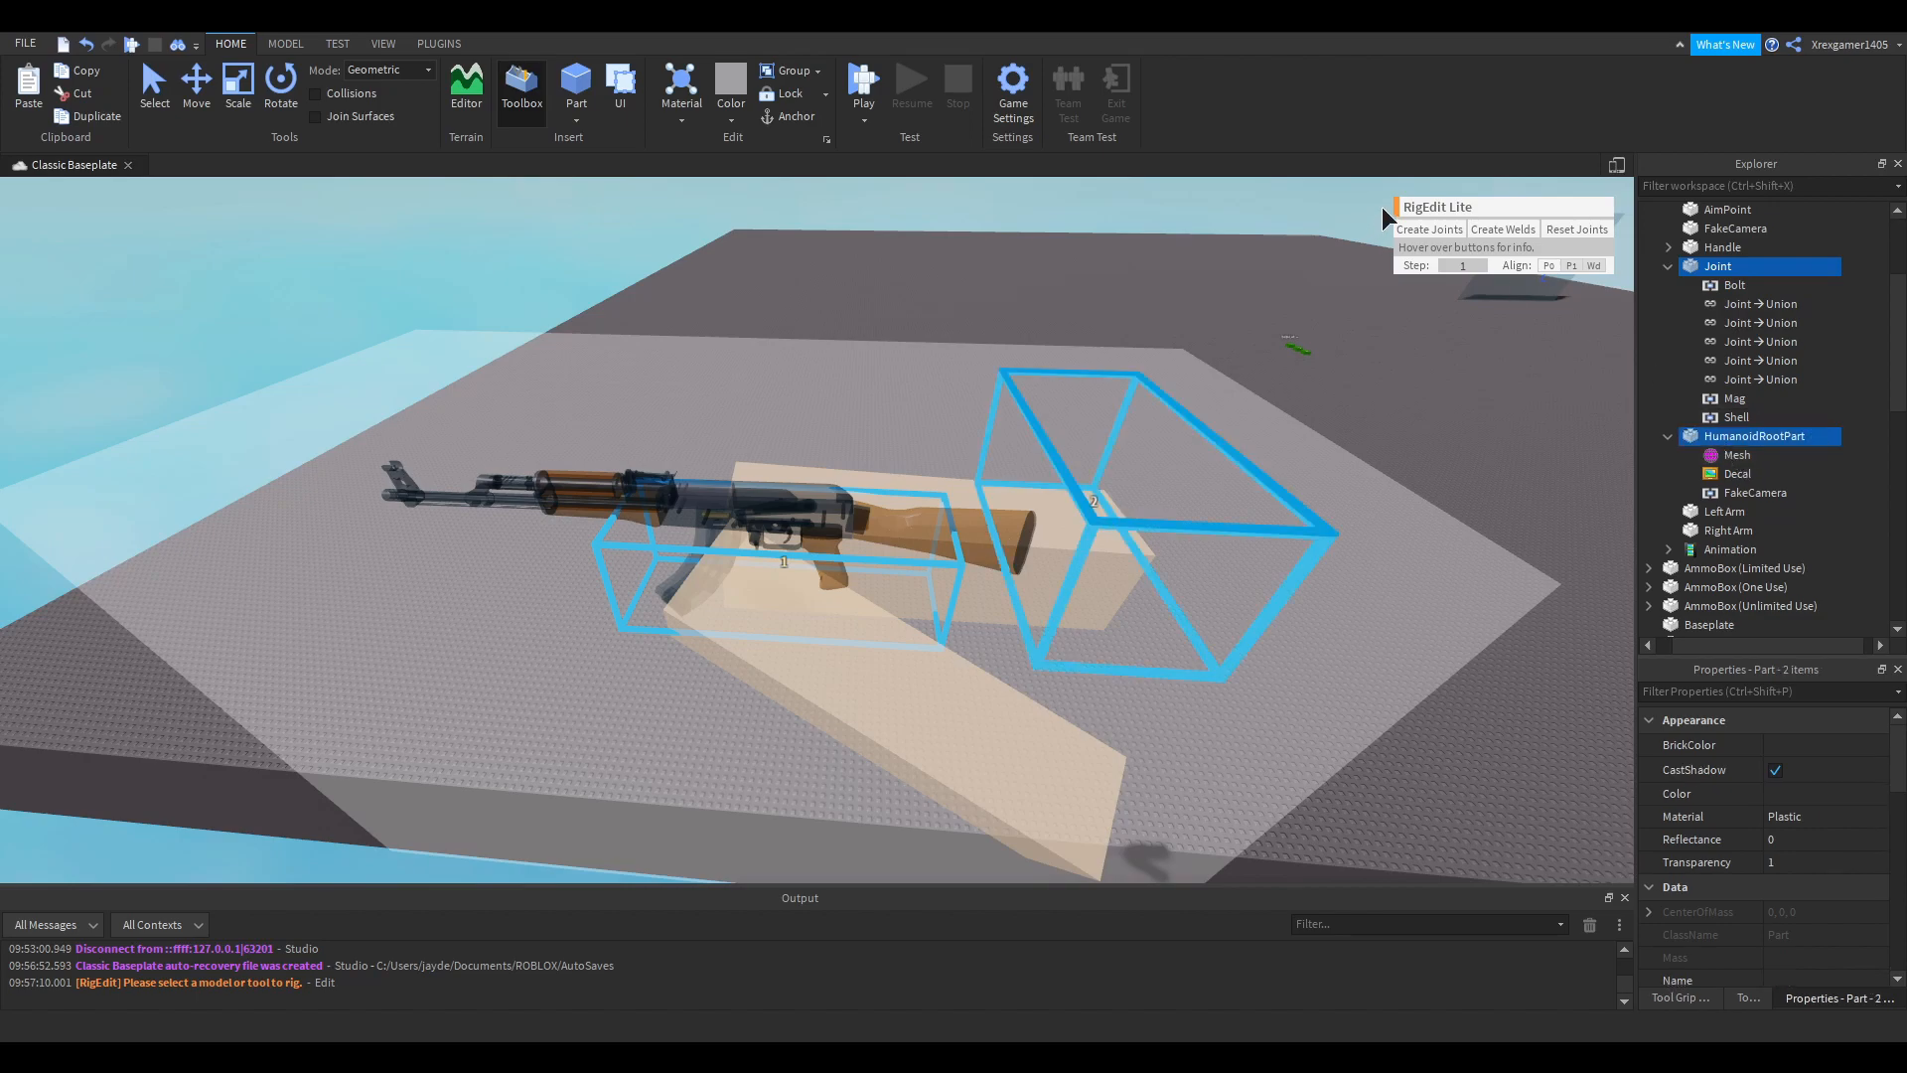
left_click(1792, 304)
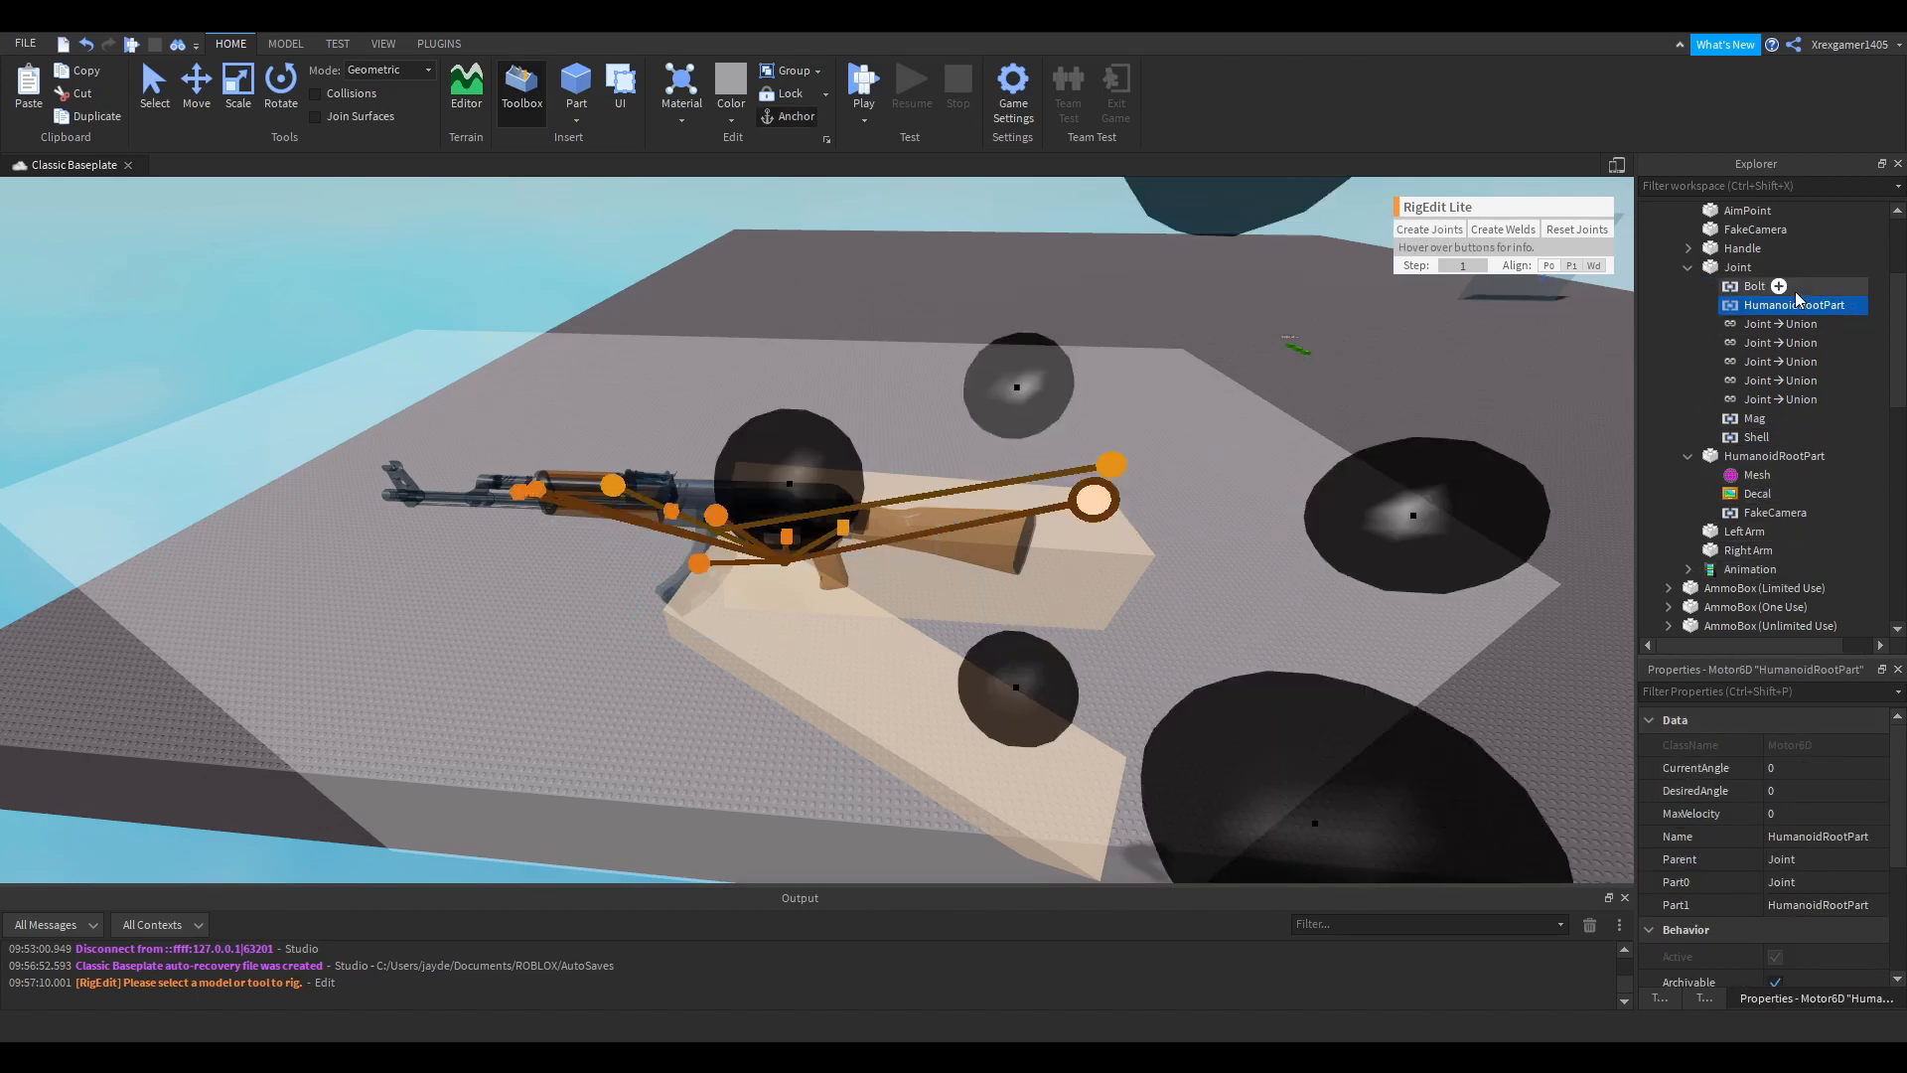
mouse_move(1808, 518)
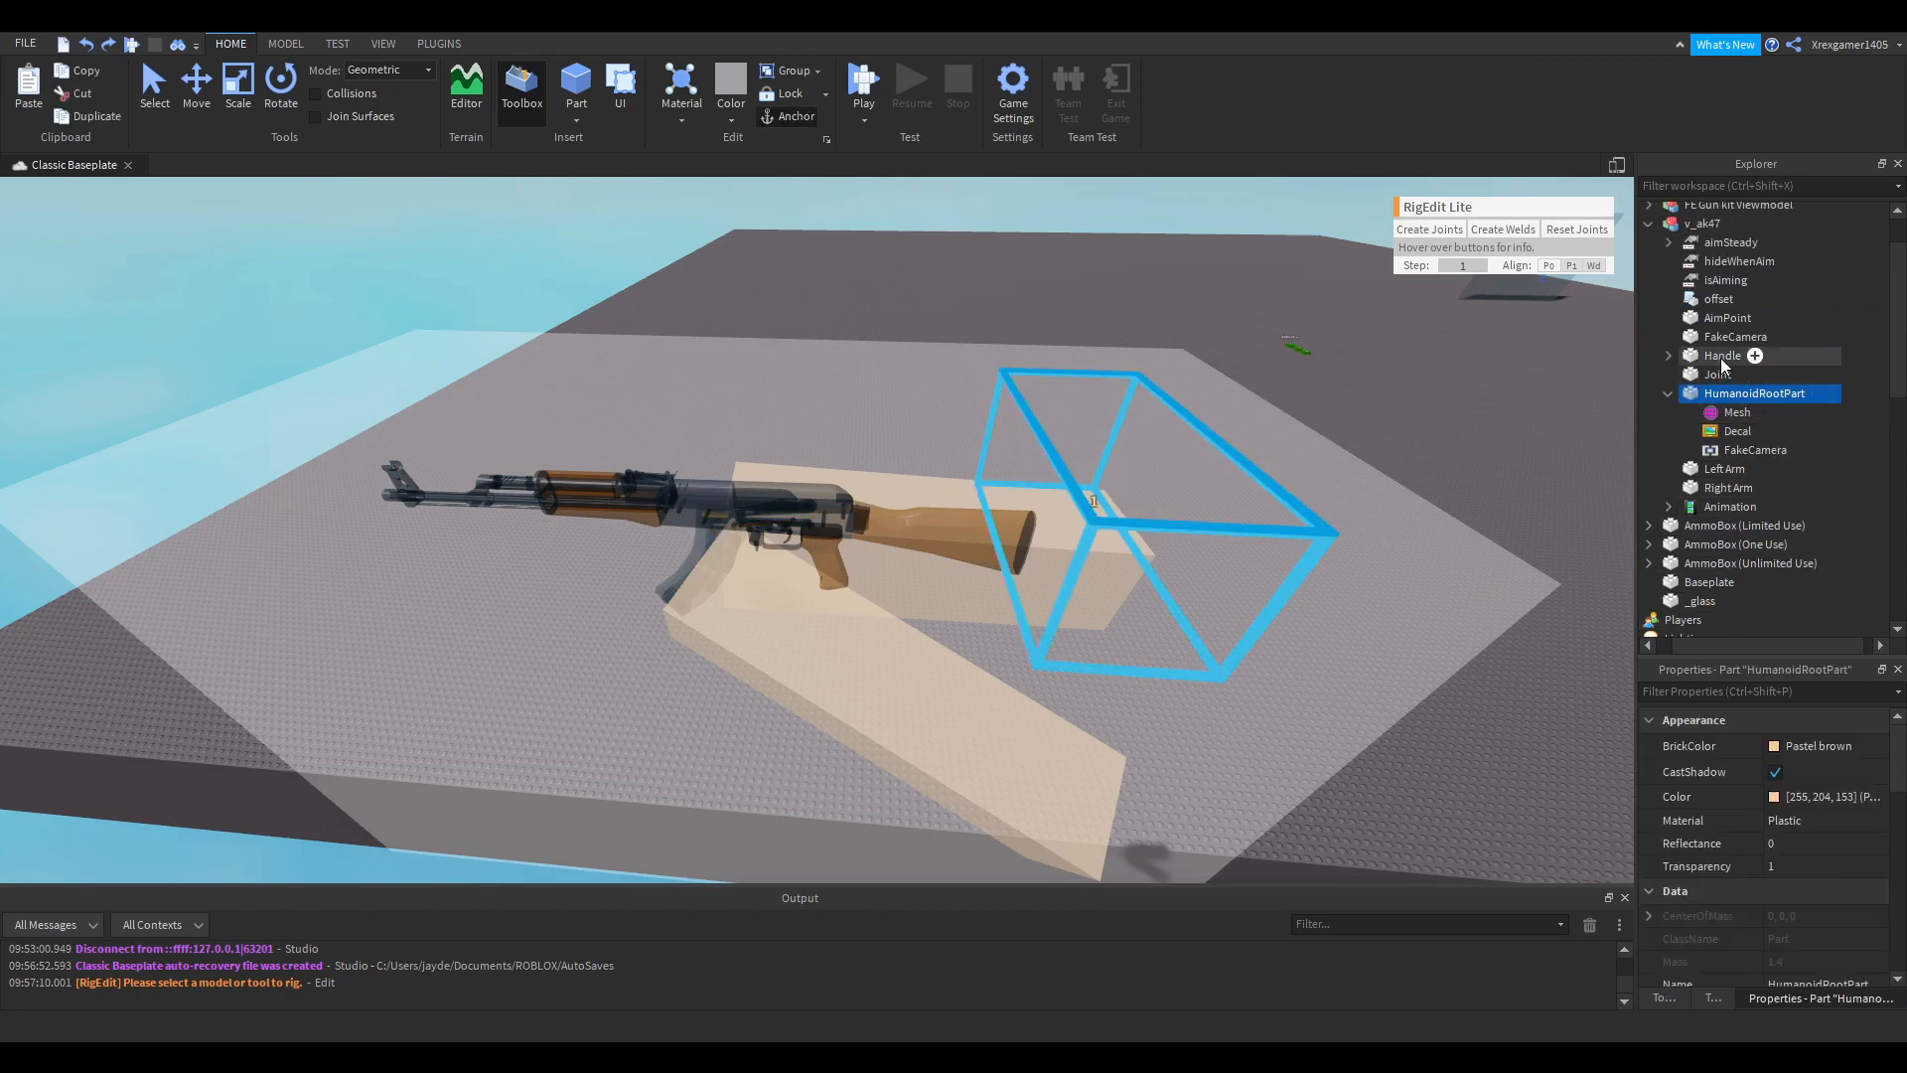
left_click(1760, 475)
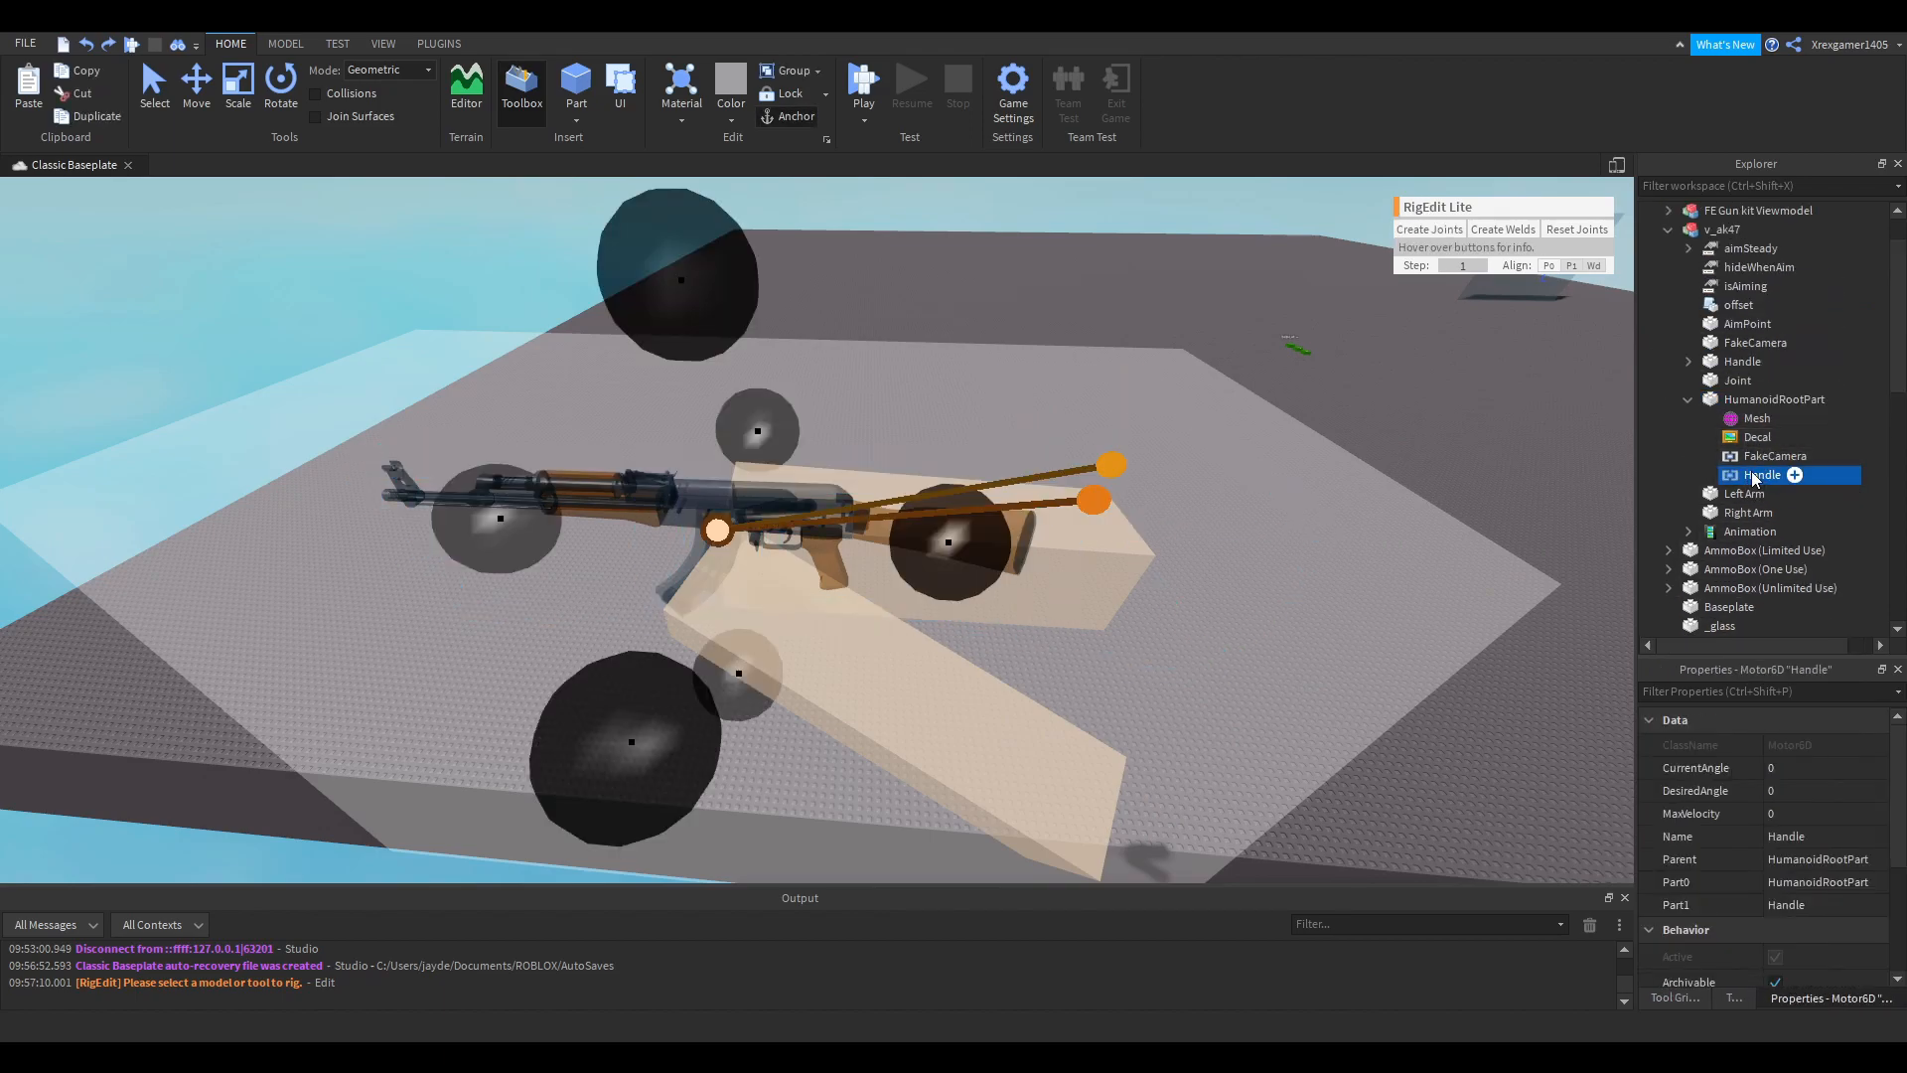
left_click(1737, 380)
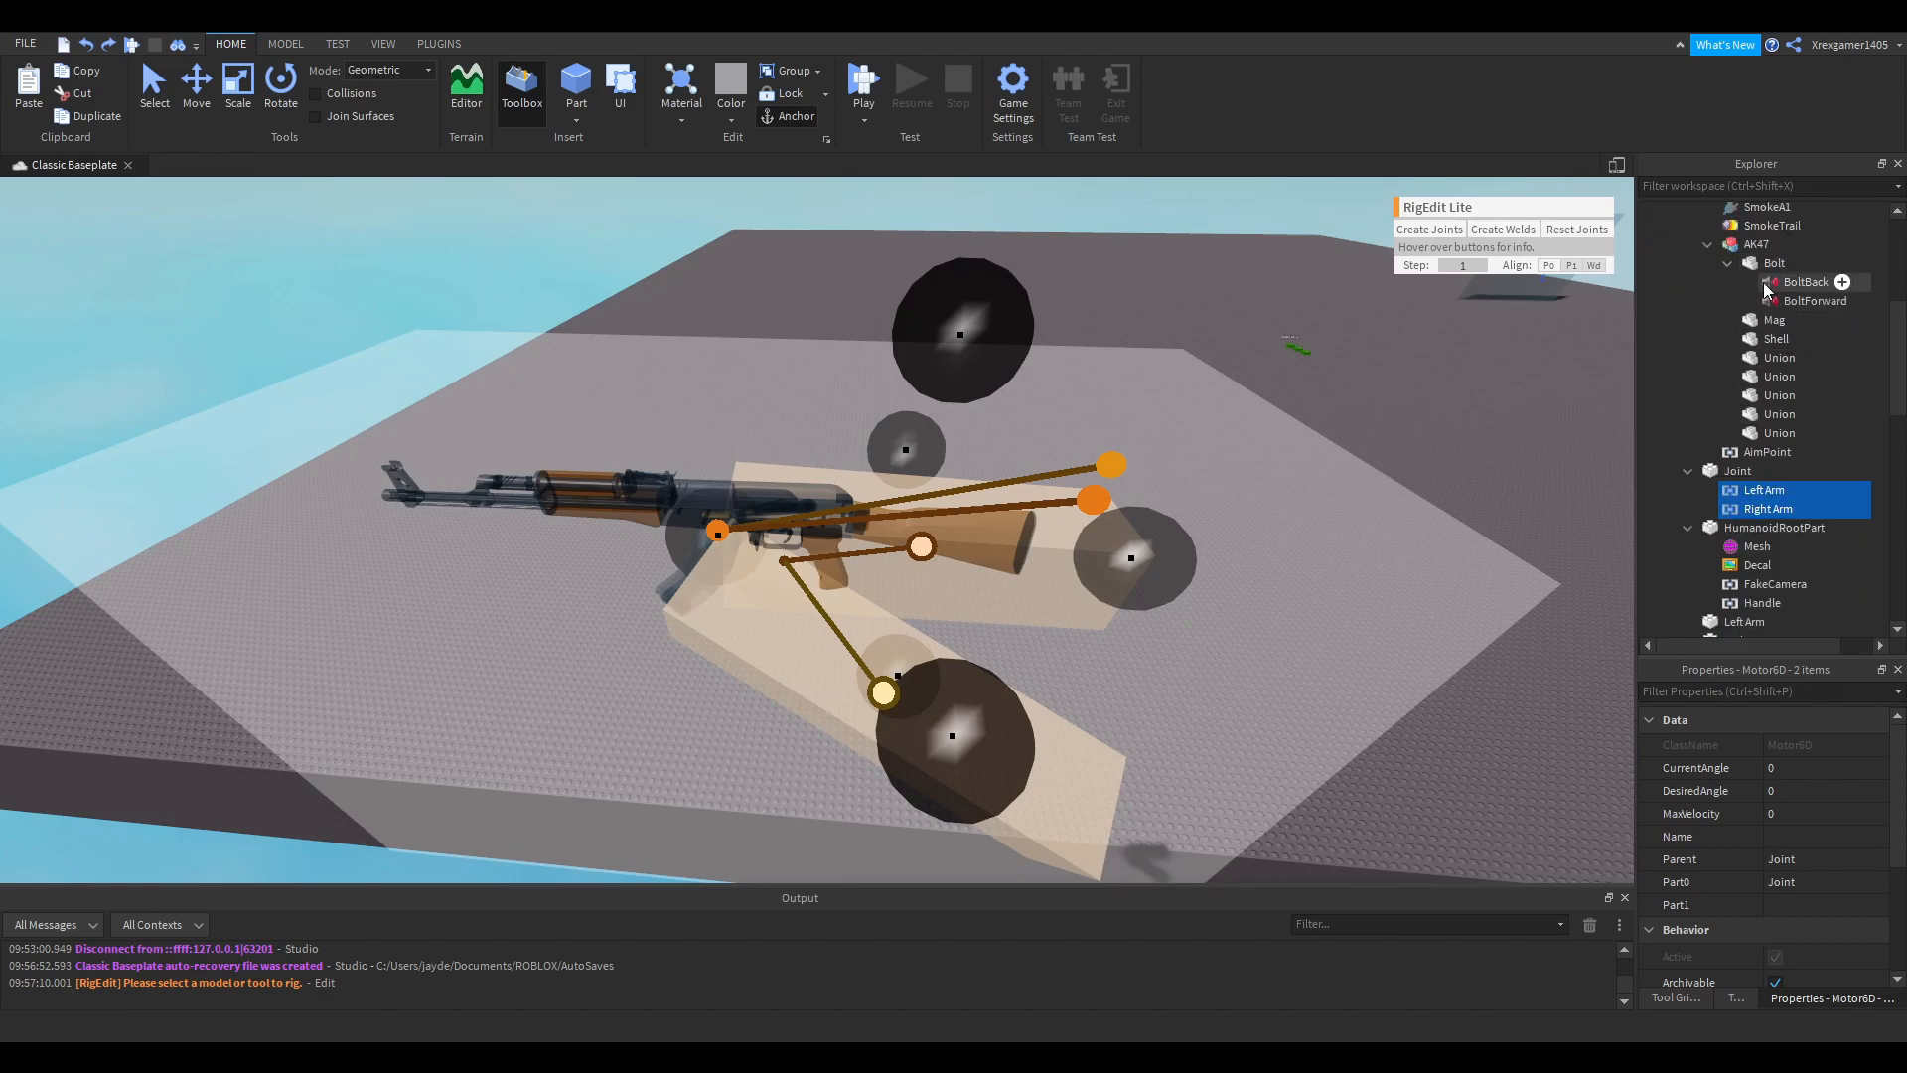
- Create joints linking Bolt, Mag, Shell and the Unions to the Joint part, and the Handle to the Right Arm
left_click(1762, 280)
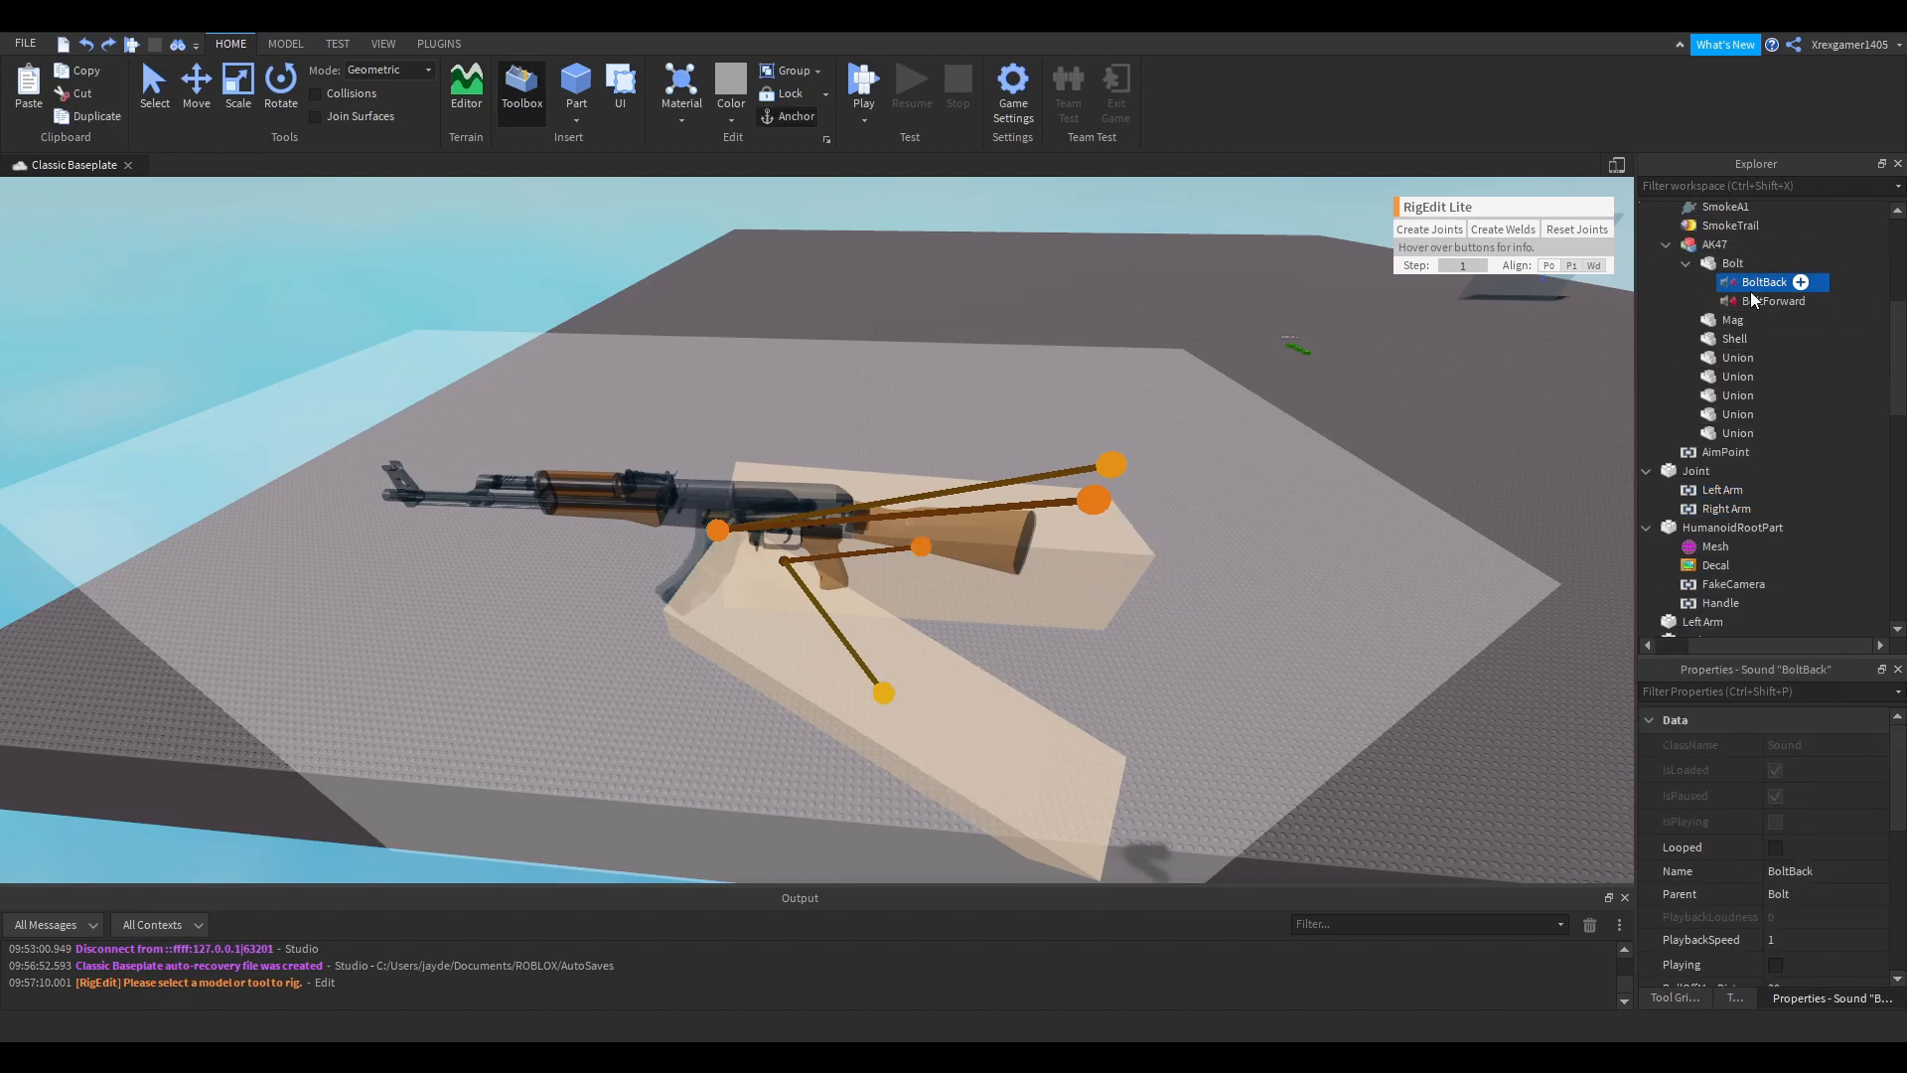
left_click(1687, 266)
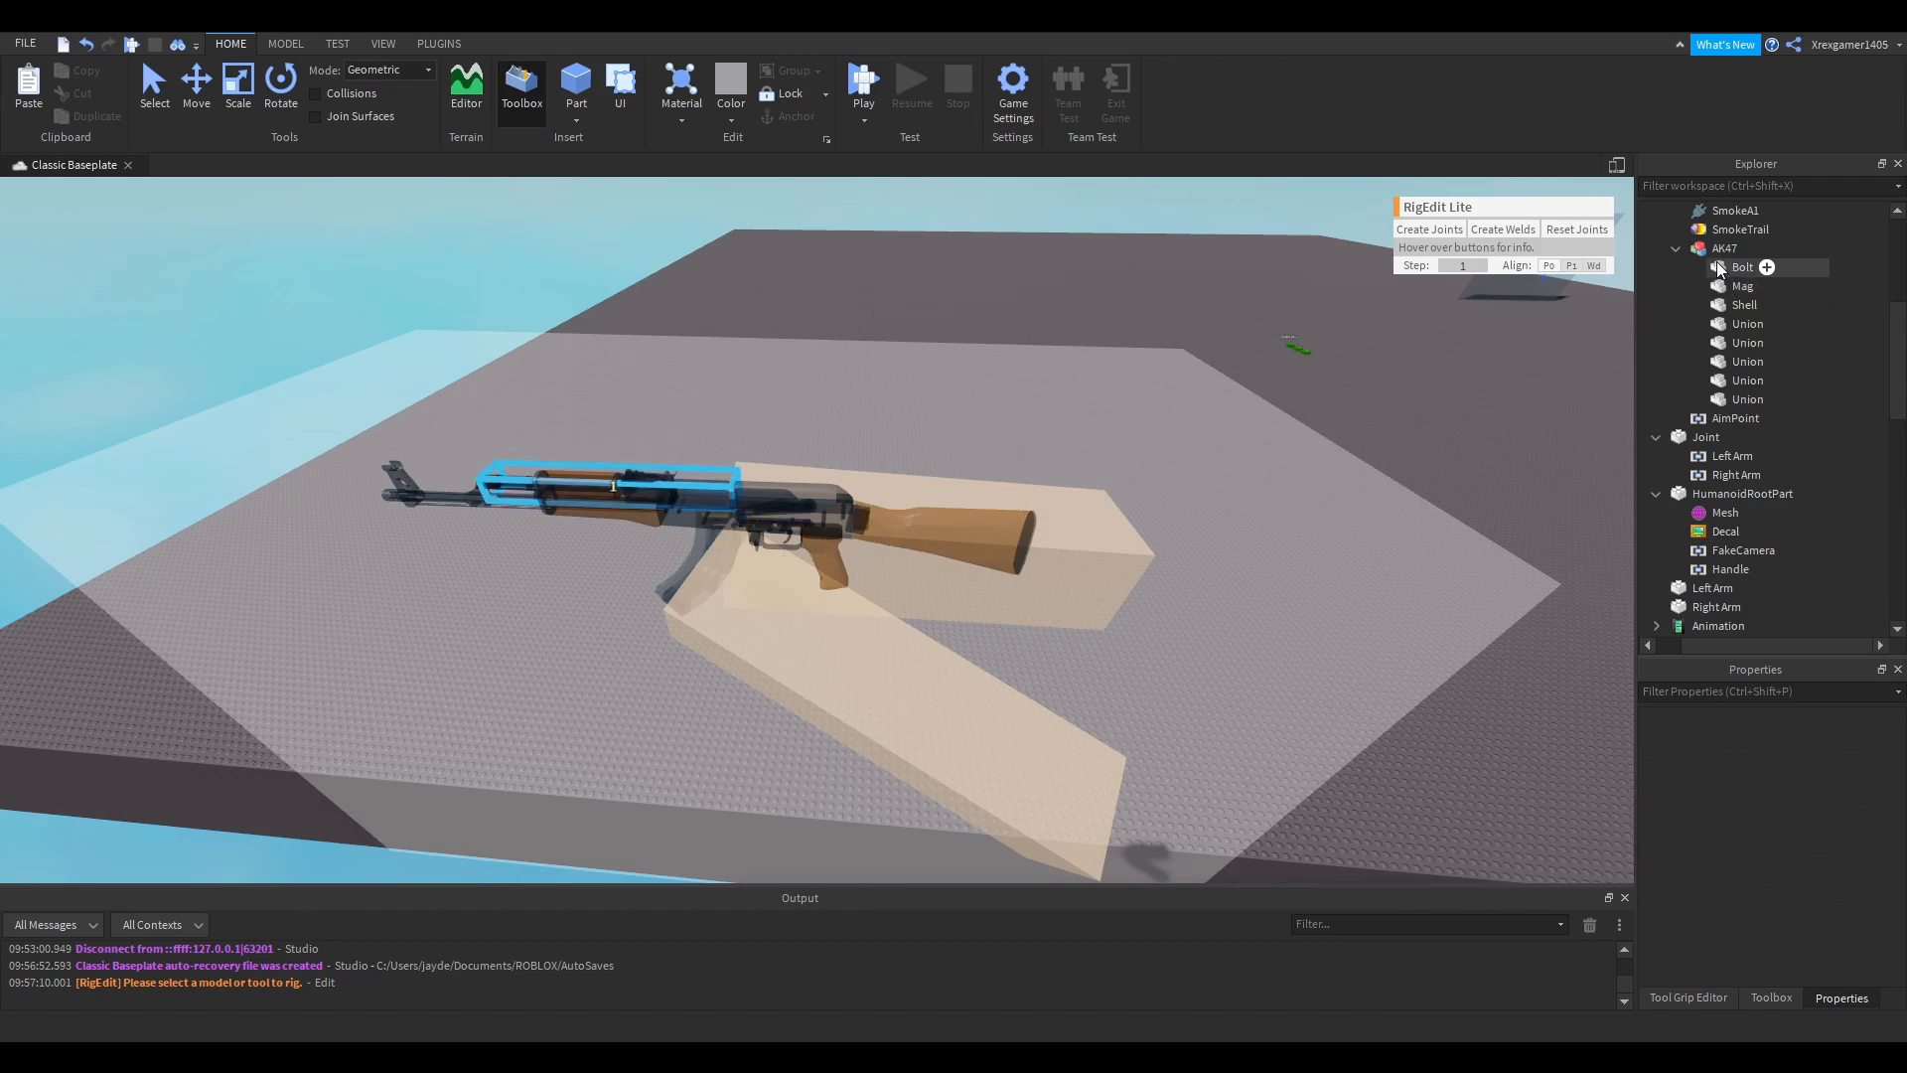
left_click(1707, 435)
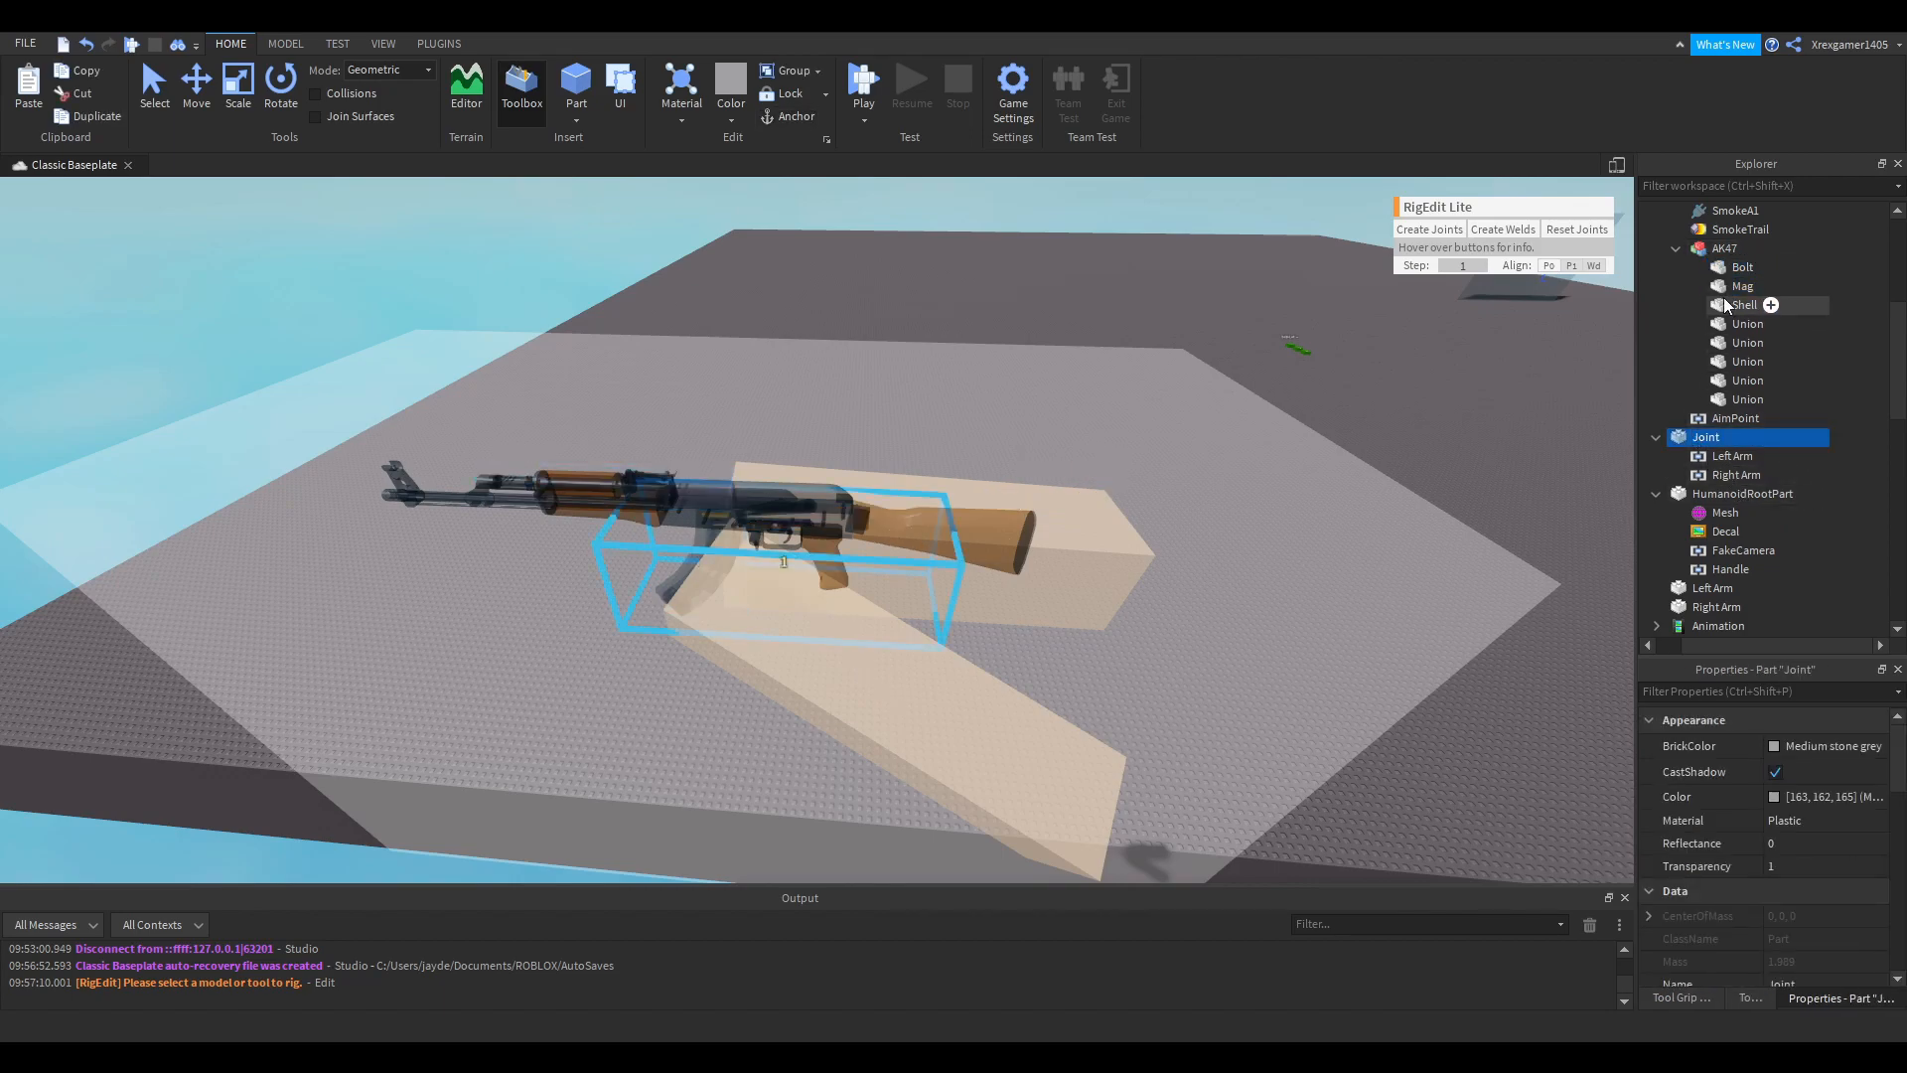
left_click(1428, 229)
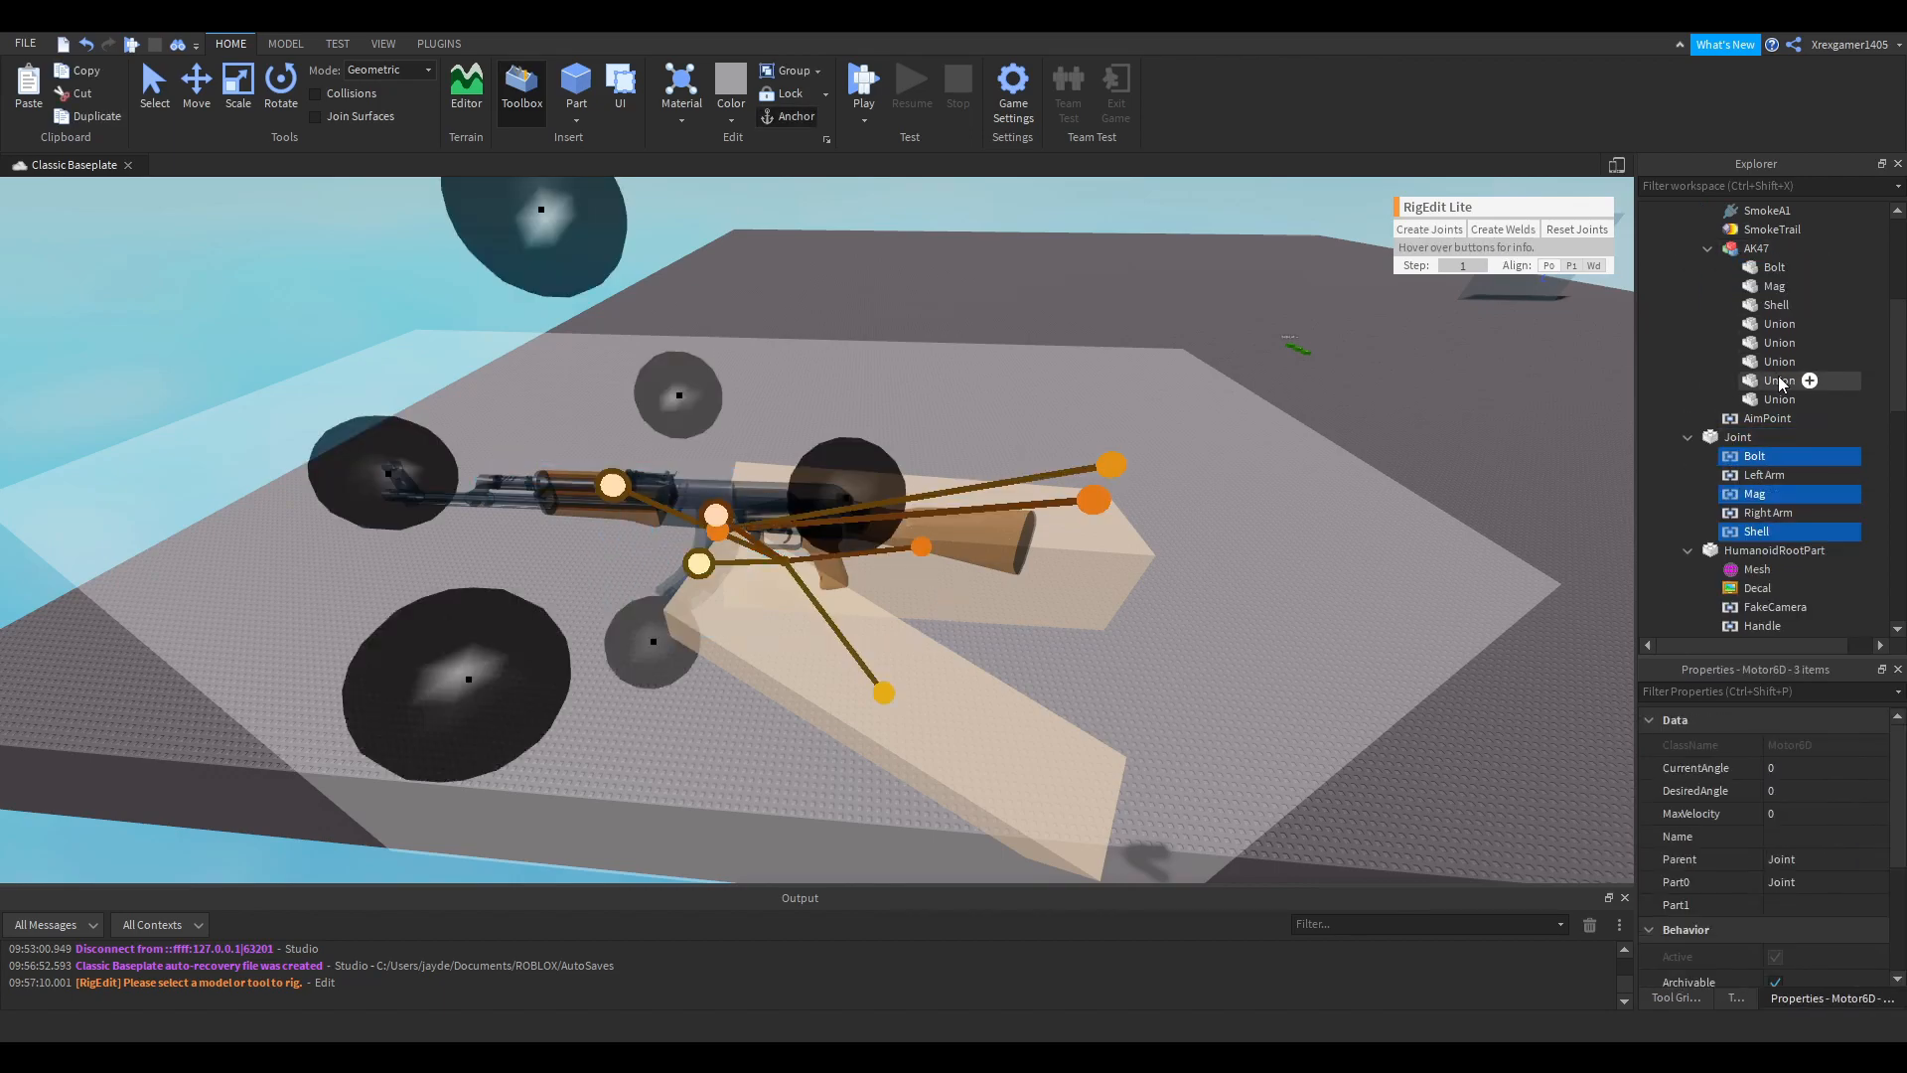
left_click(1776, 361)
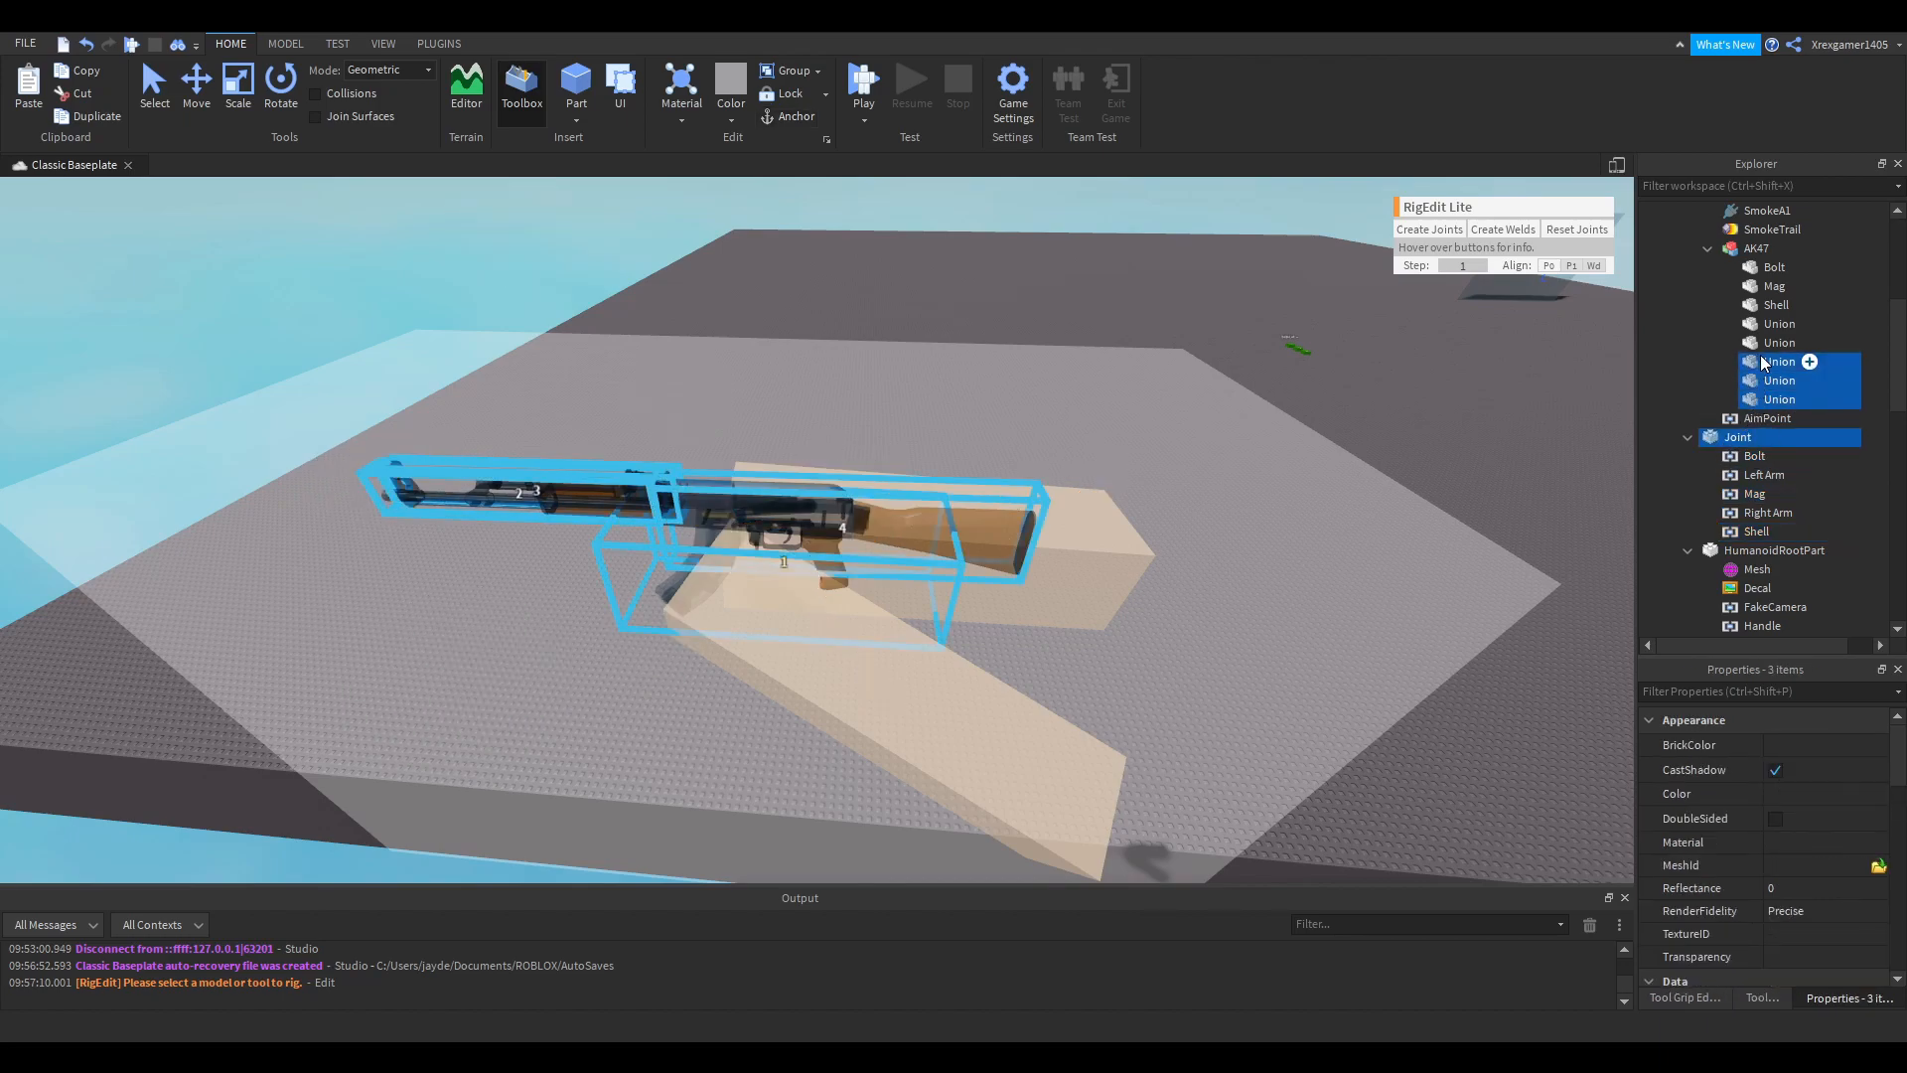
left_click(1502, 229)
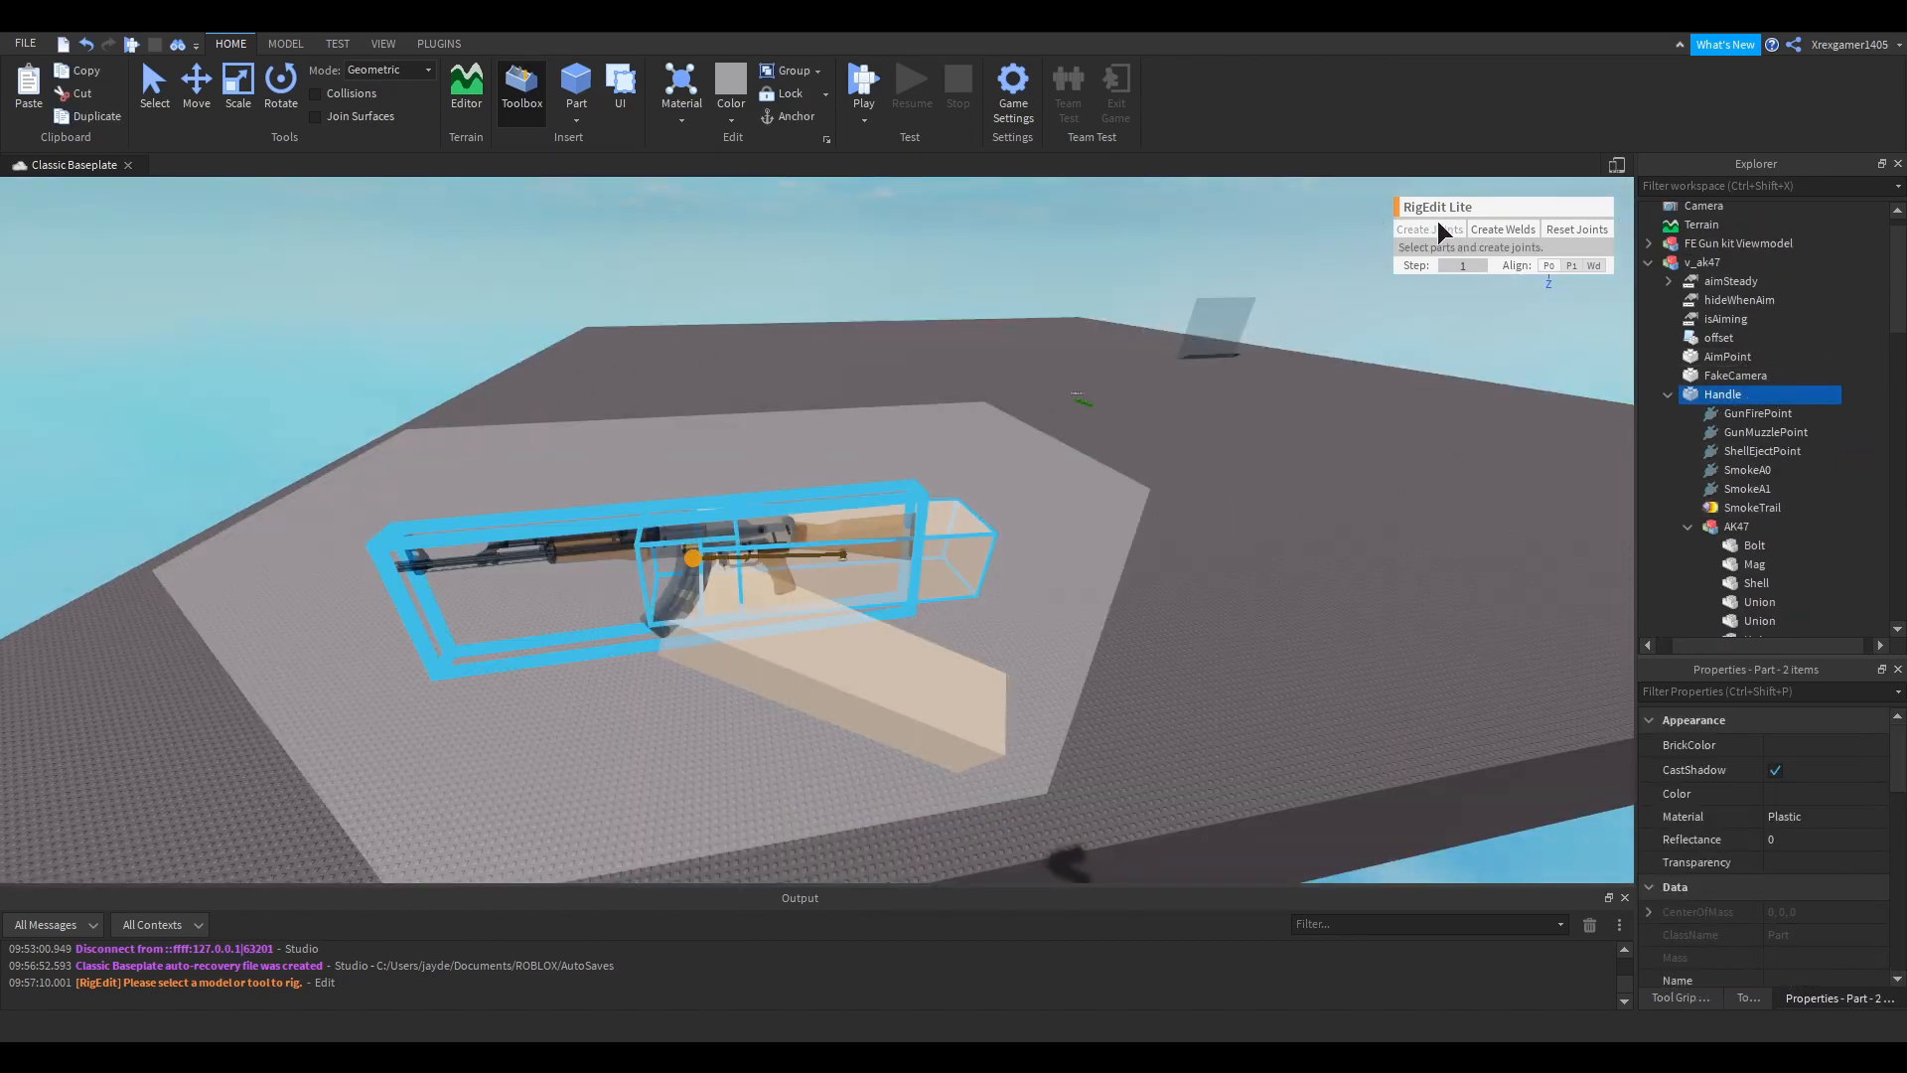
left_click(1428, 228)
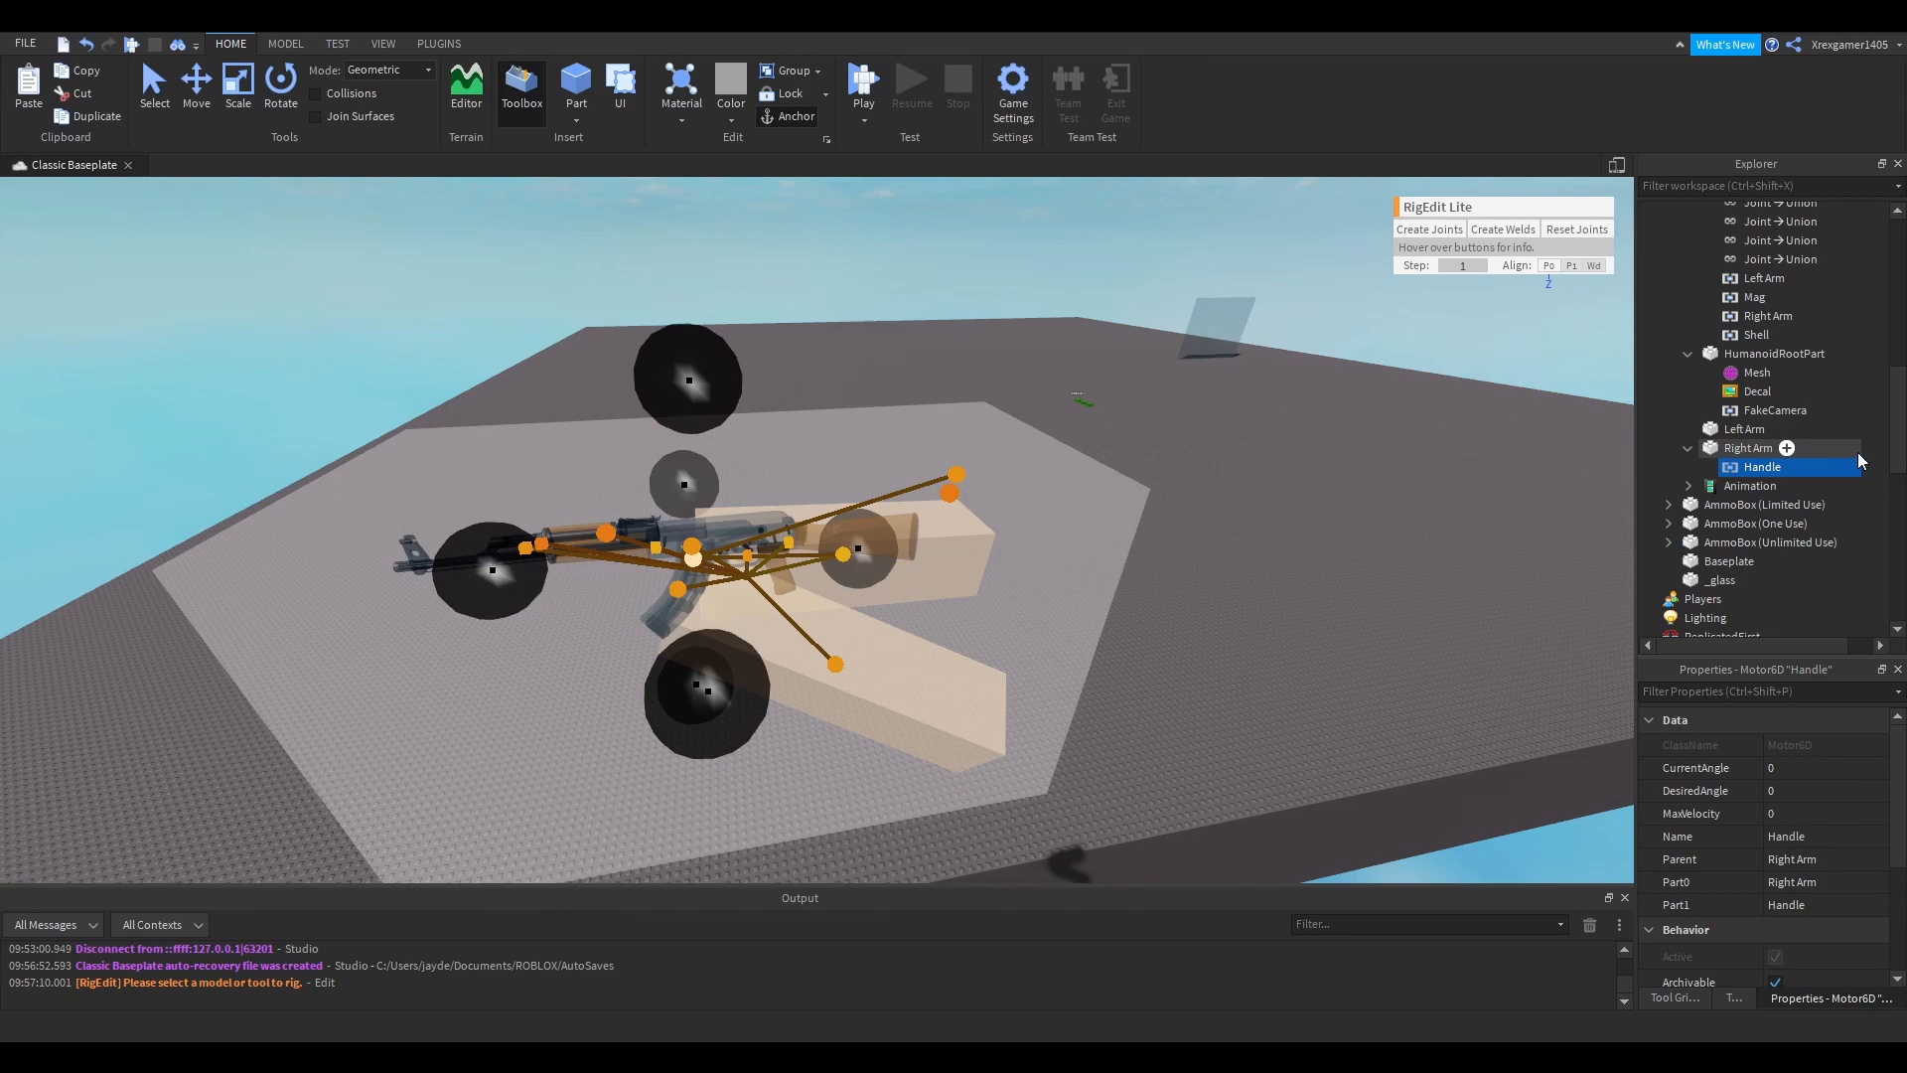
- Move the rigged v_ak47 viewmodel into ReplicatedStorage > Misc > Viewmodels
left_click(437, 42)
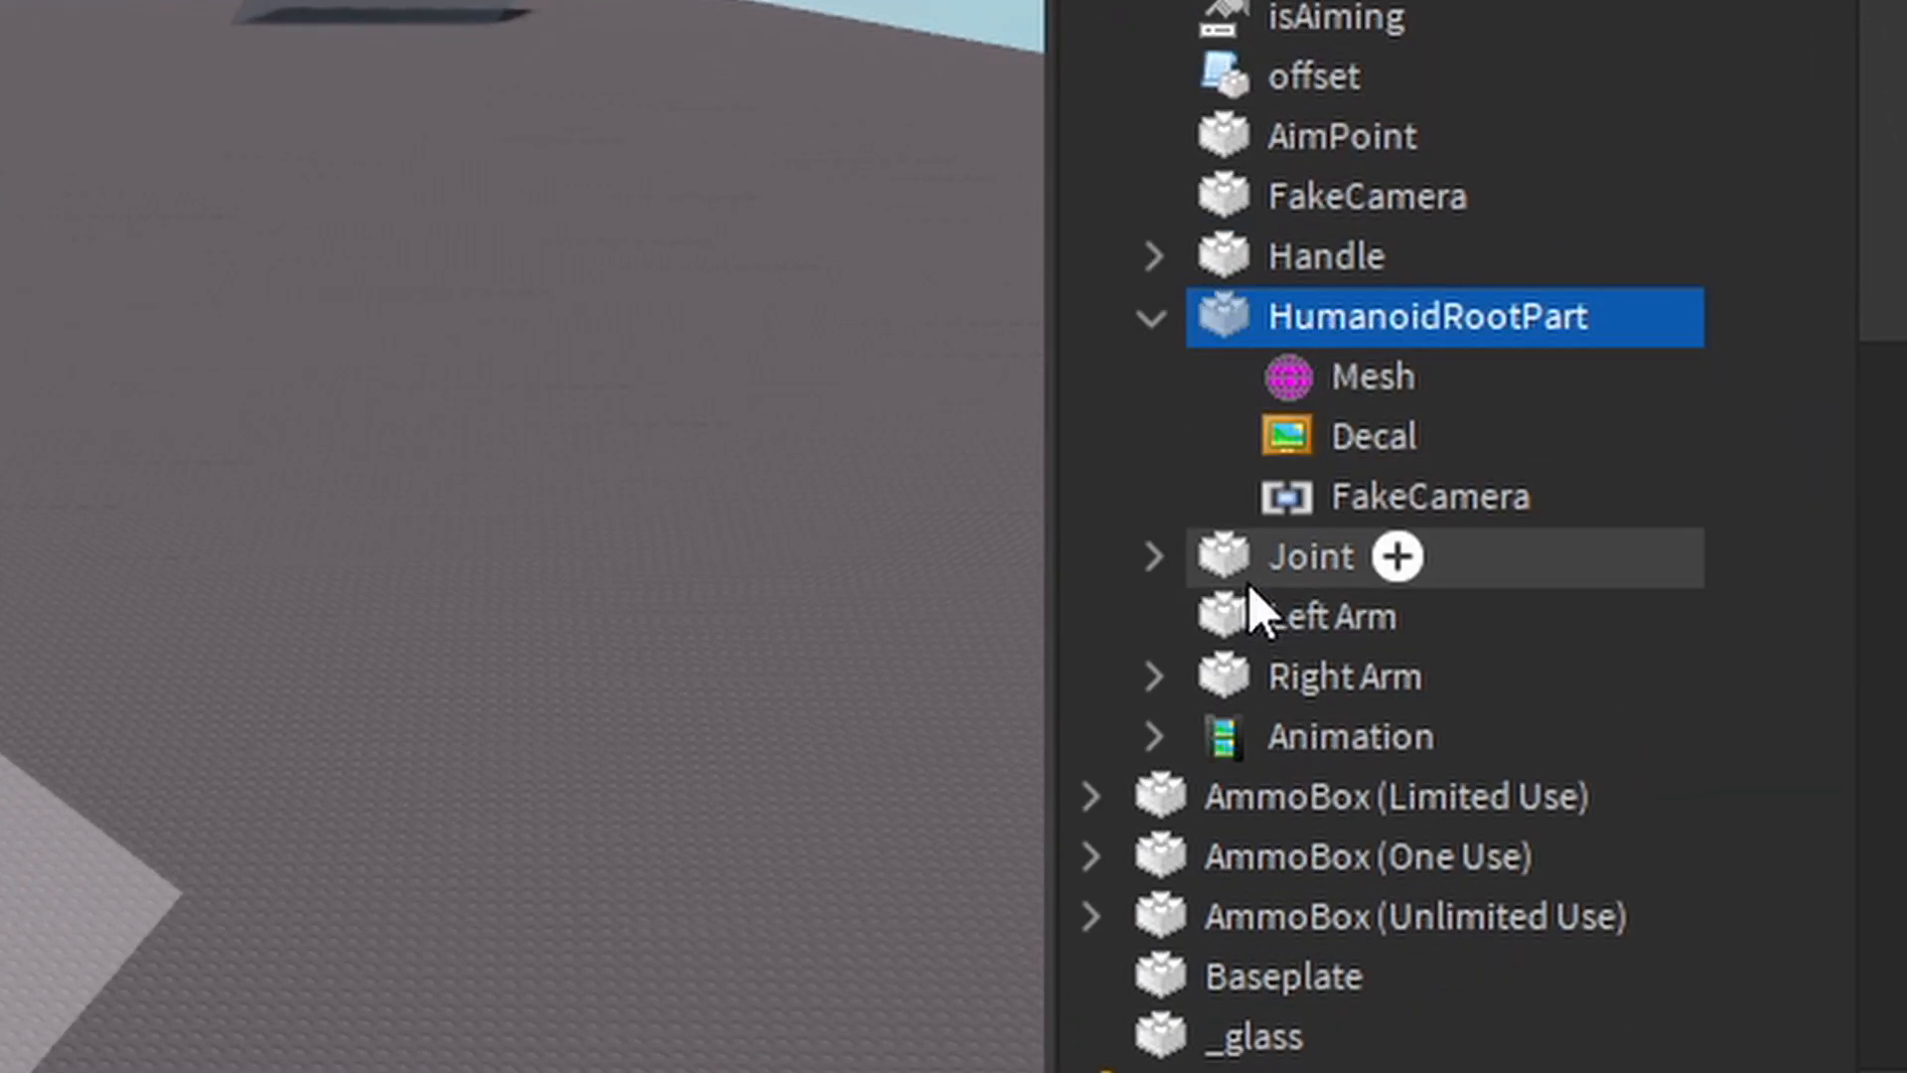
left_click(1309, 556)
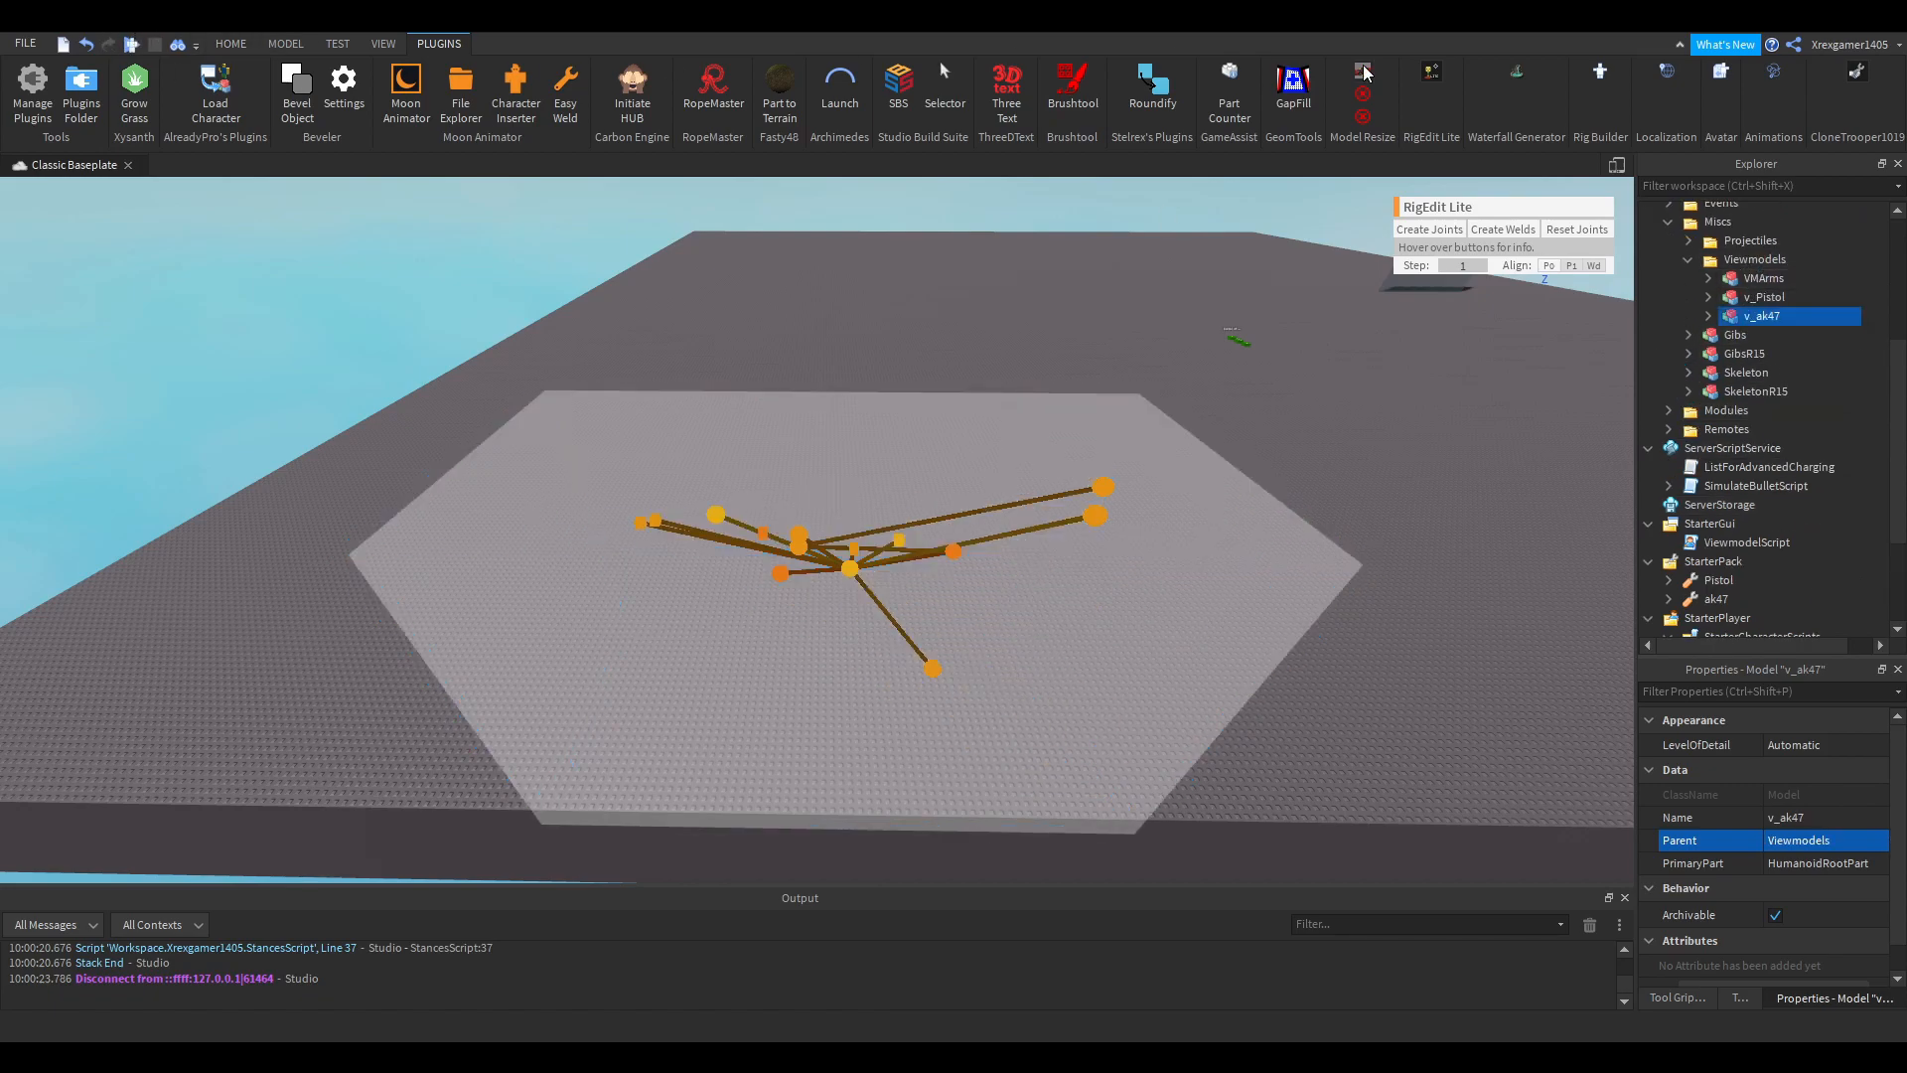
left_click(230, 44)
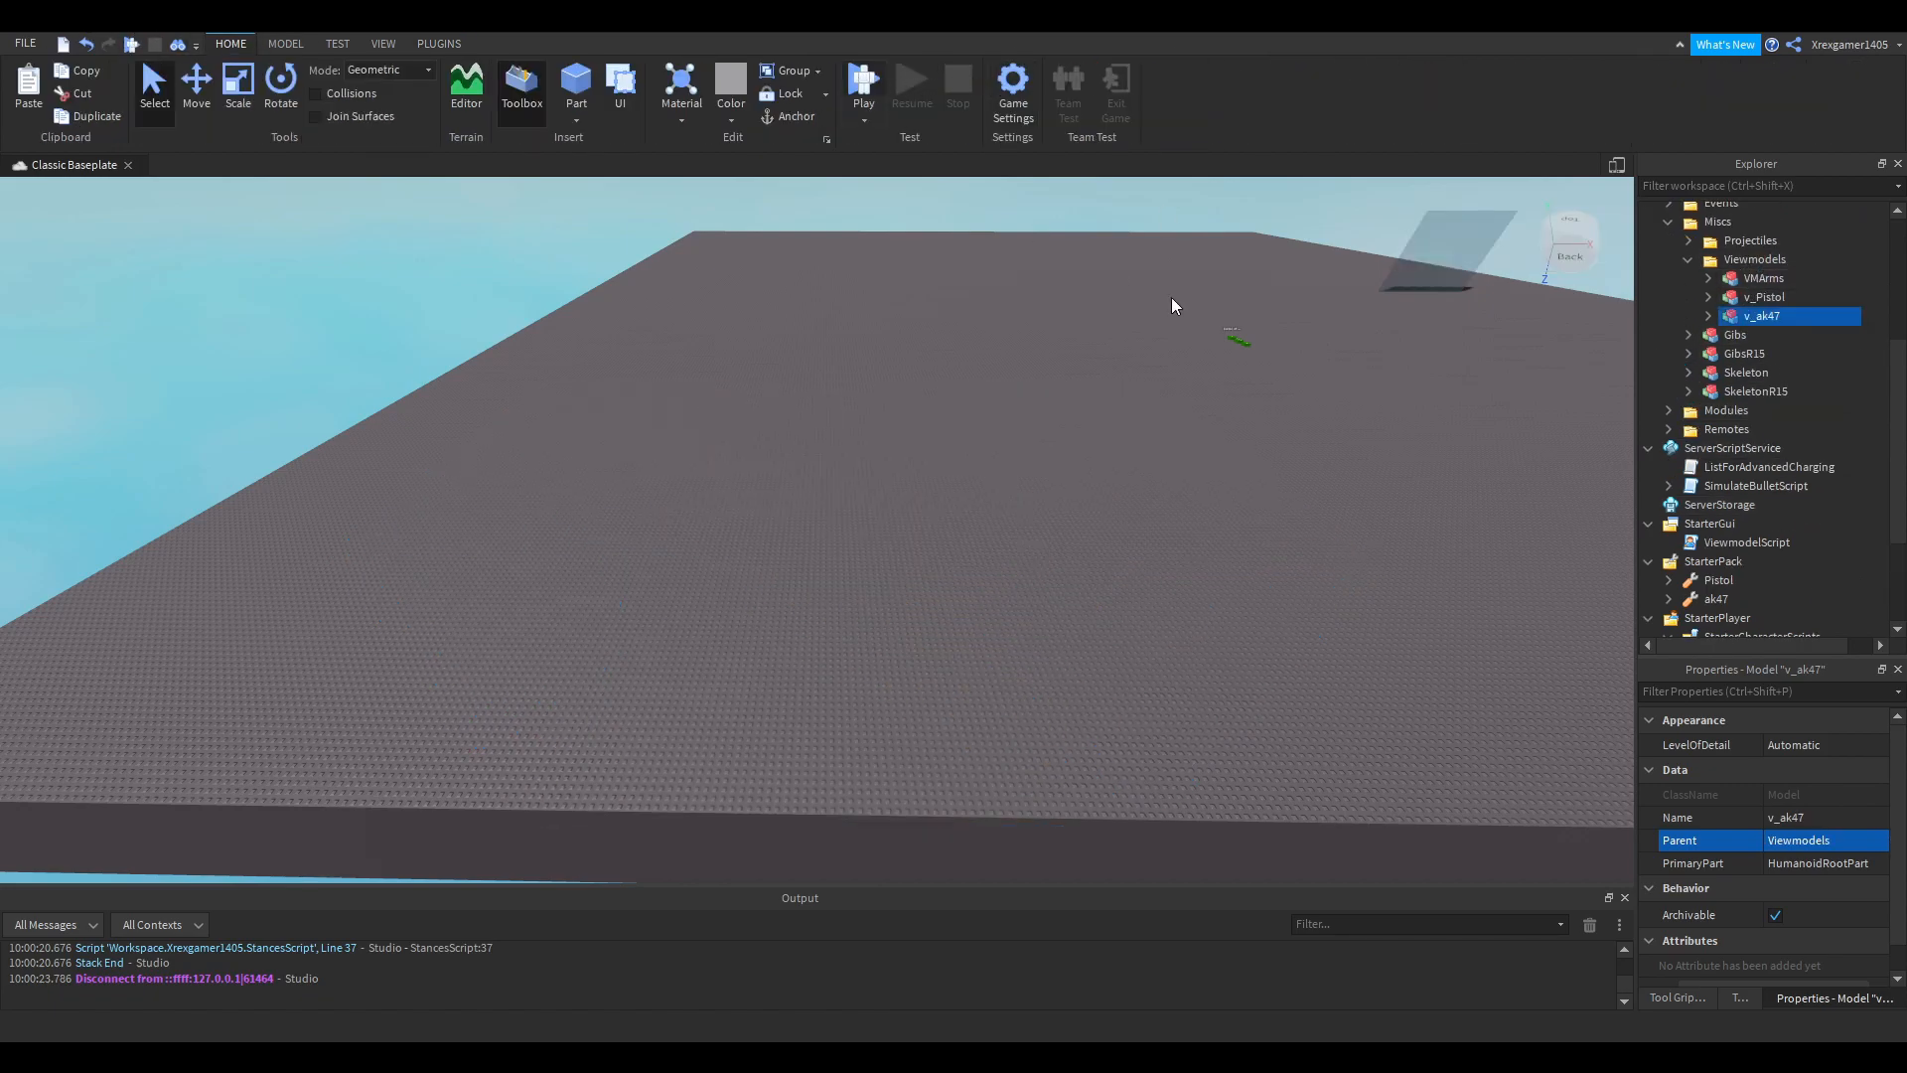
left_click(862, 80)
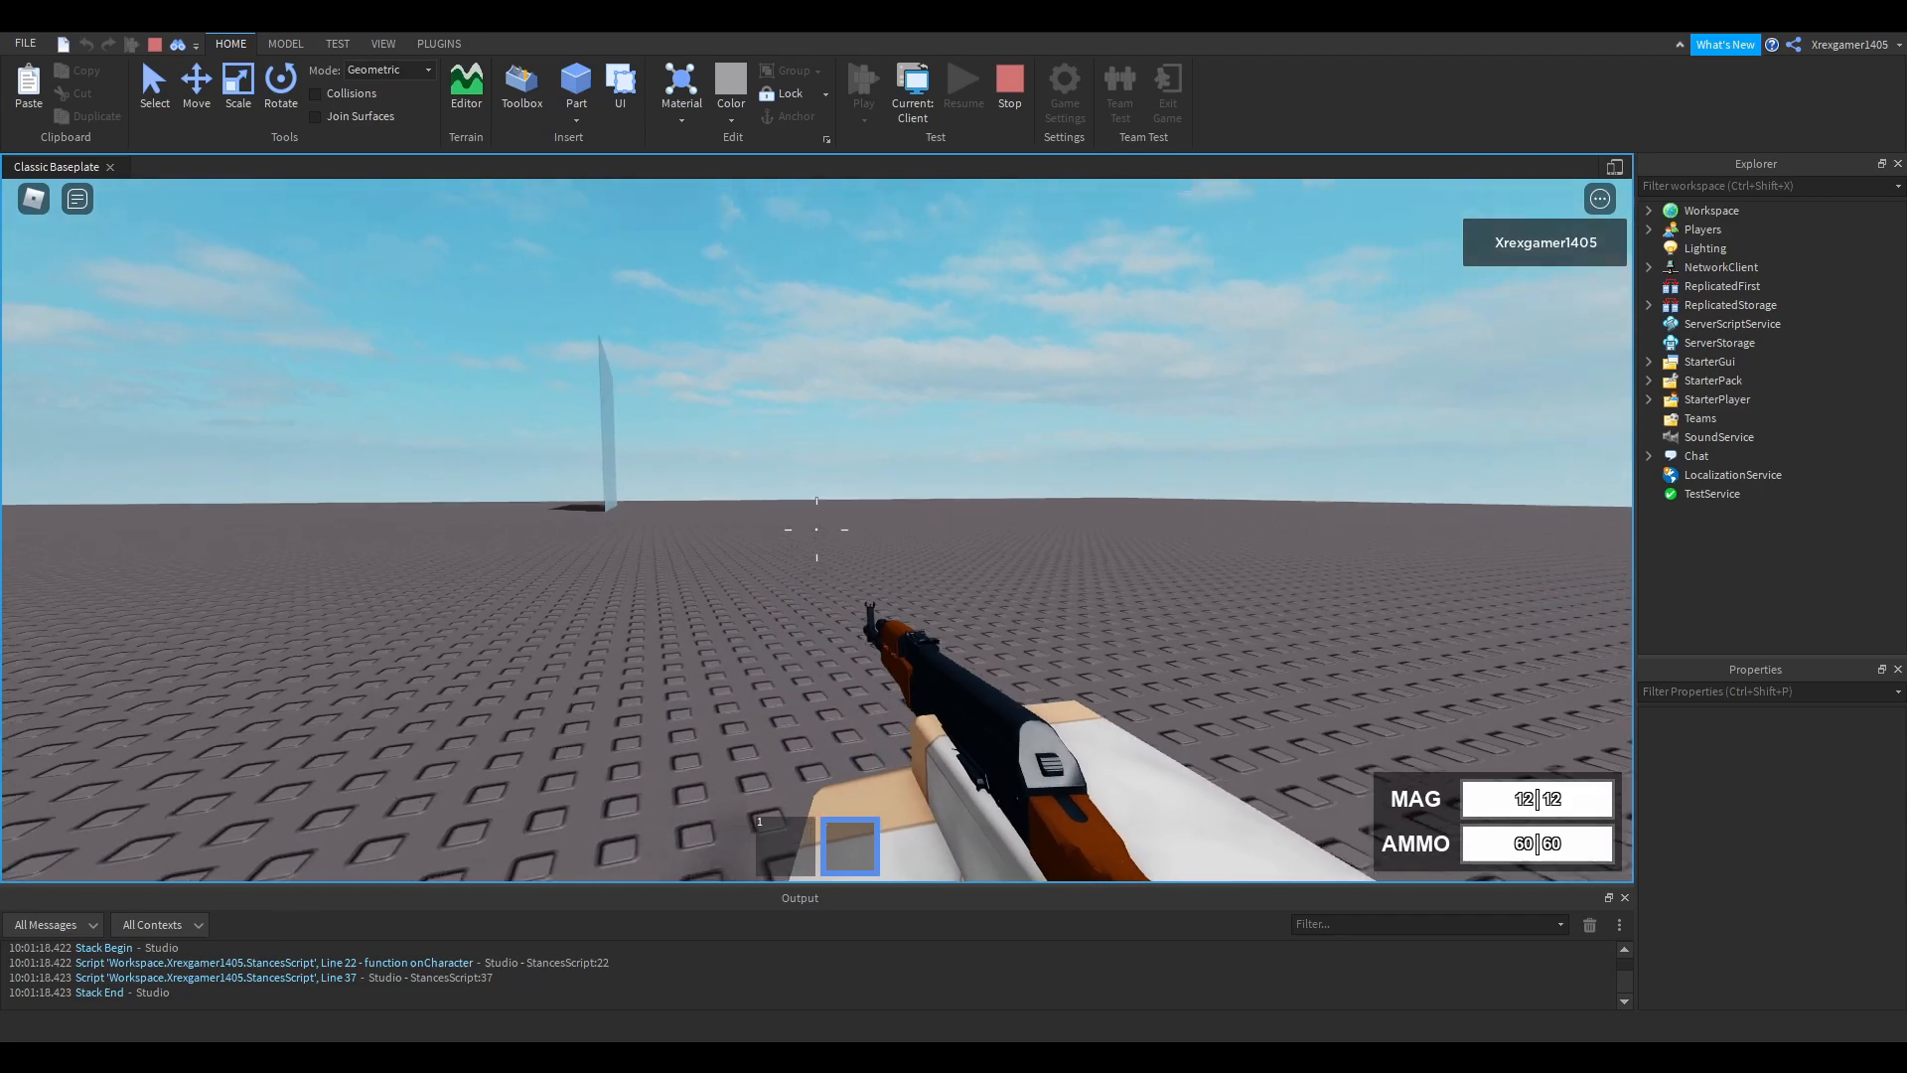
left_click(815, 529)
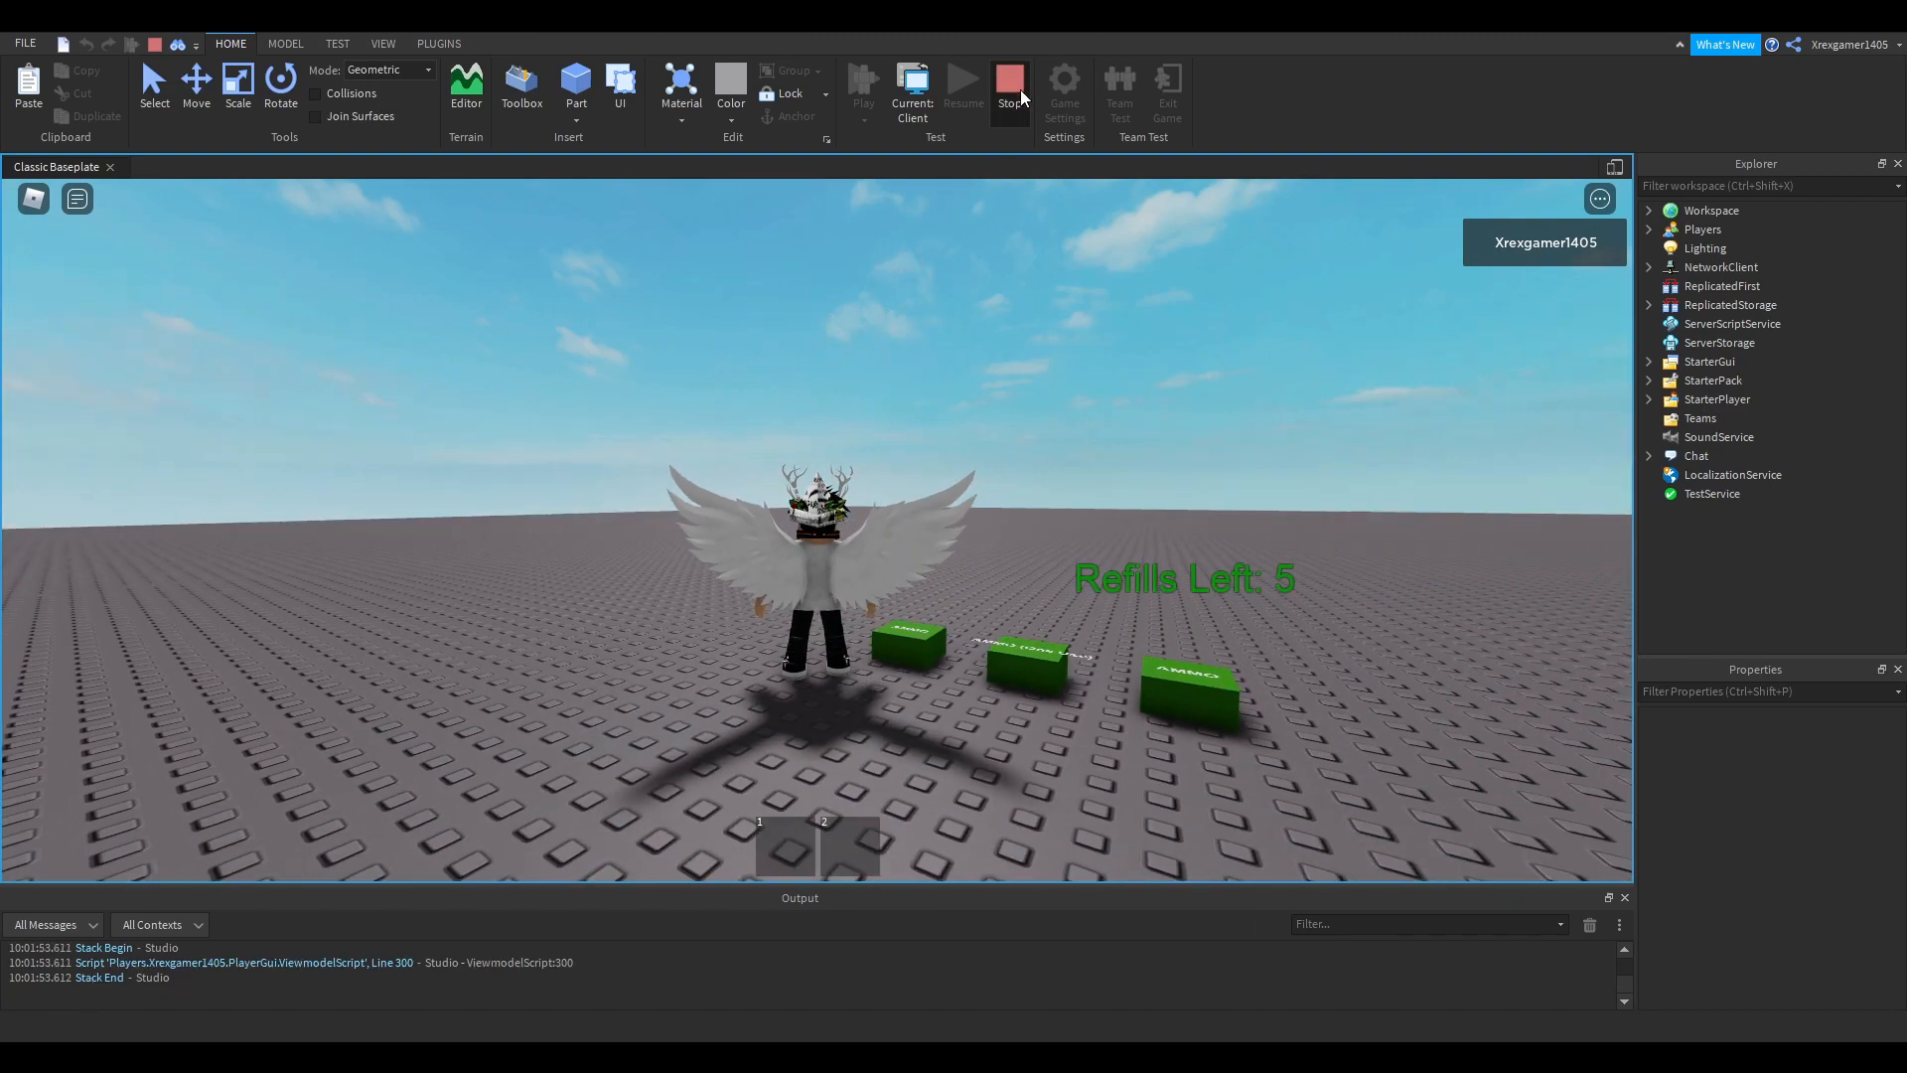
left_click(1011, 84)
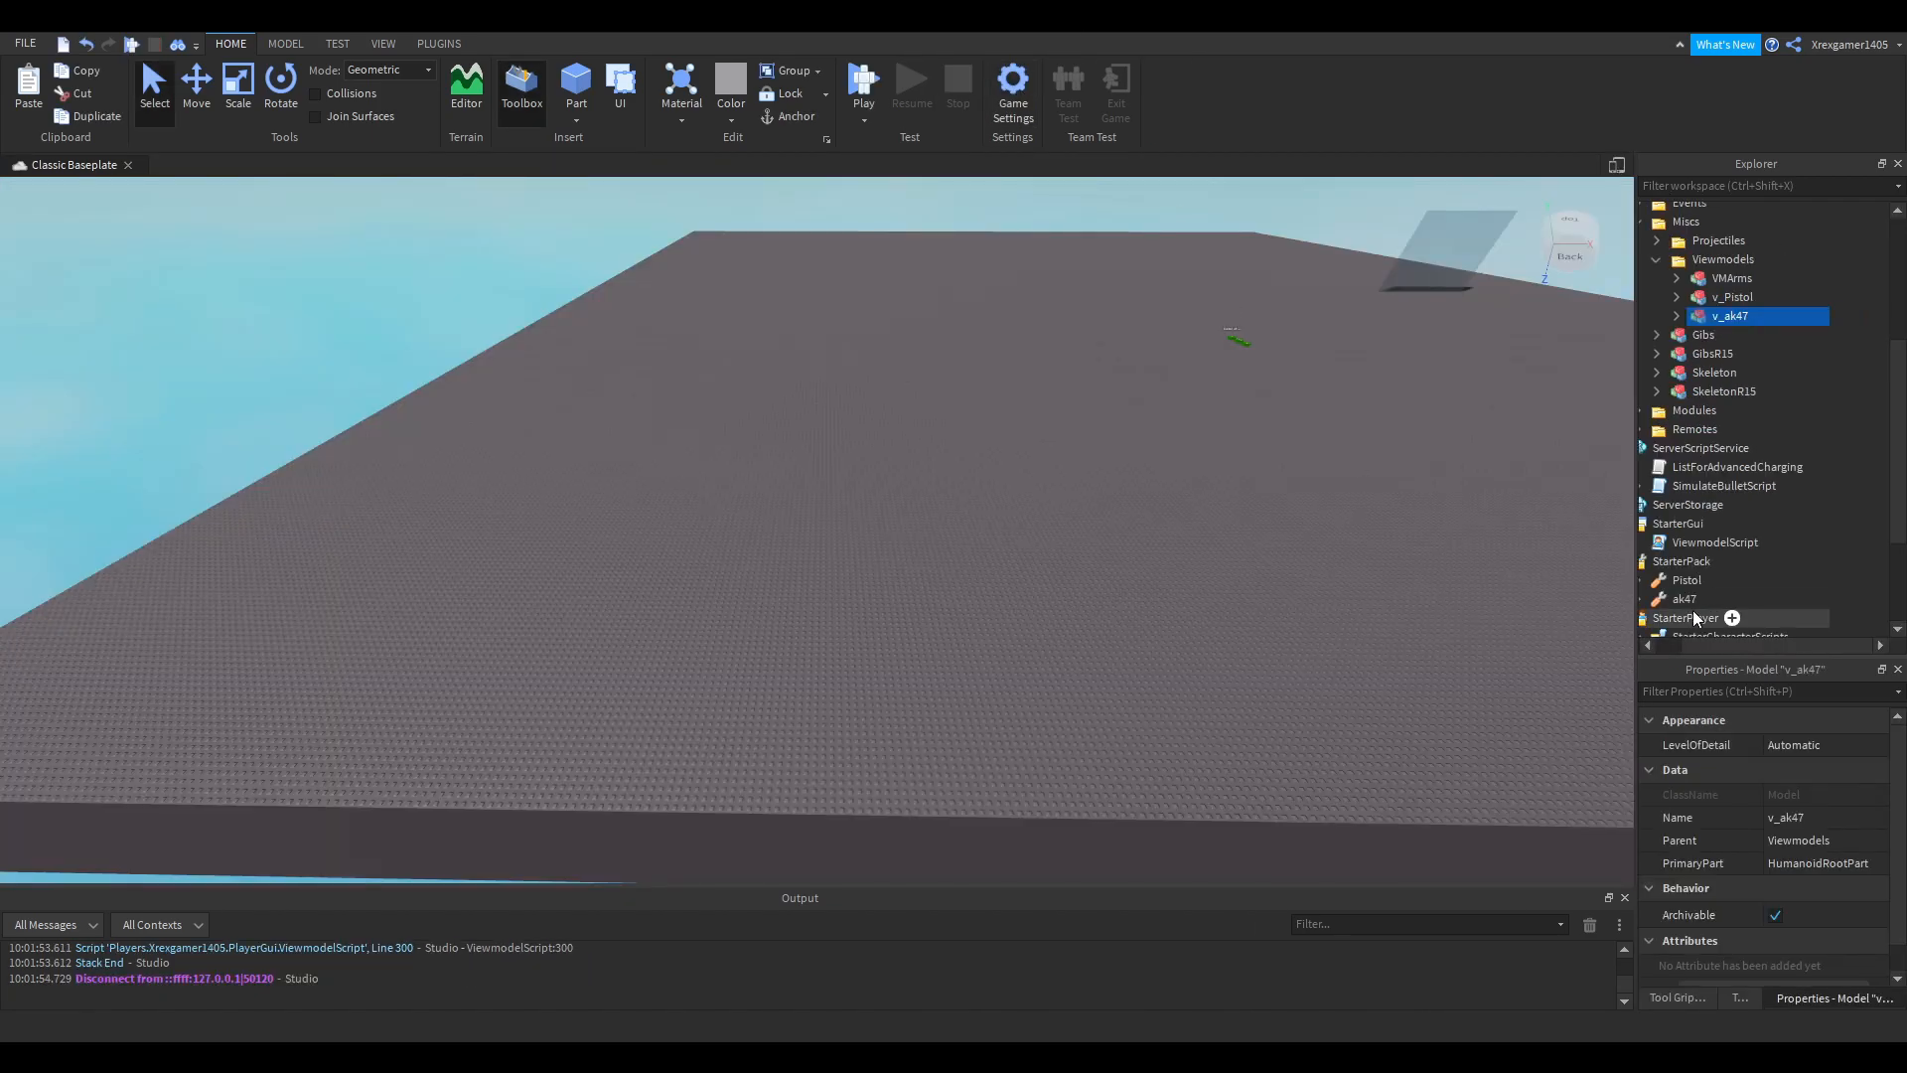
- Move the ak47 tool from StarterPack into Workspace
left_click(1687, 598)
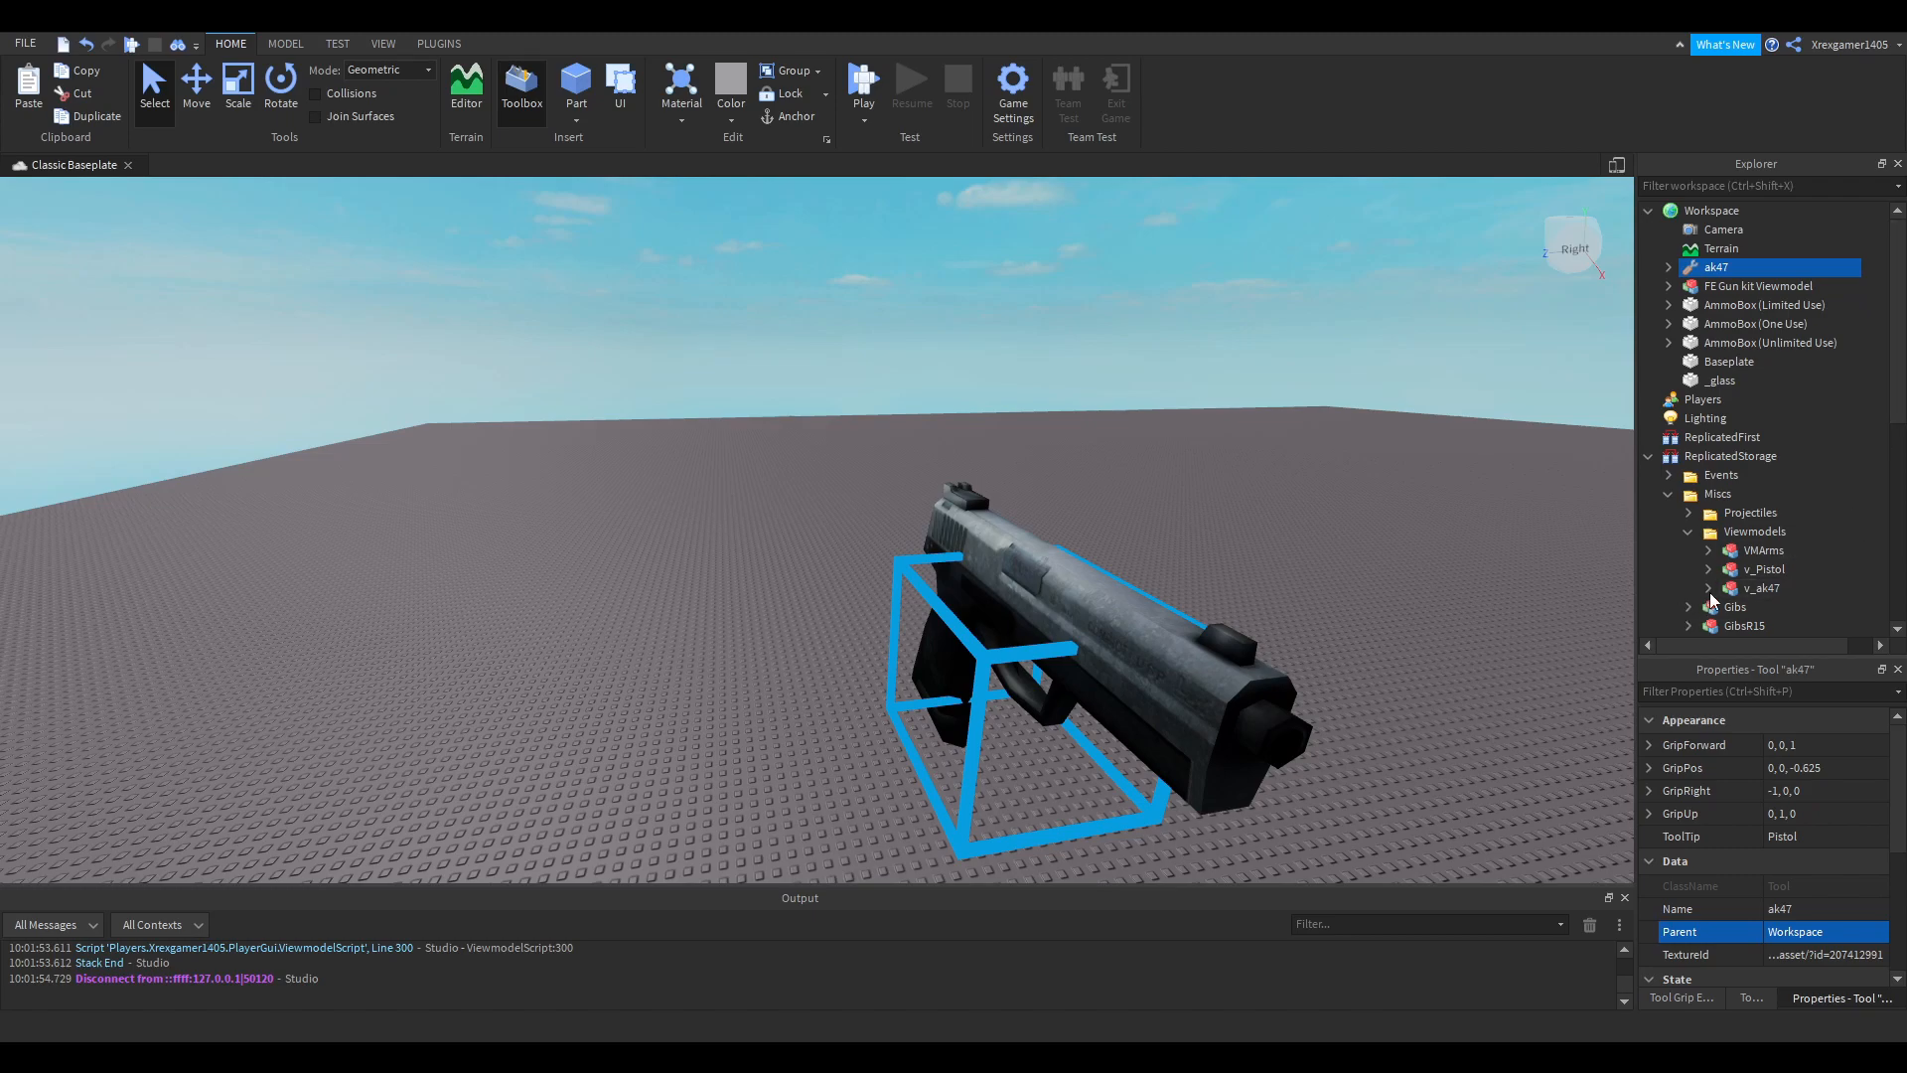
- Check v_ak47's Handle attachments, then move the v_Pistol viewmodel into Workspace
left_click(1709, 588)
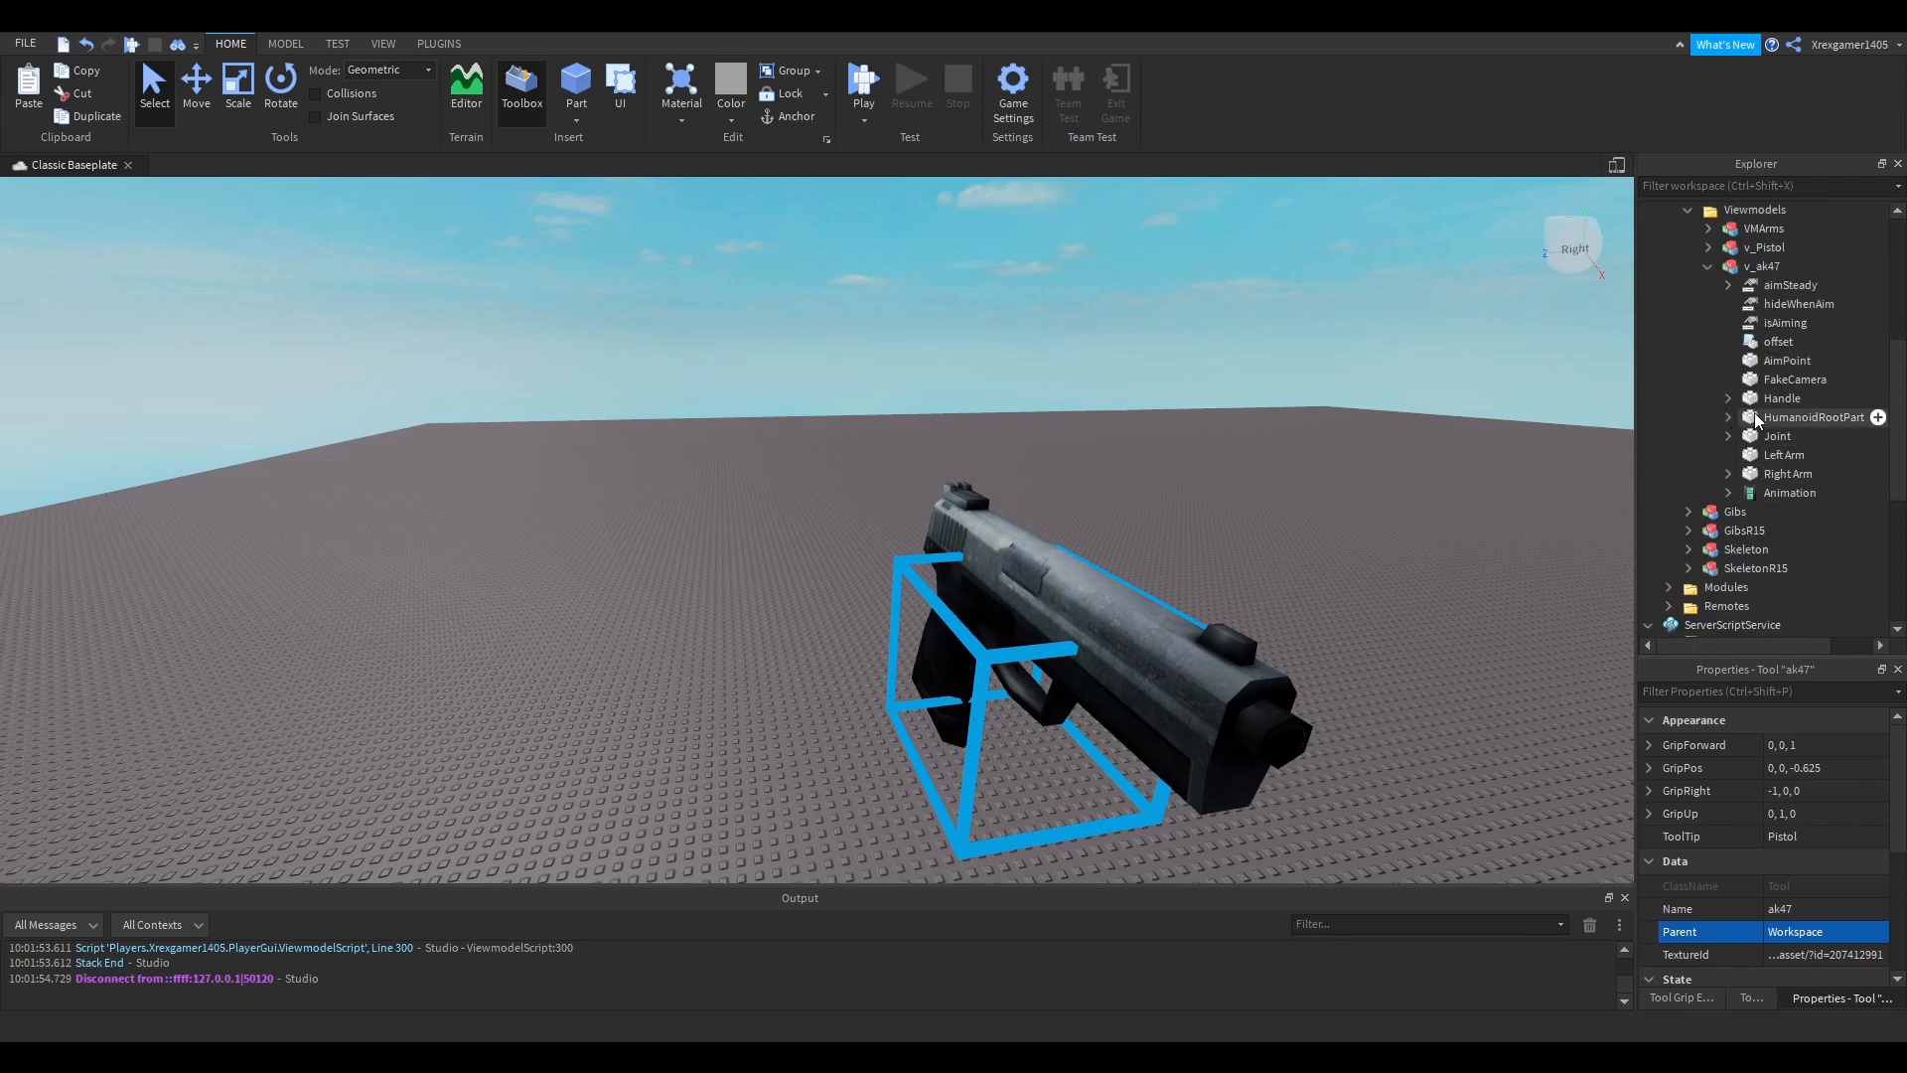
left_click(1717, 435)
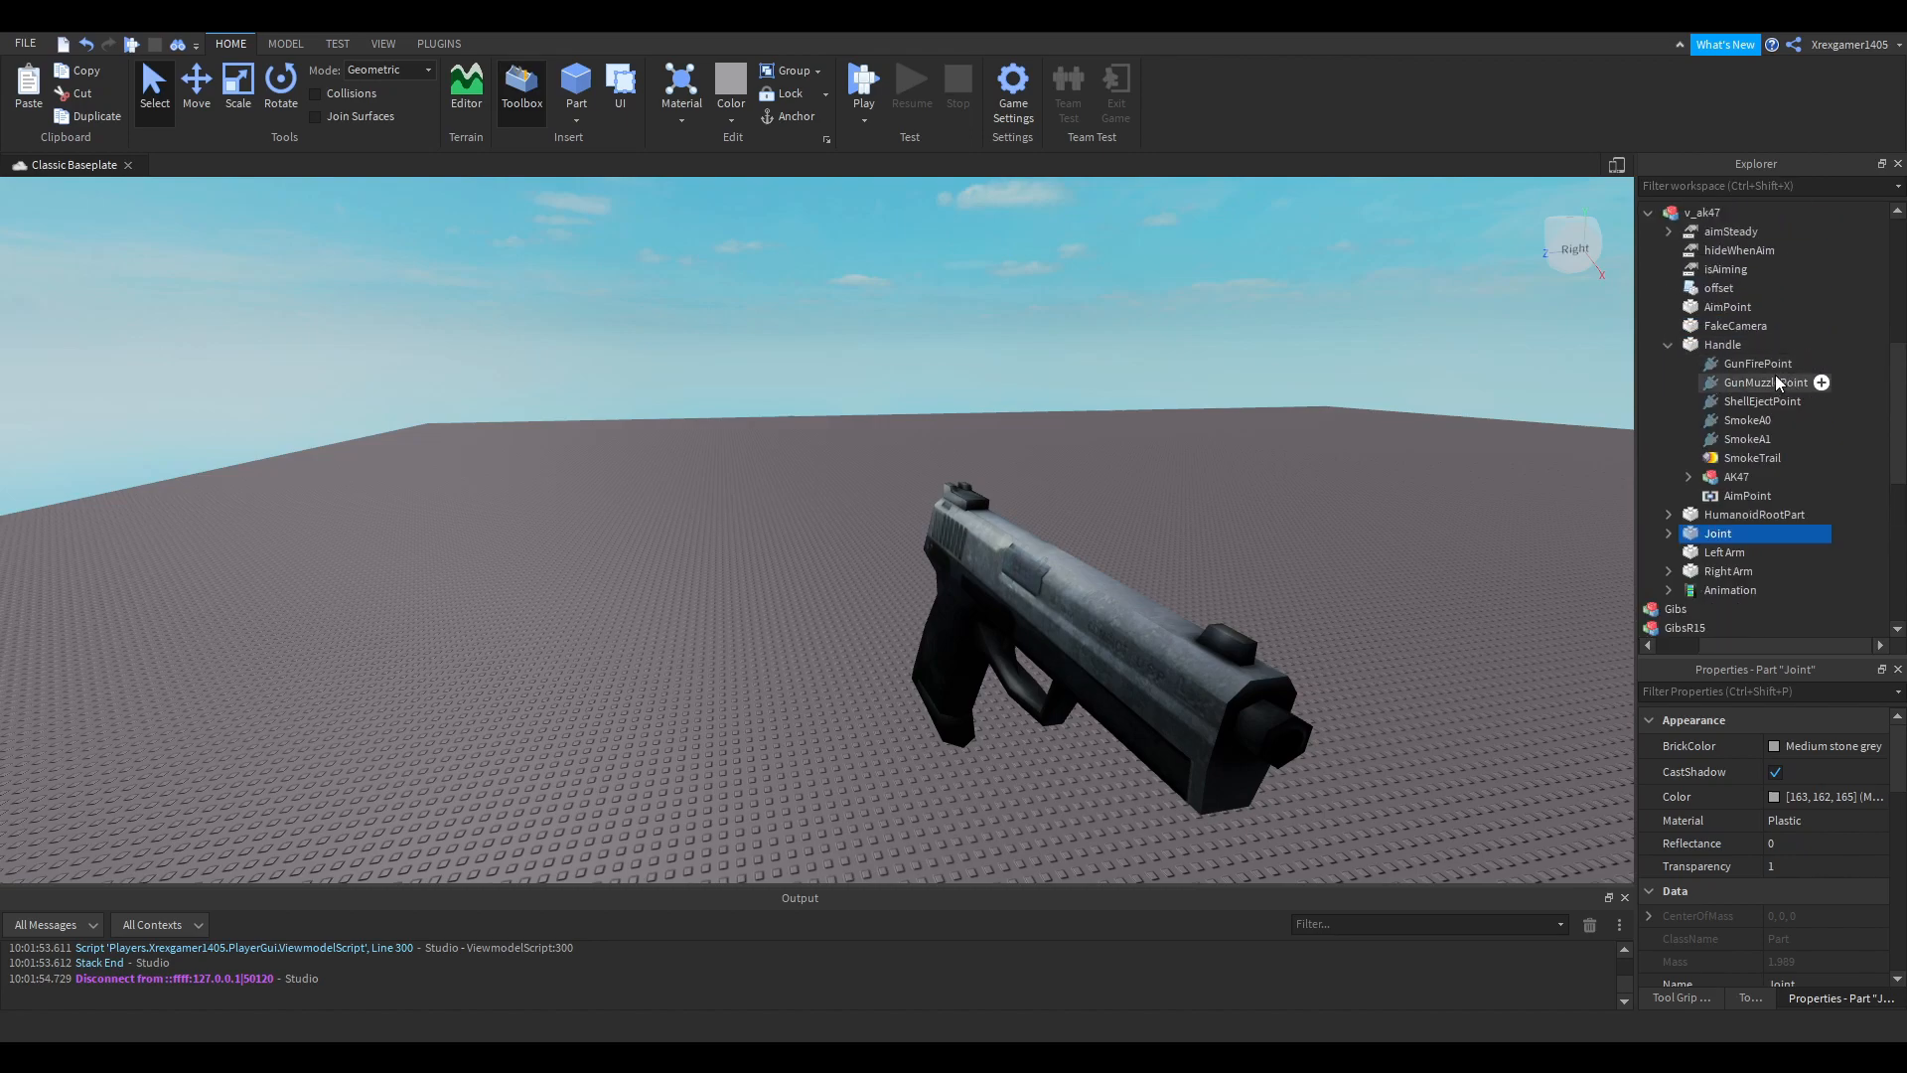
left_click(1723, 344)
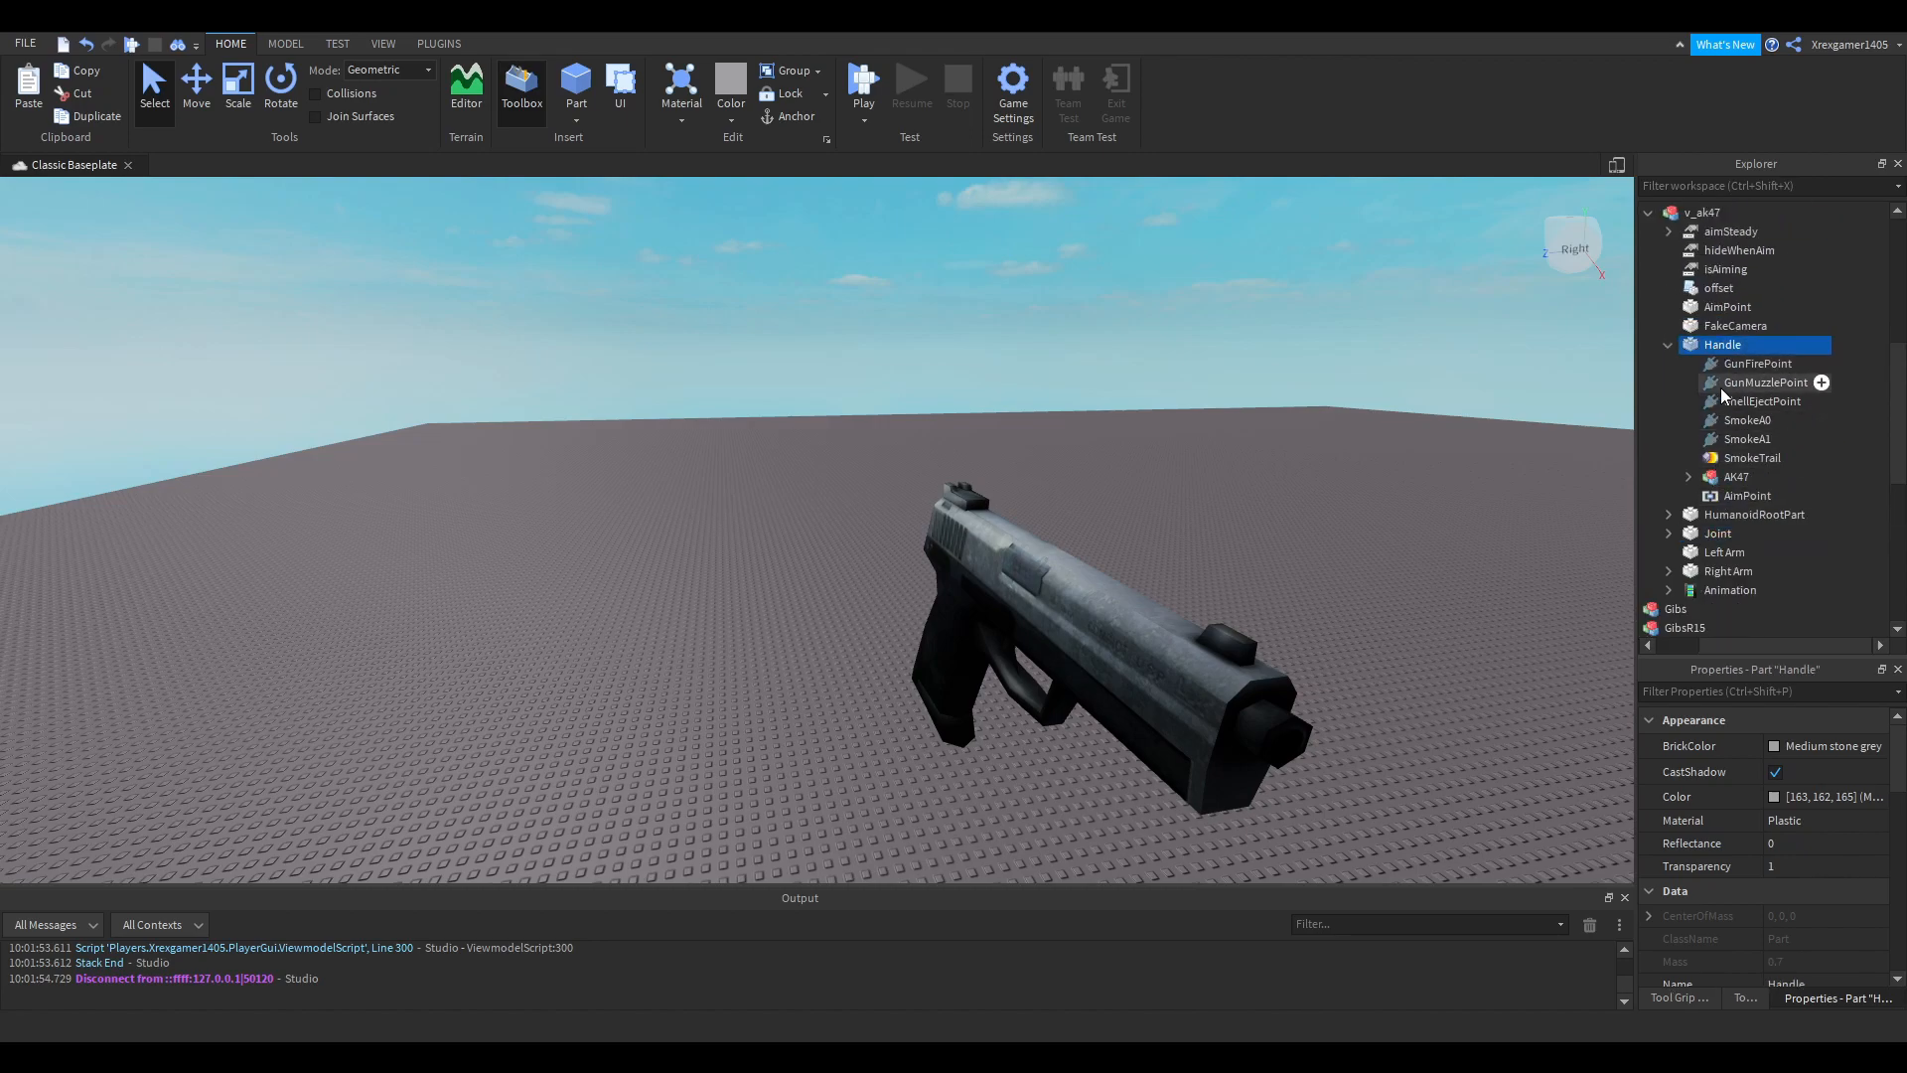
mouse_move(1675, 362)
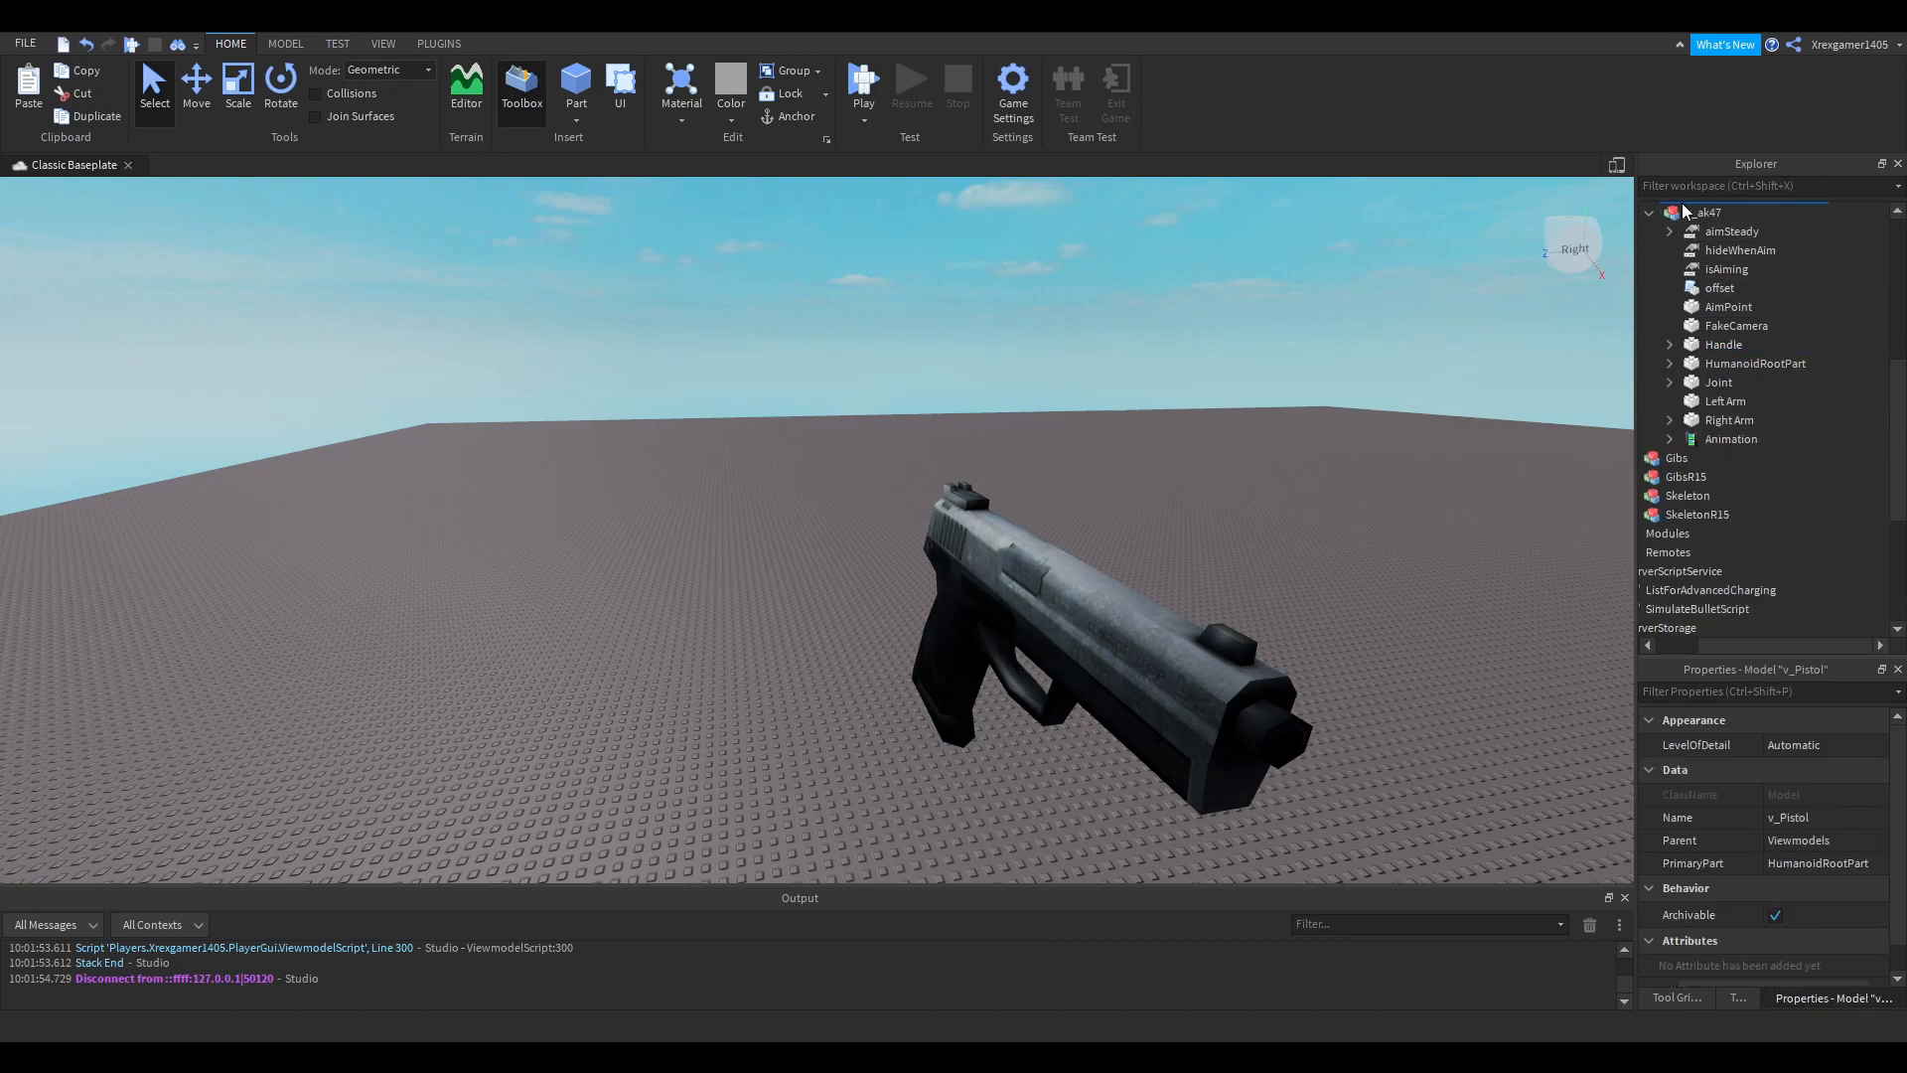
left_click(1668, 213)
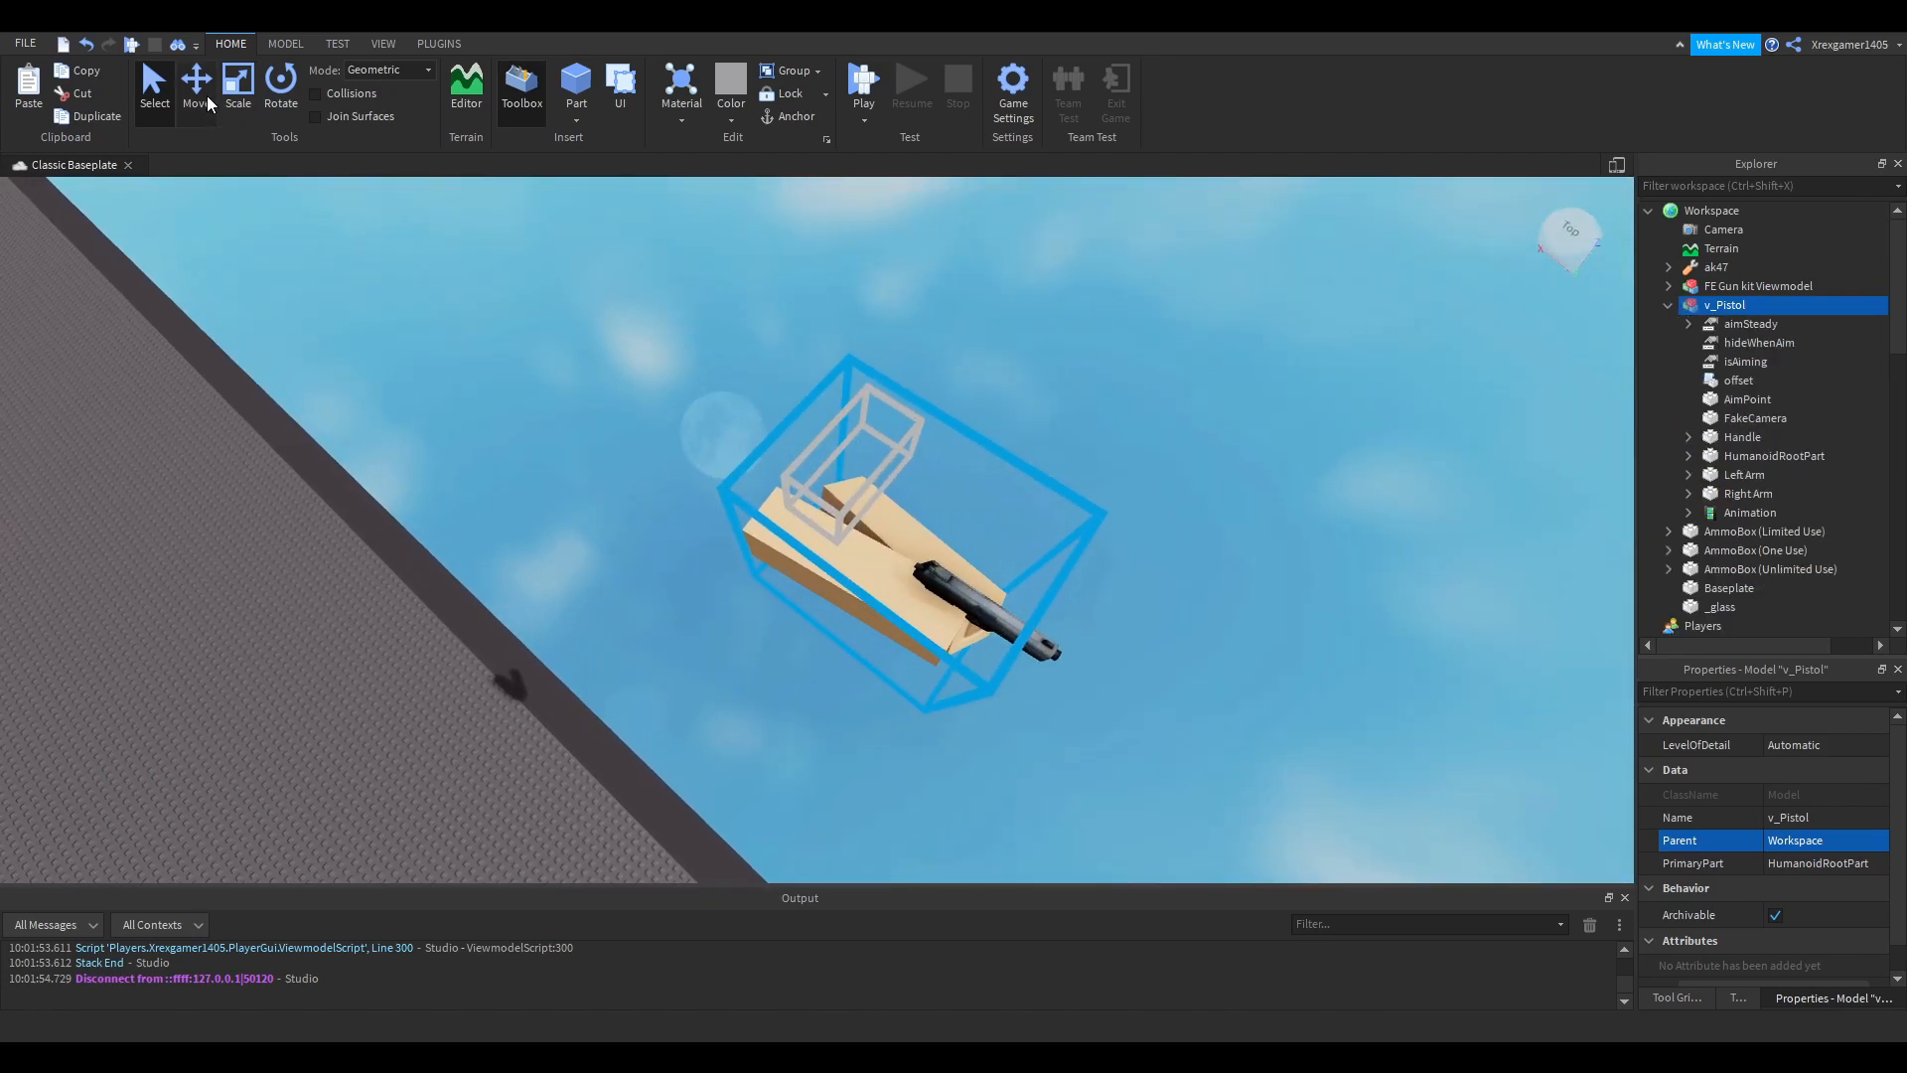
- Move v_ak47 into Workspace and reveal its Handle's attachments
left_click(196, 85)
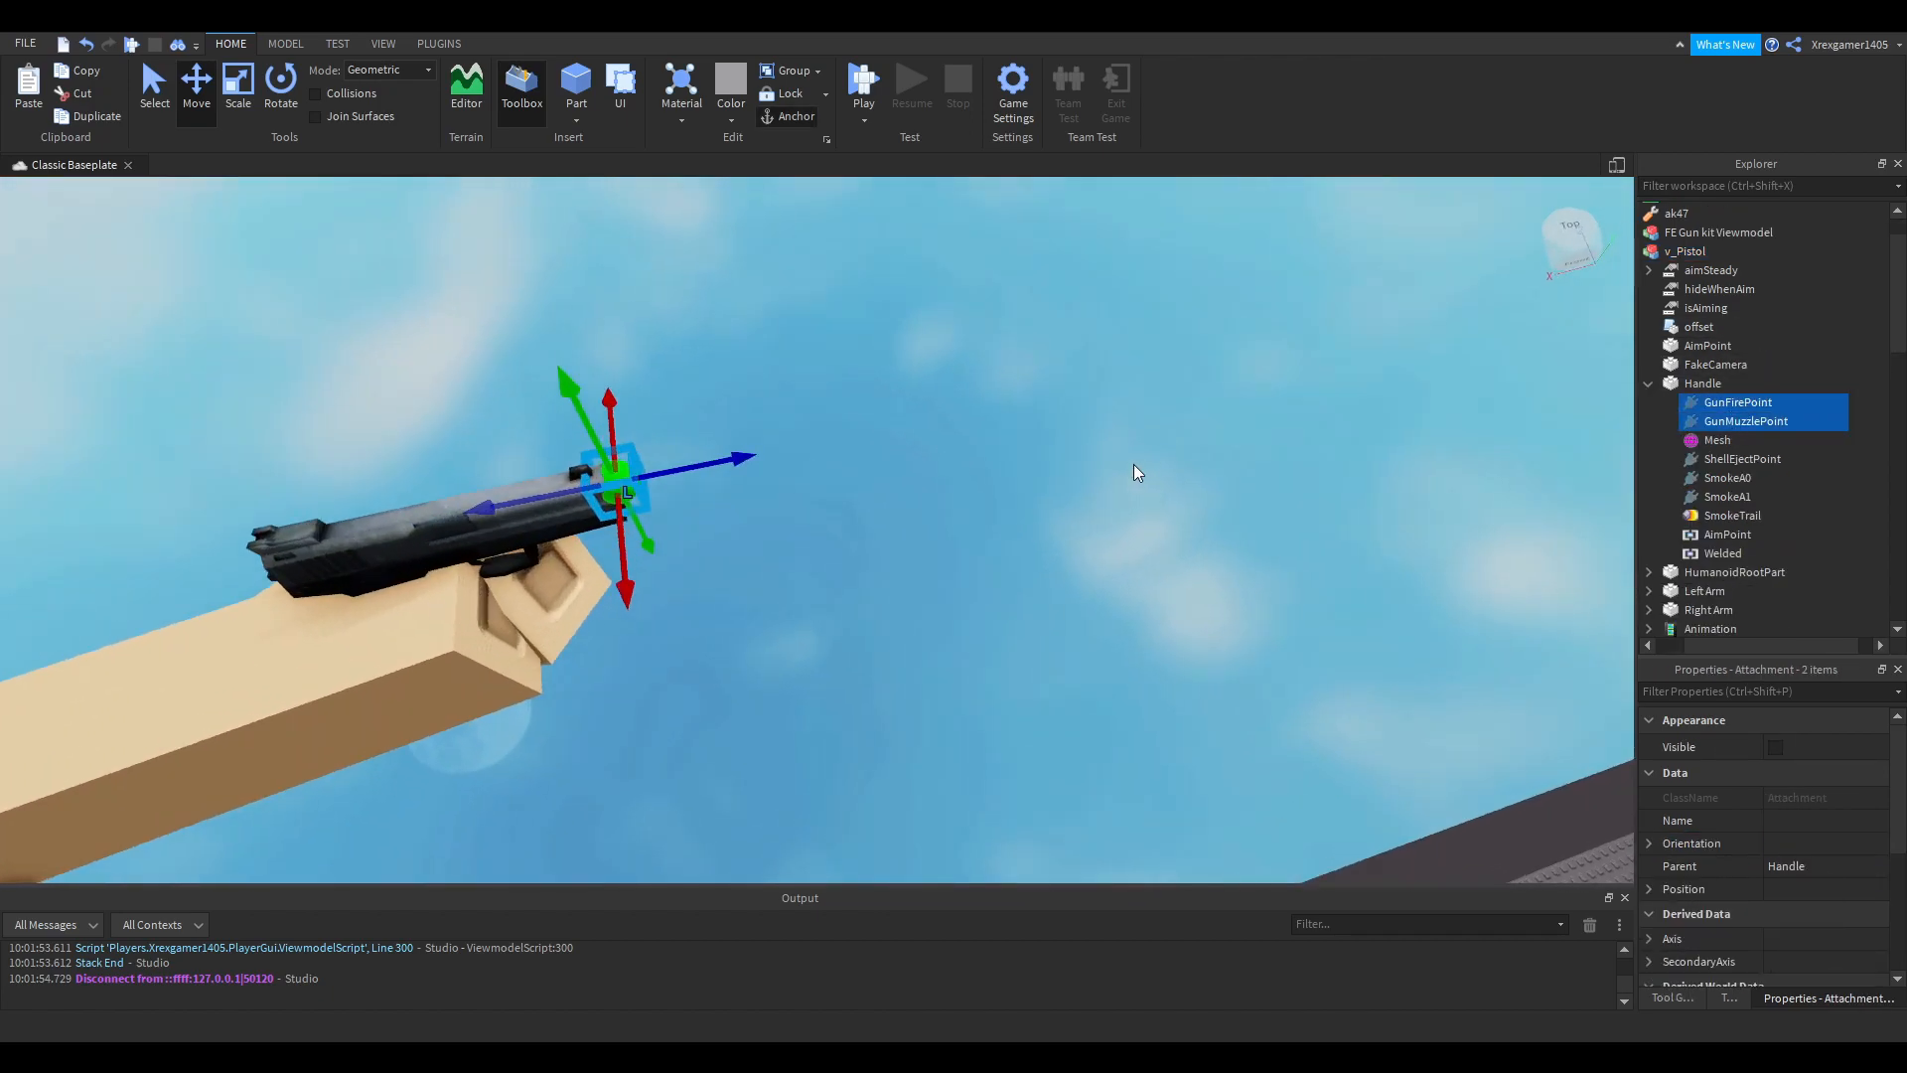
left_click(1686, 251)
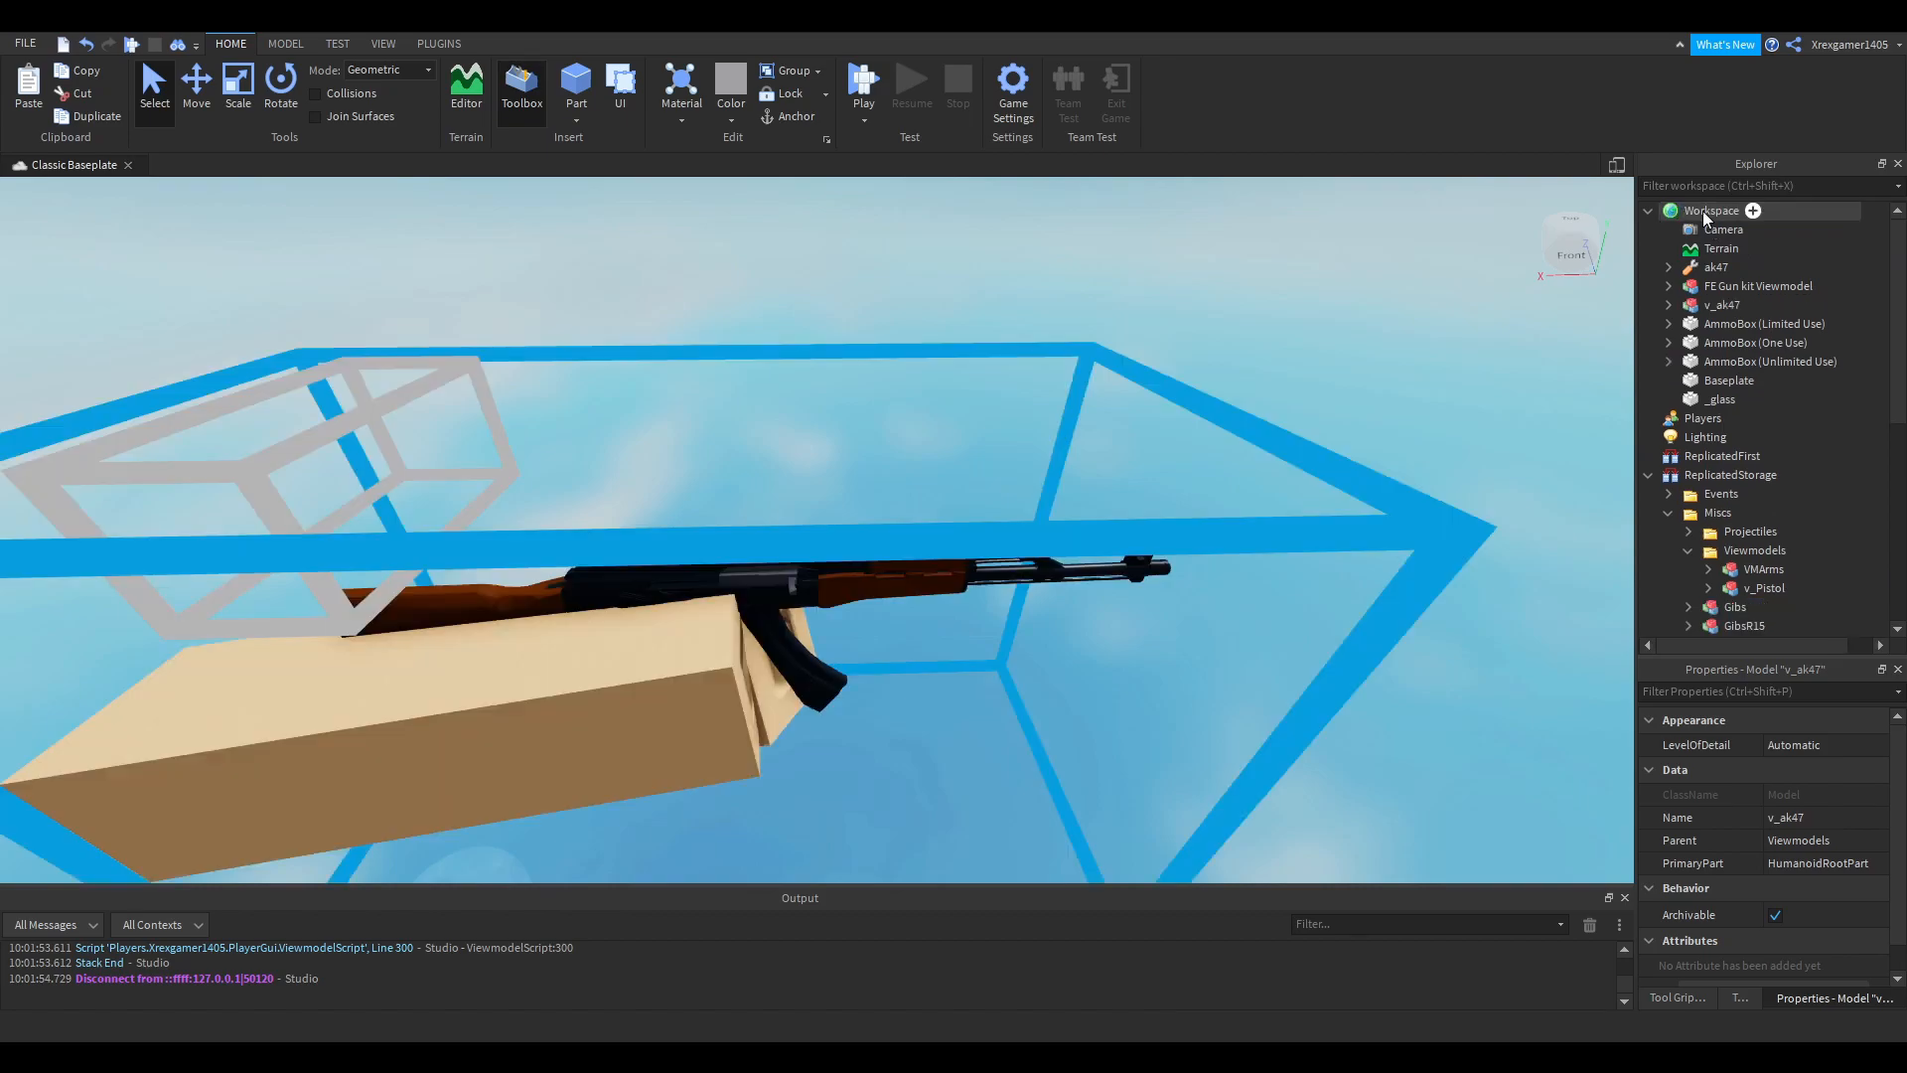
left_click(1671, 304)
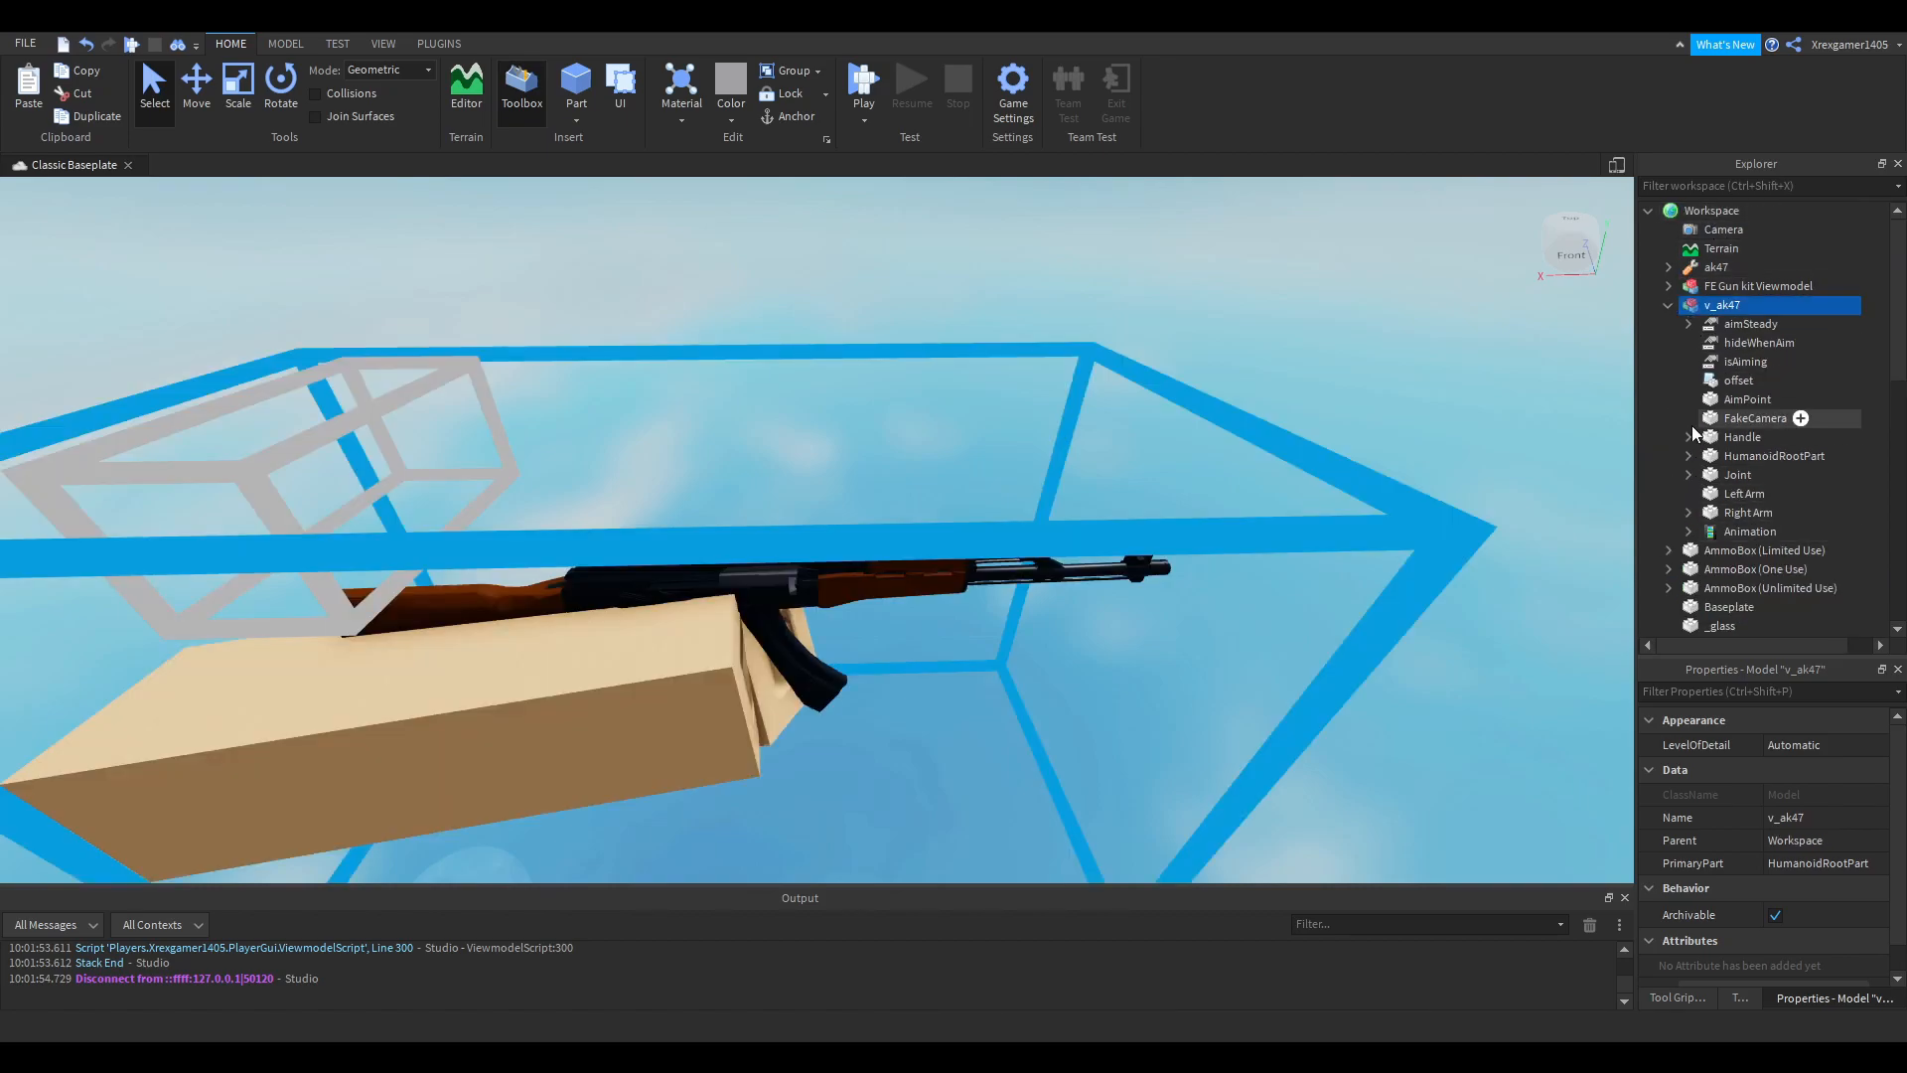
left_click(1689, 435)
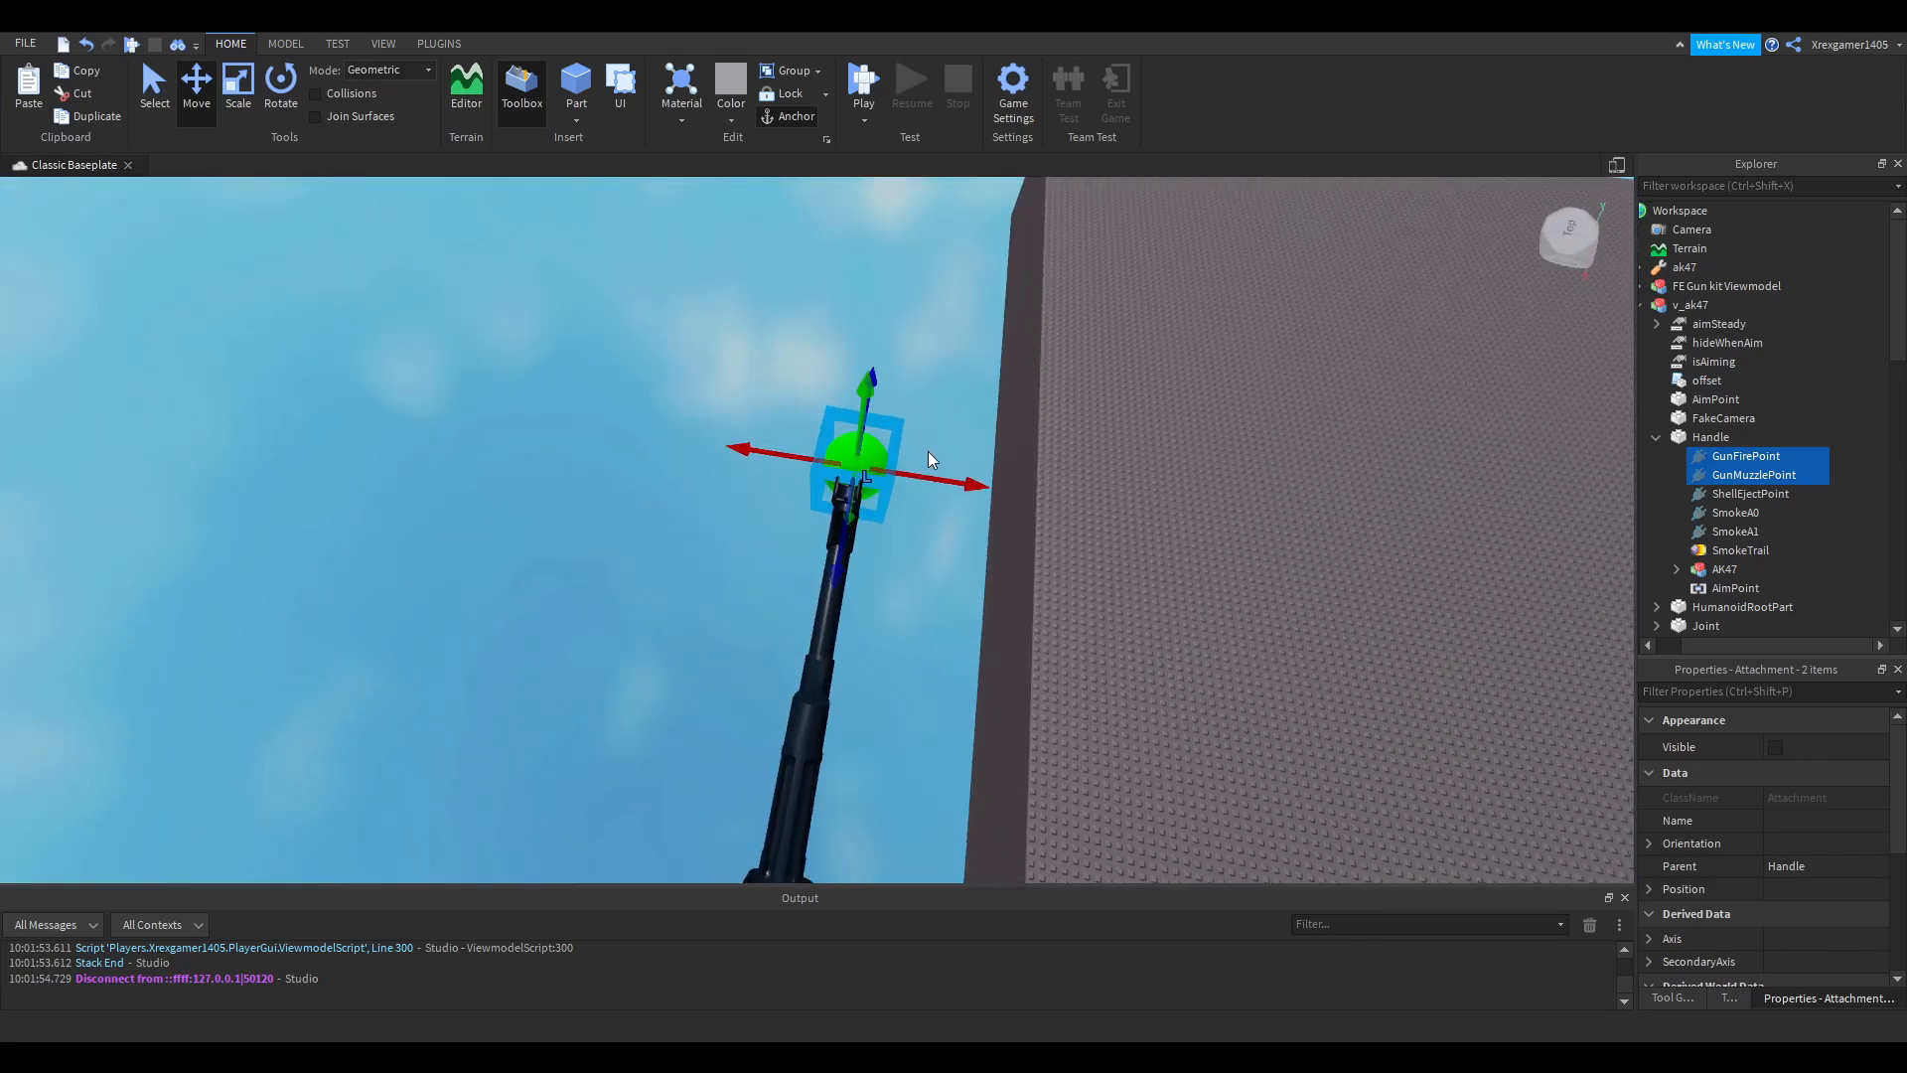
- Inspect the SmokeA0, SmokeA1 and ShellEjectPoint attachments on the v_ak47 Handle
left_click(1736, 513)
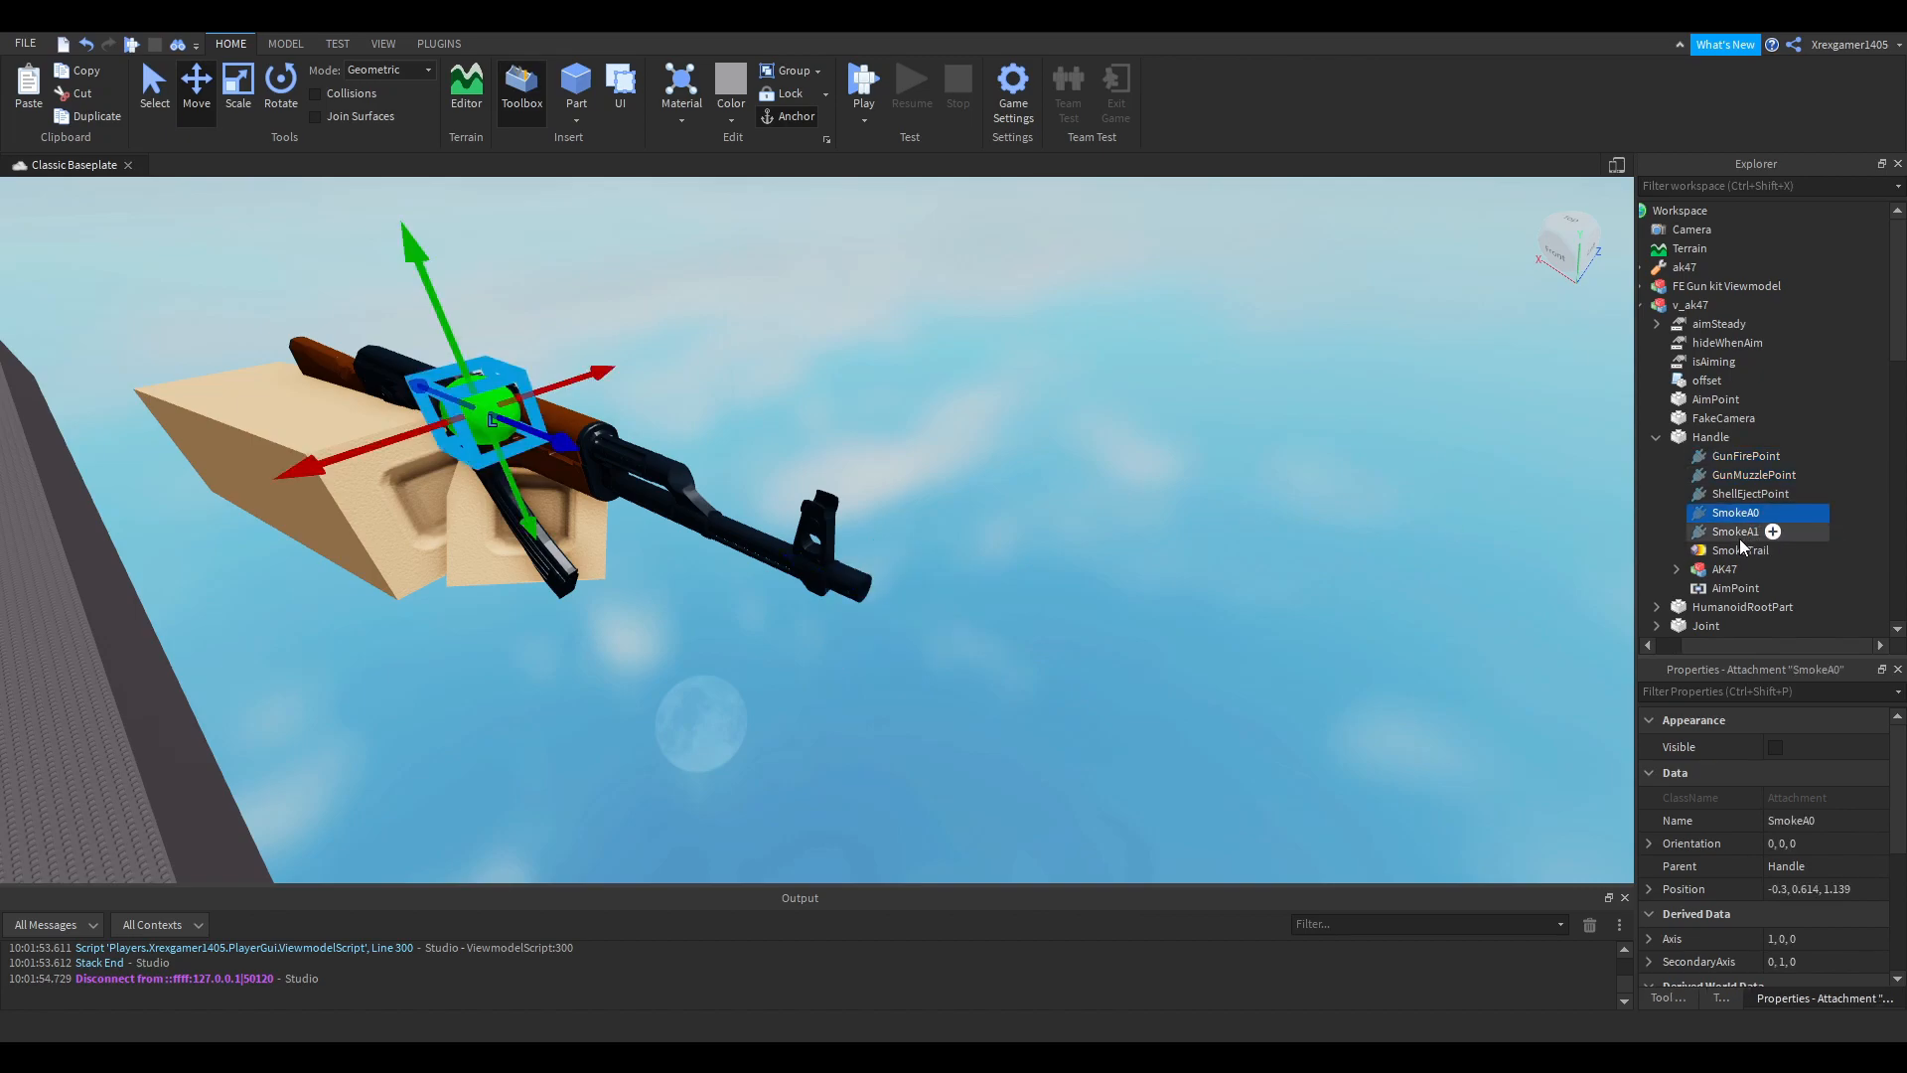
left_click(1732, 531)
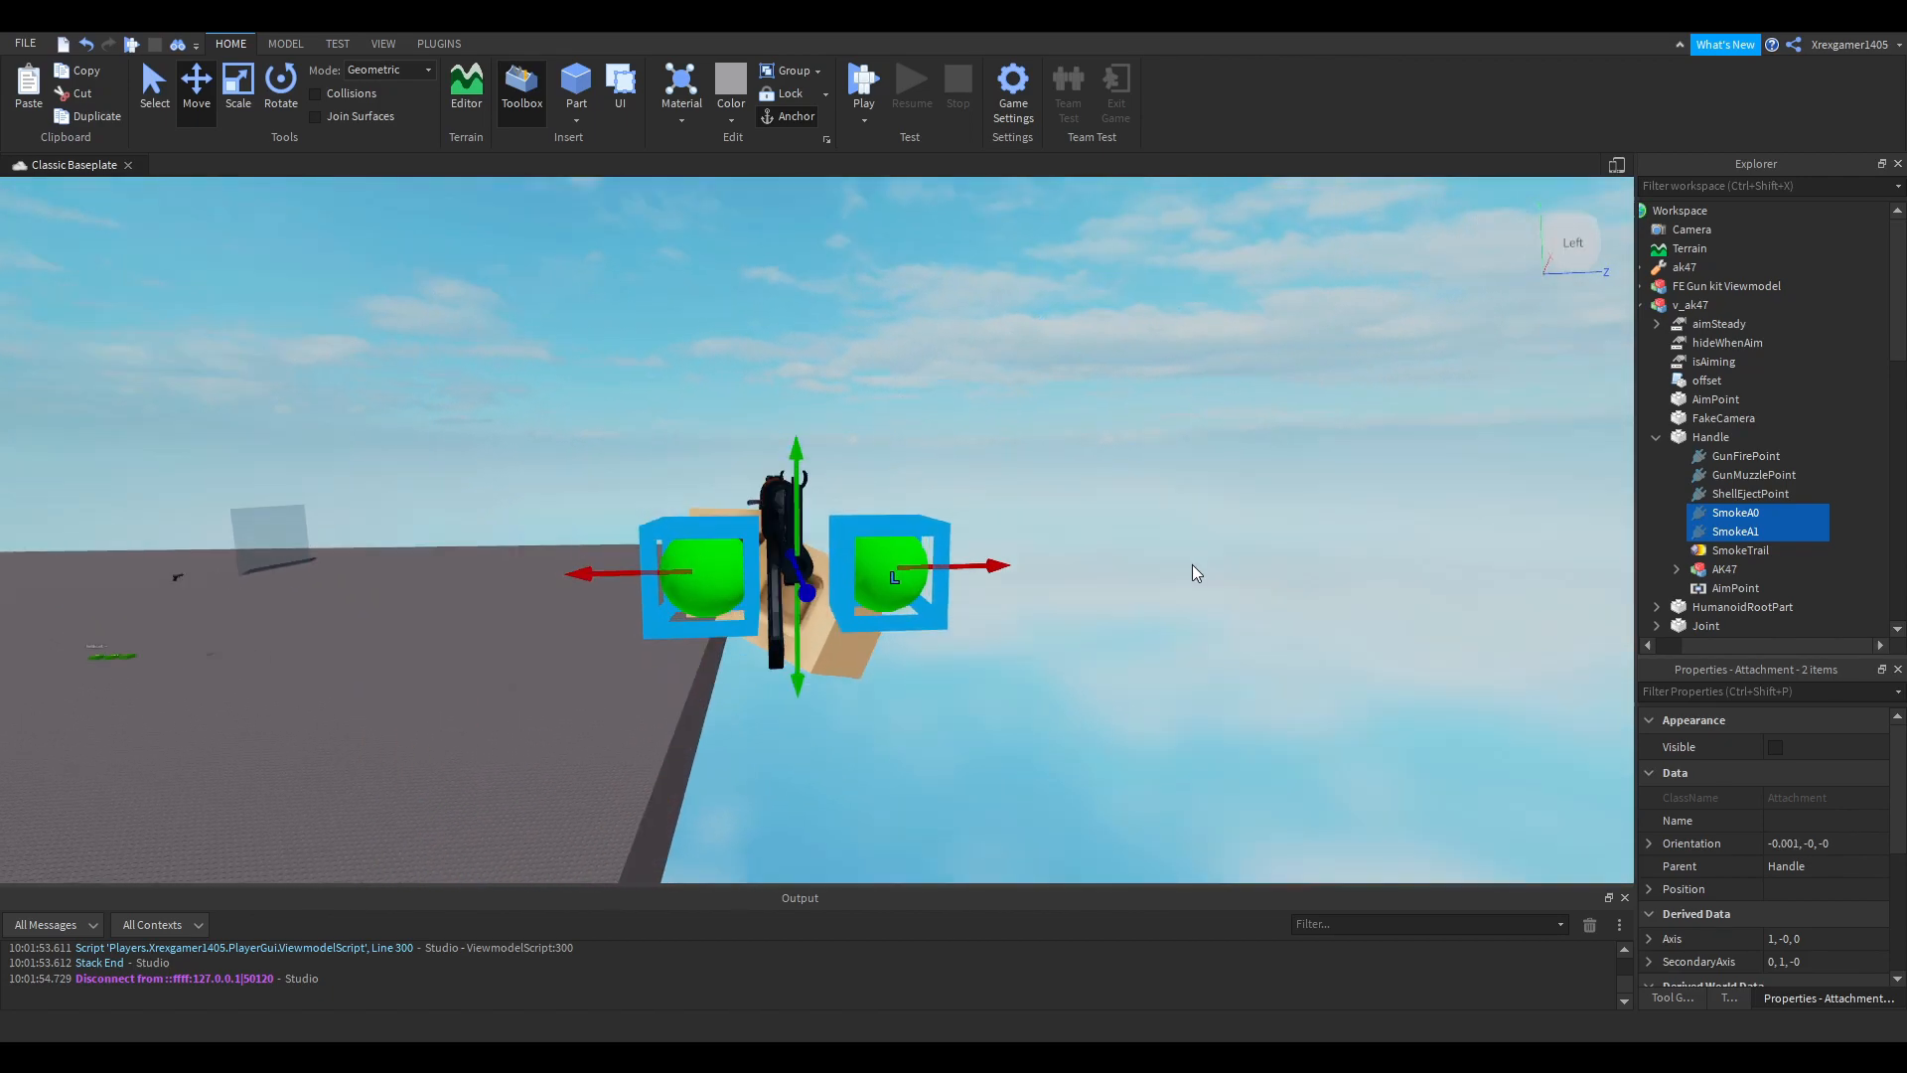
left_click(1751, 493)
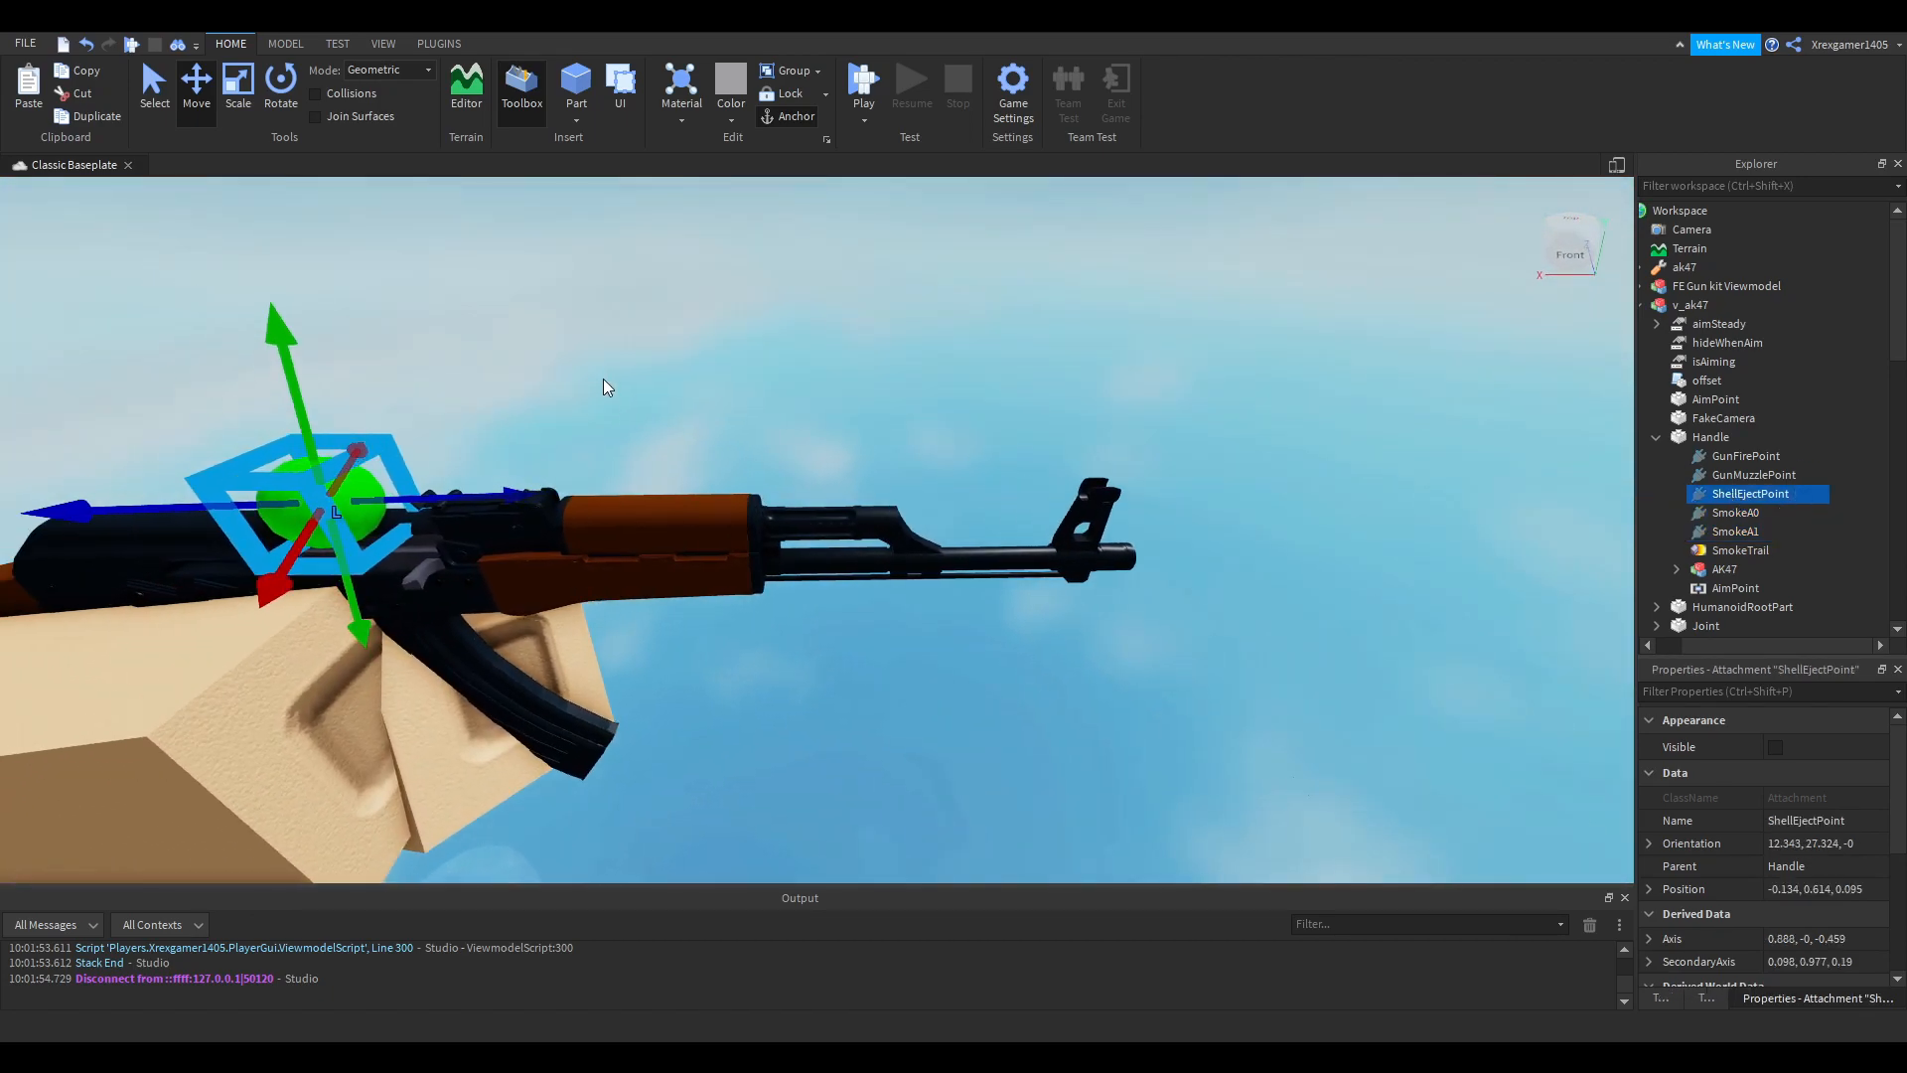
left_click_drag(608, 387, 619, 366)
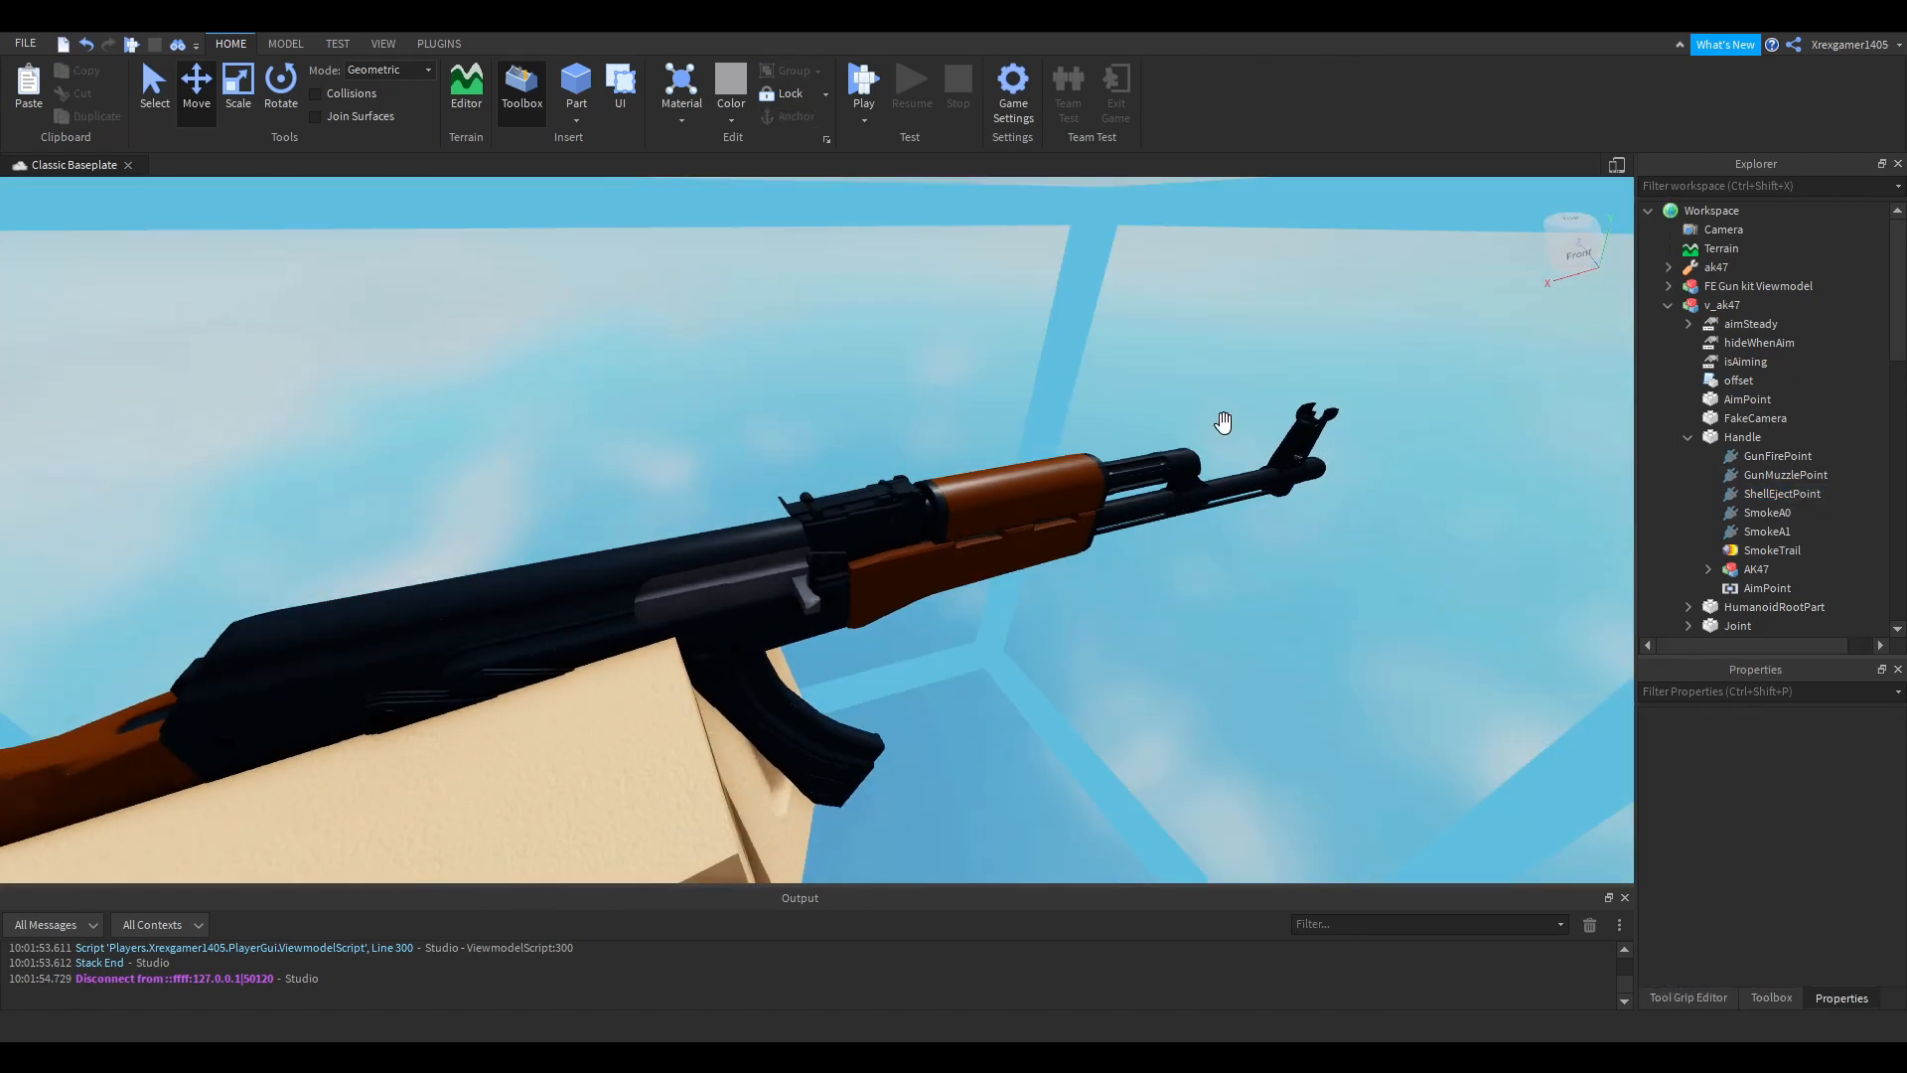
left_click(1743, 437)
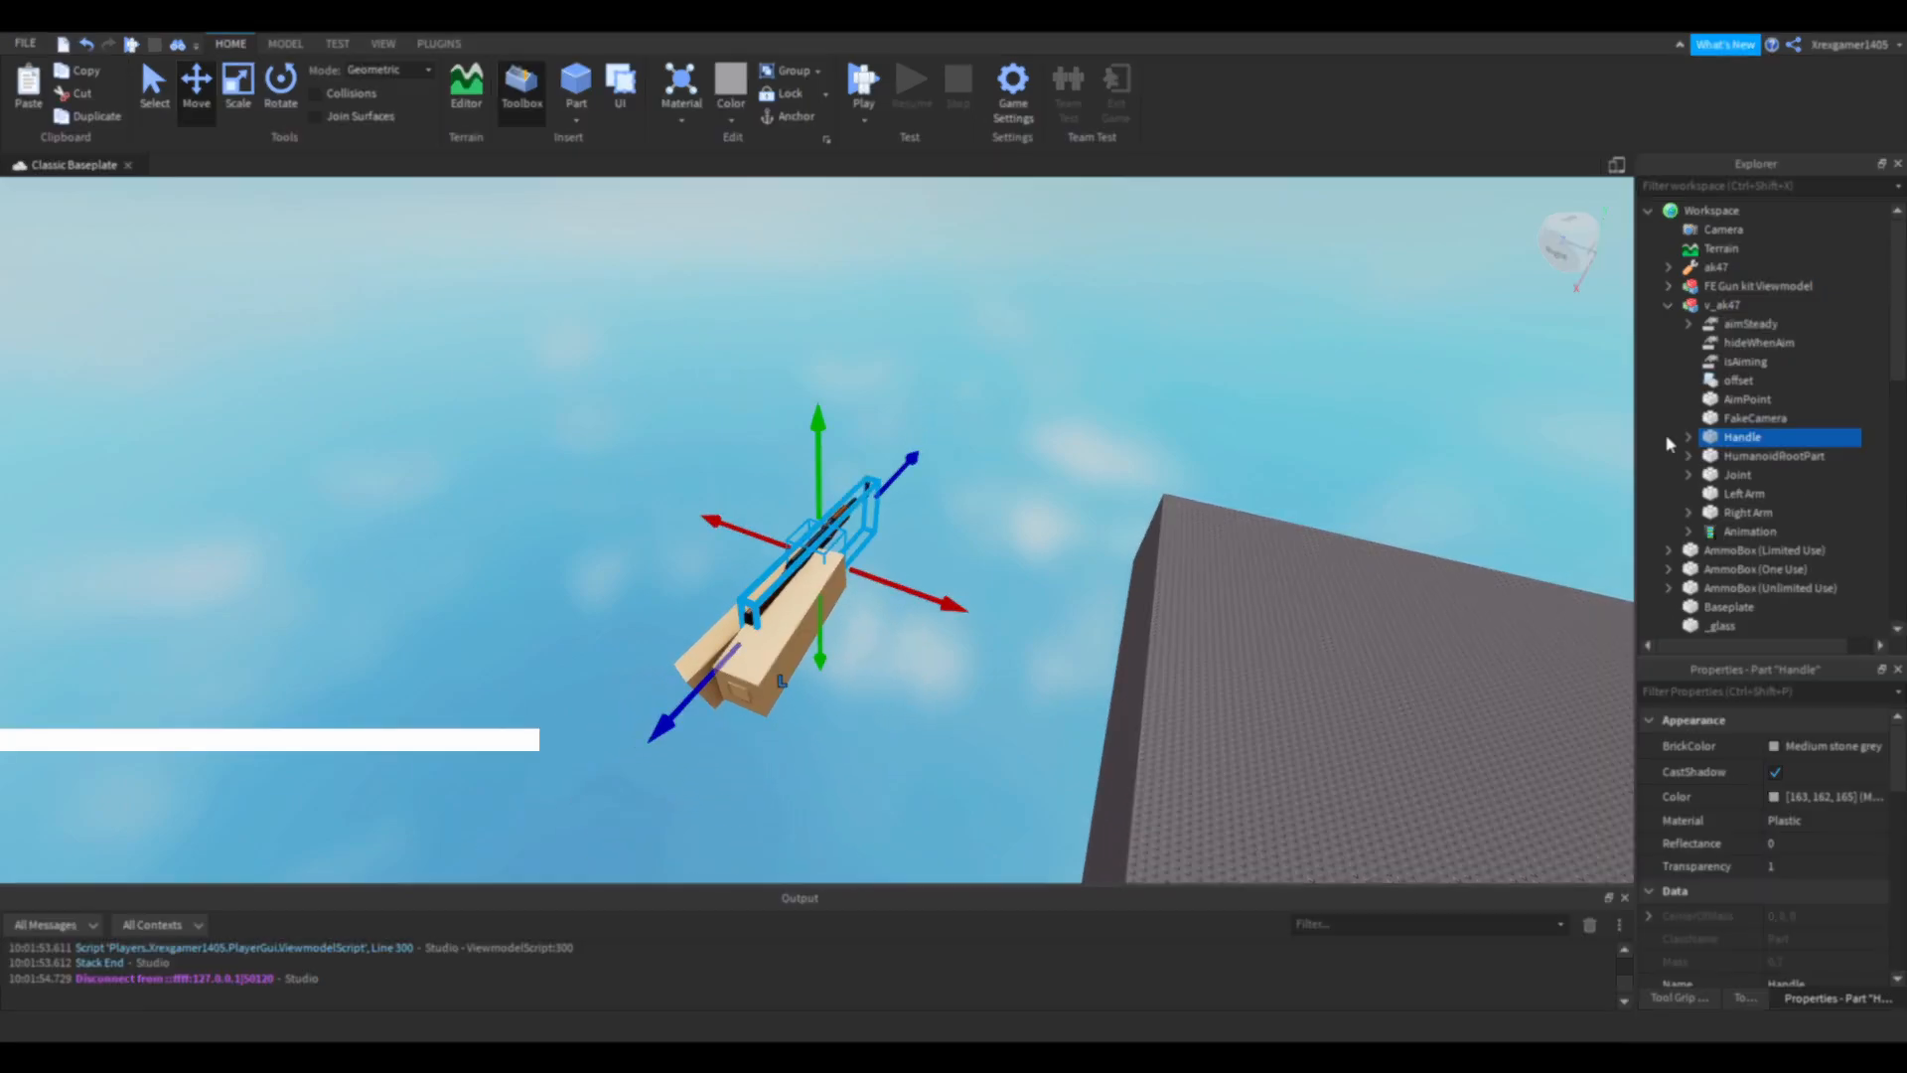
- Gather the gun sounds and fire, muzzle, shell-eject and smoke attachments into the ak47 tool's Handle
left_click(1694, 266)
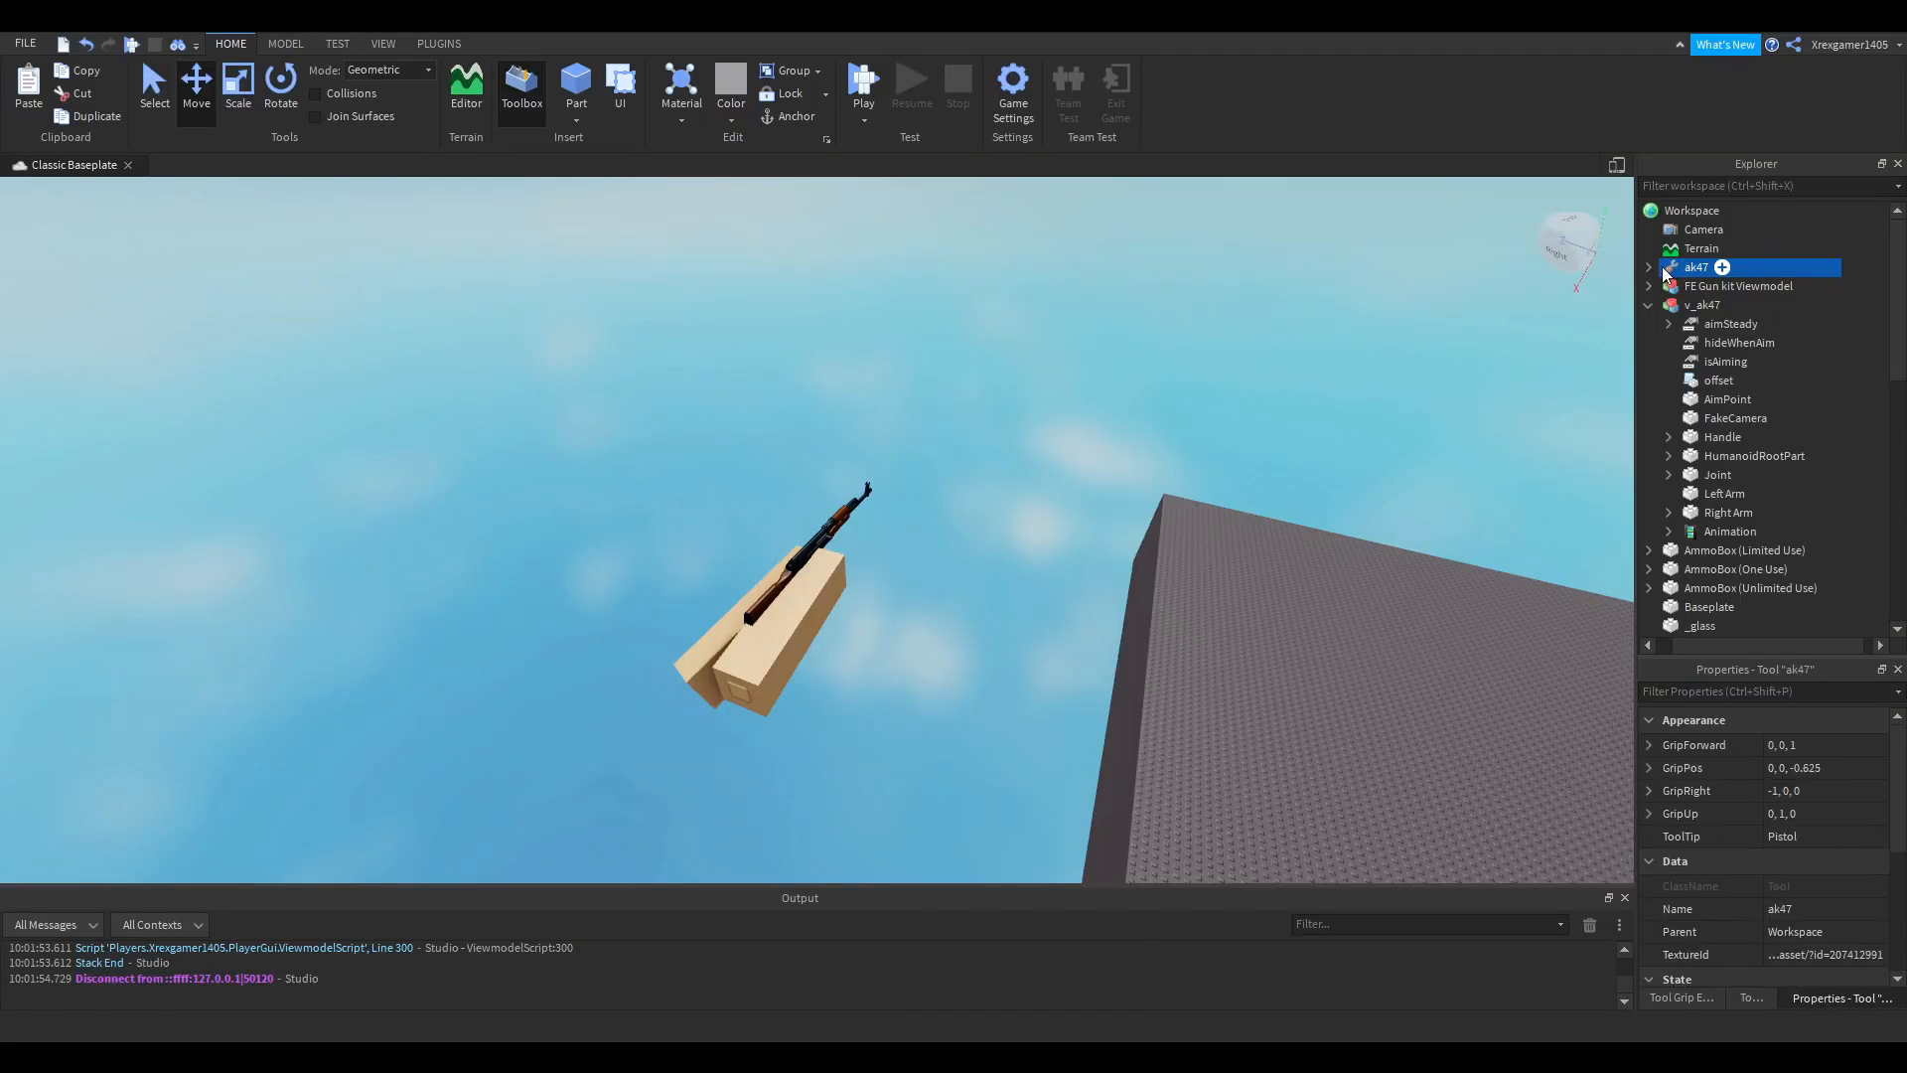
left_click(1649, 266)
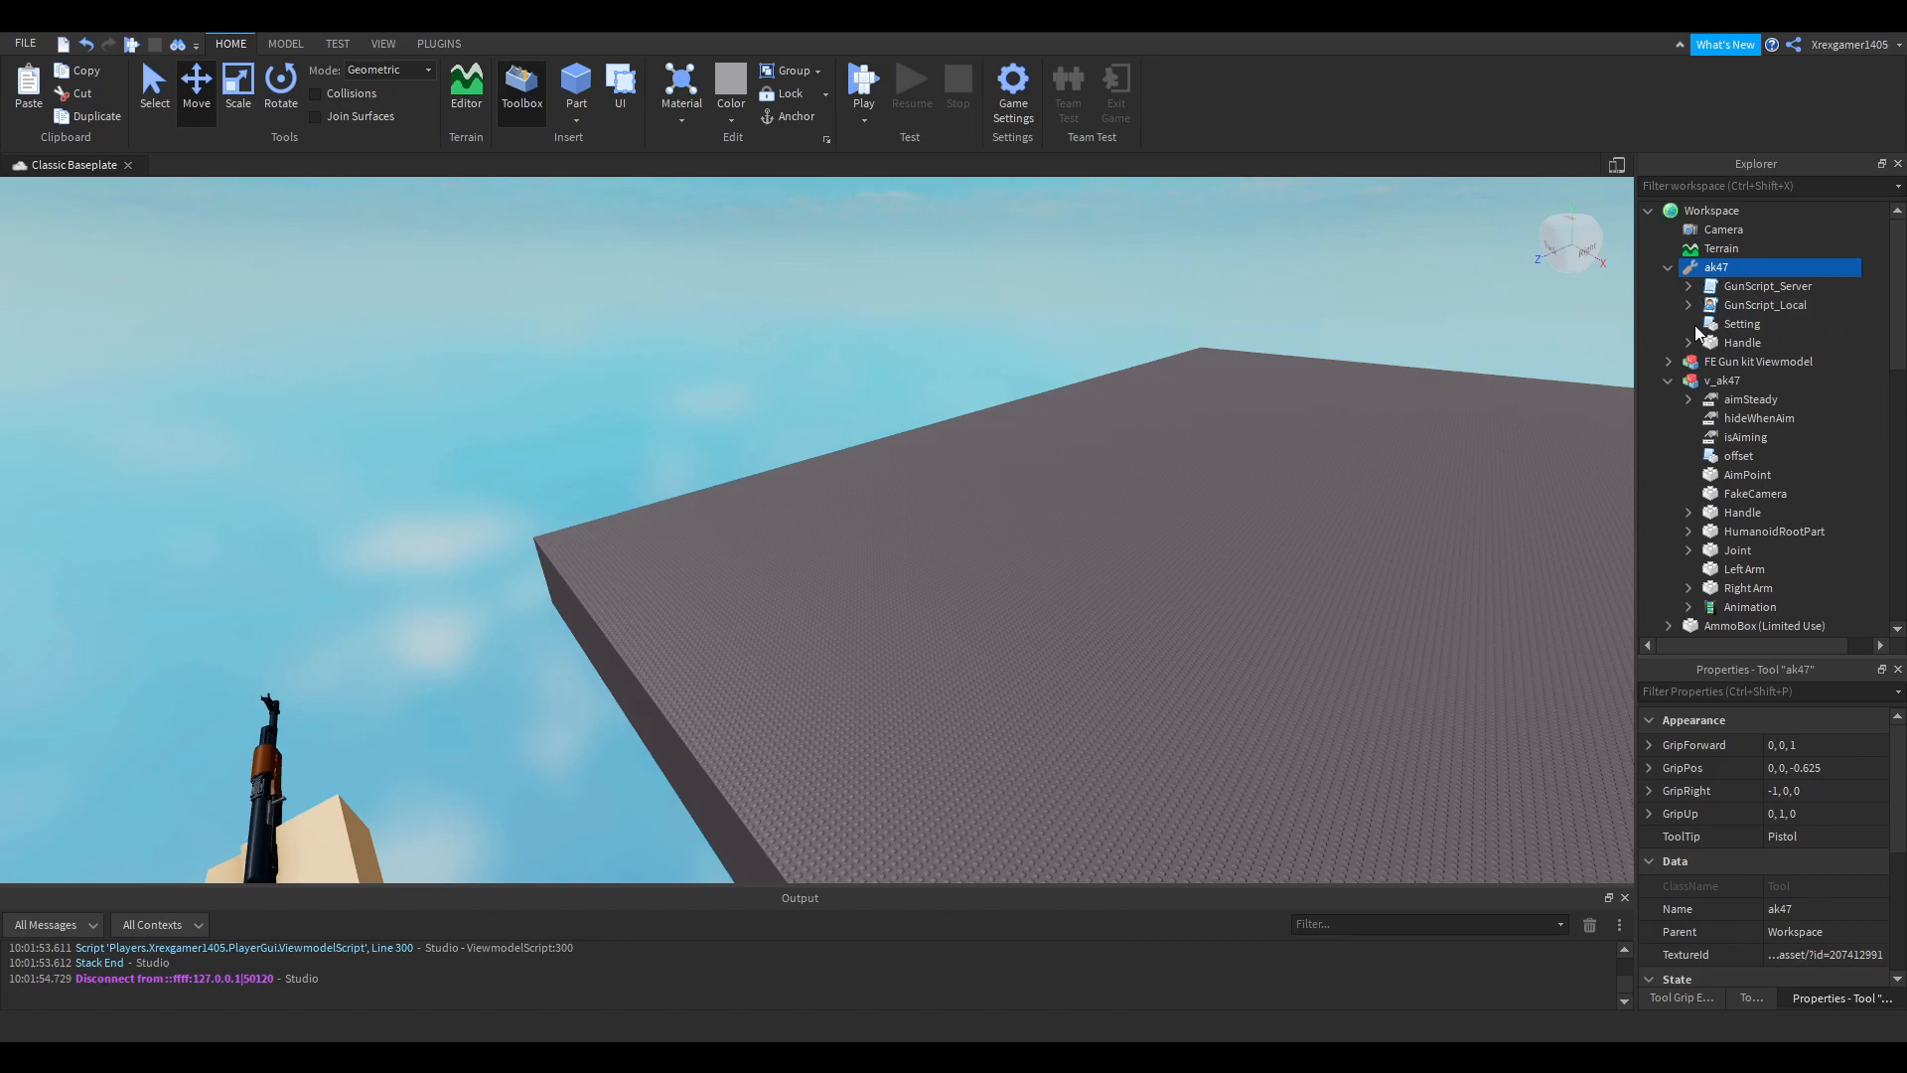
left_click(1722, 342)
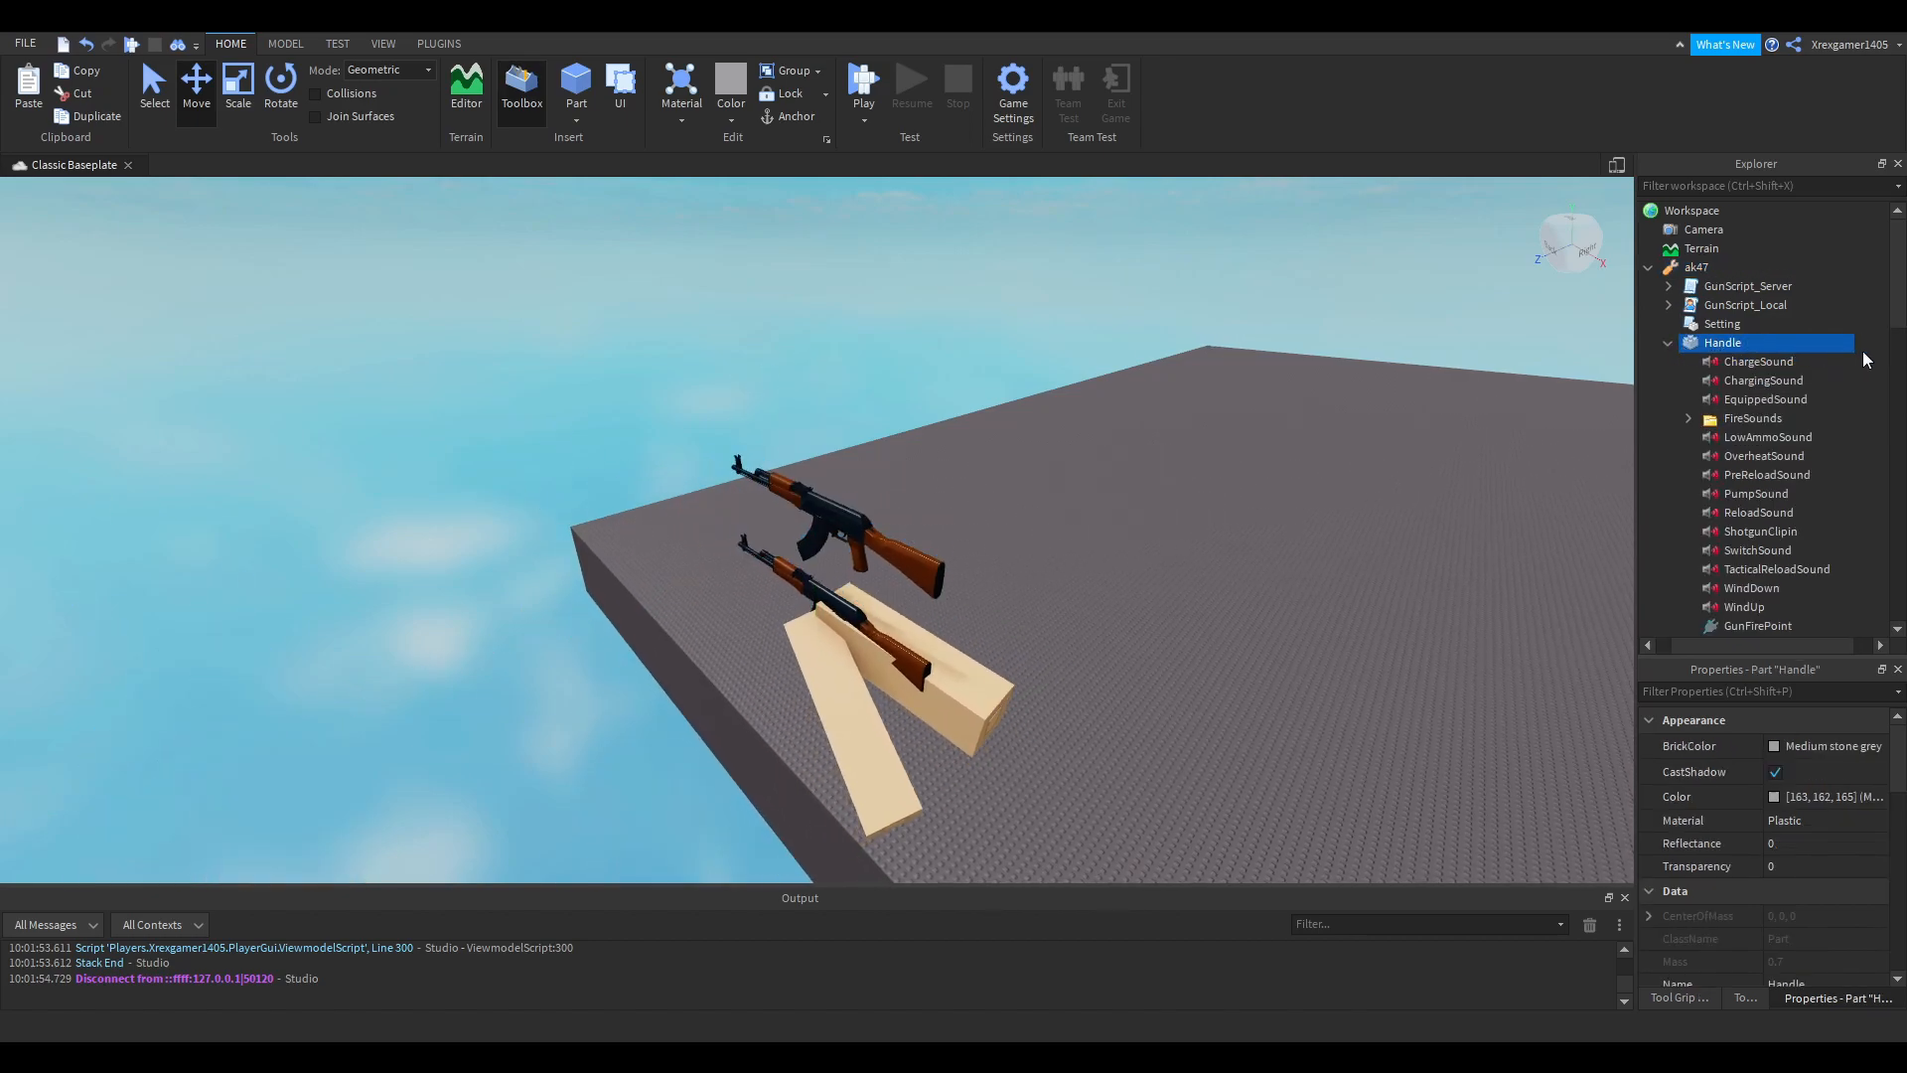
left_click(1777, 496)
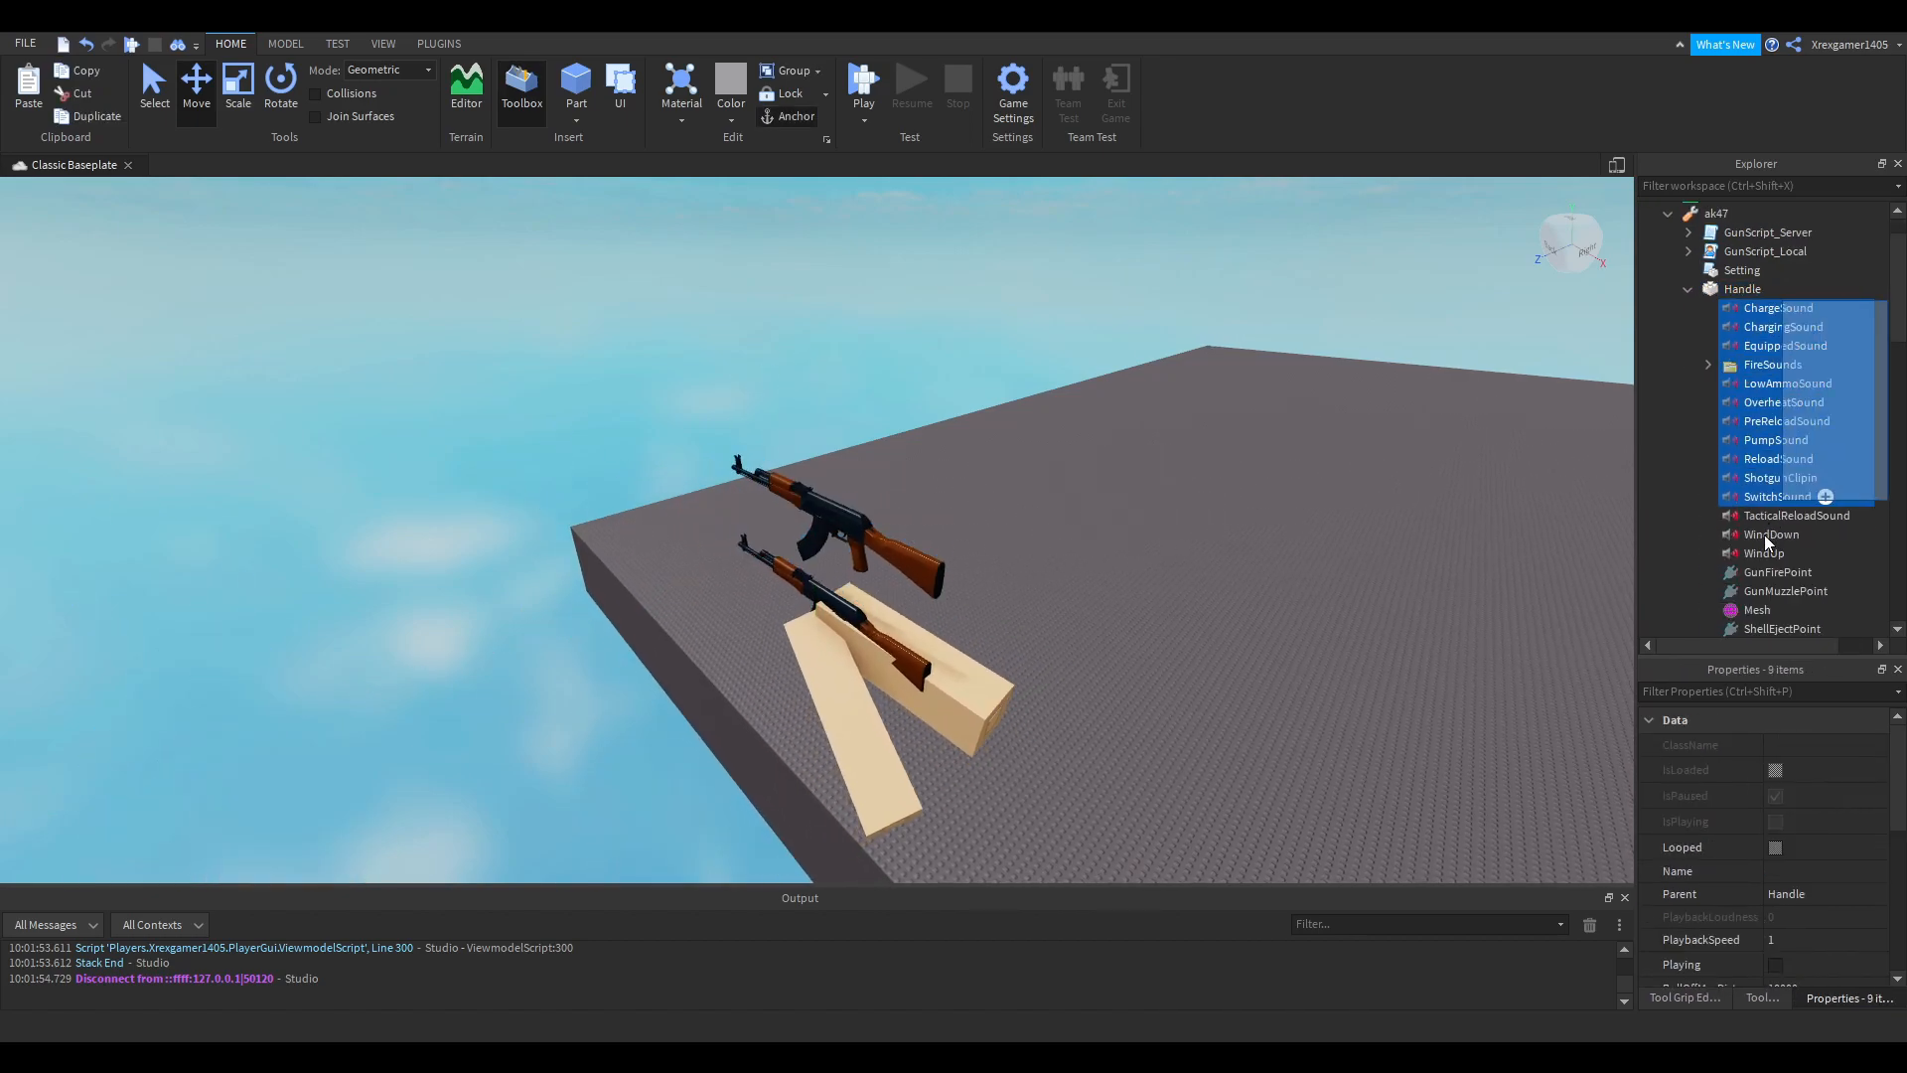
left_click(1786, 384)
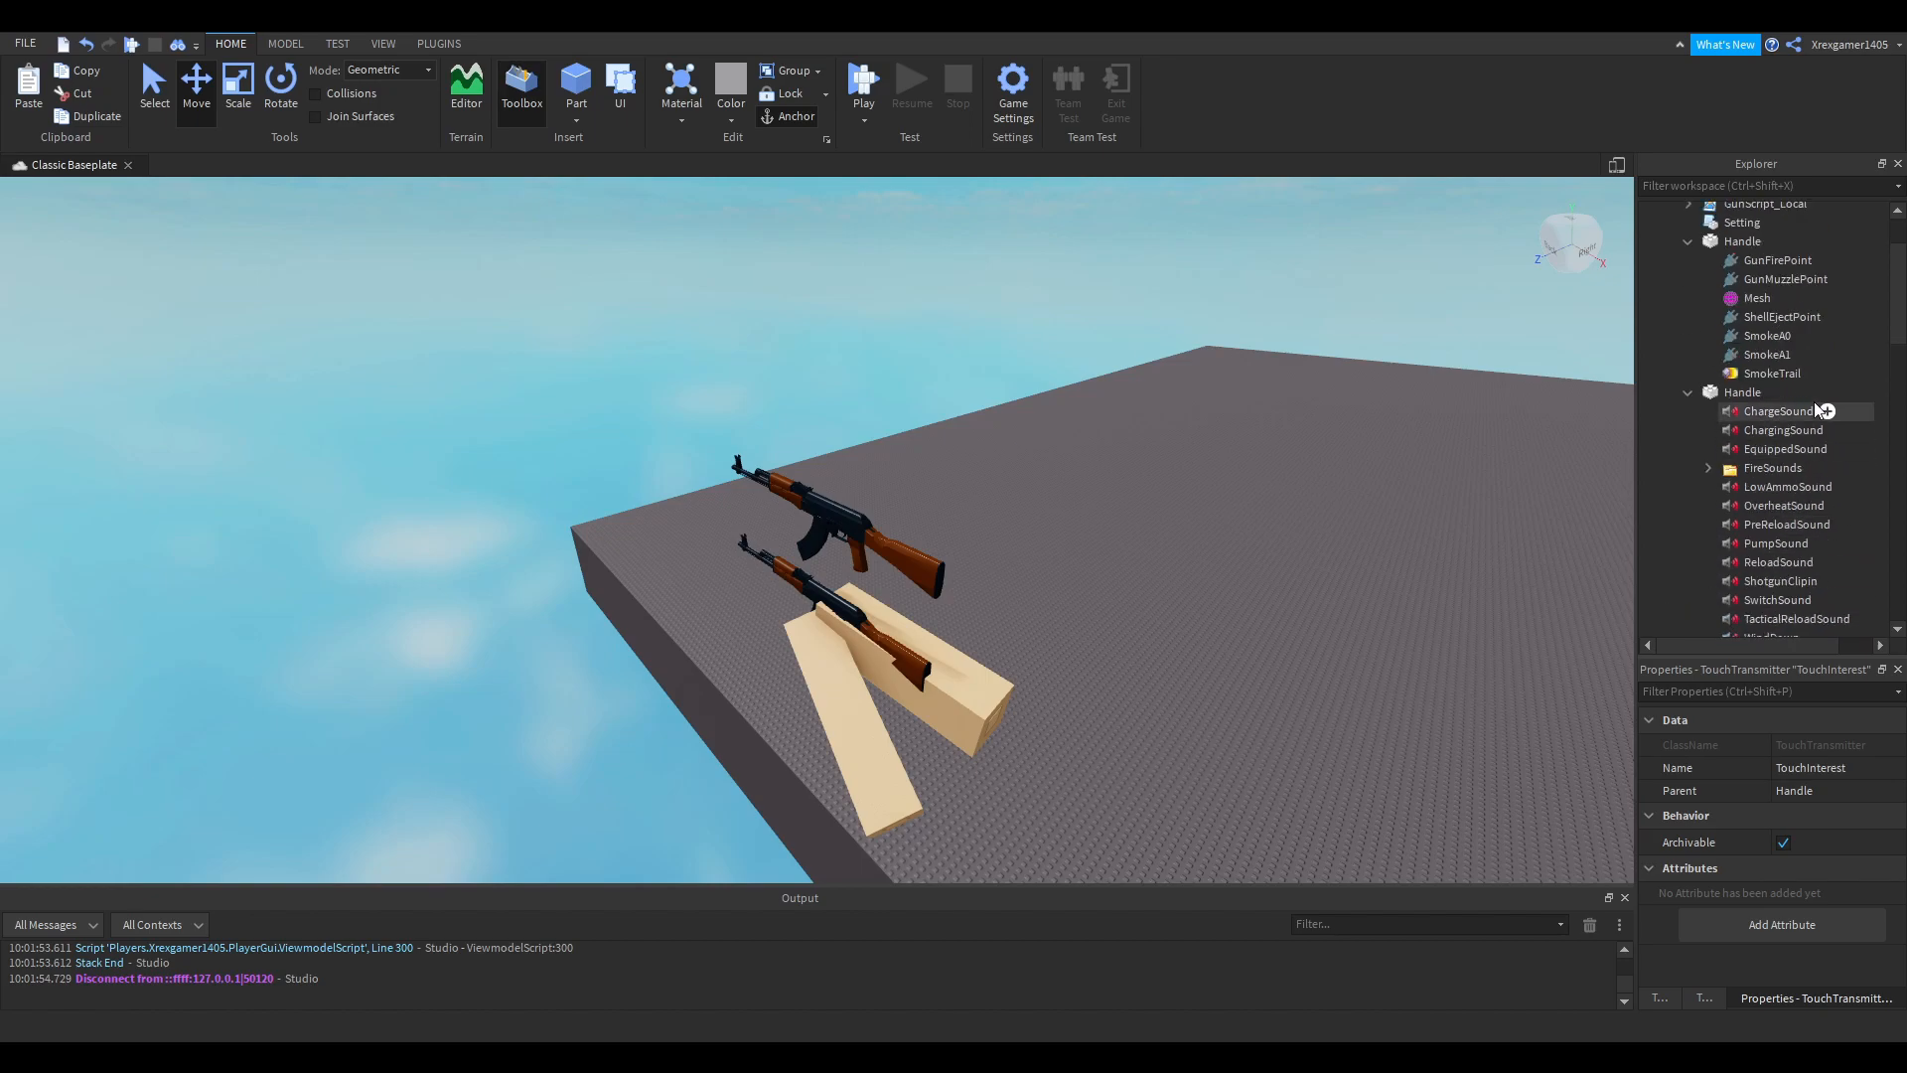
left_click(1741, 240)
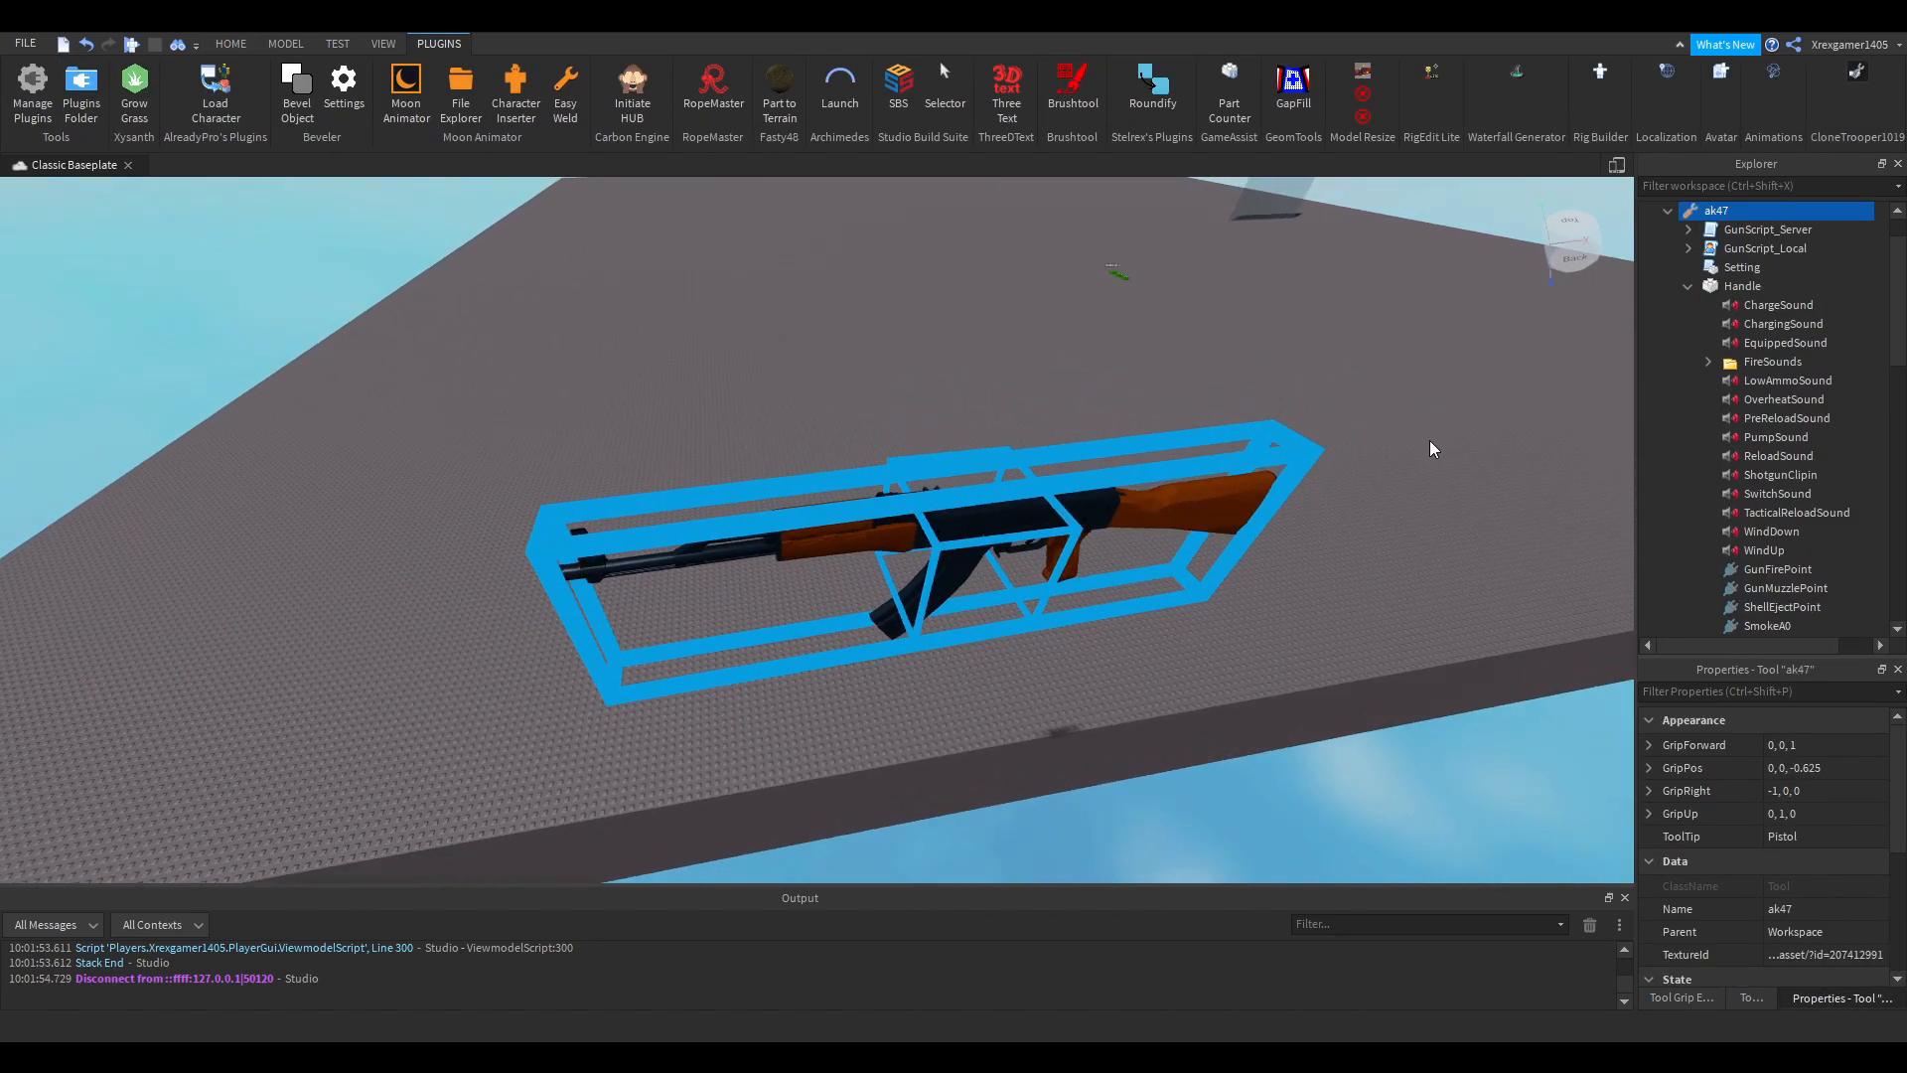
- Reposition the ak47 grip to 0, -0.424, -0.243 with the Tool Grip Editor
left_click(1681, 997)
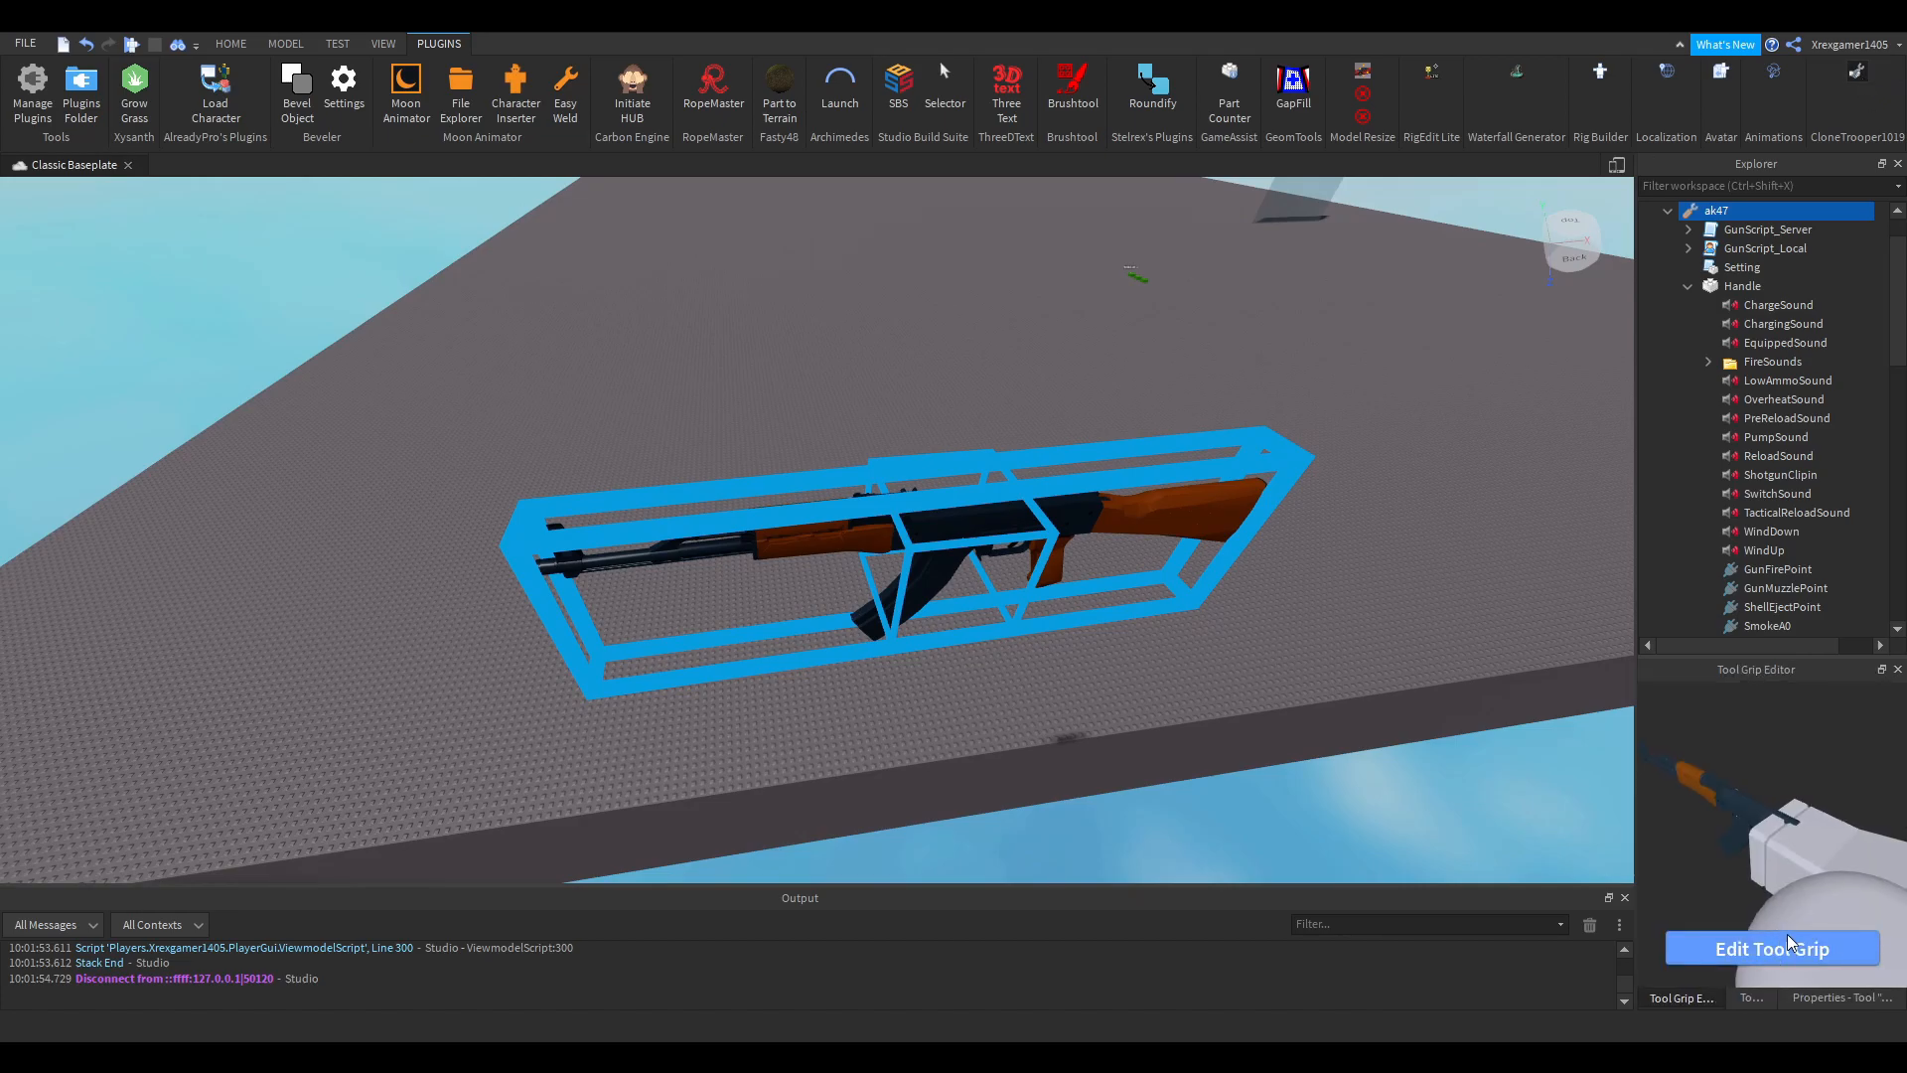
left_click(1772, 948)
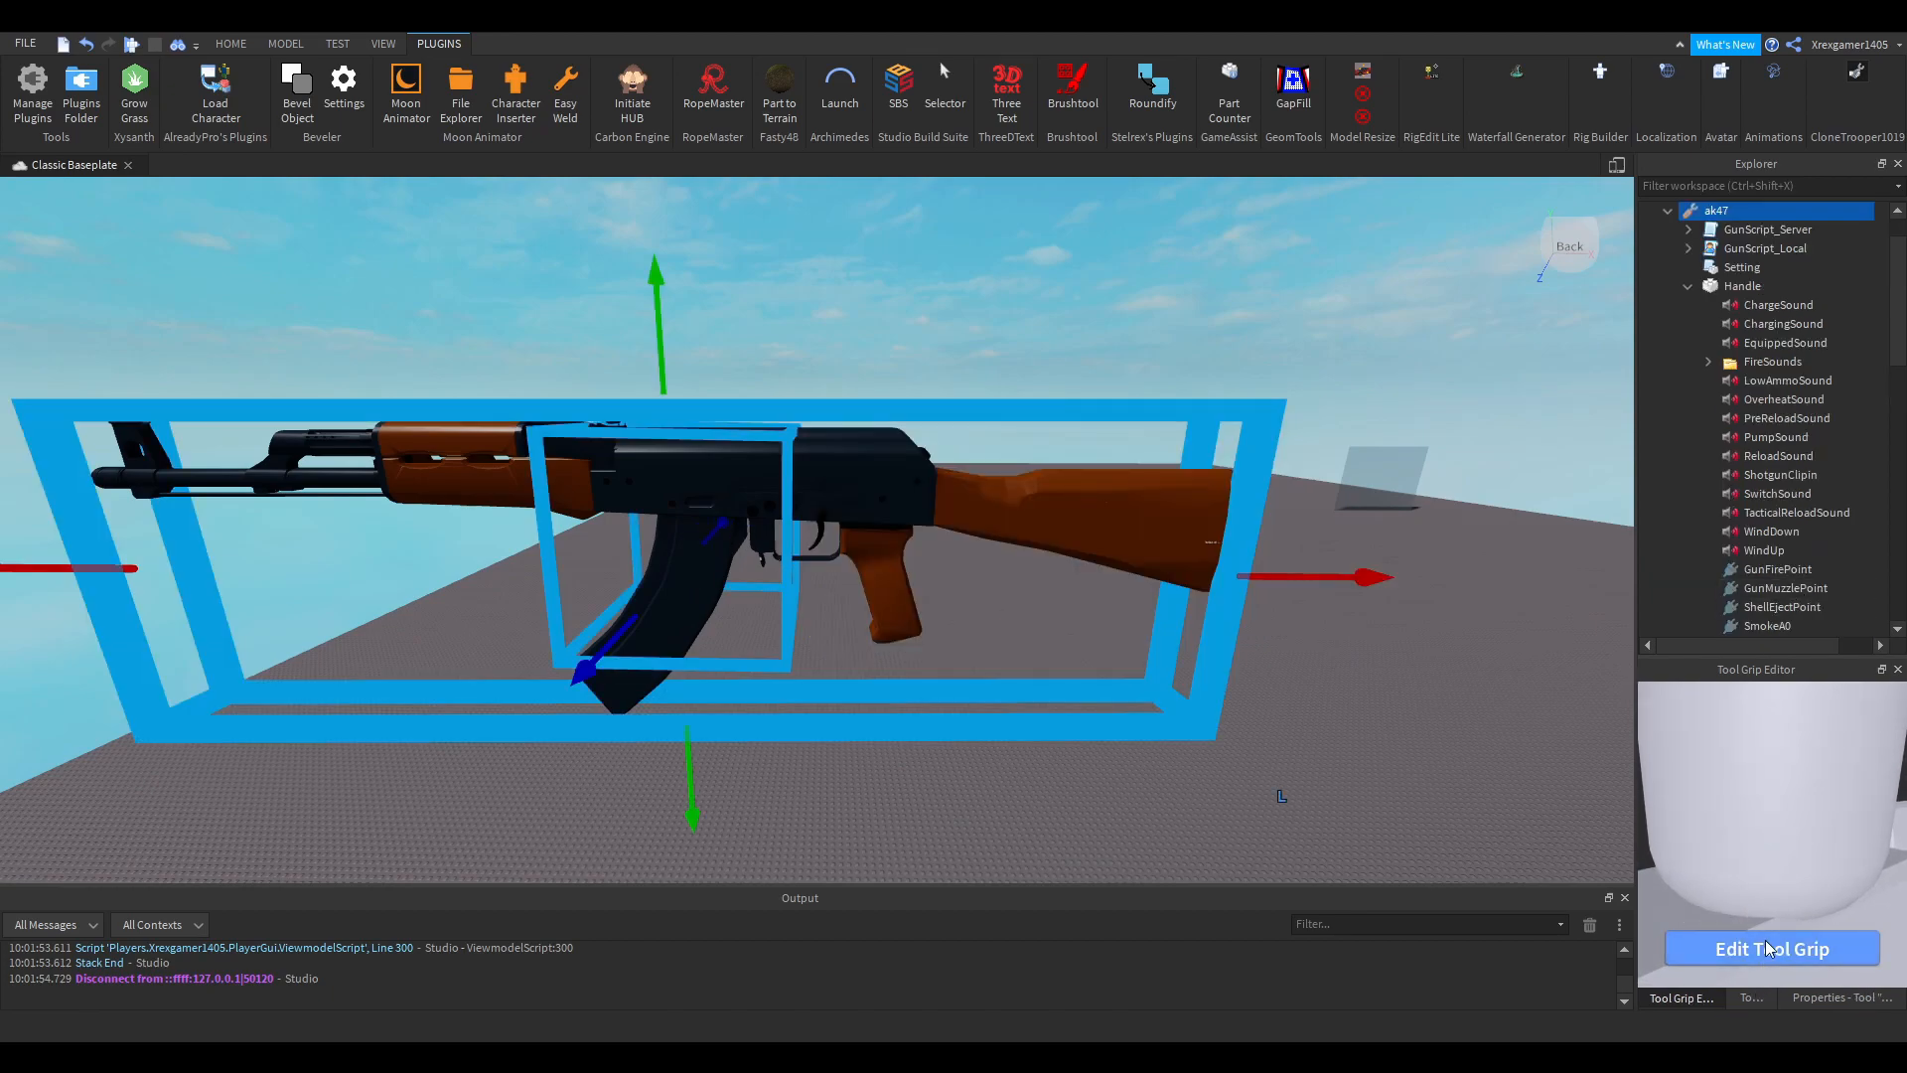
left_click(1770, 950)
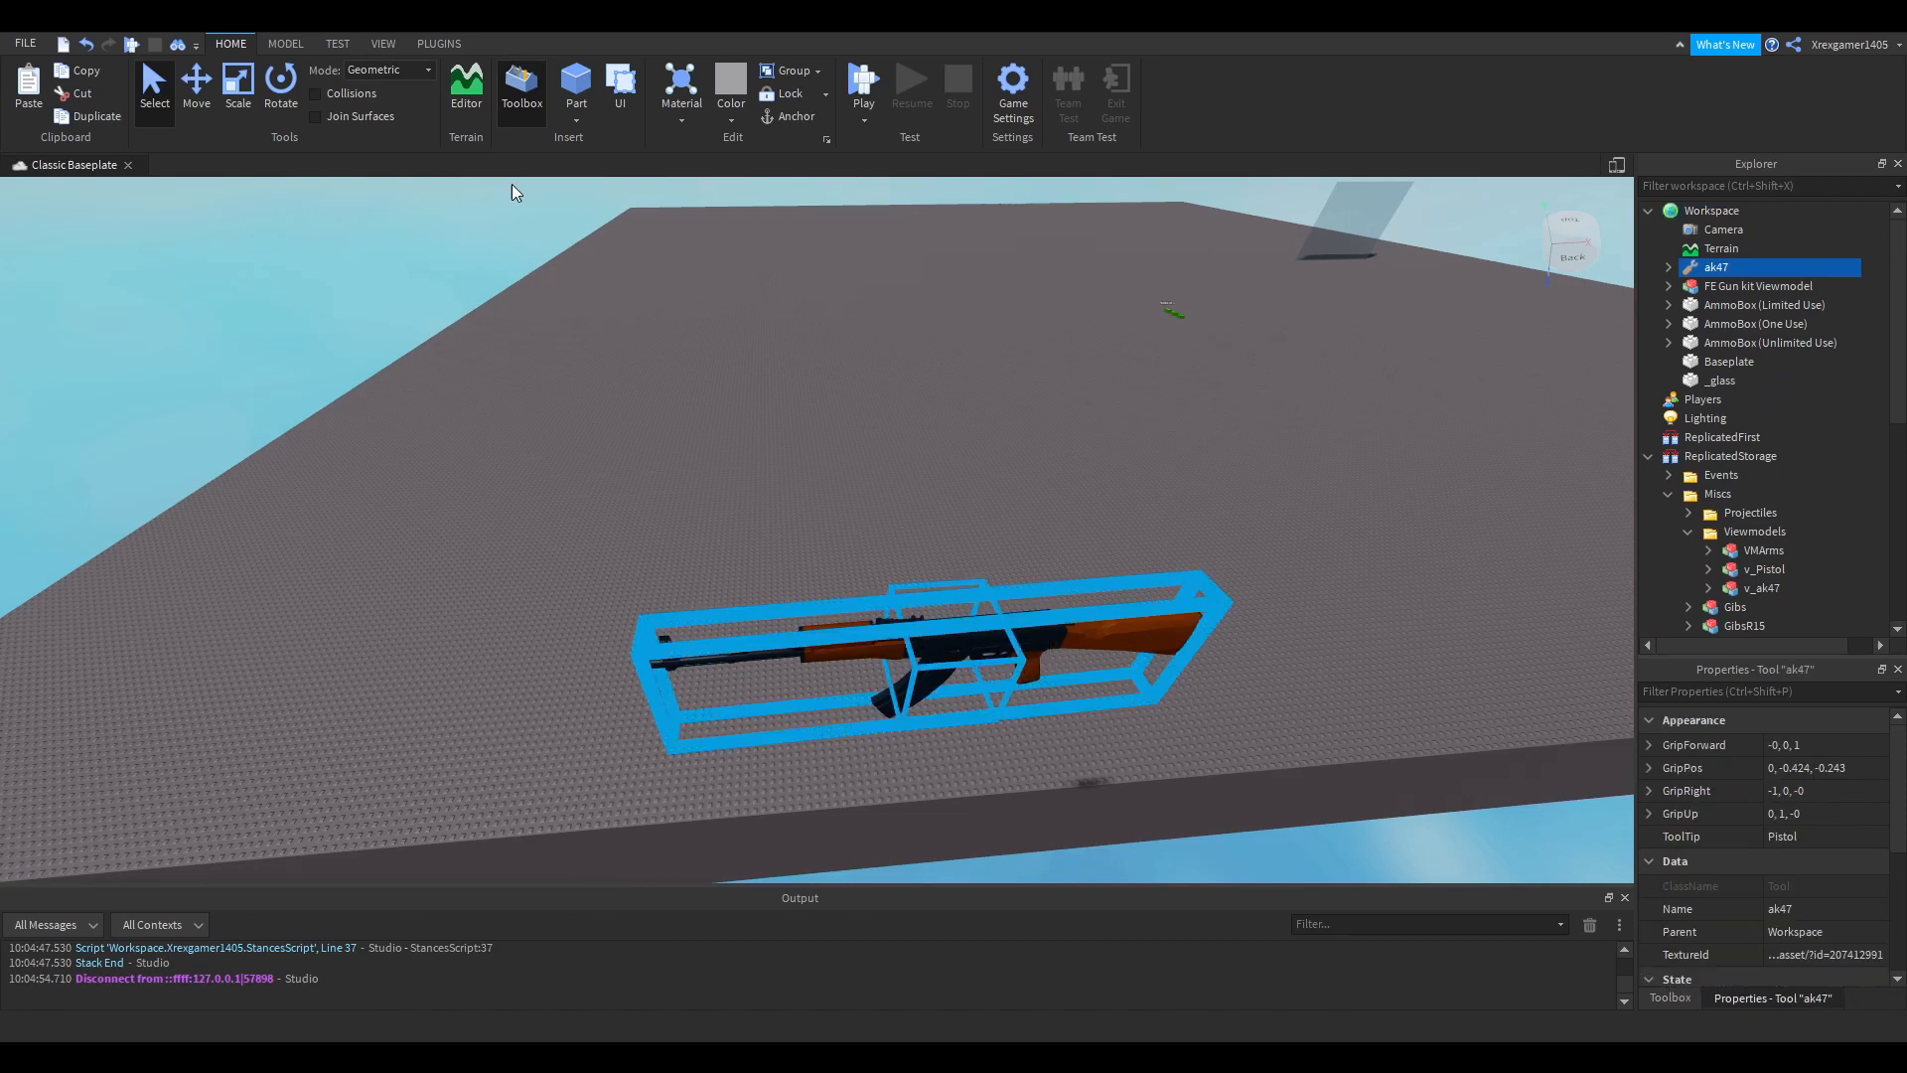
- Weld the AK47 model's parts to the Handle with RigEdit Lite, then return the ak47 tool to StarterPack
left_click(437, 42)
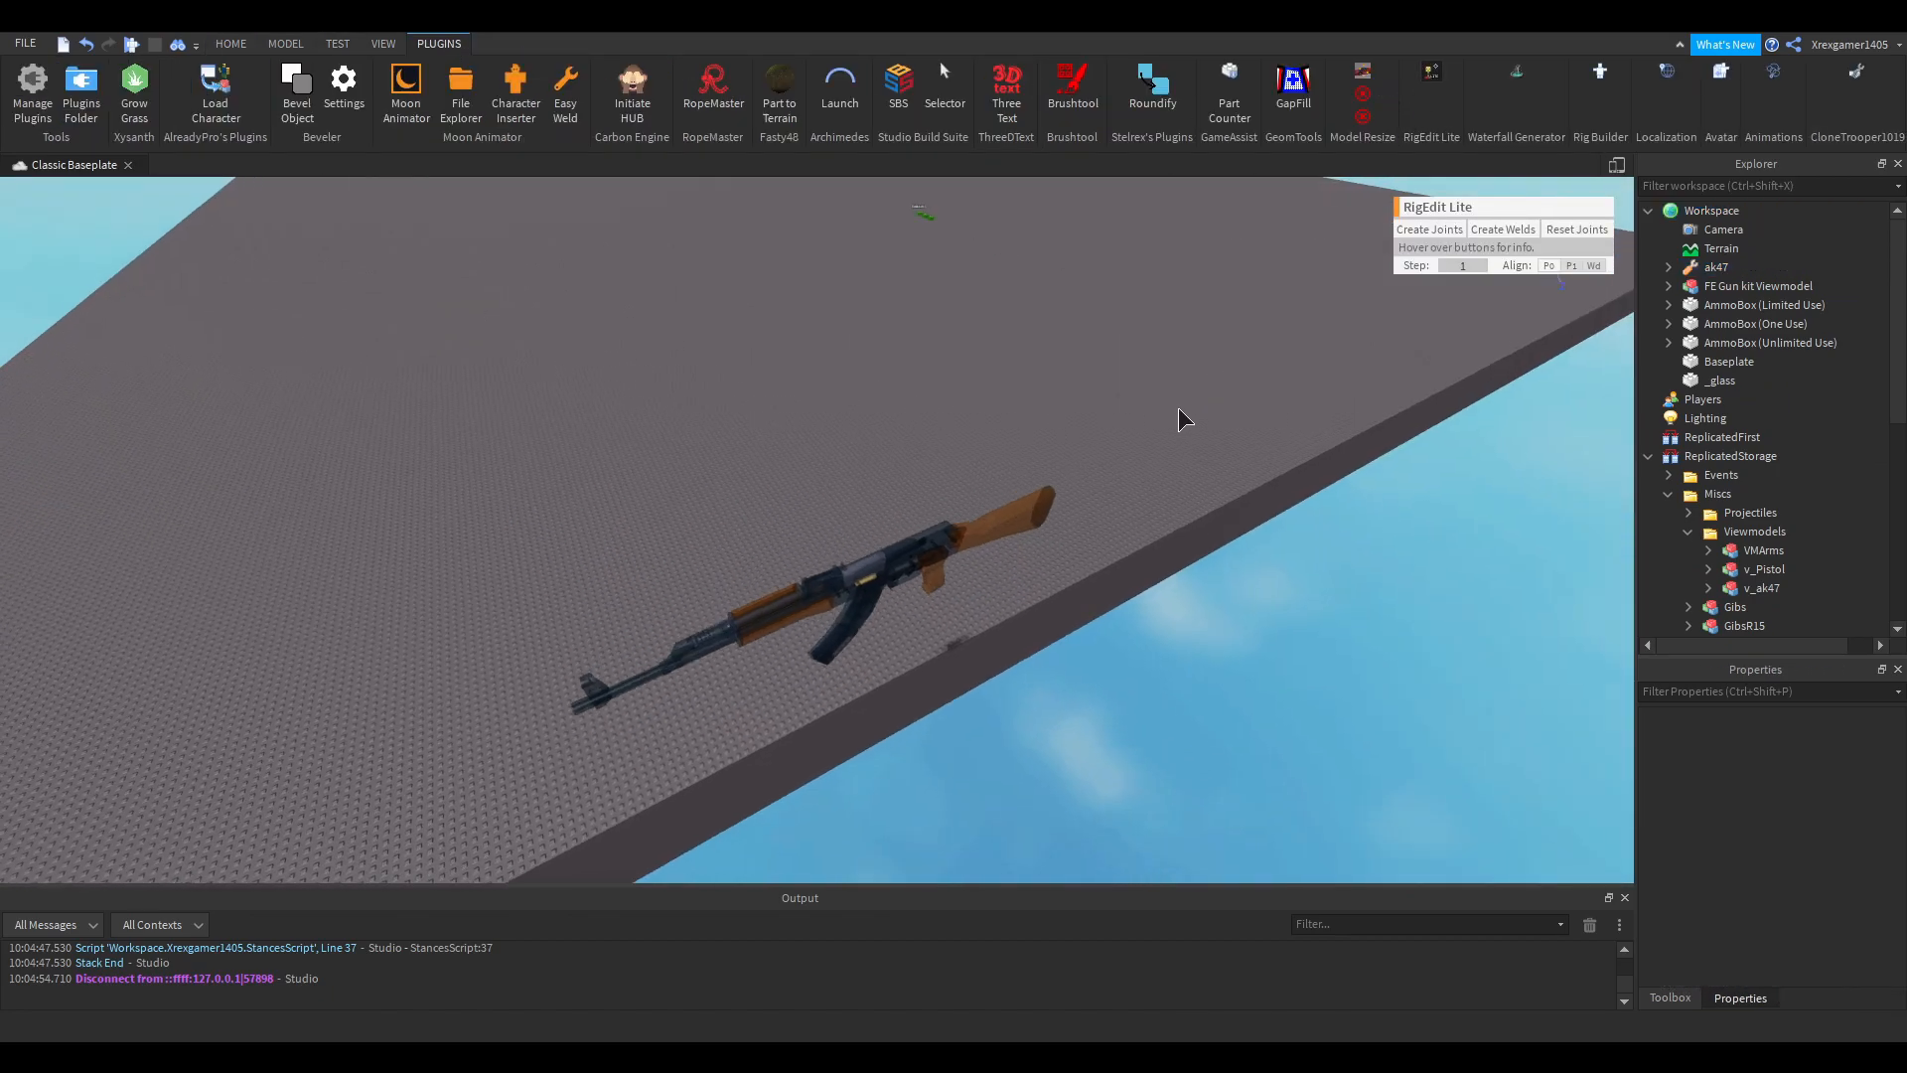
left_click(1717, 266)
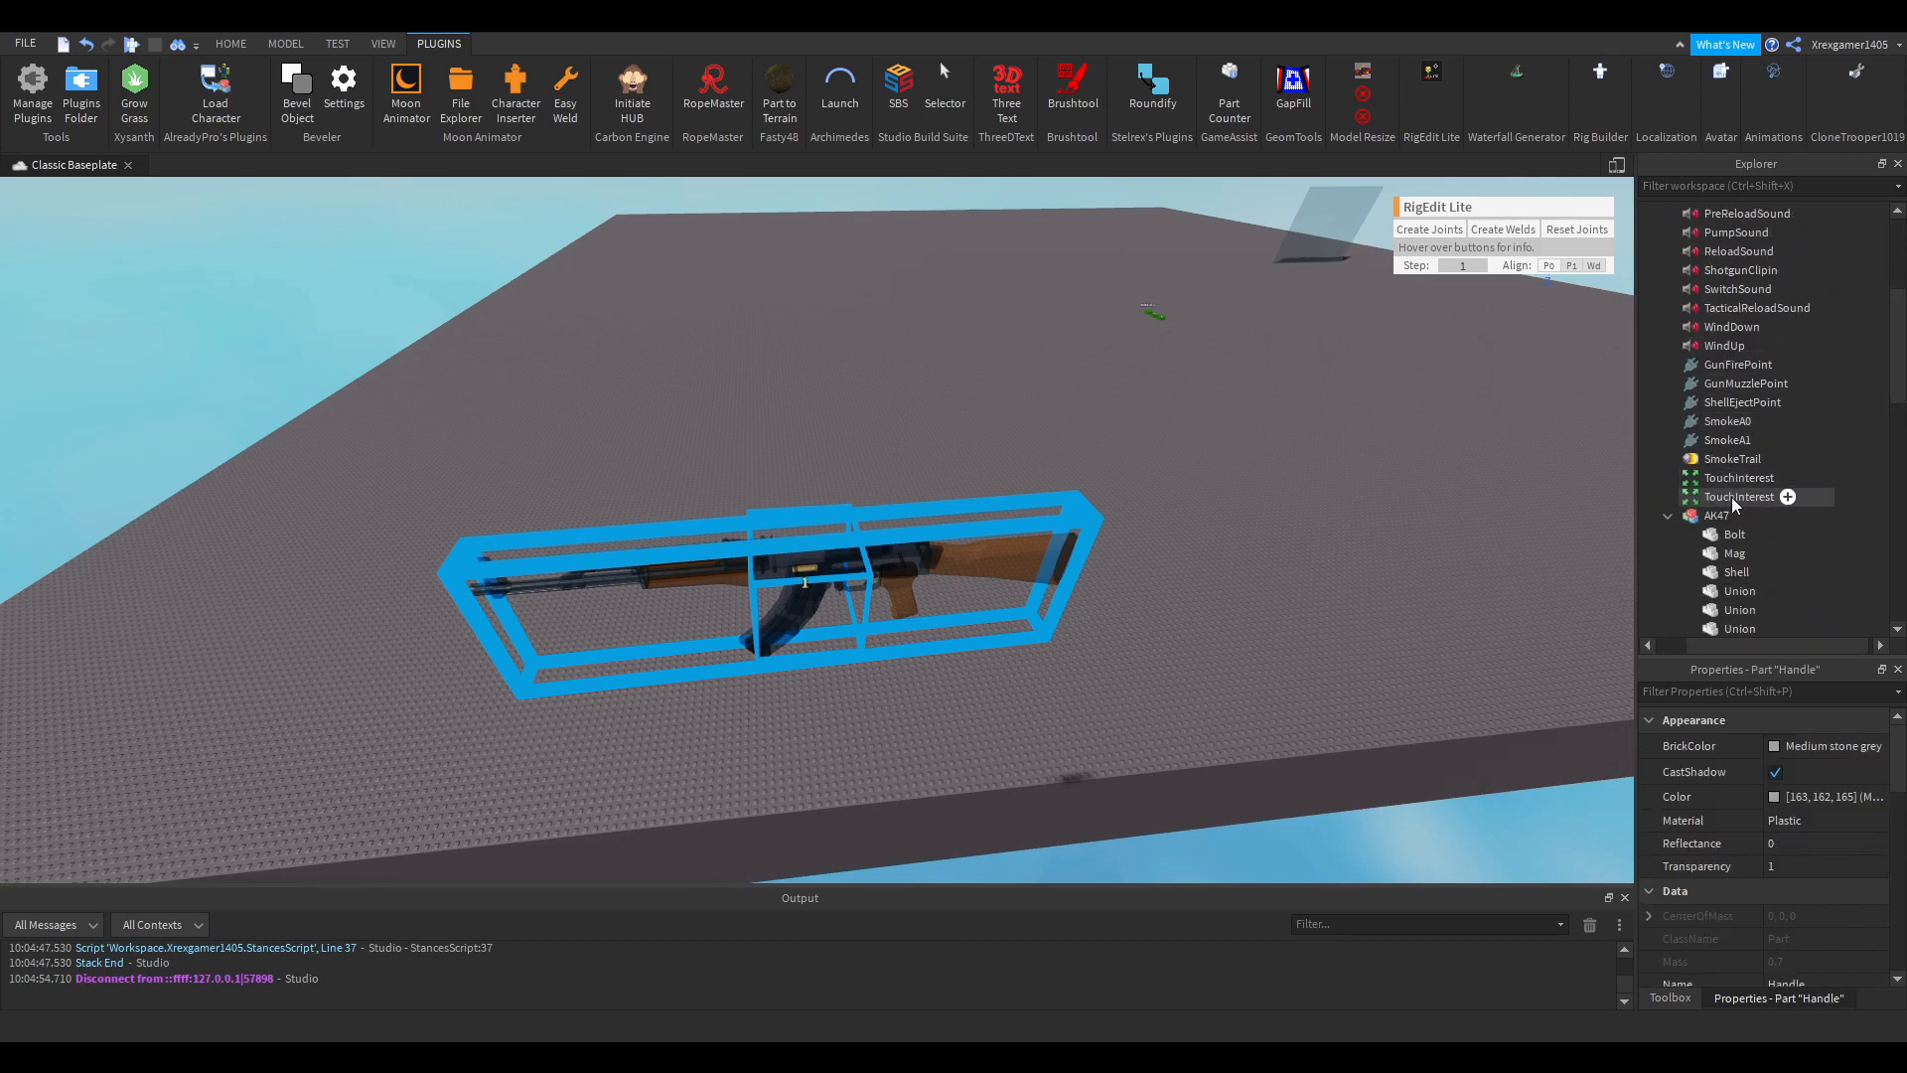
left_click(1740, 476)
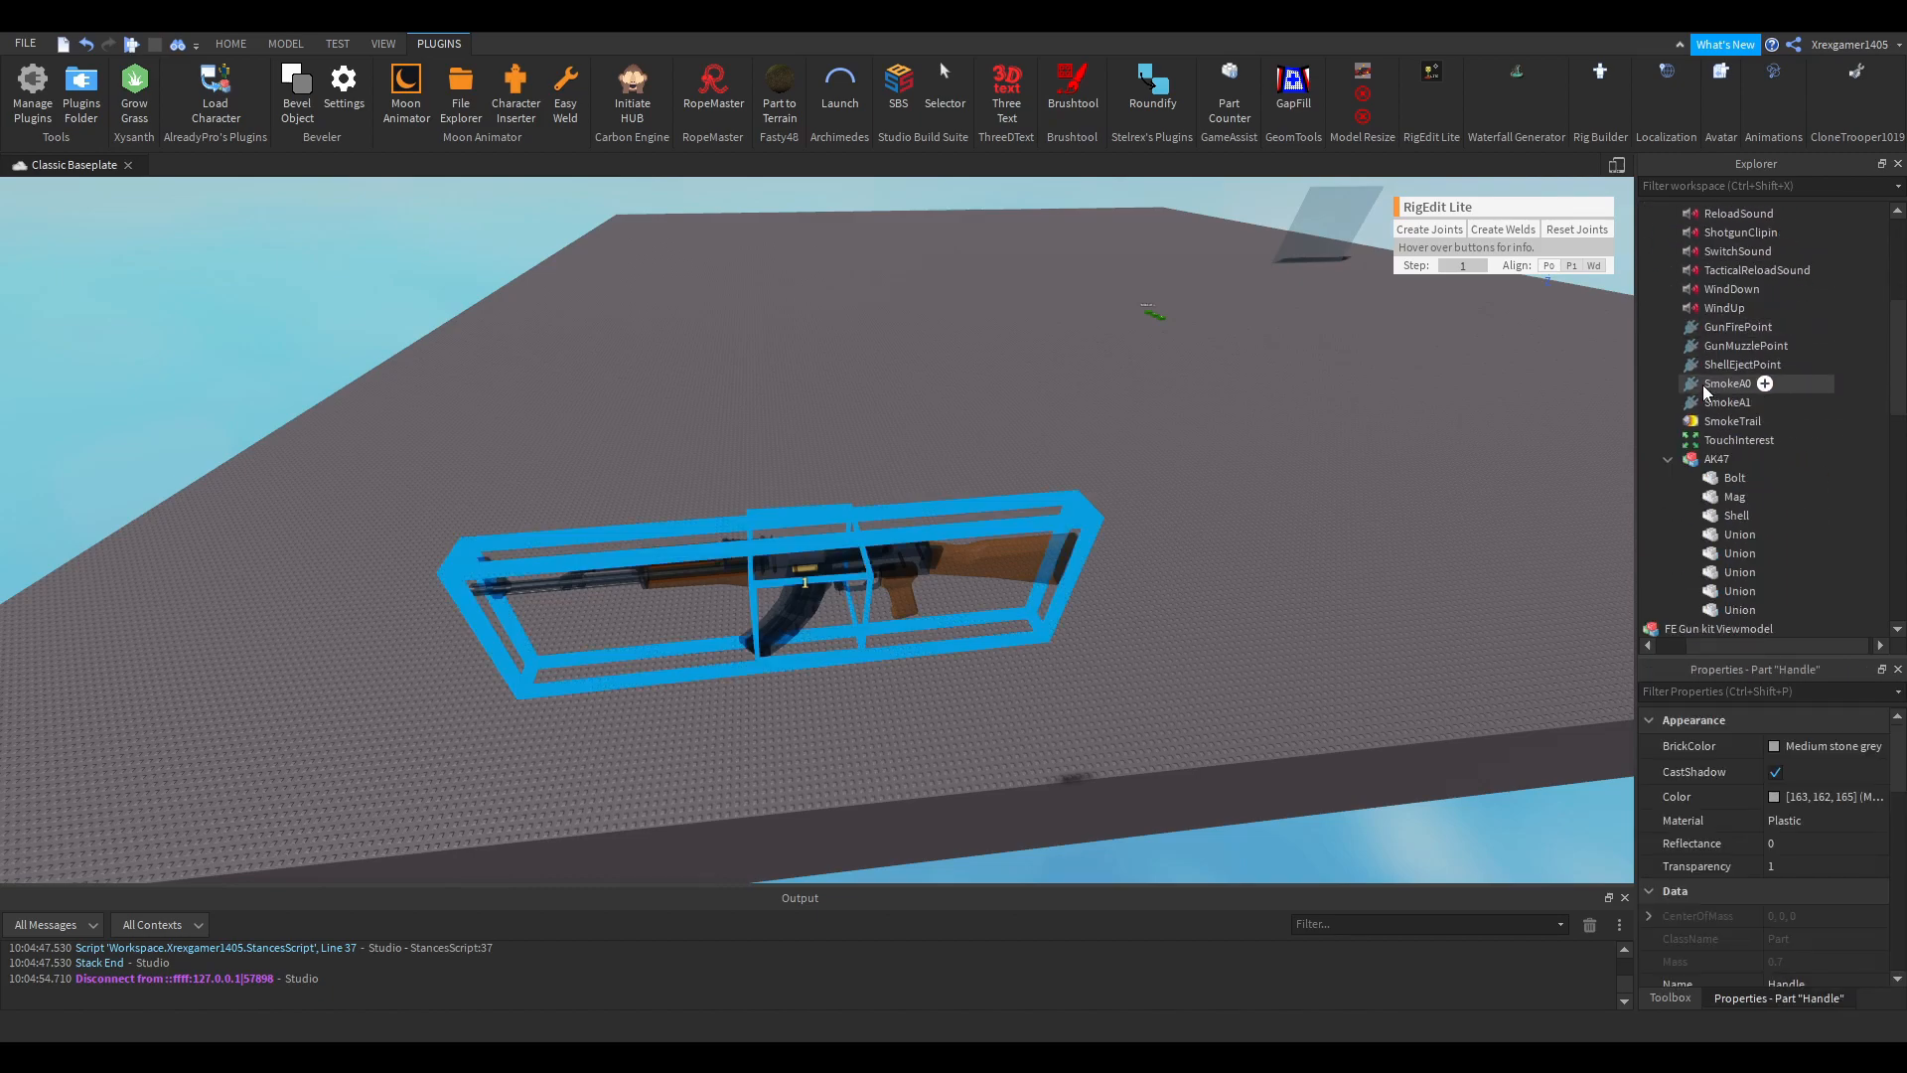
left_click(1716, 459)
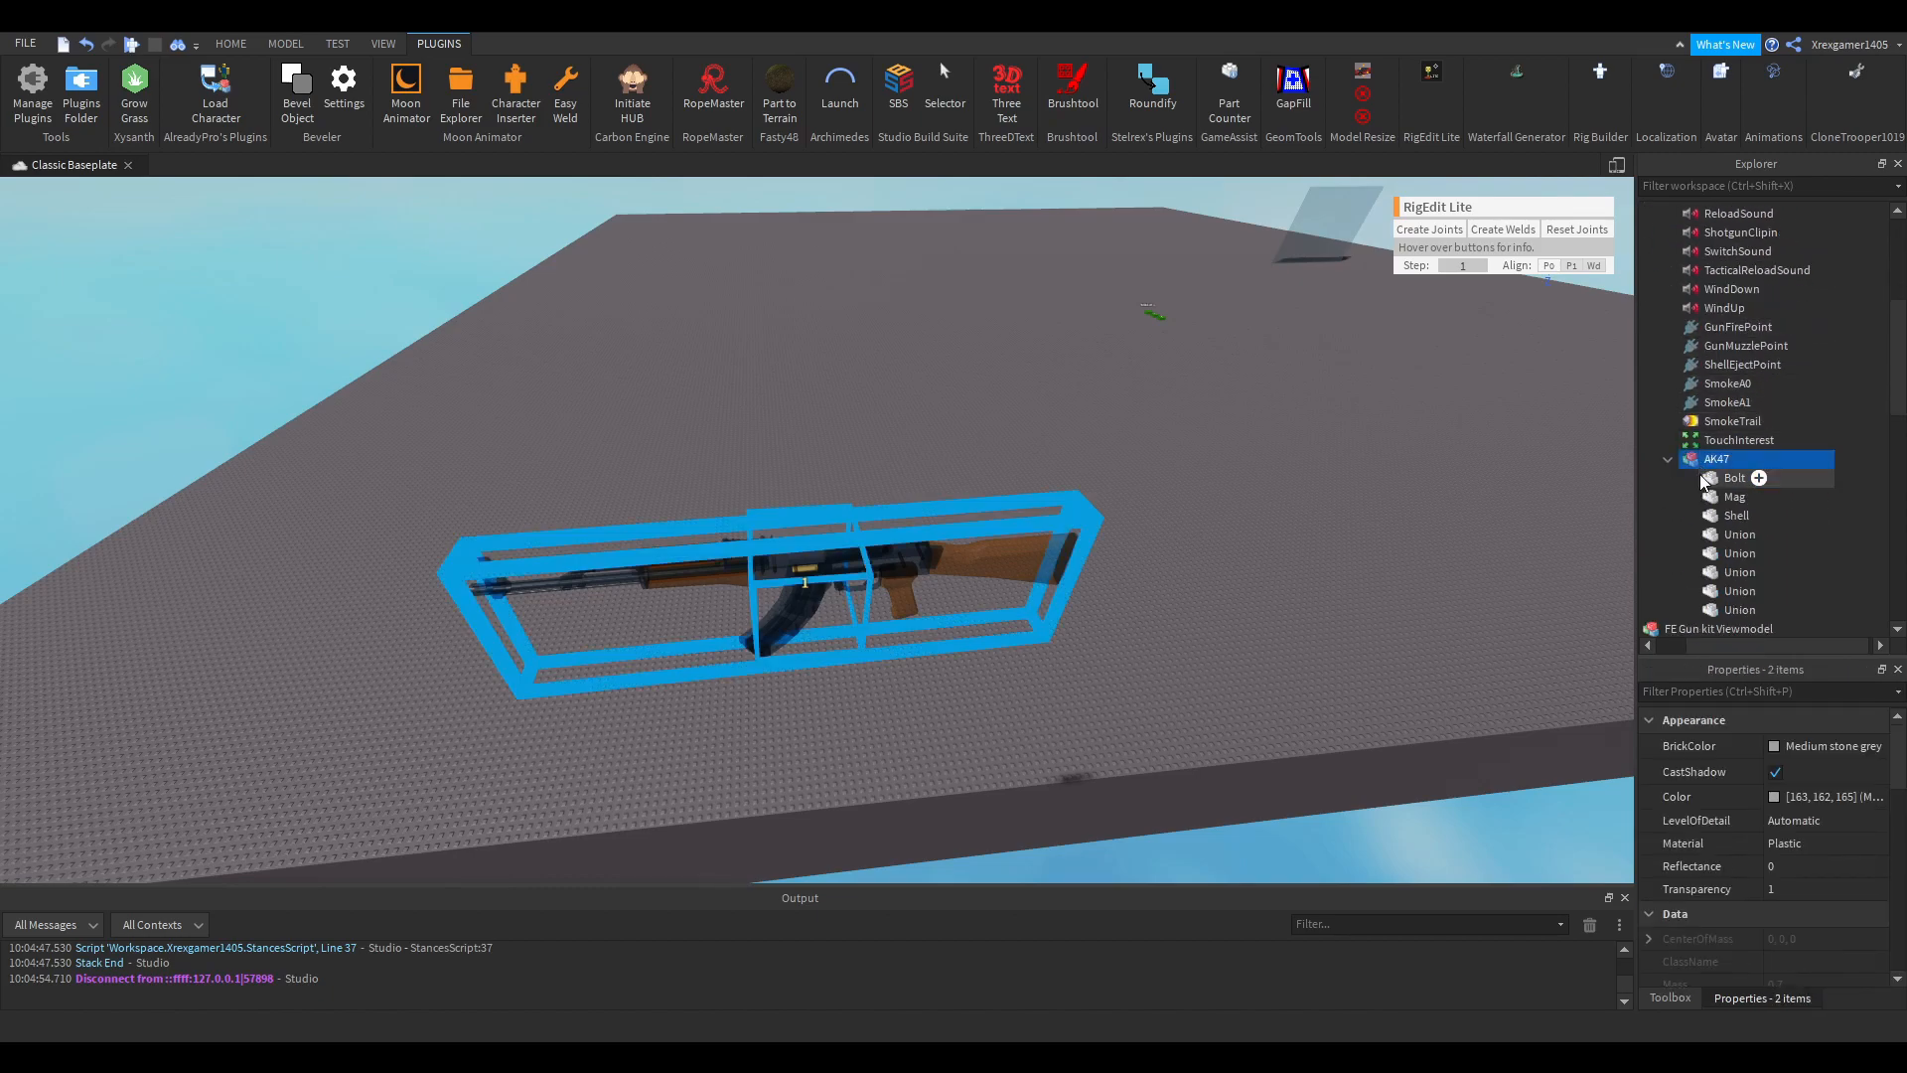
left_click(1740, 439)
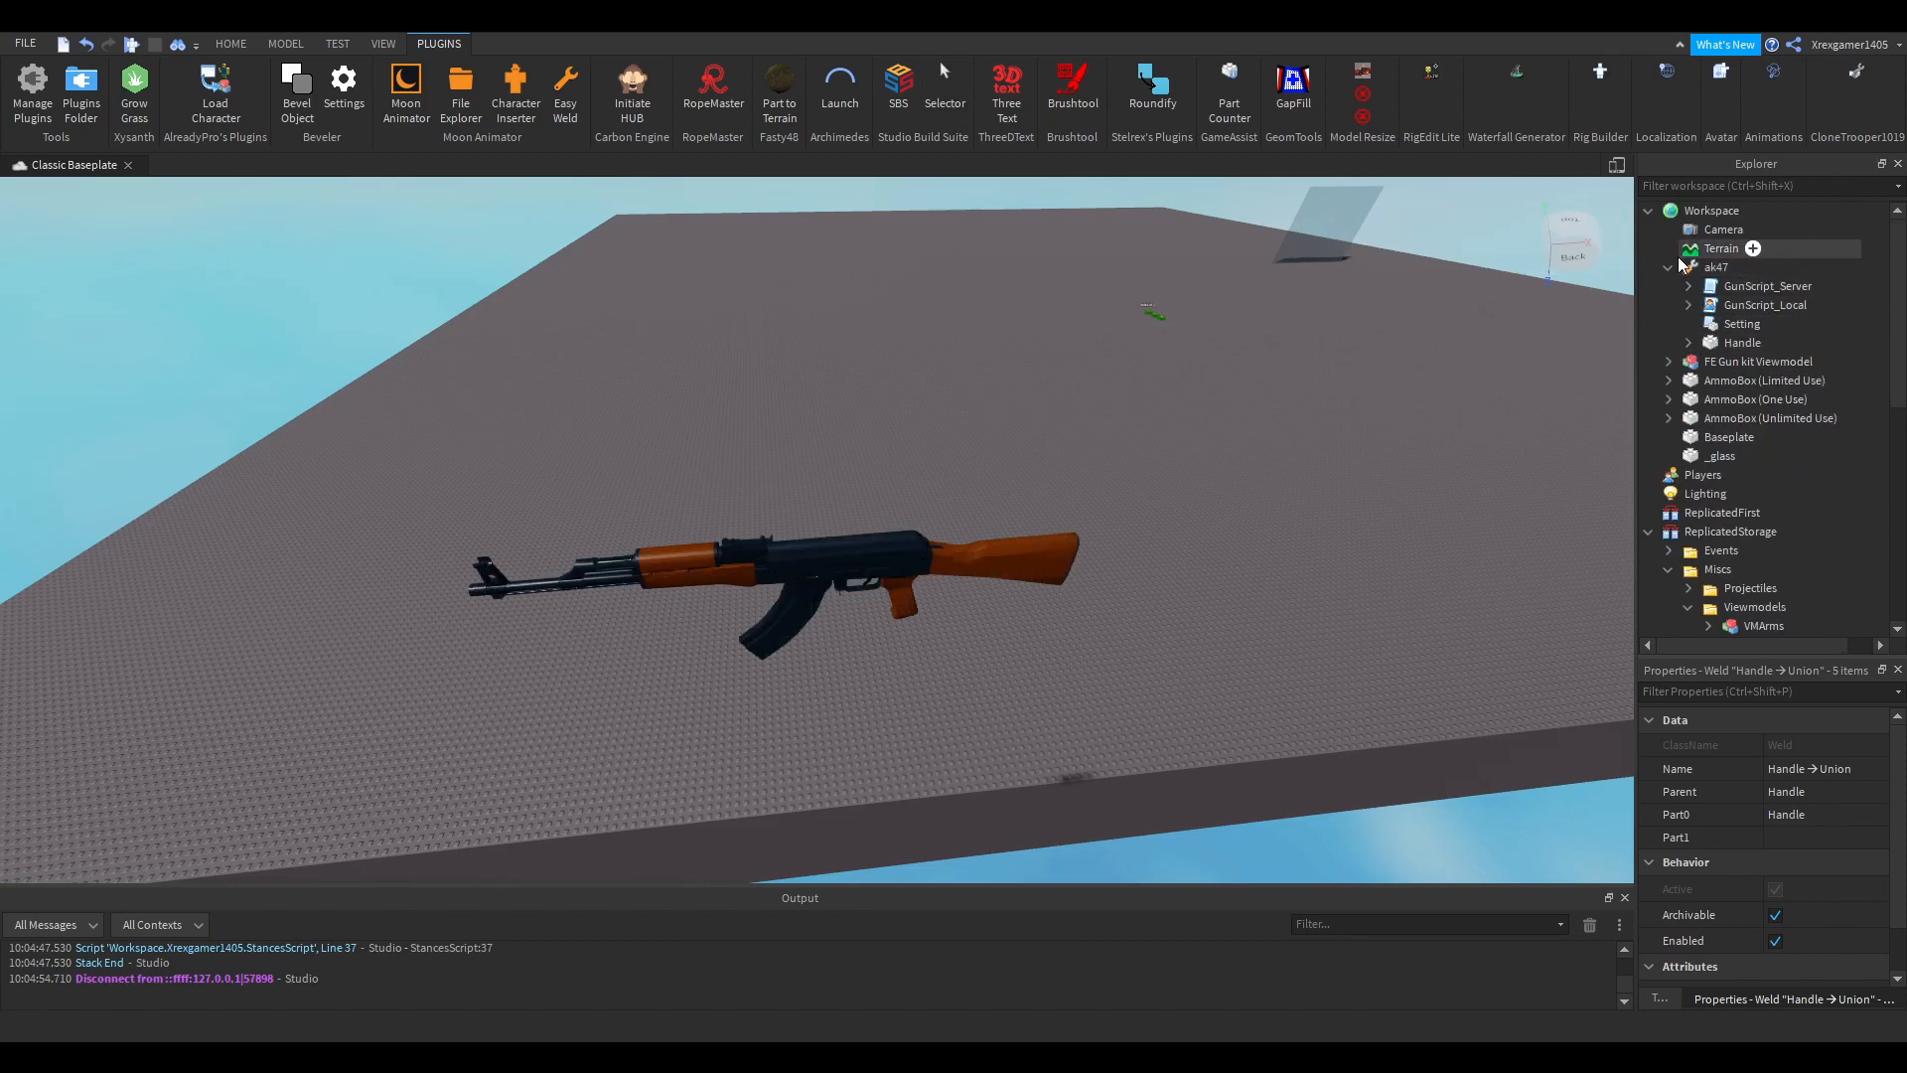
left_click(1717, 266)
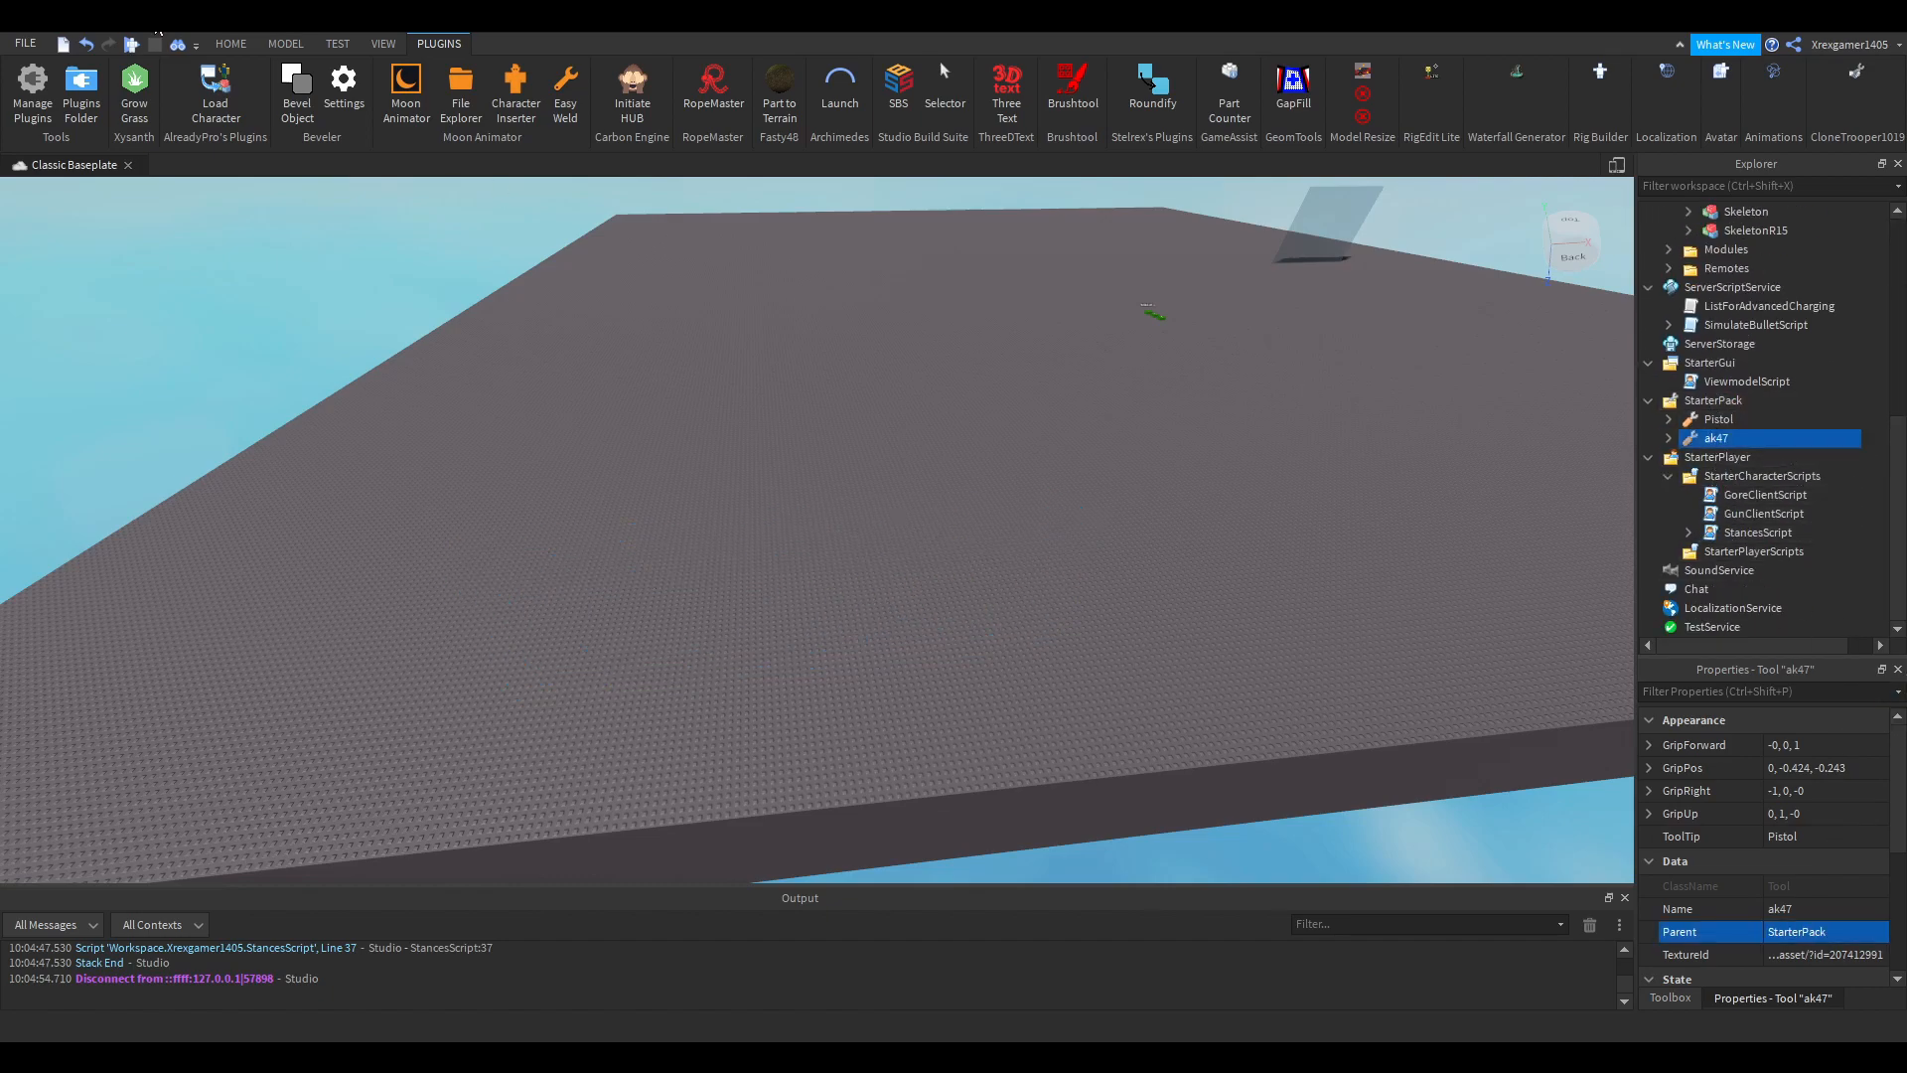
left_click(231, 42)
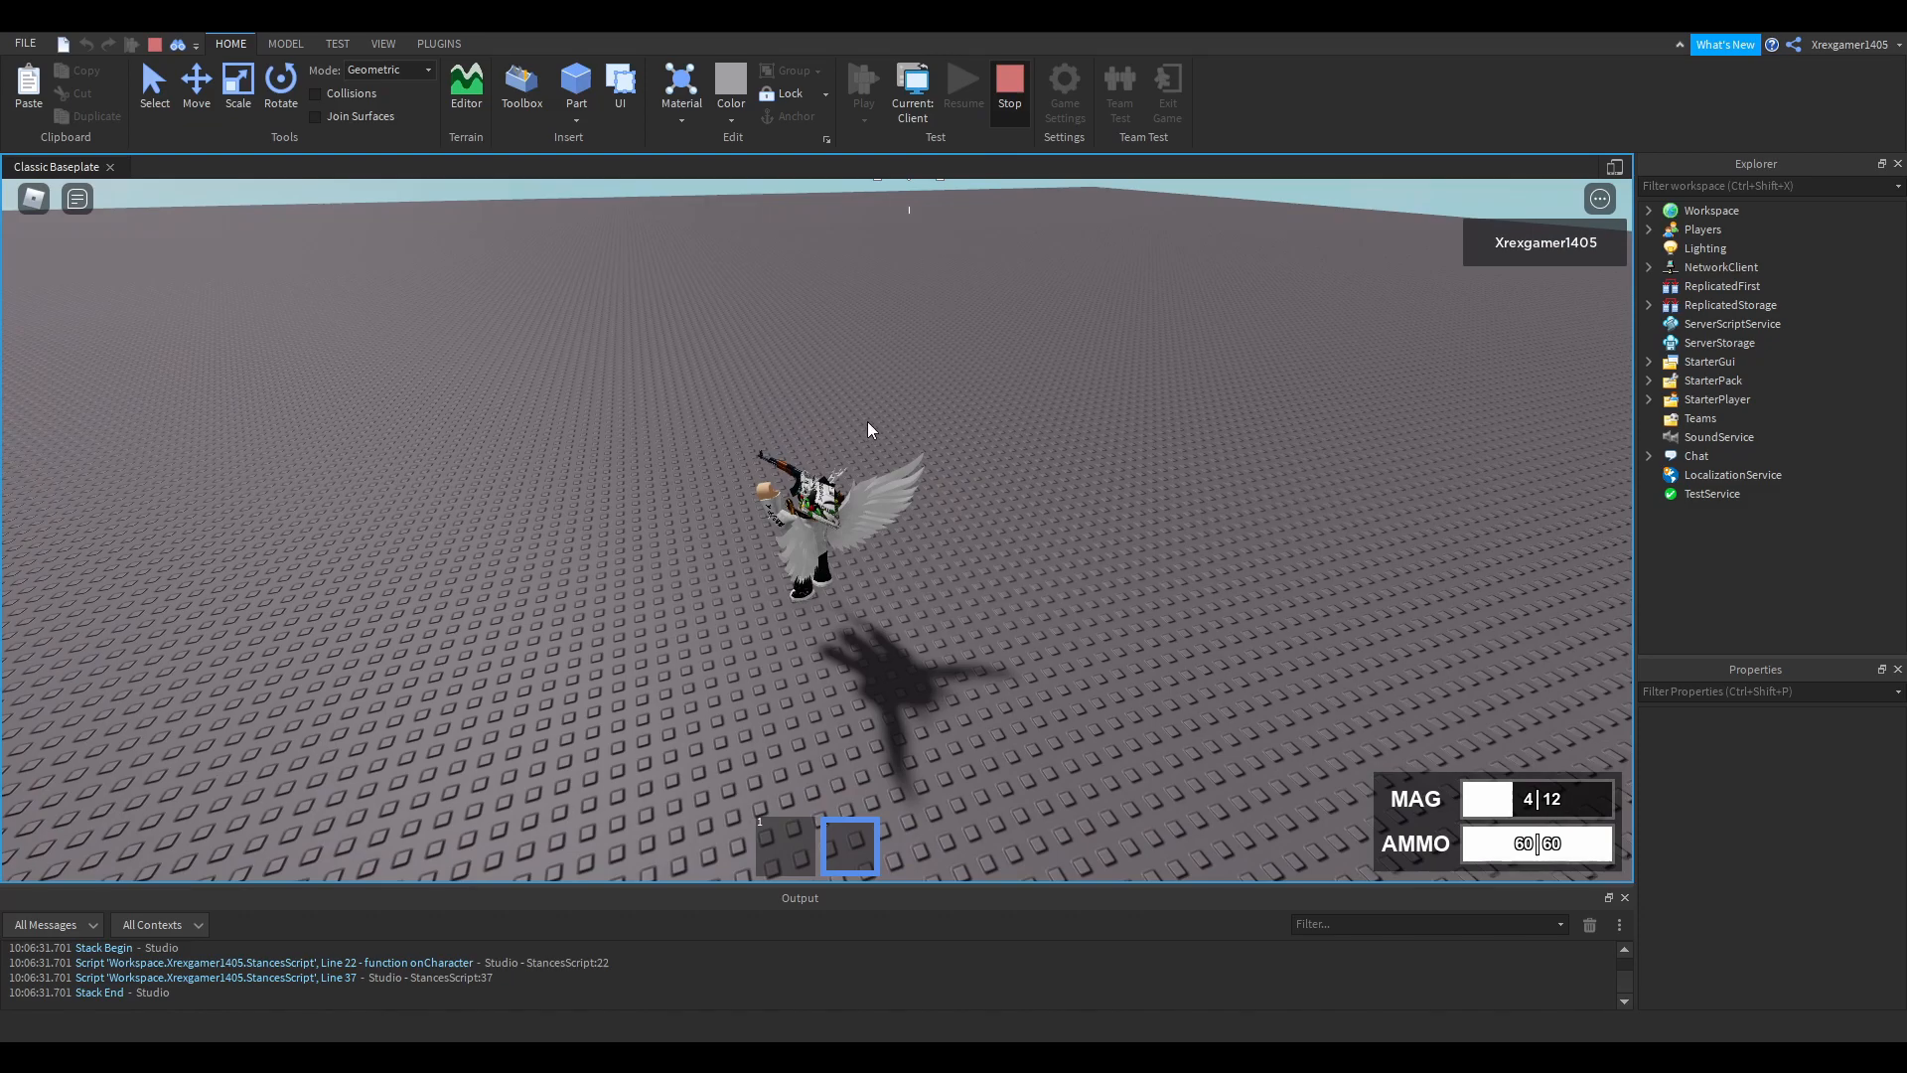
left_click(1009, 85)
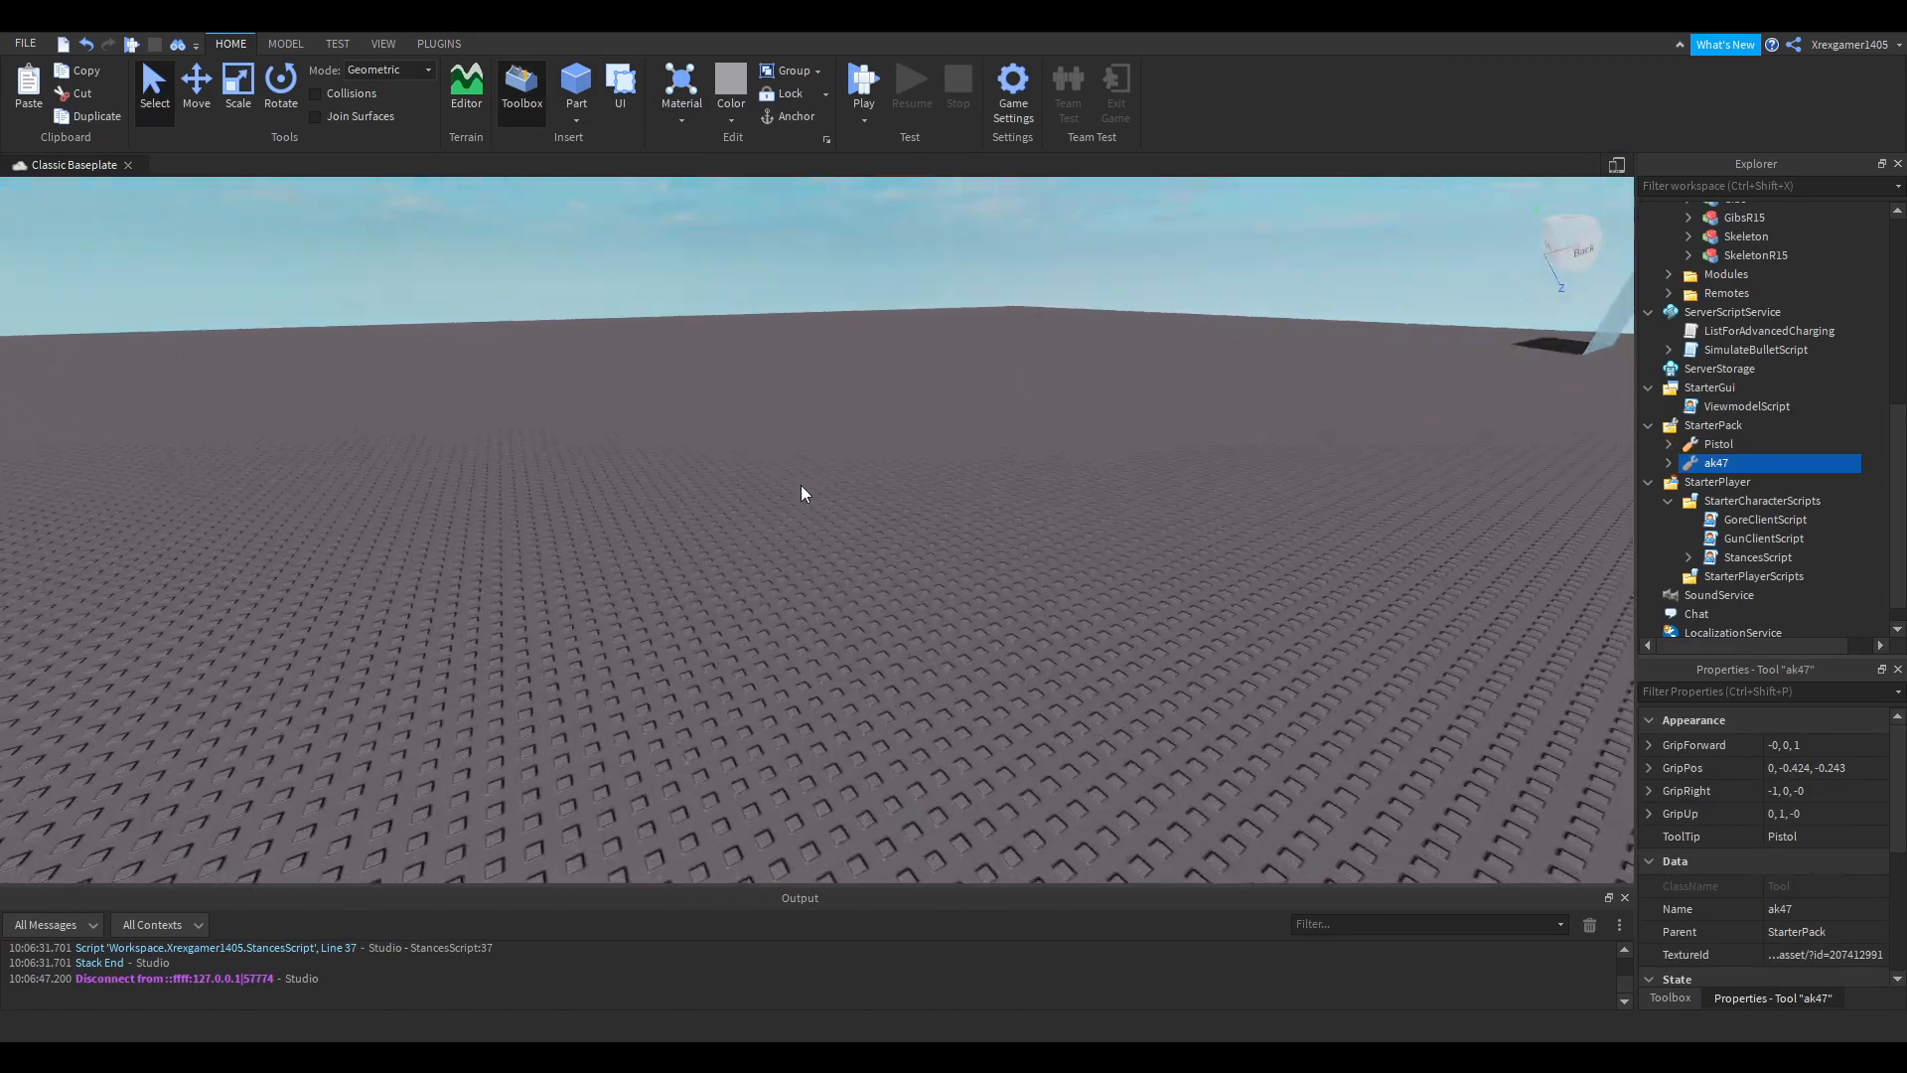
- Add a Part shaped into a tall wall on the baseplate and start a play test
left_click(576, 85)
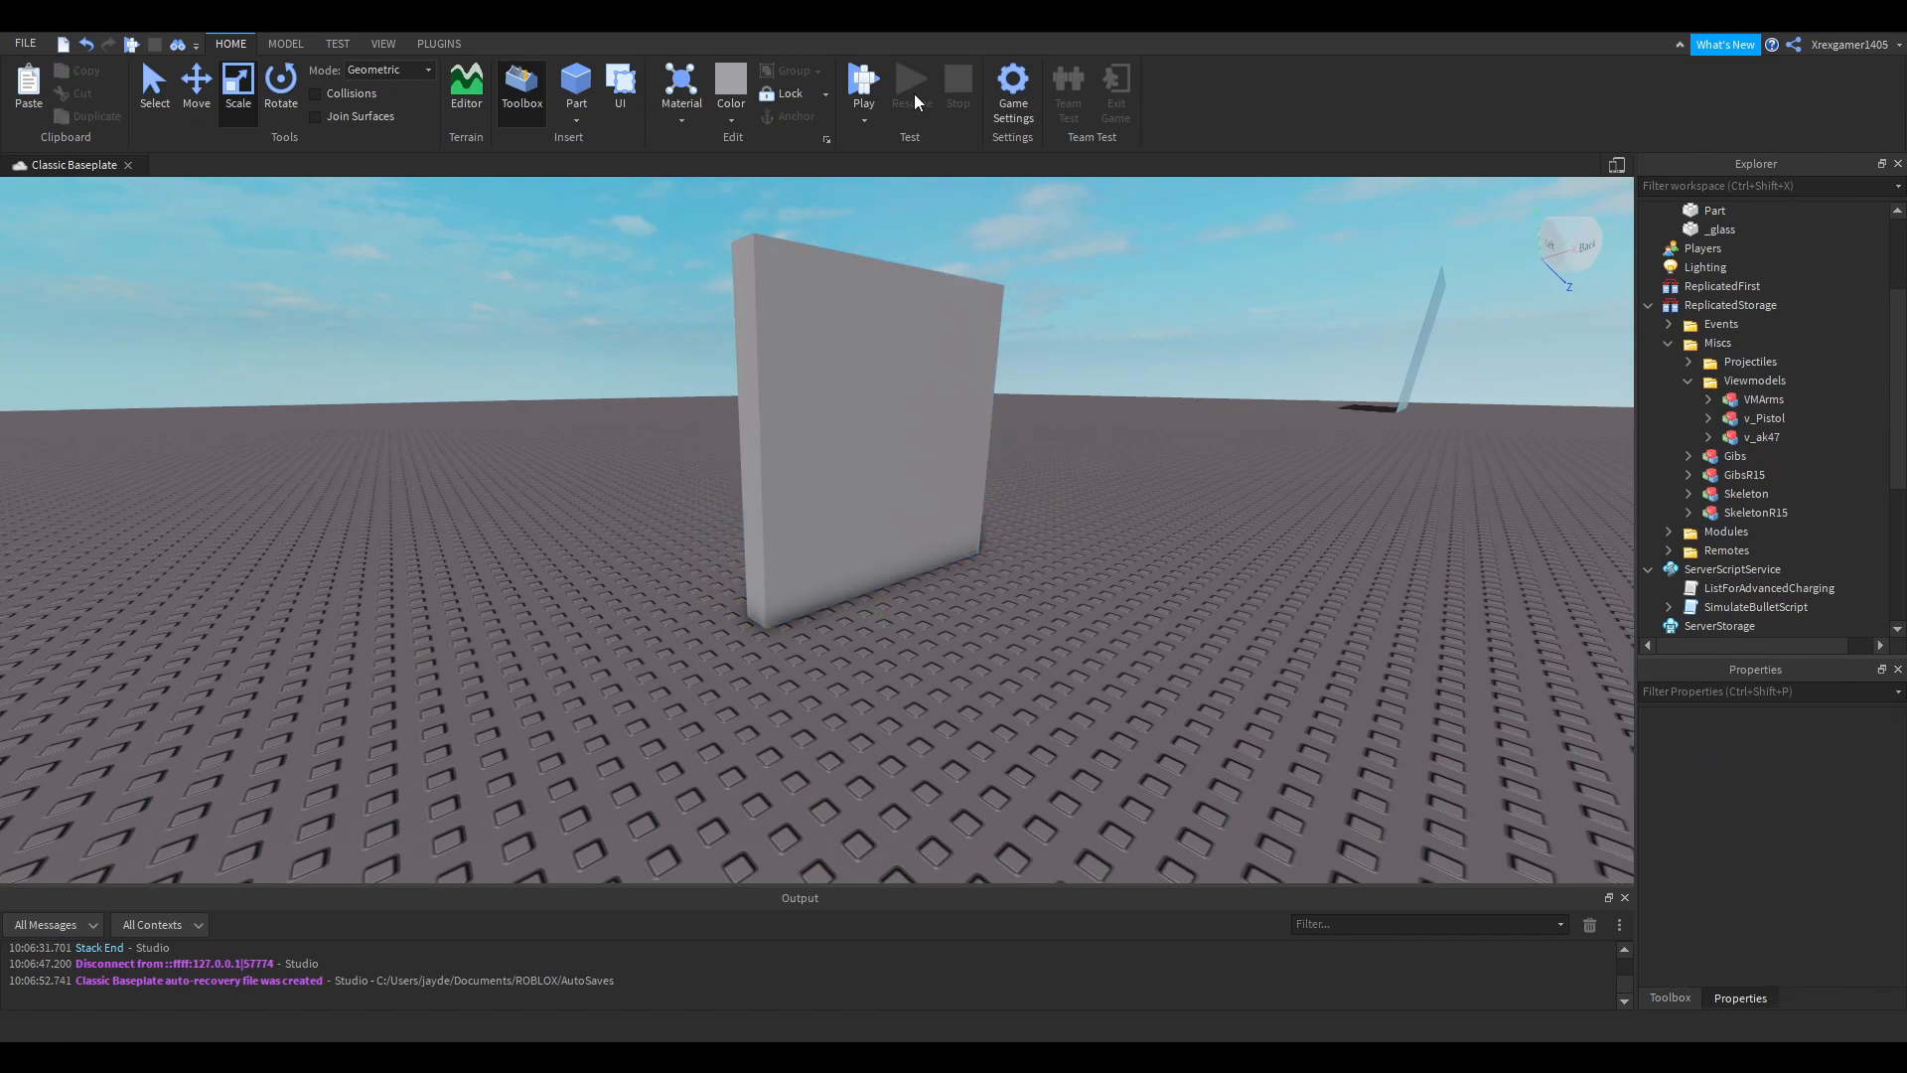
left_click(865, 425)
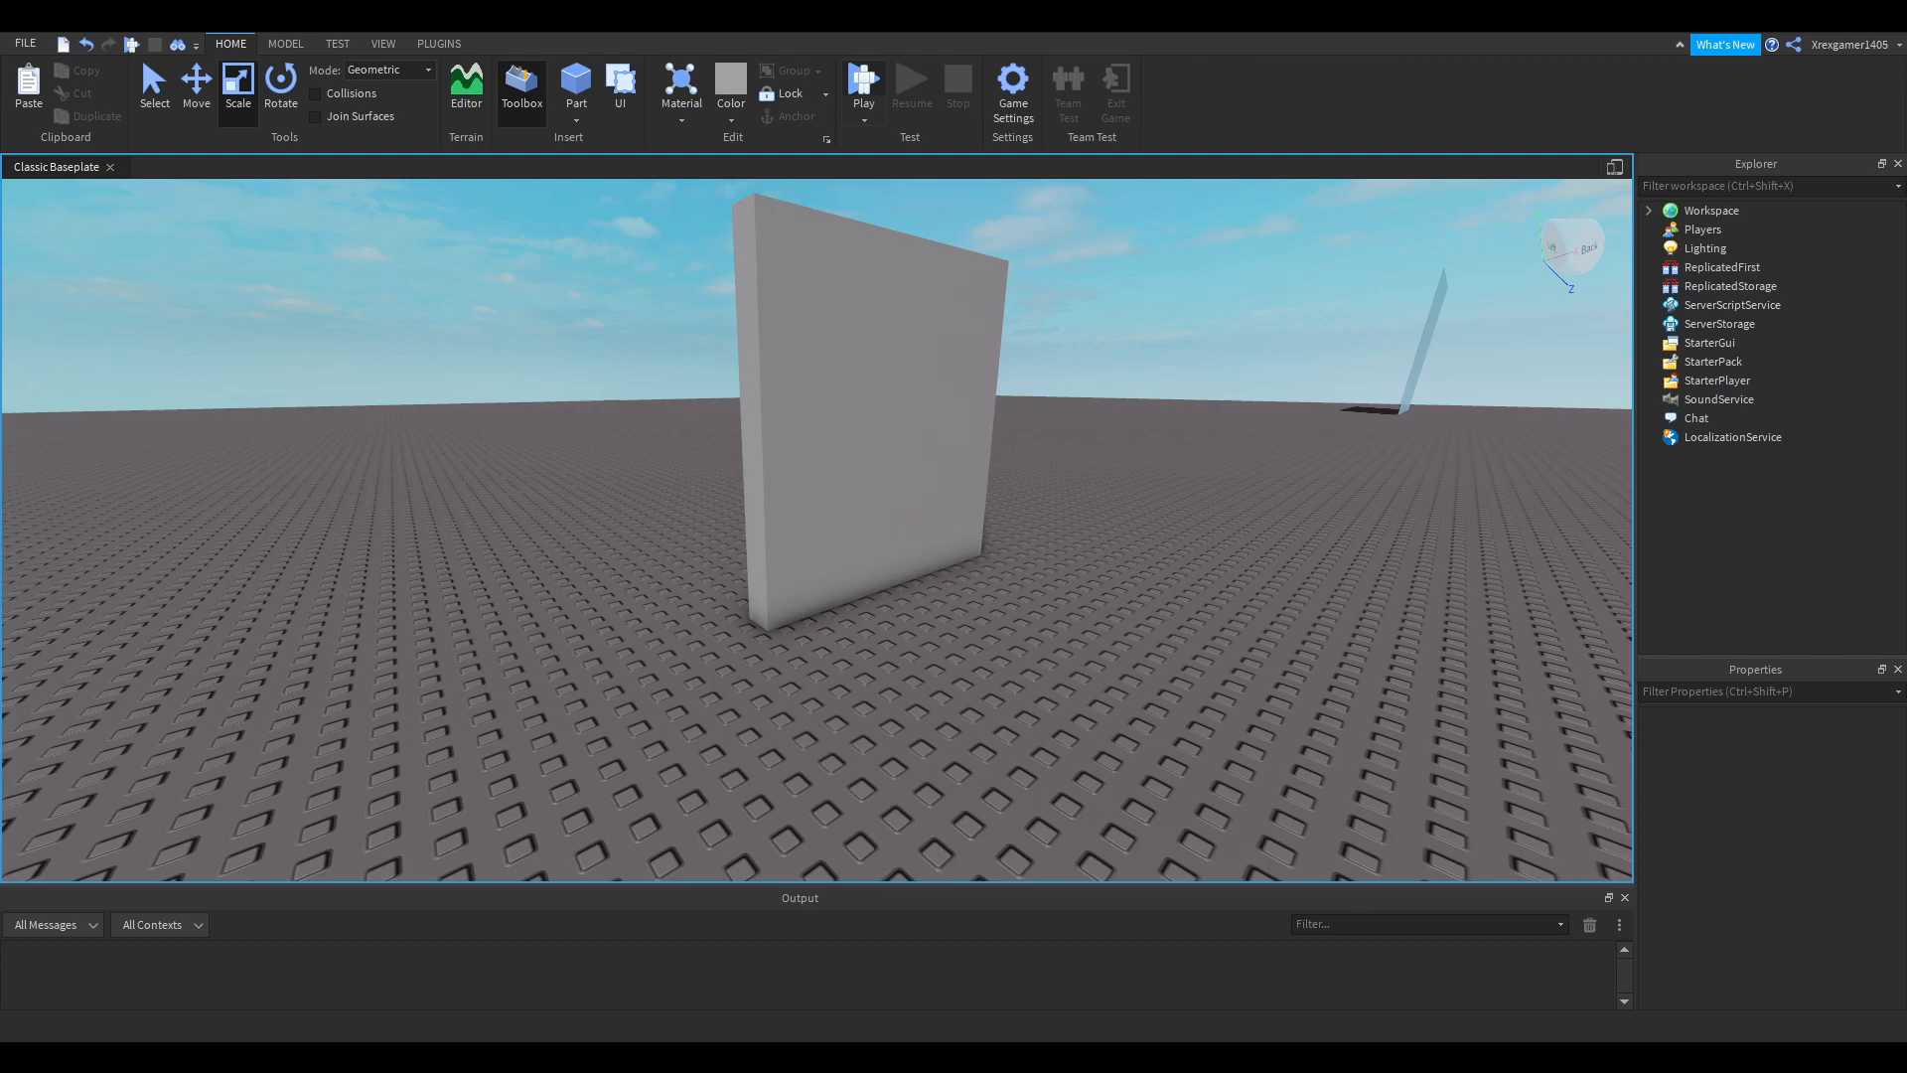
left_click(862, 85)
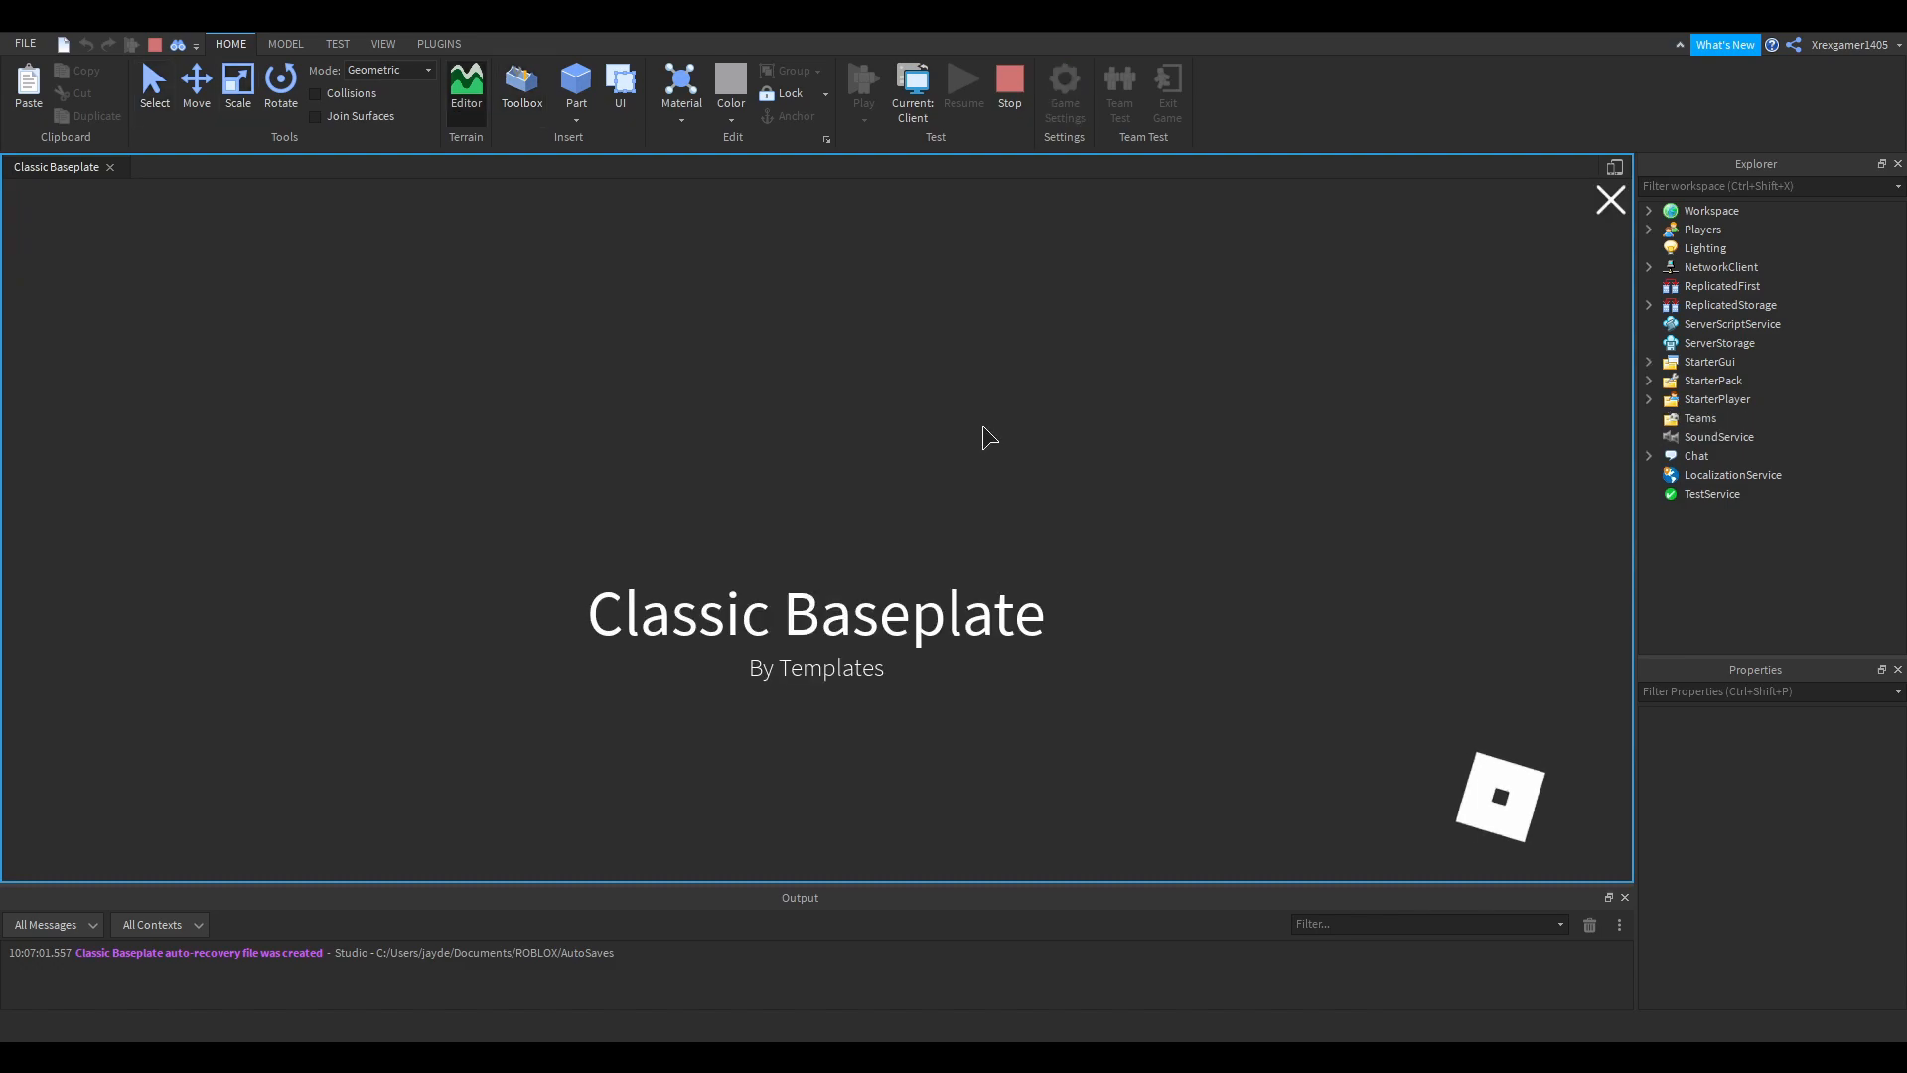
- Fire the ak47 at the wall, leaving a bullet hole with the mag at 11/12
left_click(863, 85)
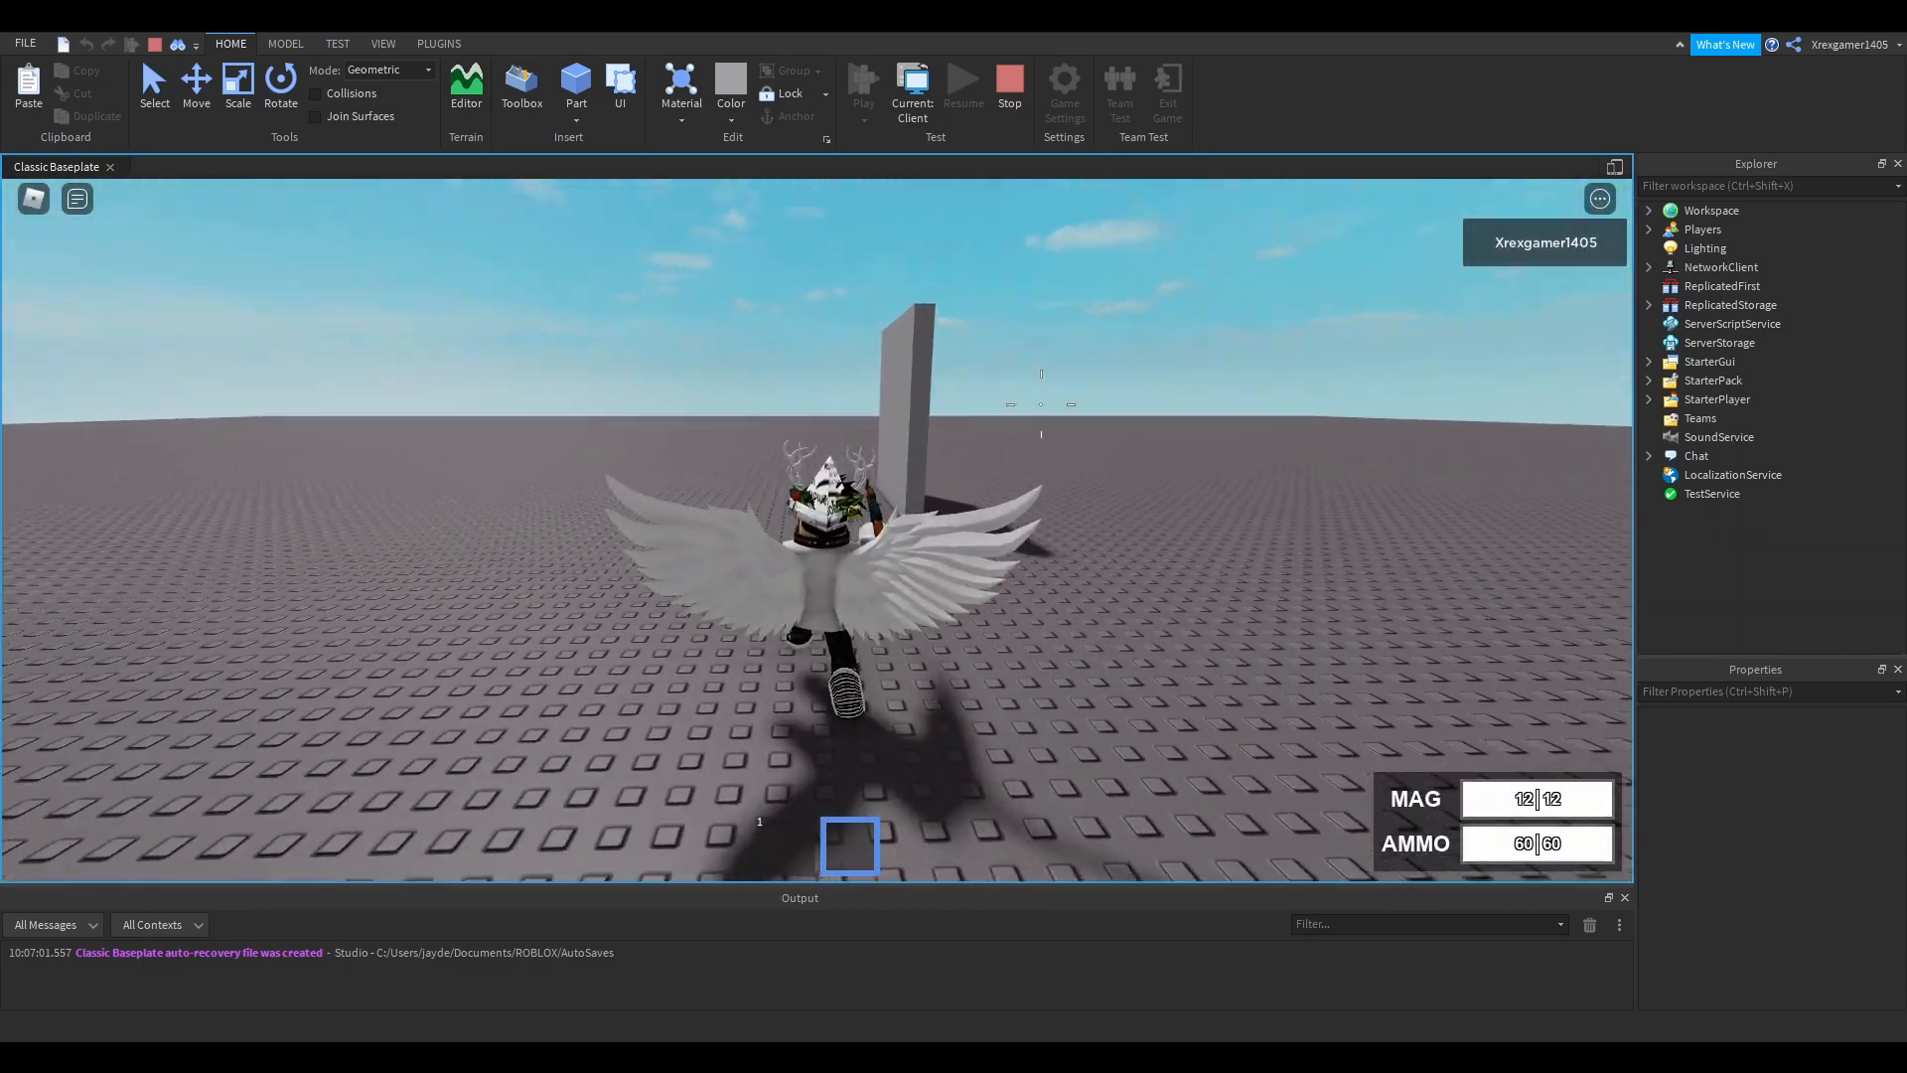
left_click(815, 528)
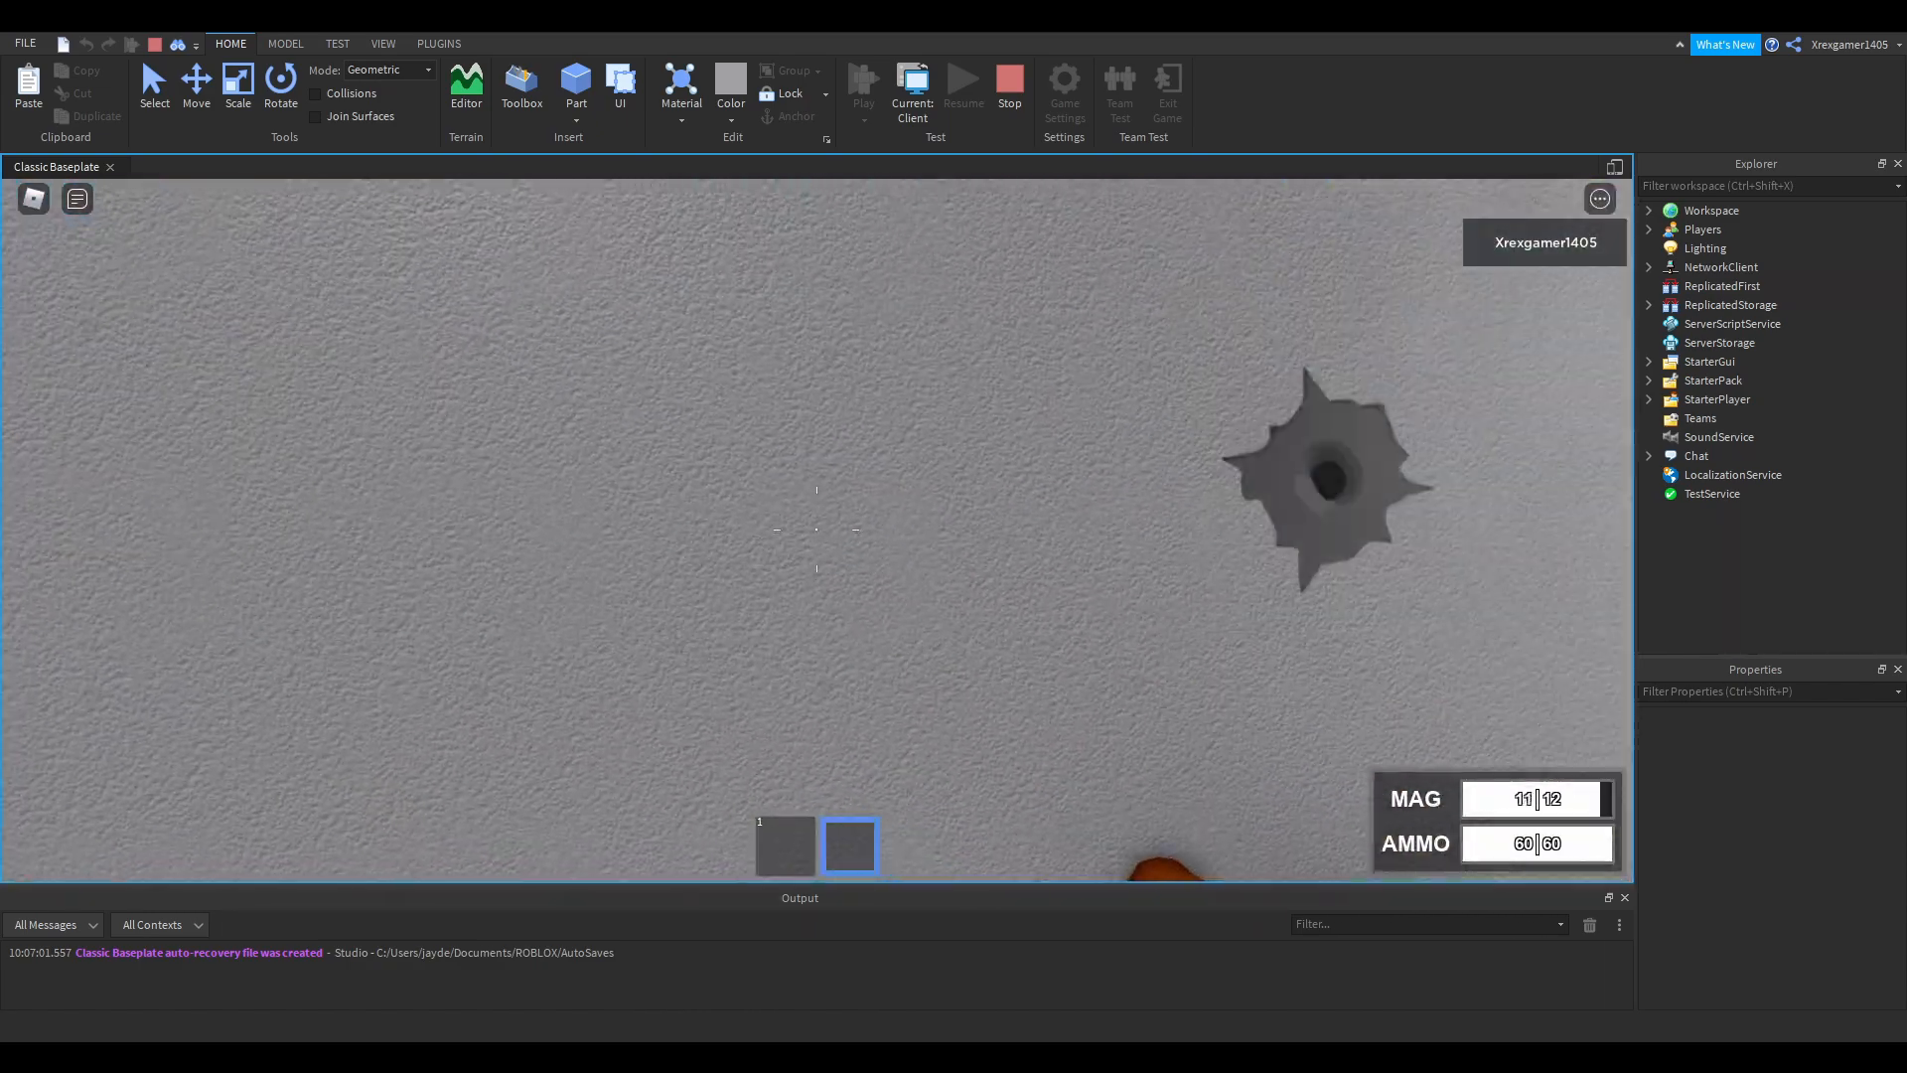